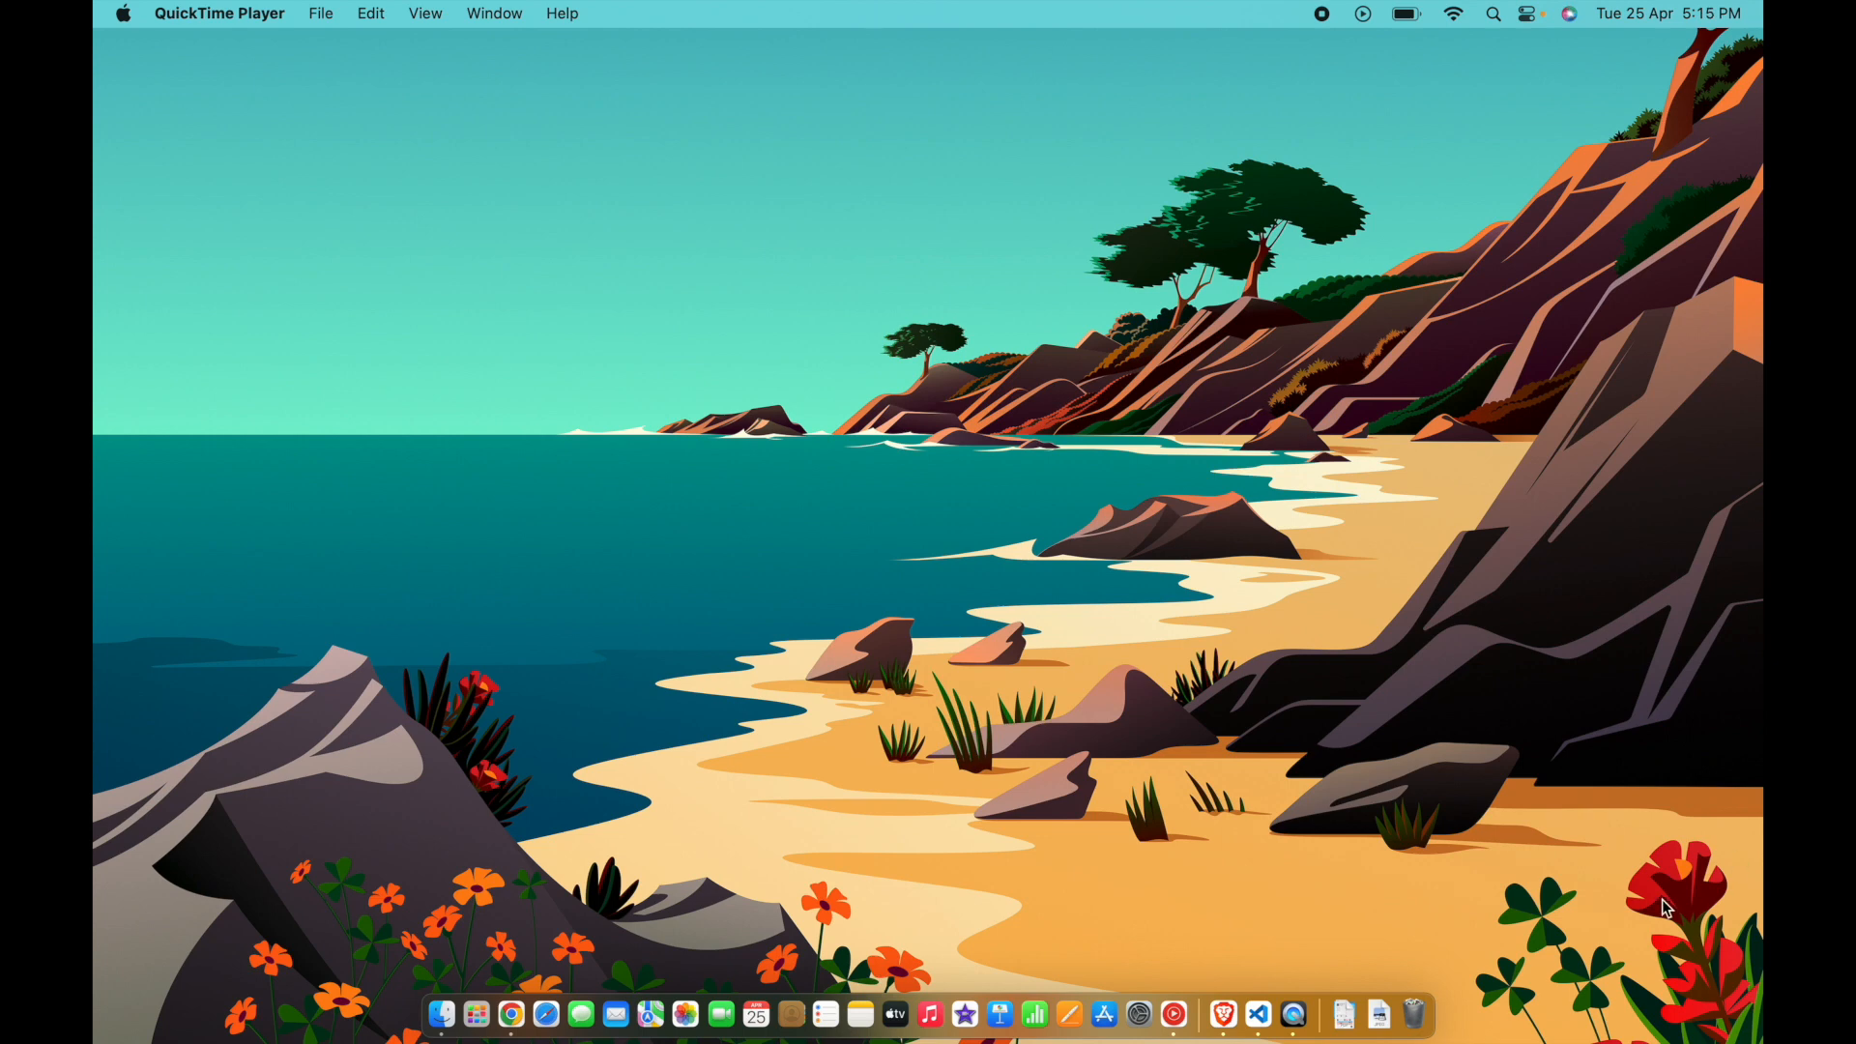
mouse_move(1493, 712)
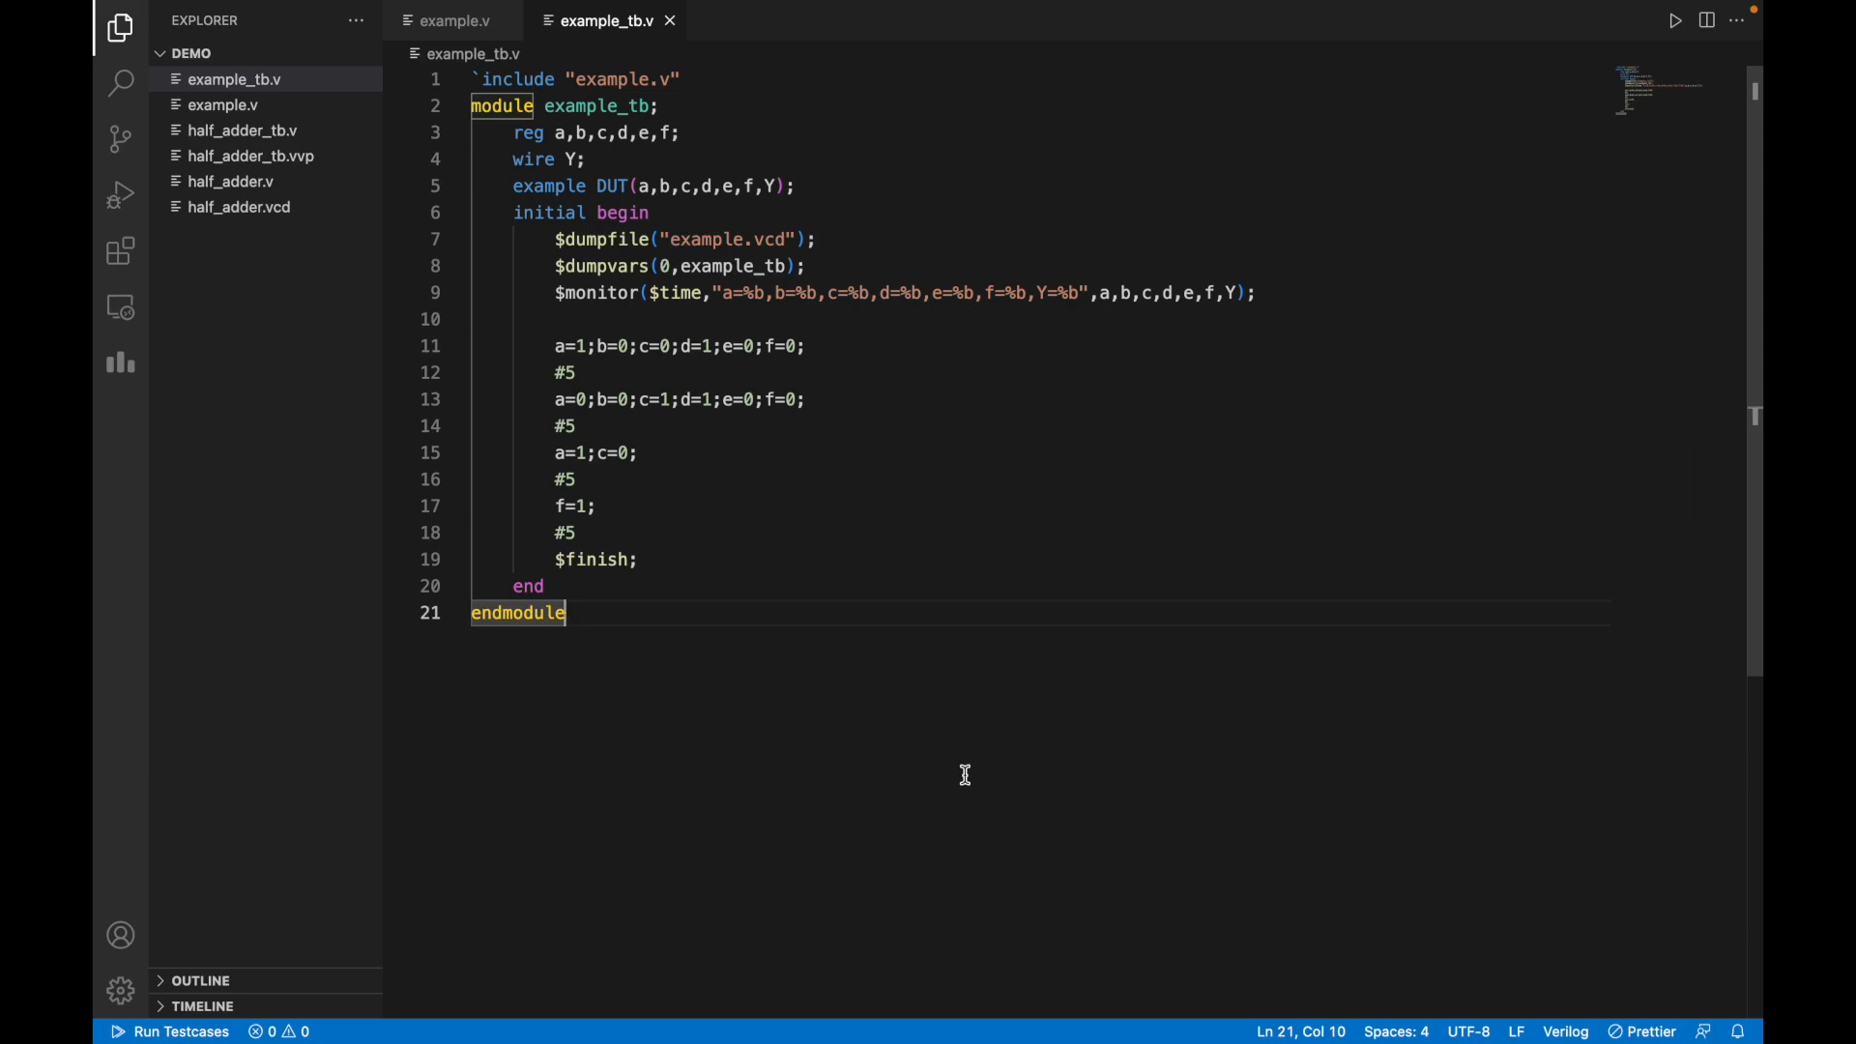
mouse_move(1021, 967)
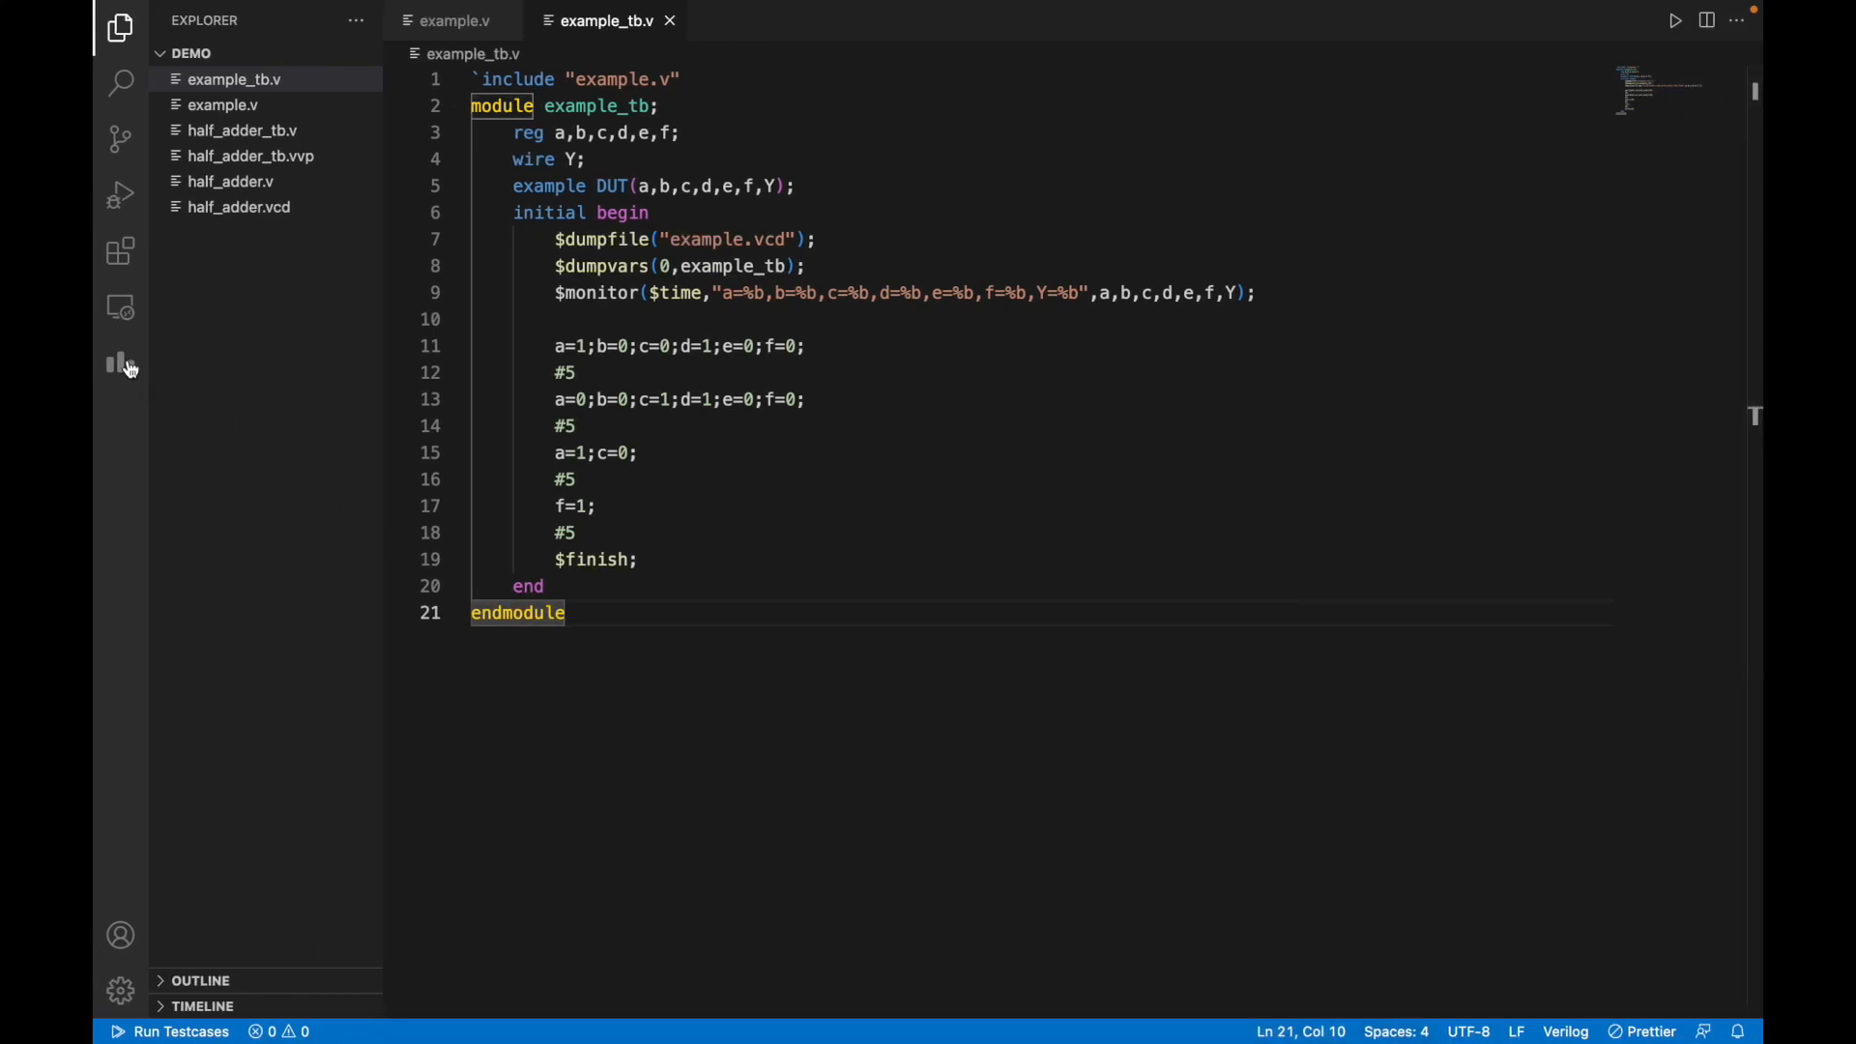
Search the Extensions view for 'verilog' to confirm Verilog-HDL support is installed.
click(120, 249)
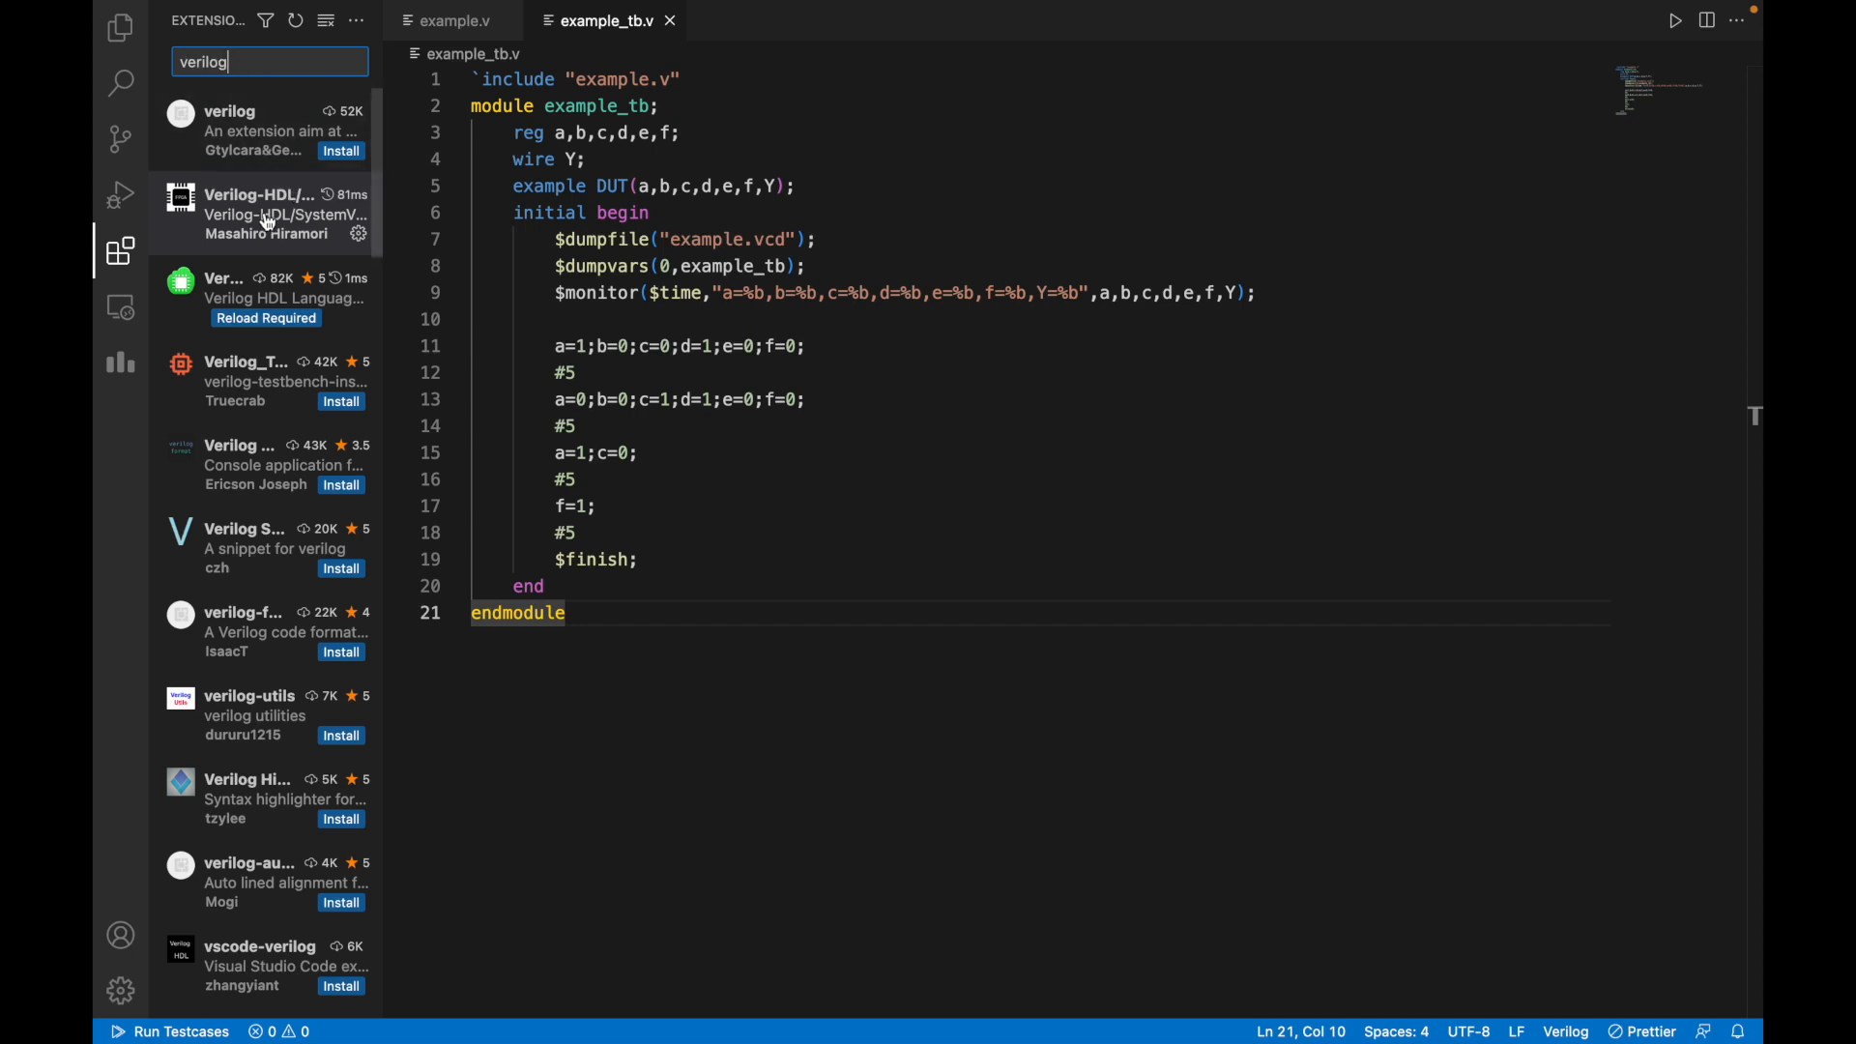
mouse_move(269, 220)
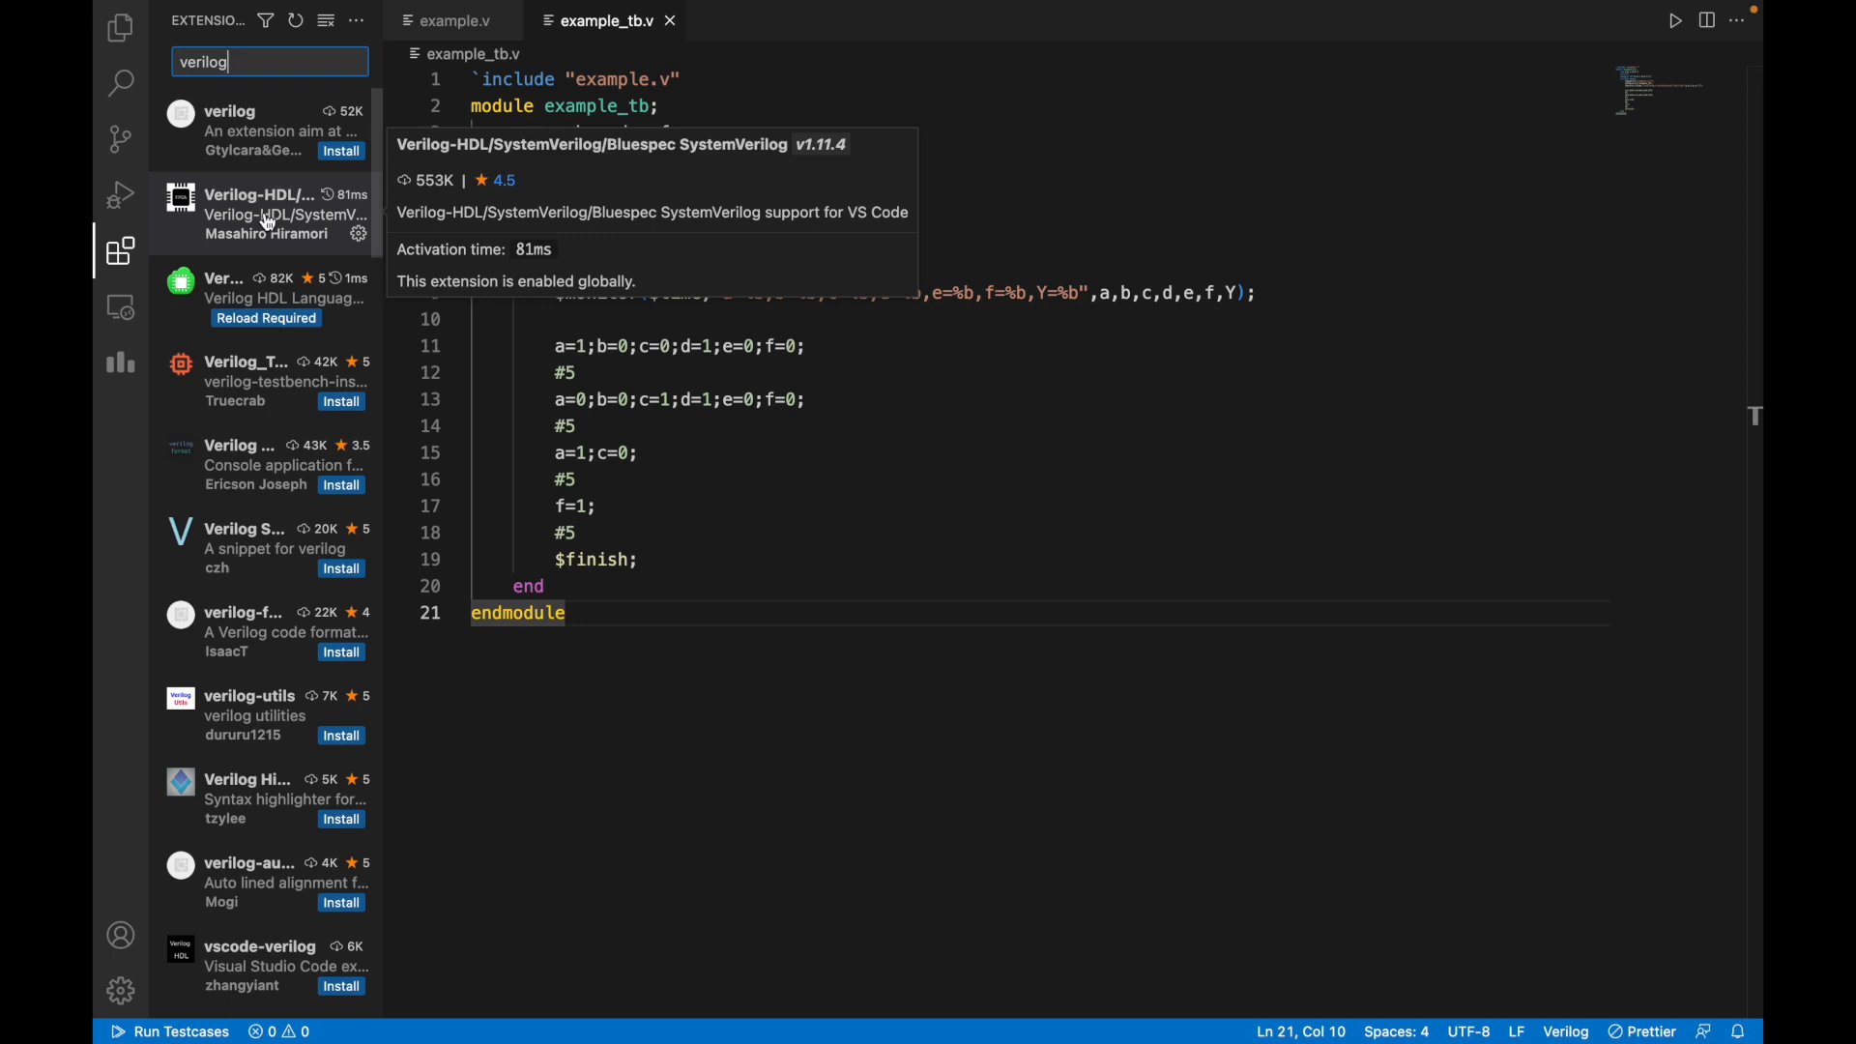
mouse_move(120, 248)
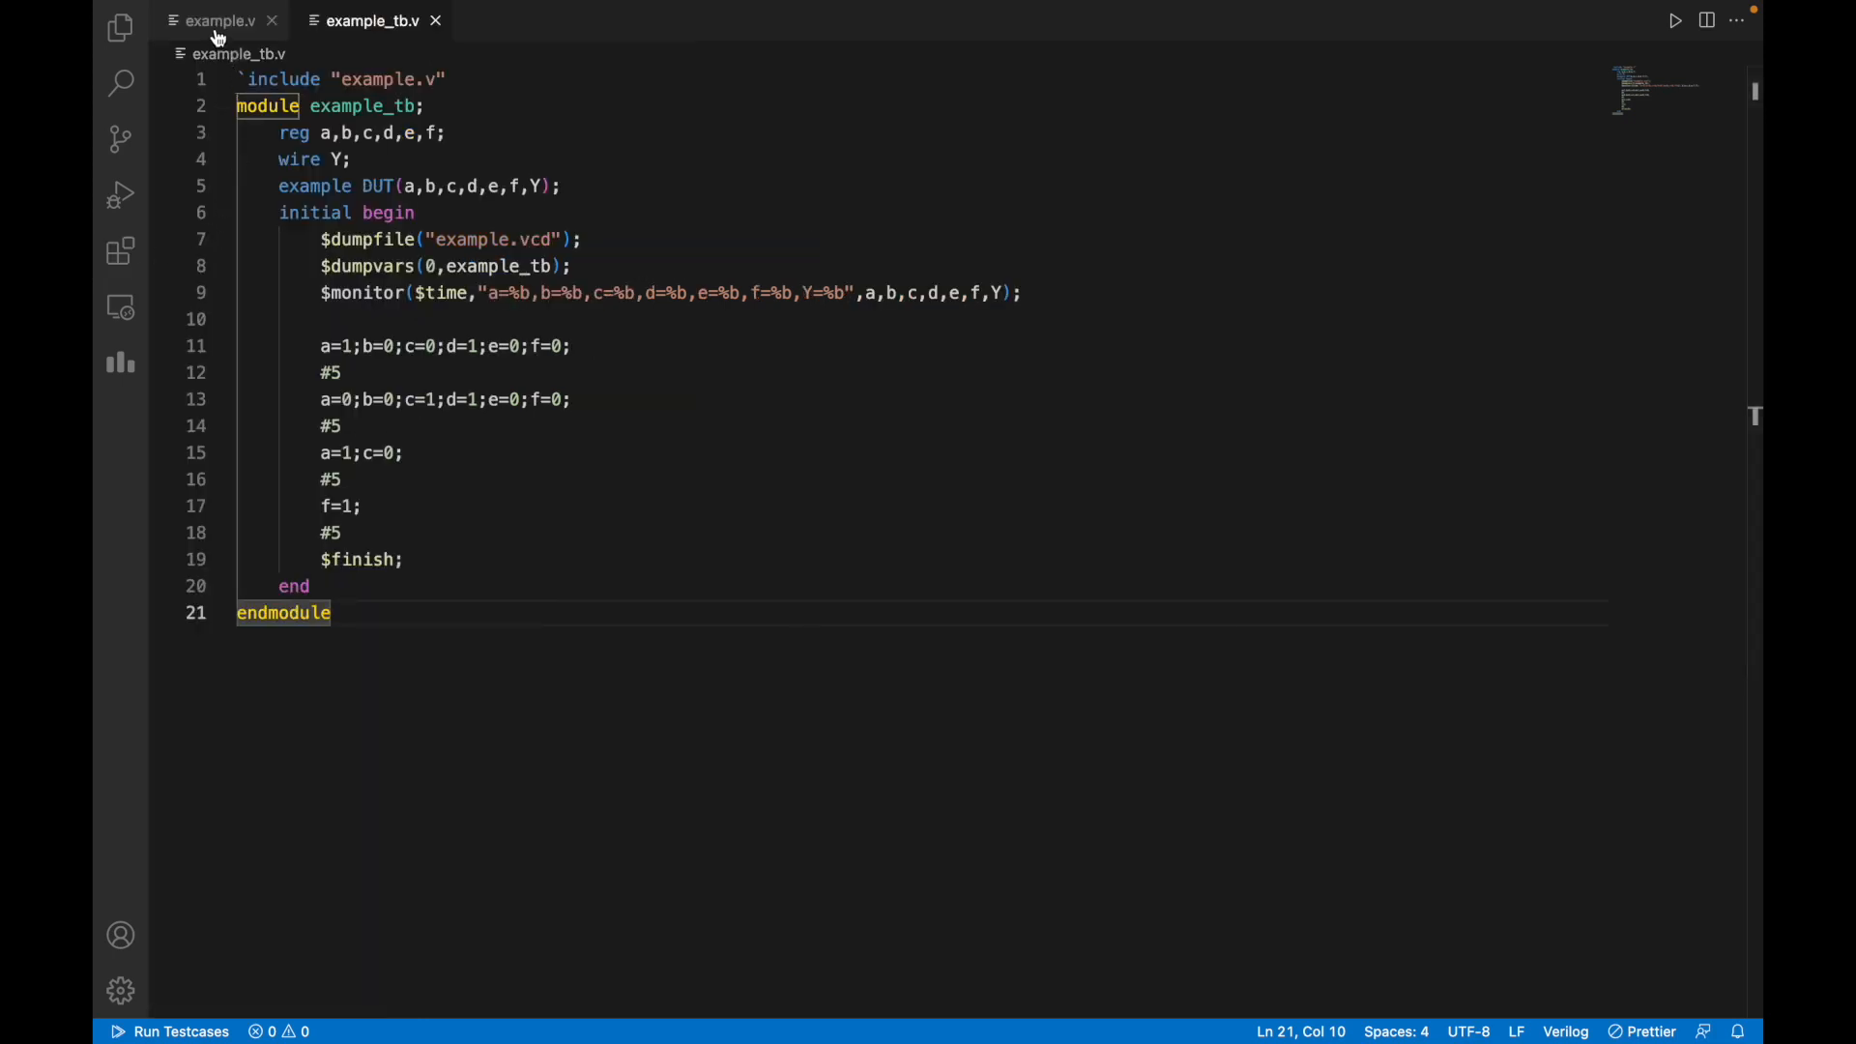
Switch to example.v to view the nand, and and nor gate module.
click(220, 19)
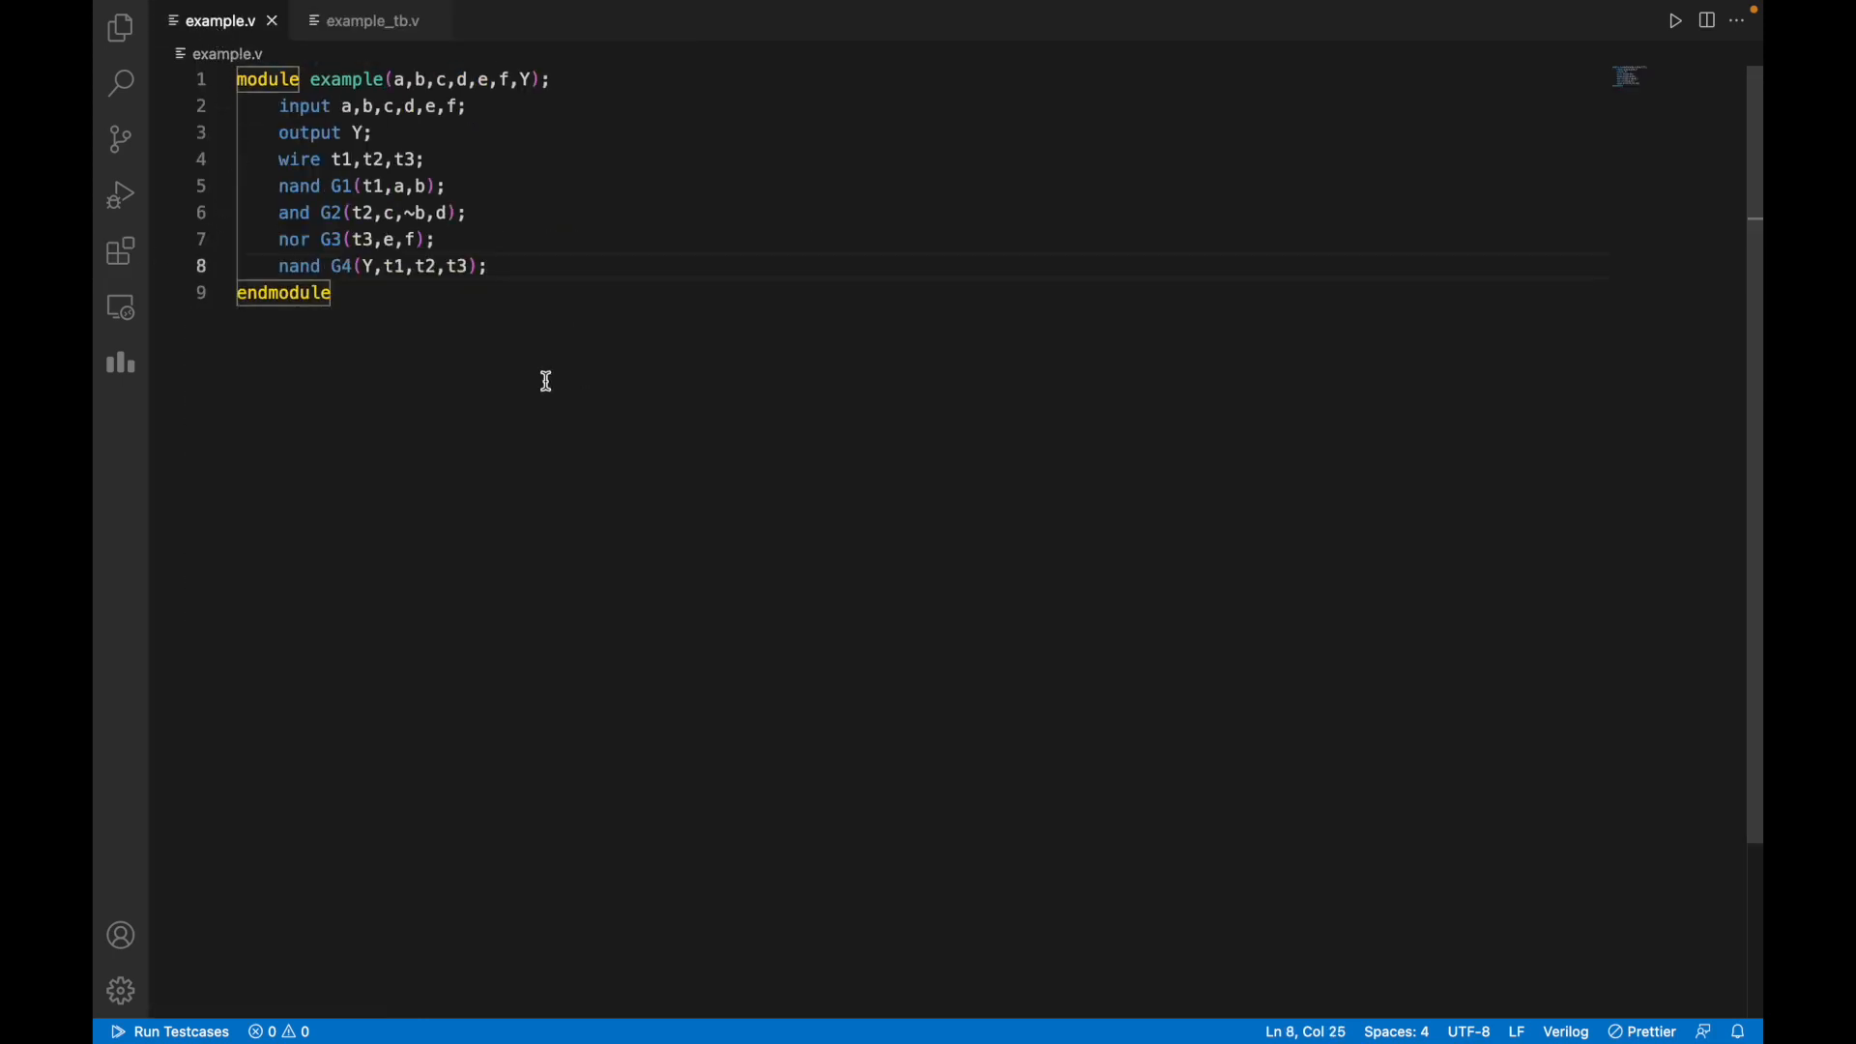
mouse_move(399, 292)
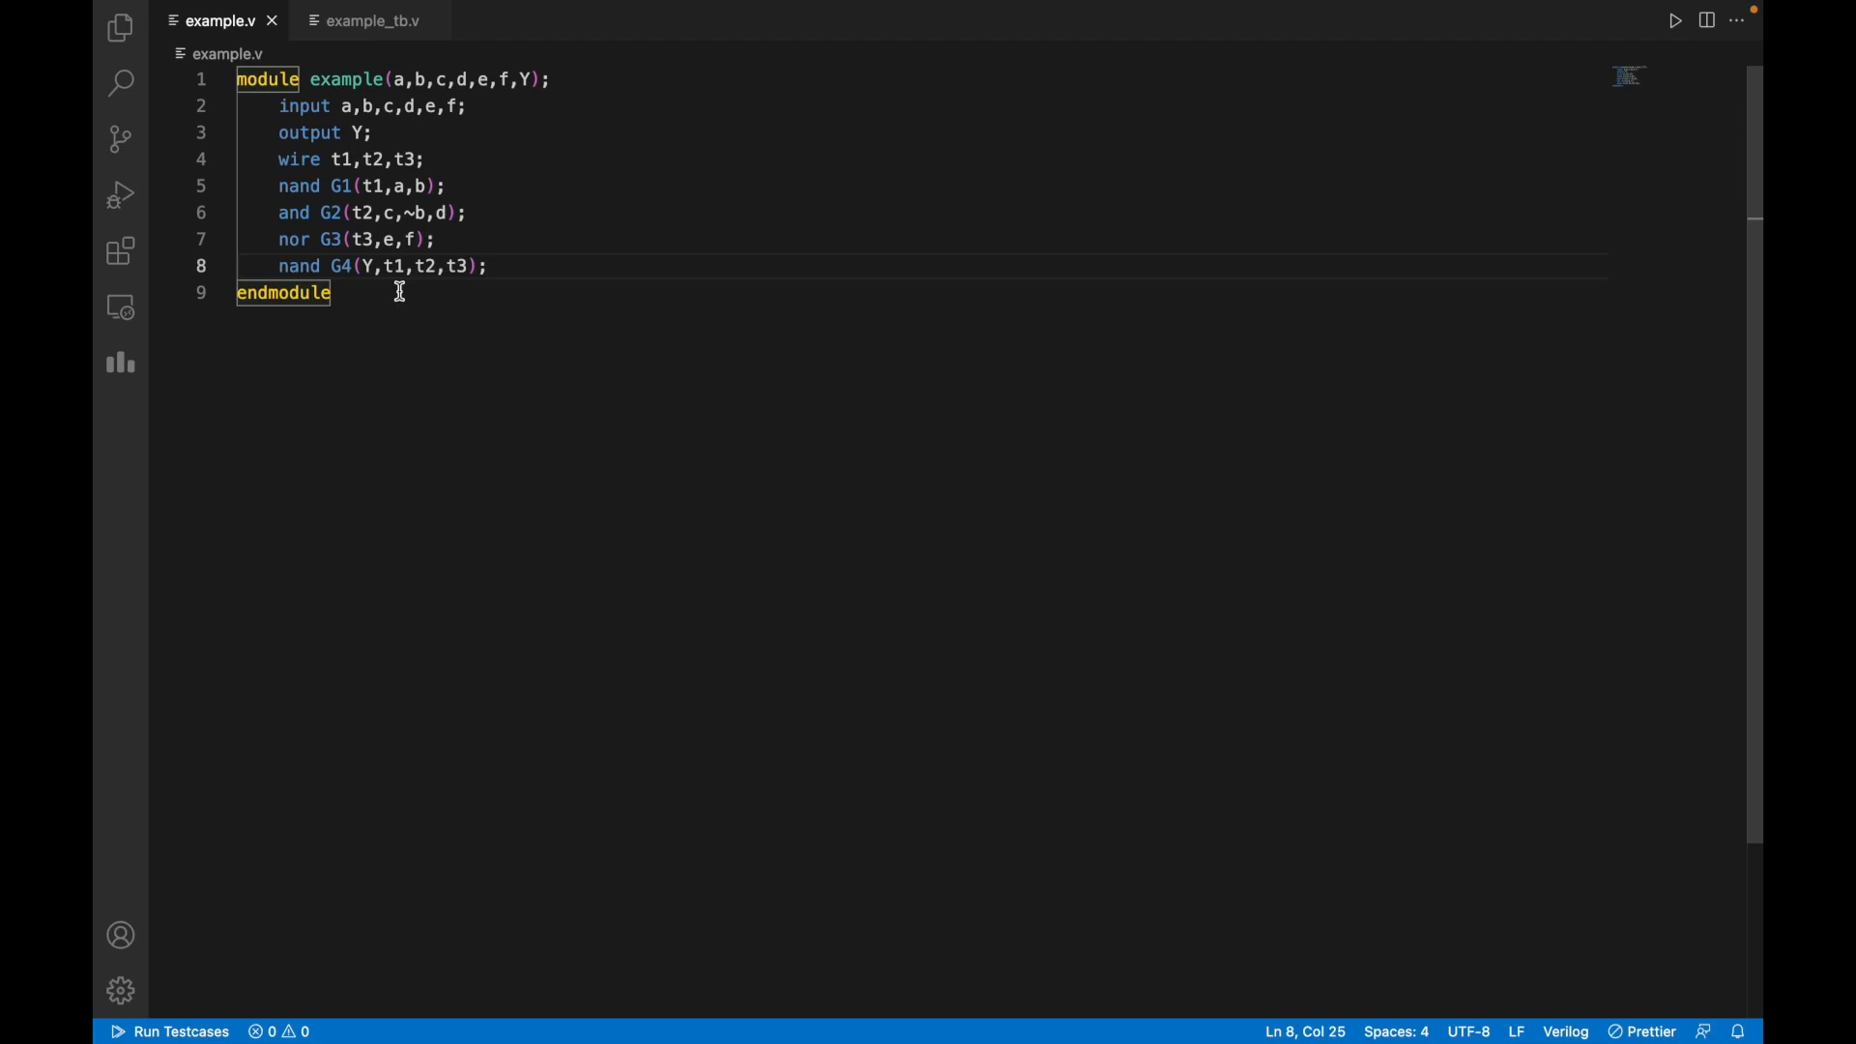
mouse_move(344, 369)
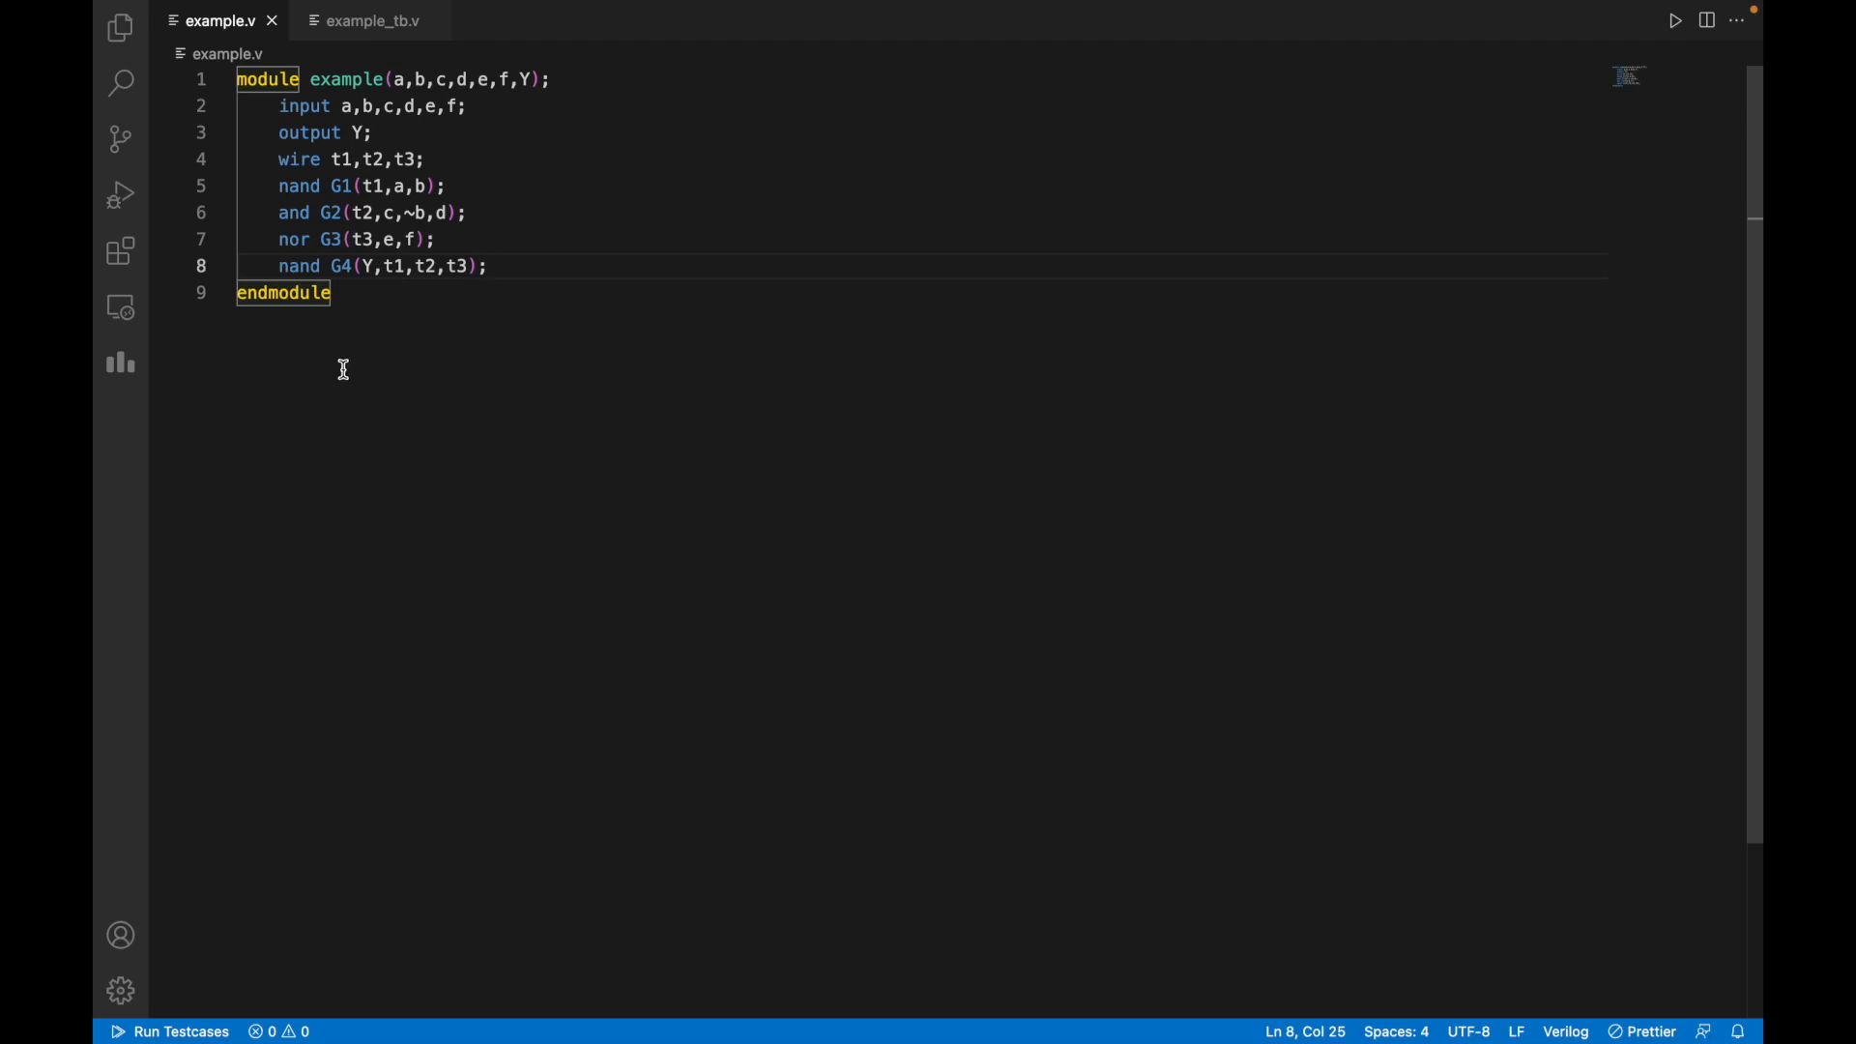
mouse_move(383, 101)
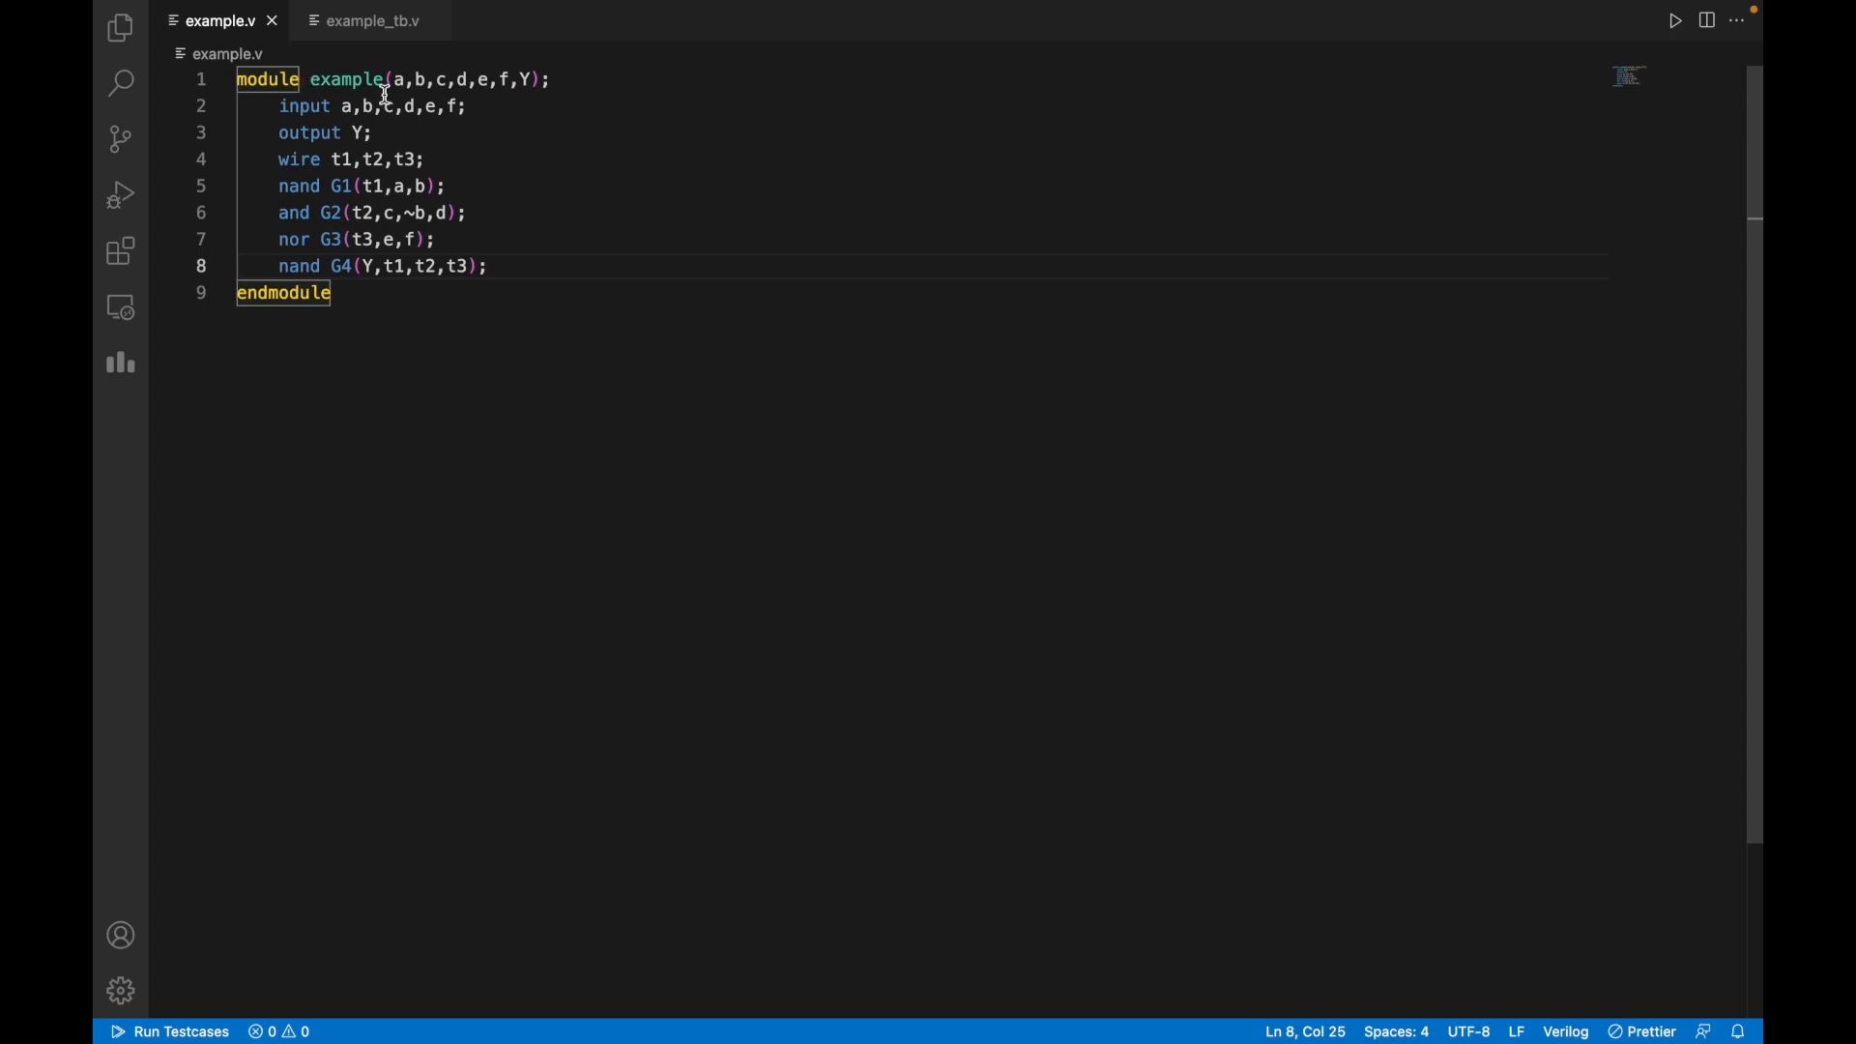
mouse_move(337, 50)
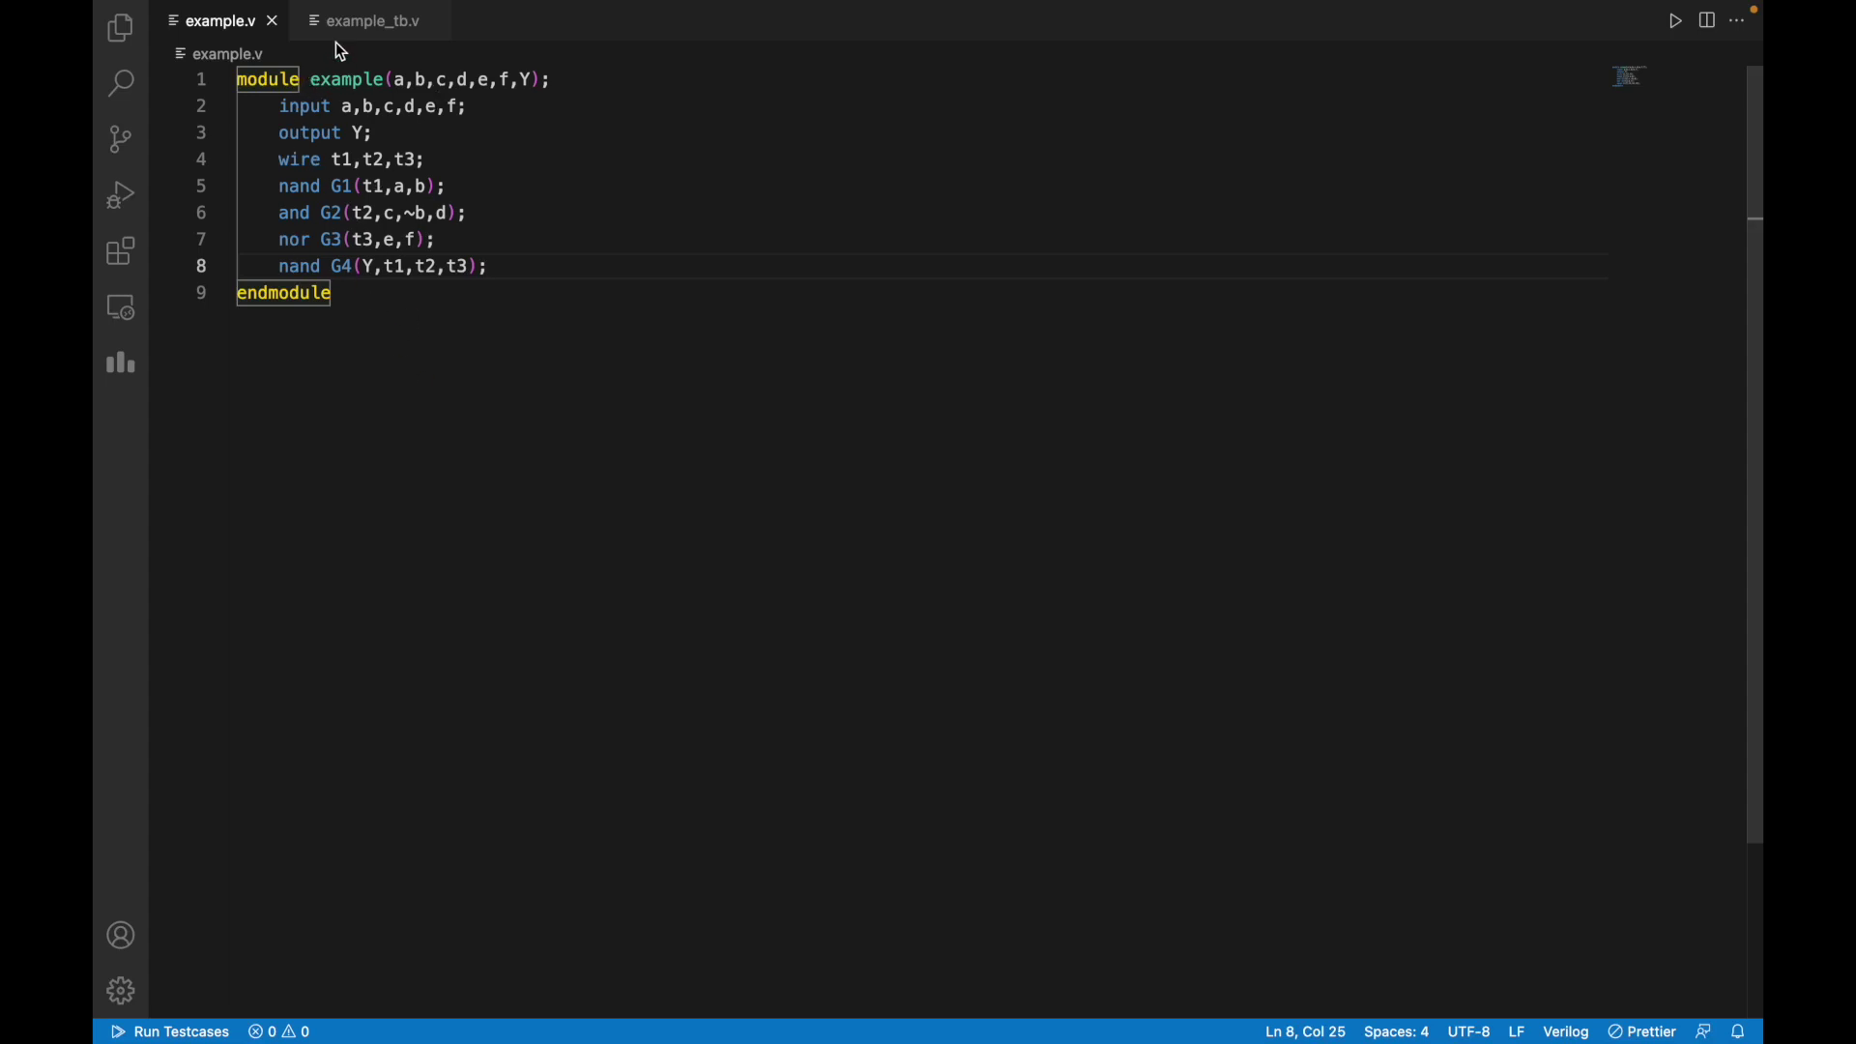
mouse_move(203, 254)
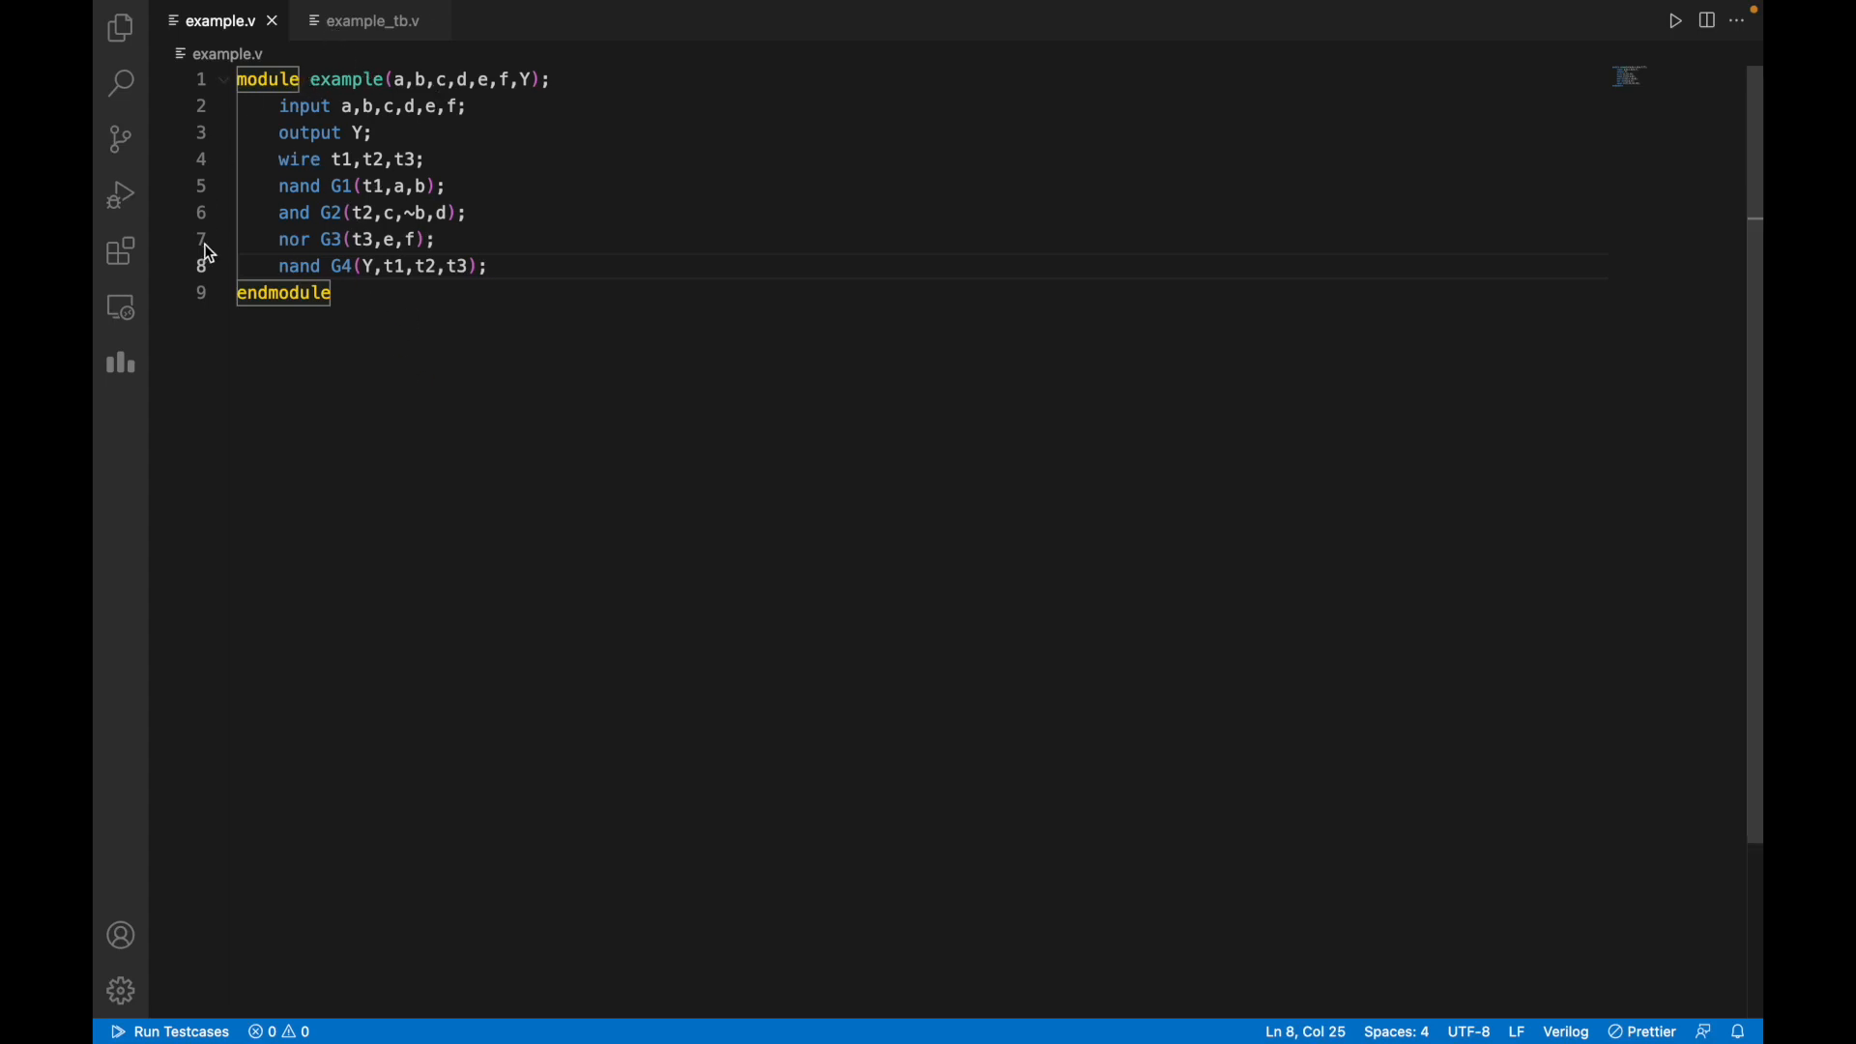
mouse_move(410, 369)
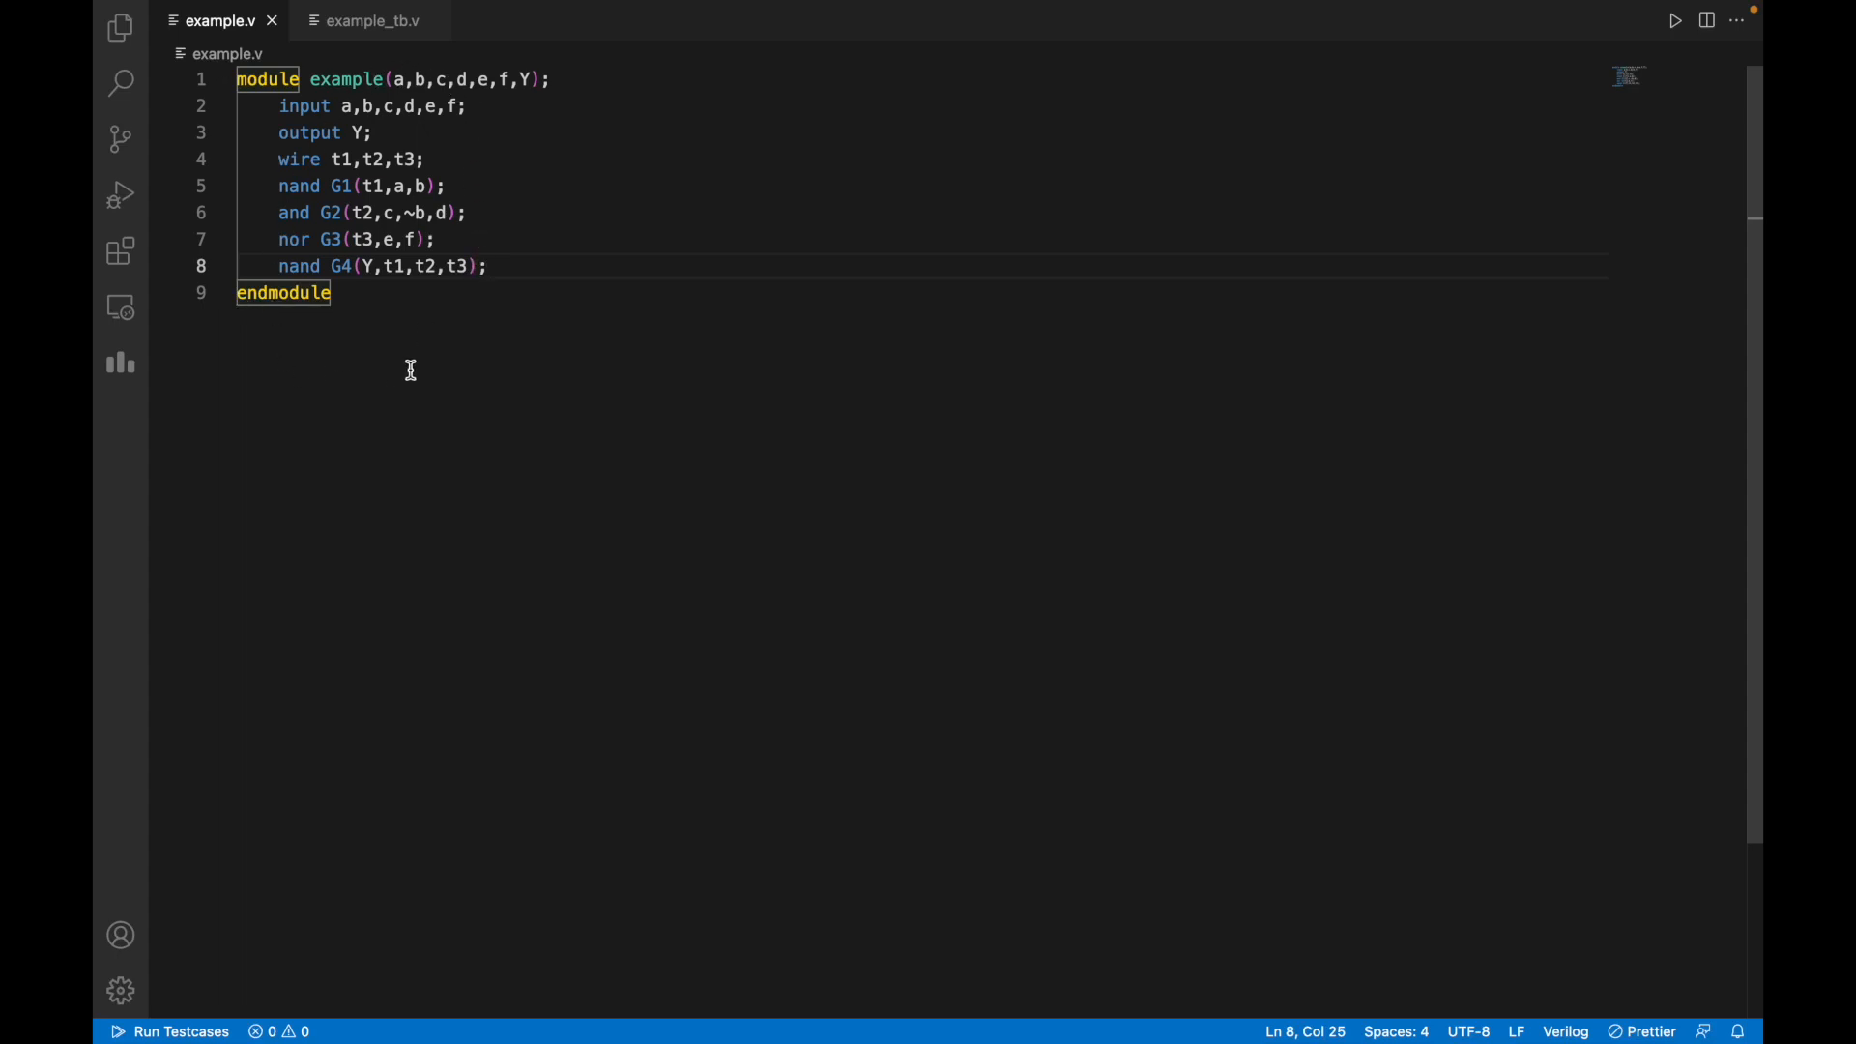
mouse_move(367, 203)
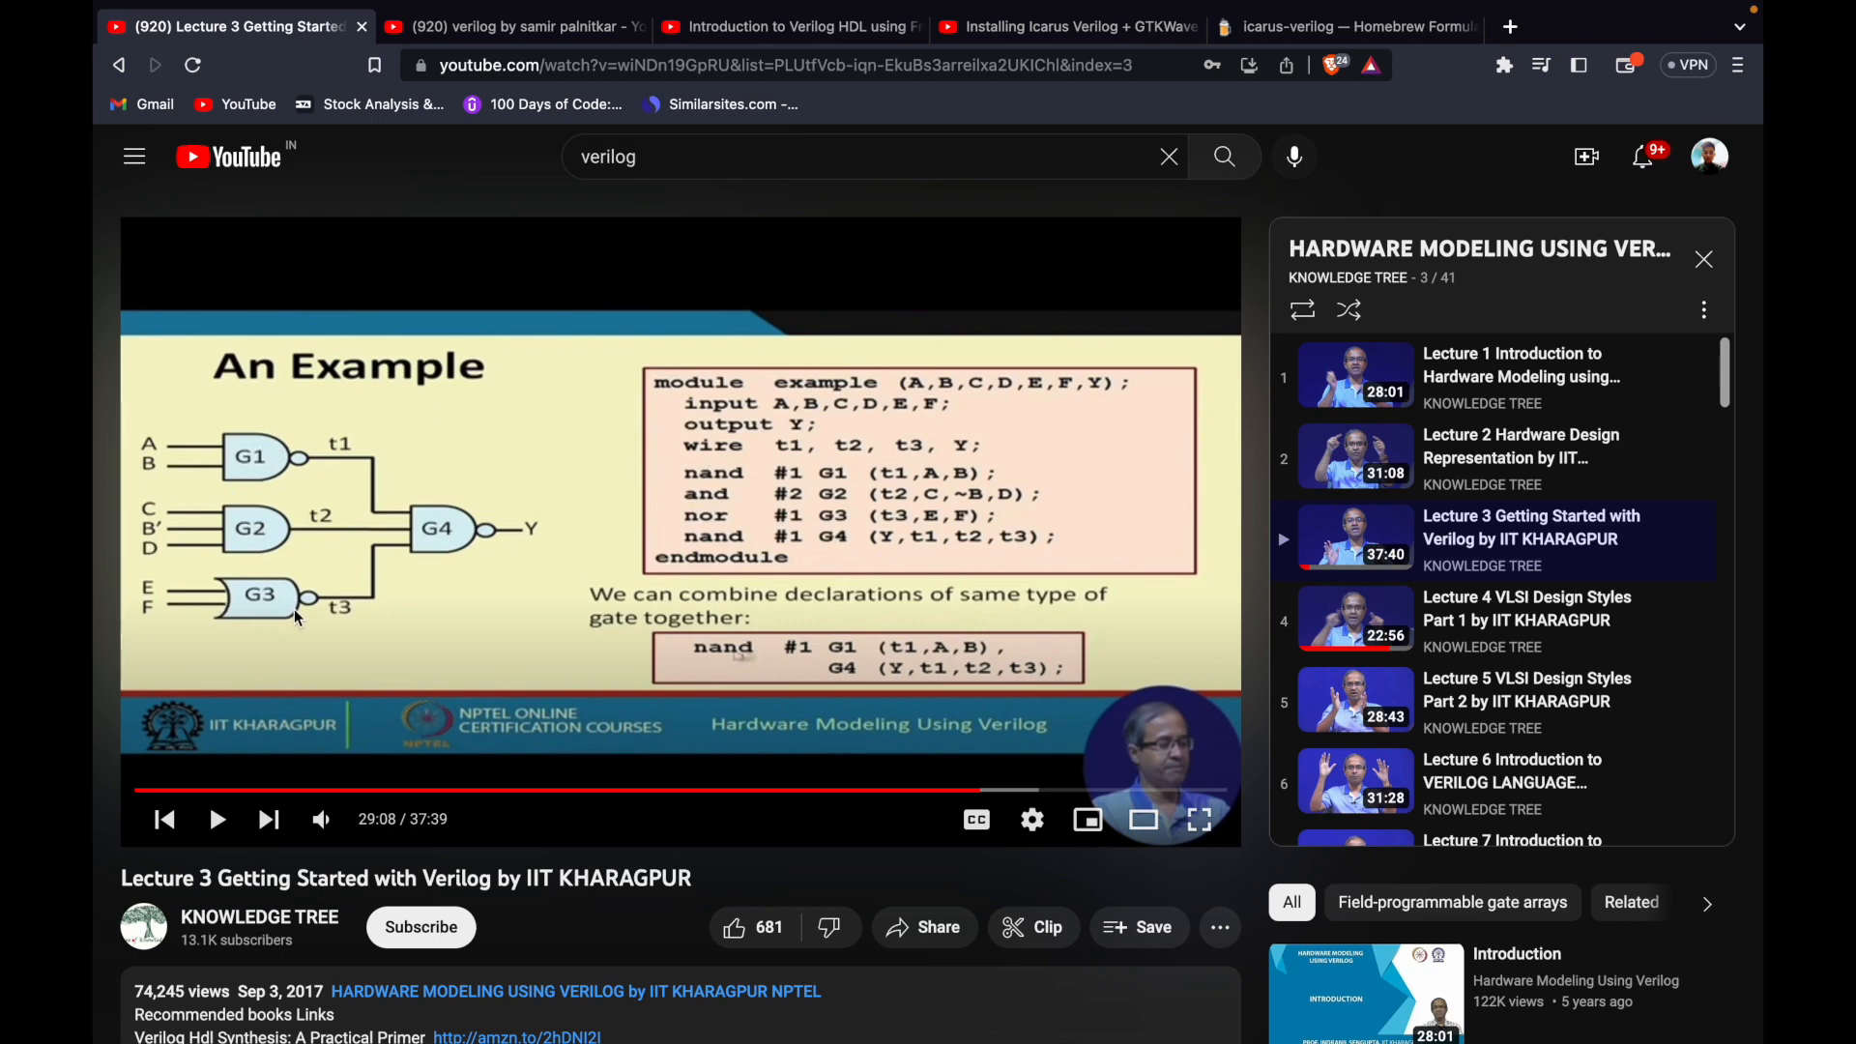
mouse_move(476, 678)
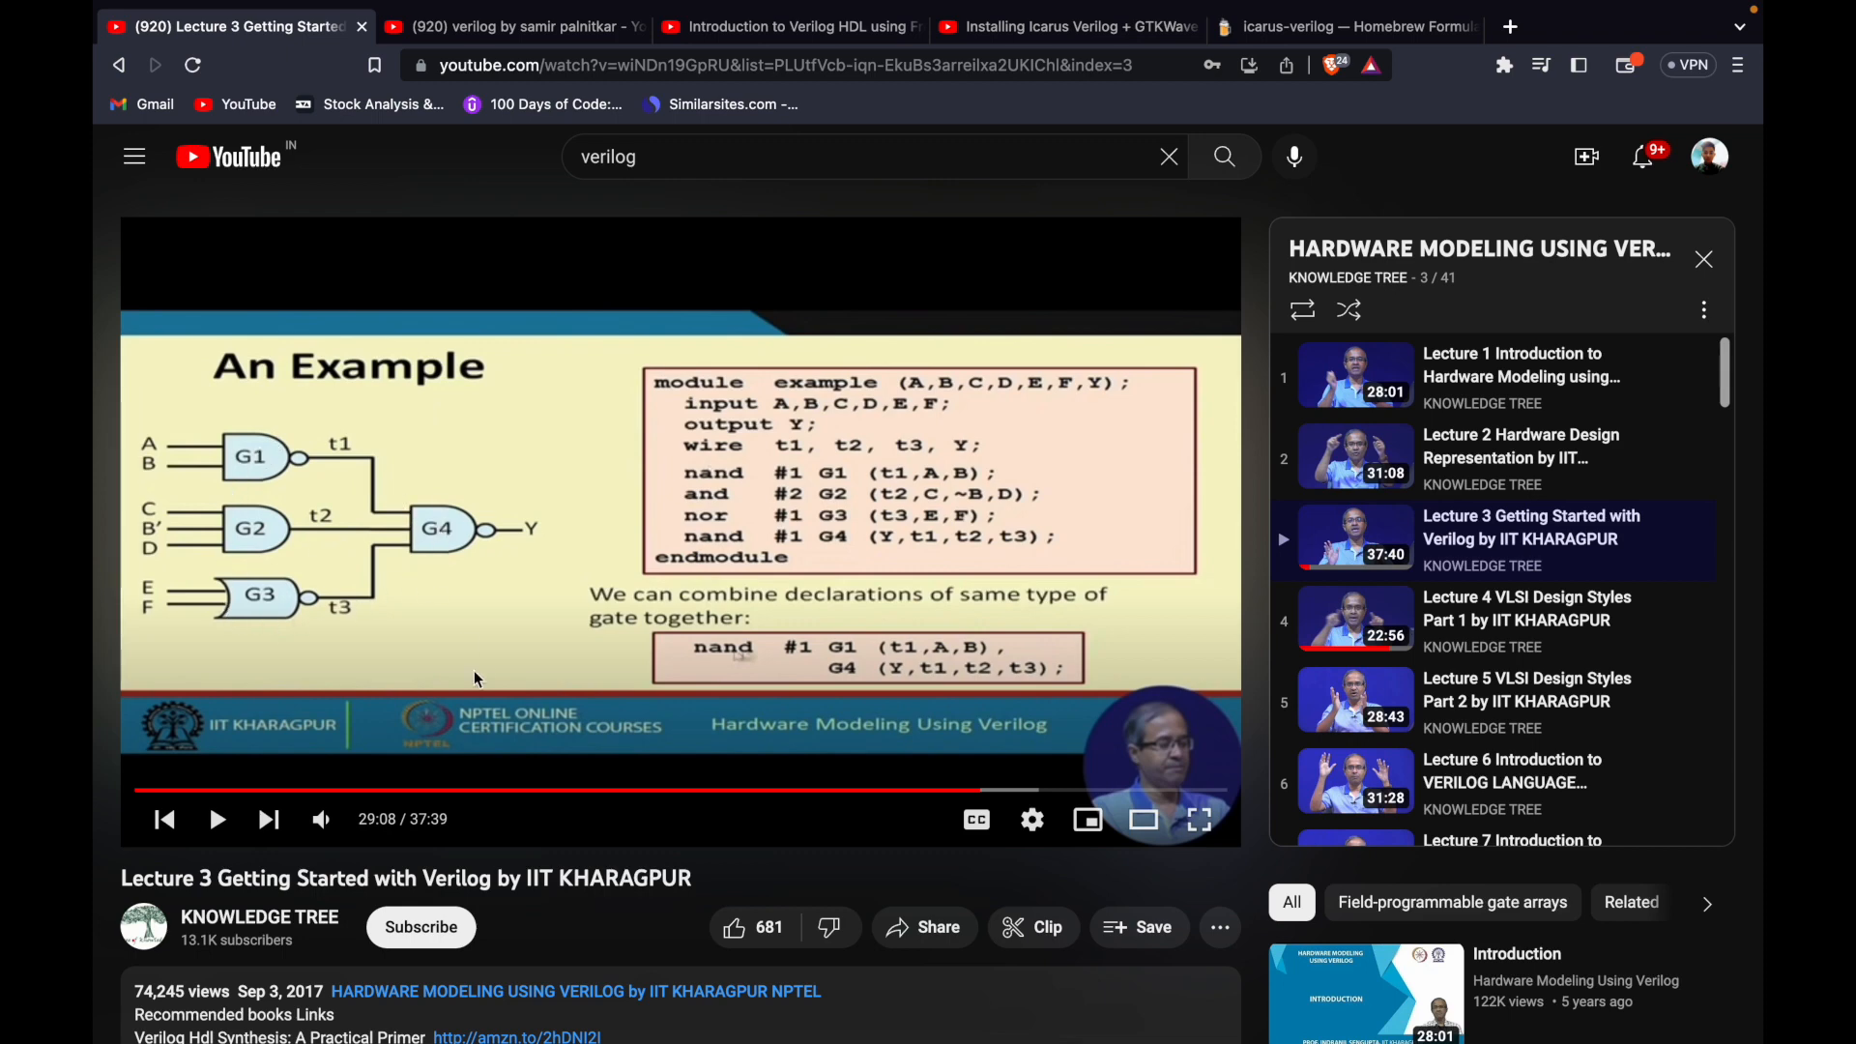
mouse_move(557, 727)
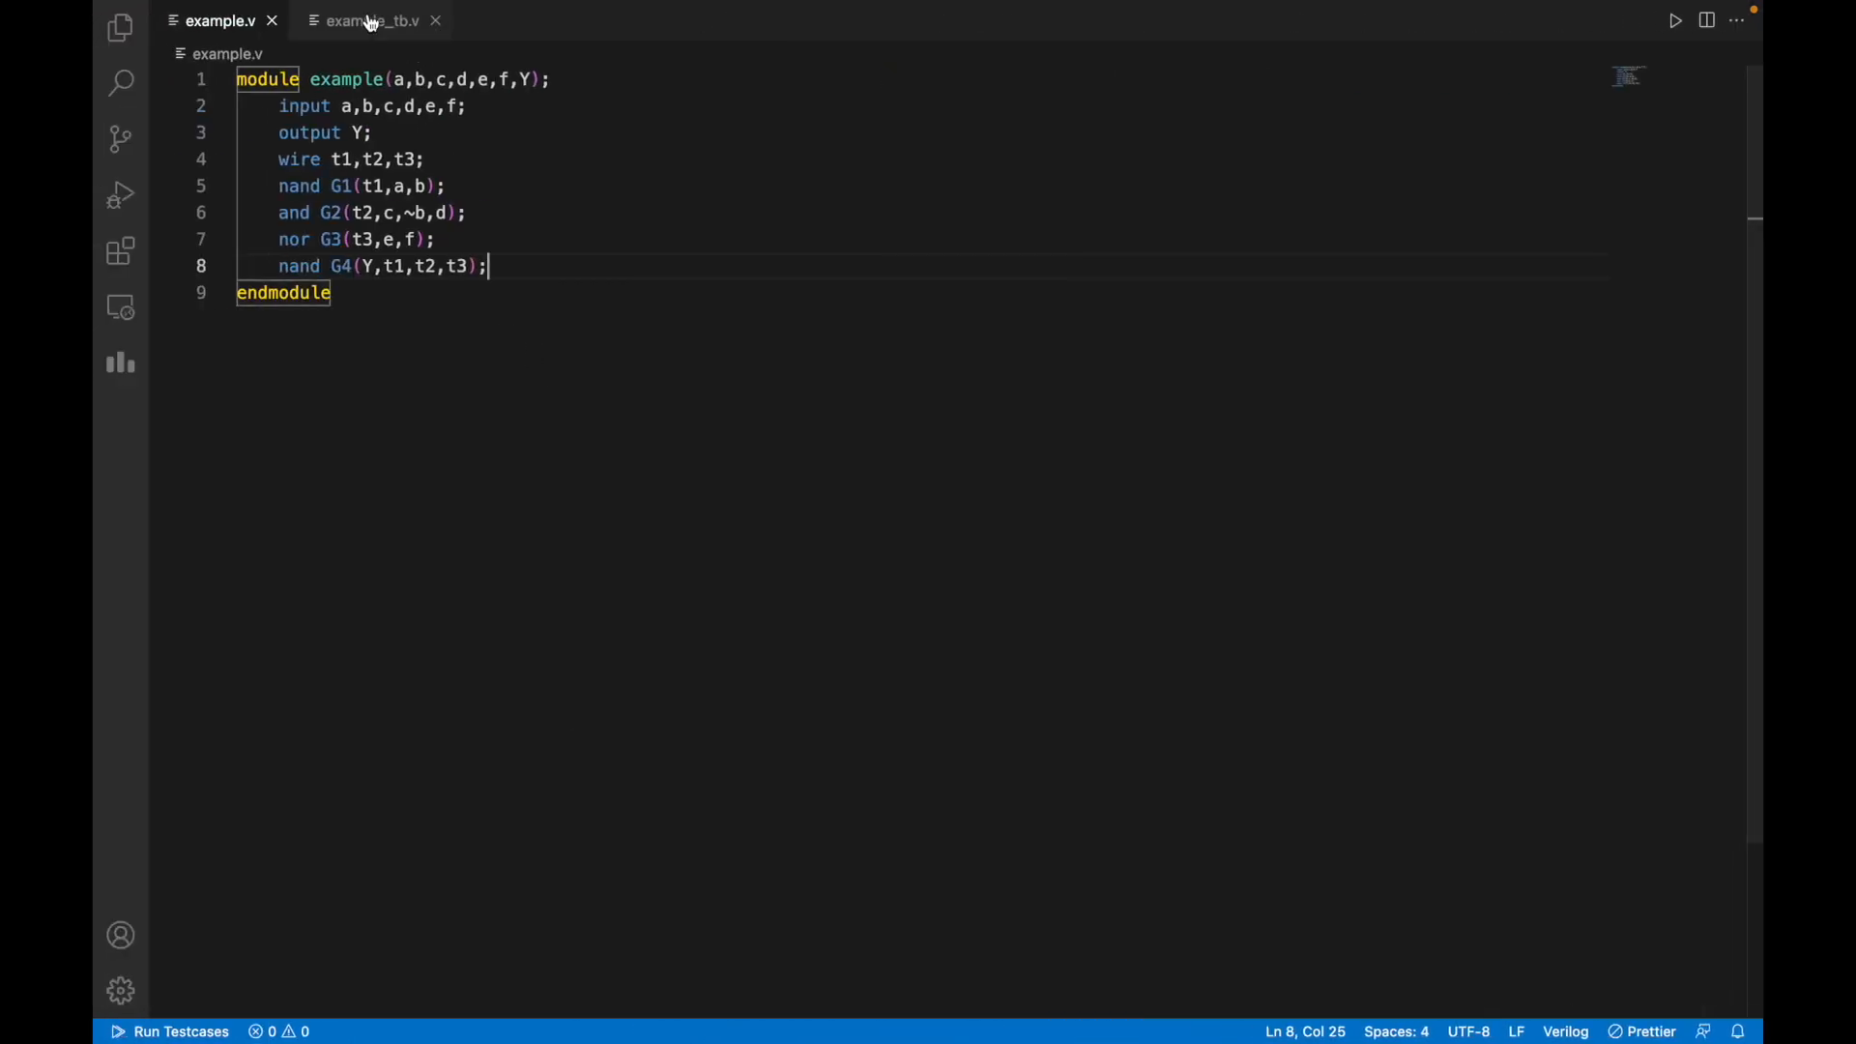
mouse_move(367, 21)
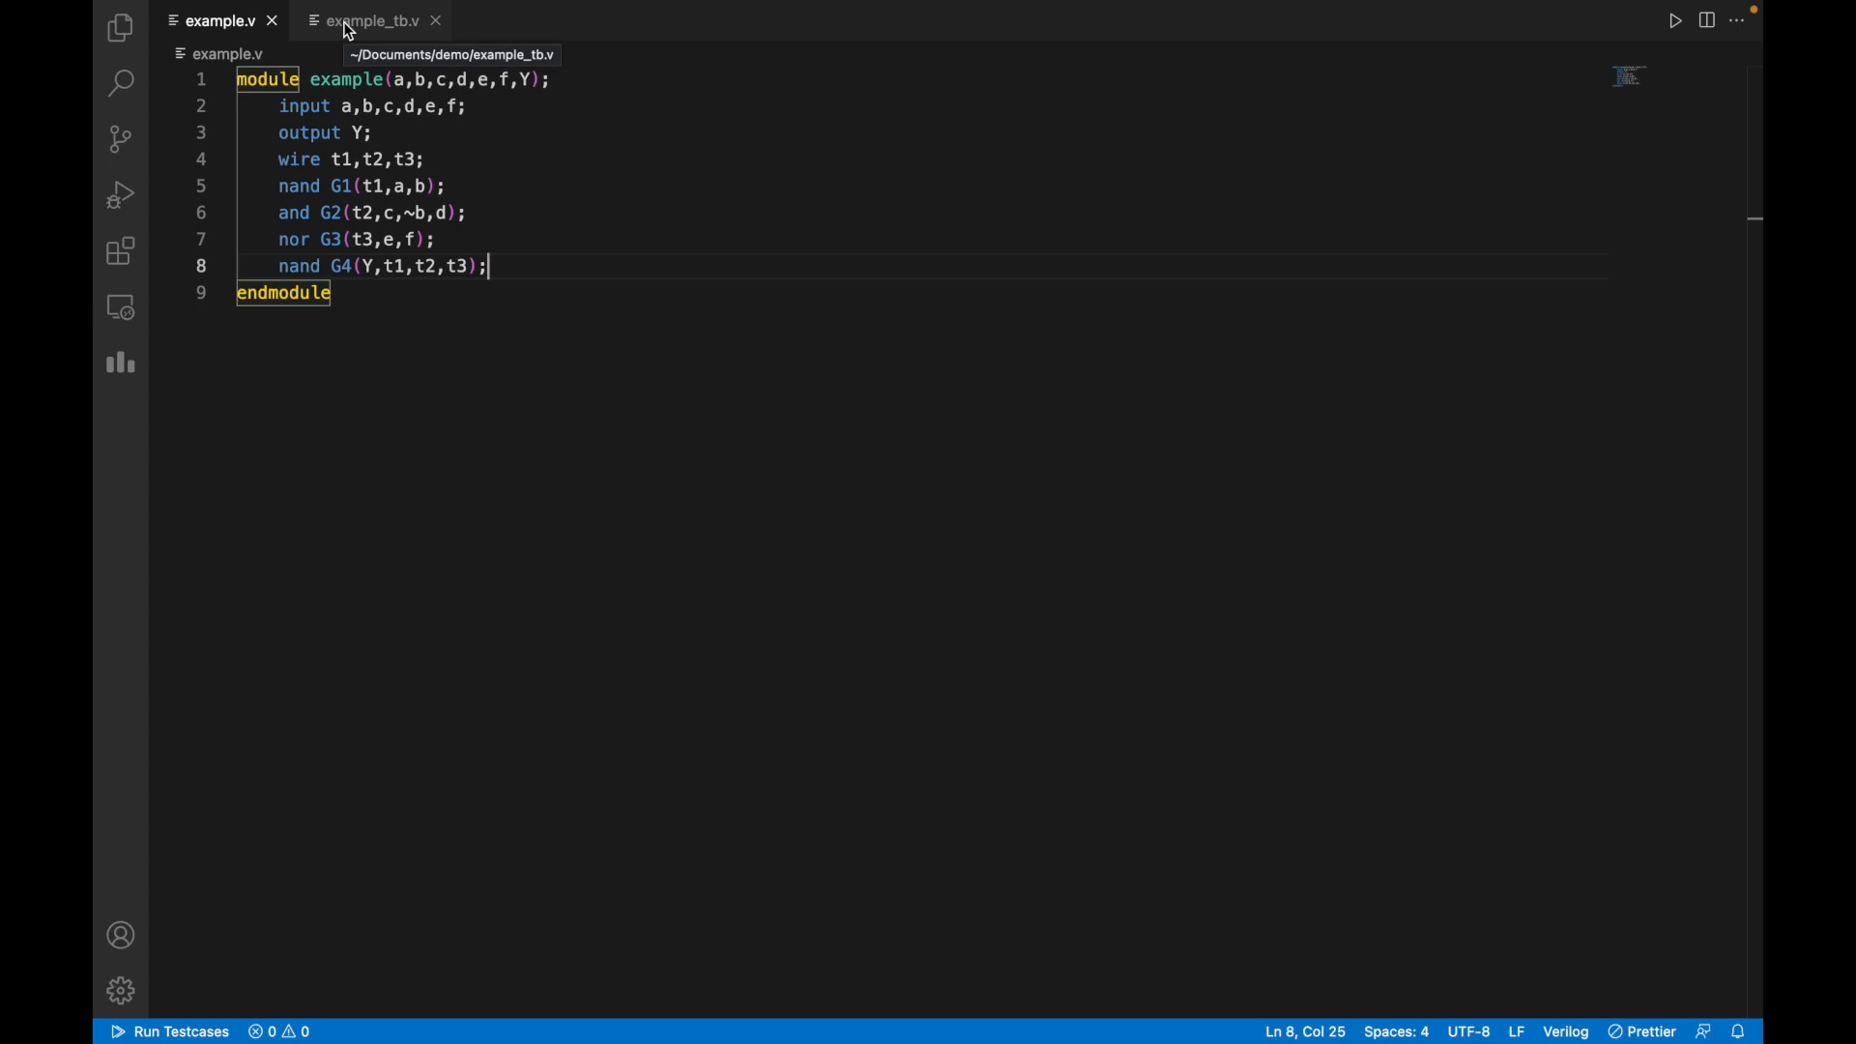
Switch back to the example_tb.v testbench that dumps waveforms to example.vcd.
click(372, 21)
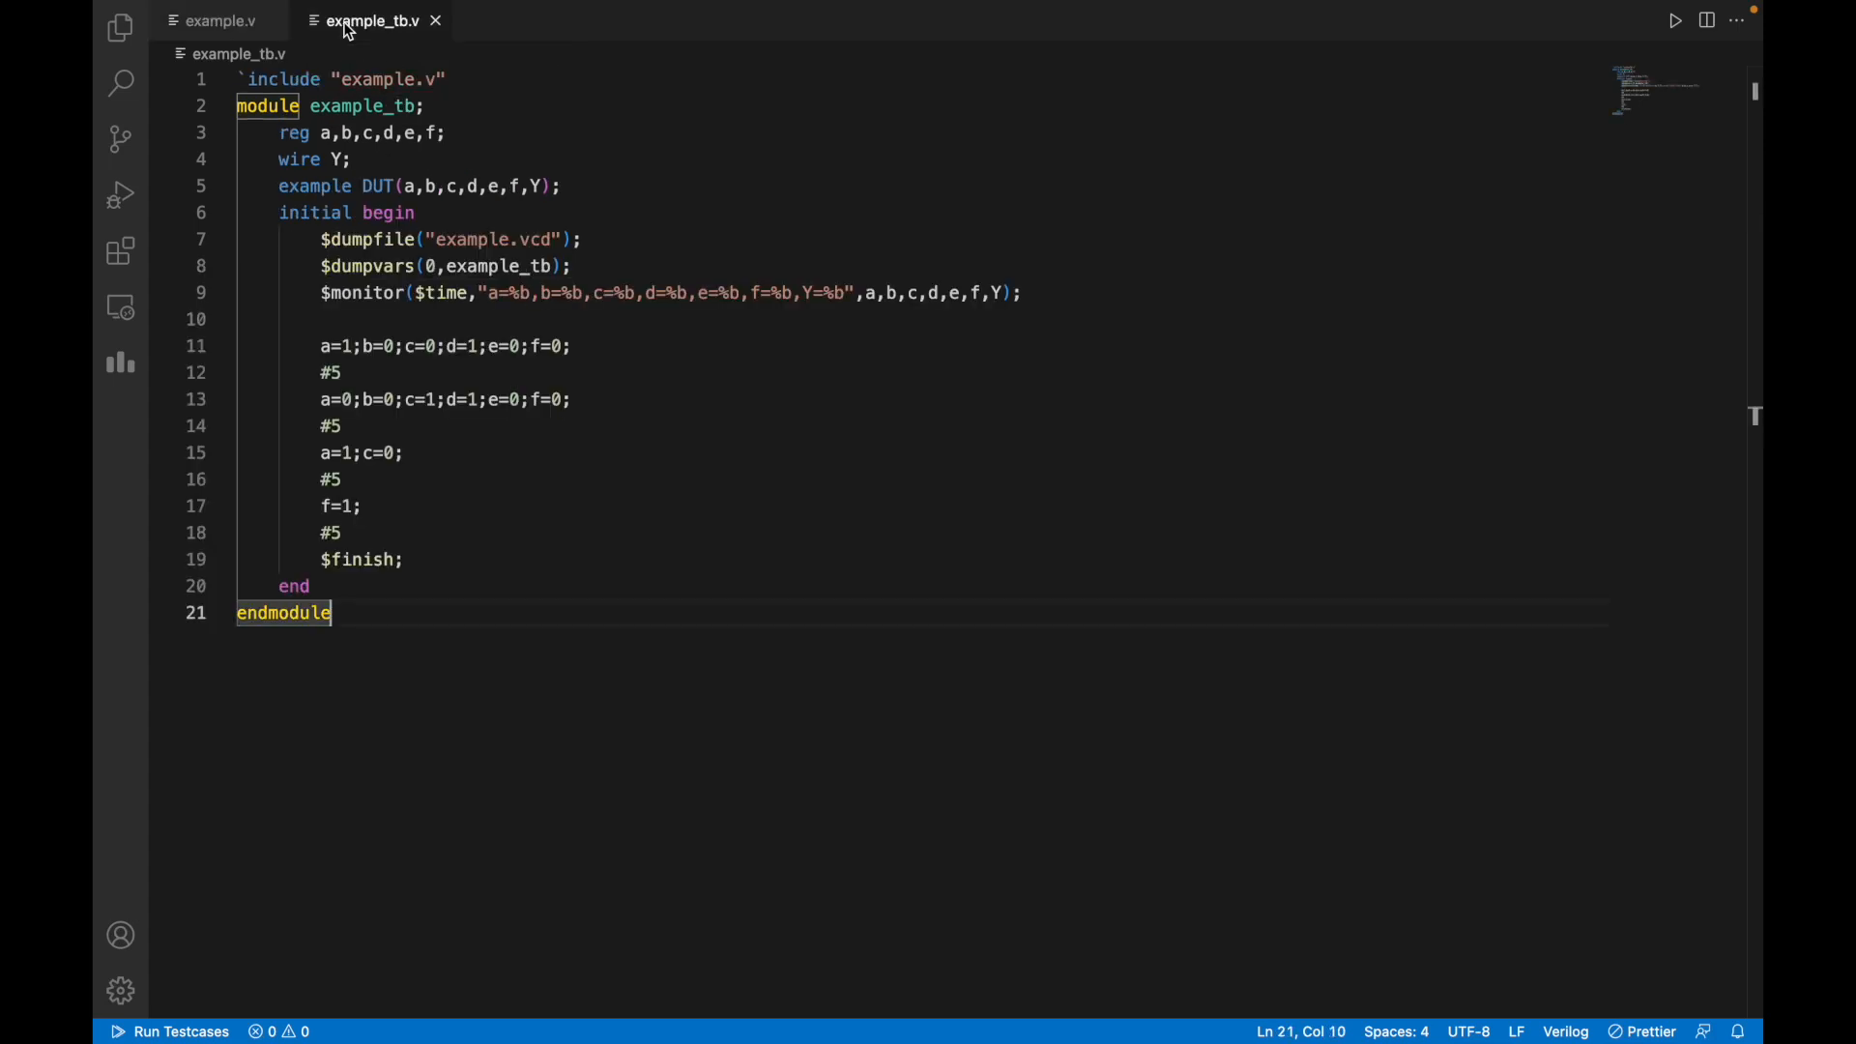
mouse_move(410, 162)
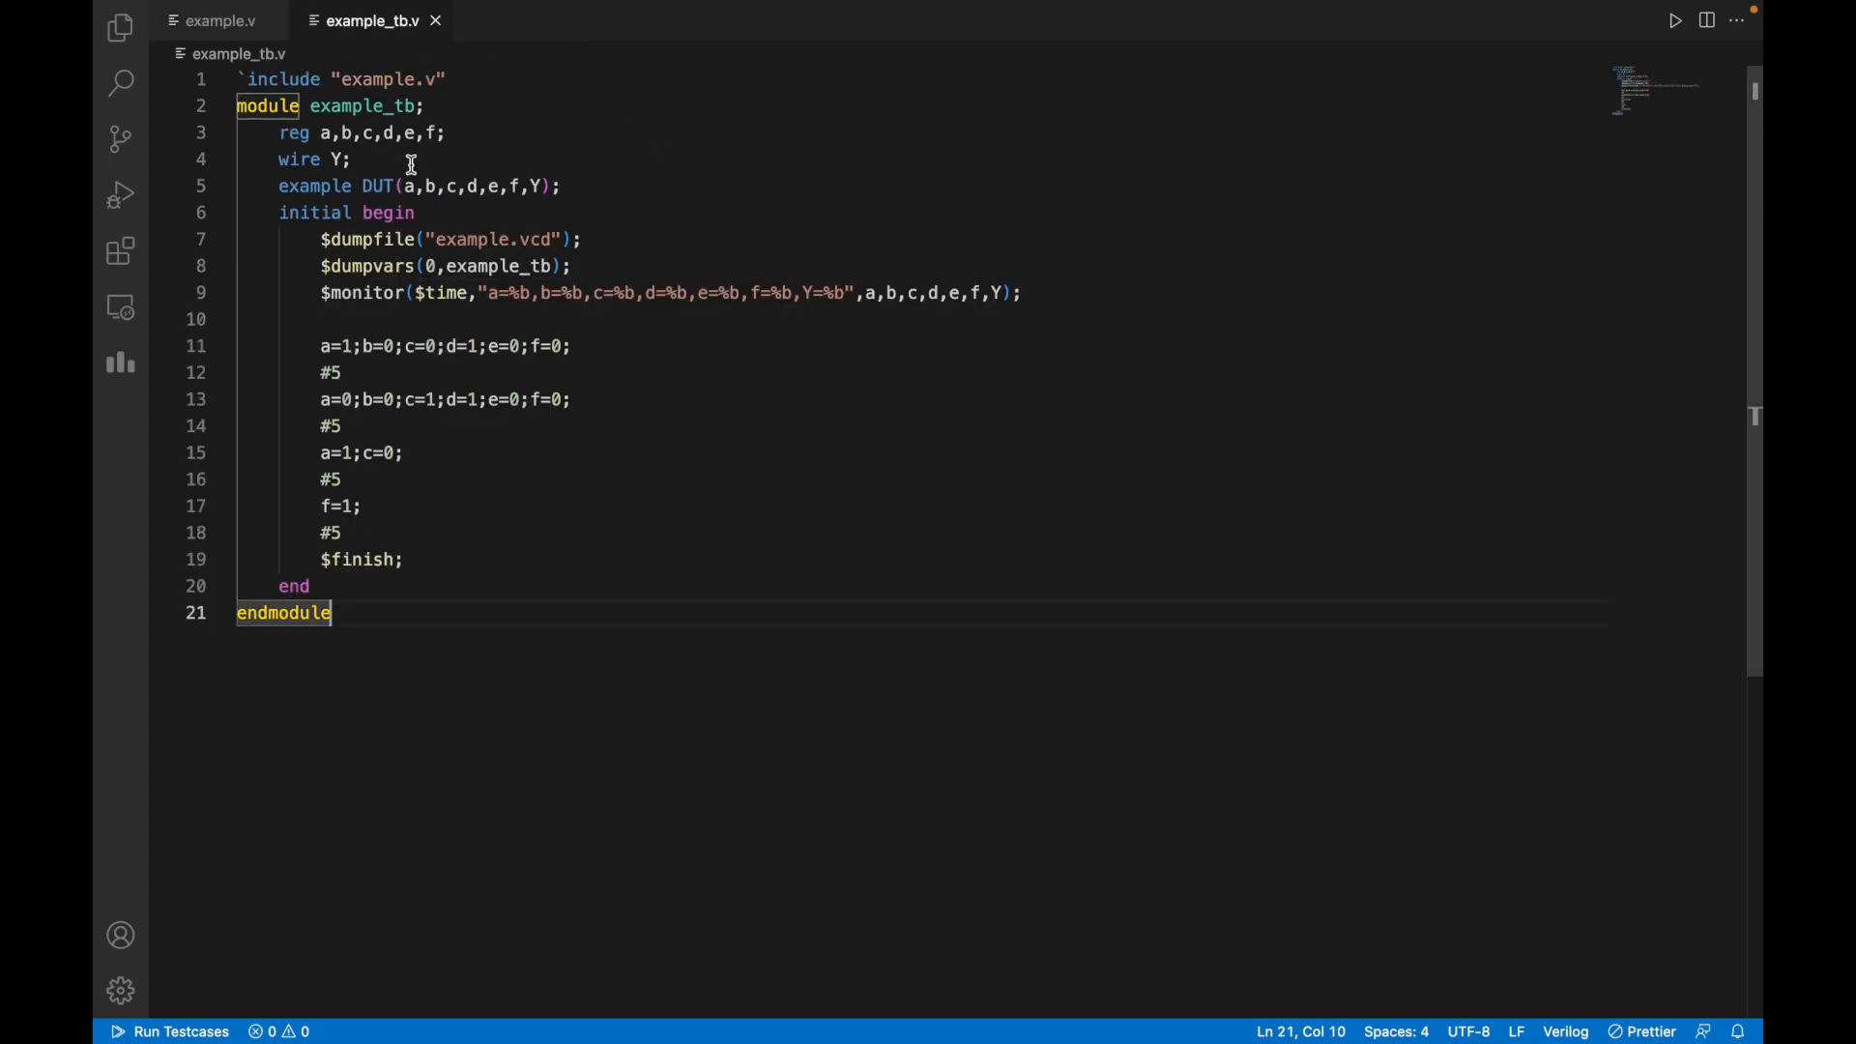
mouse_move(544, 549)
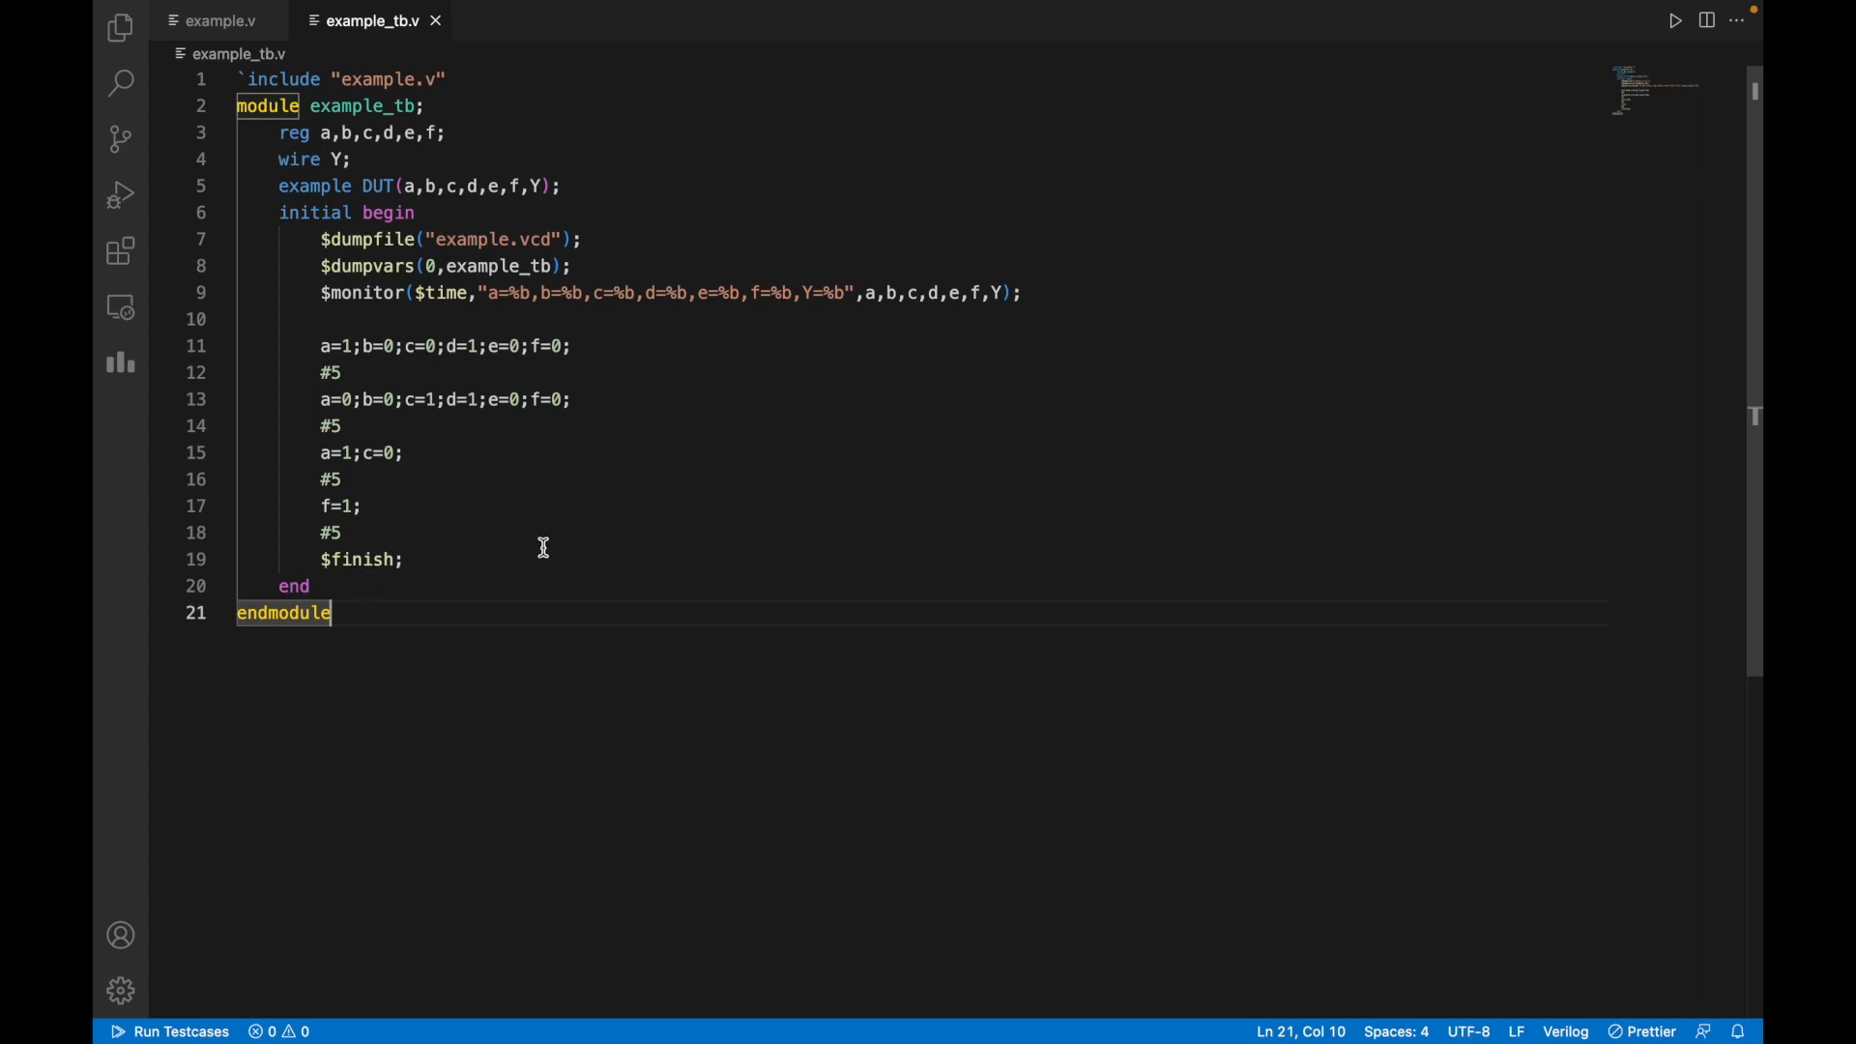
mouse_move(443, 518)
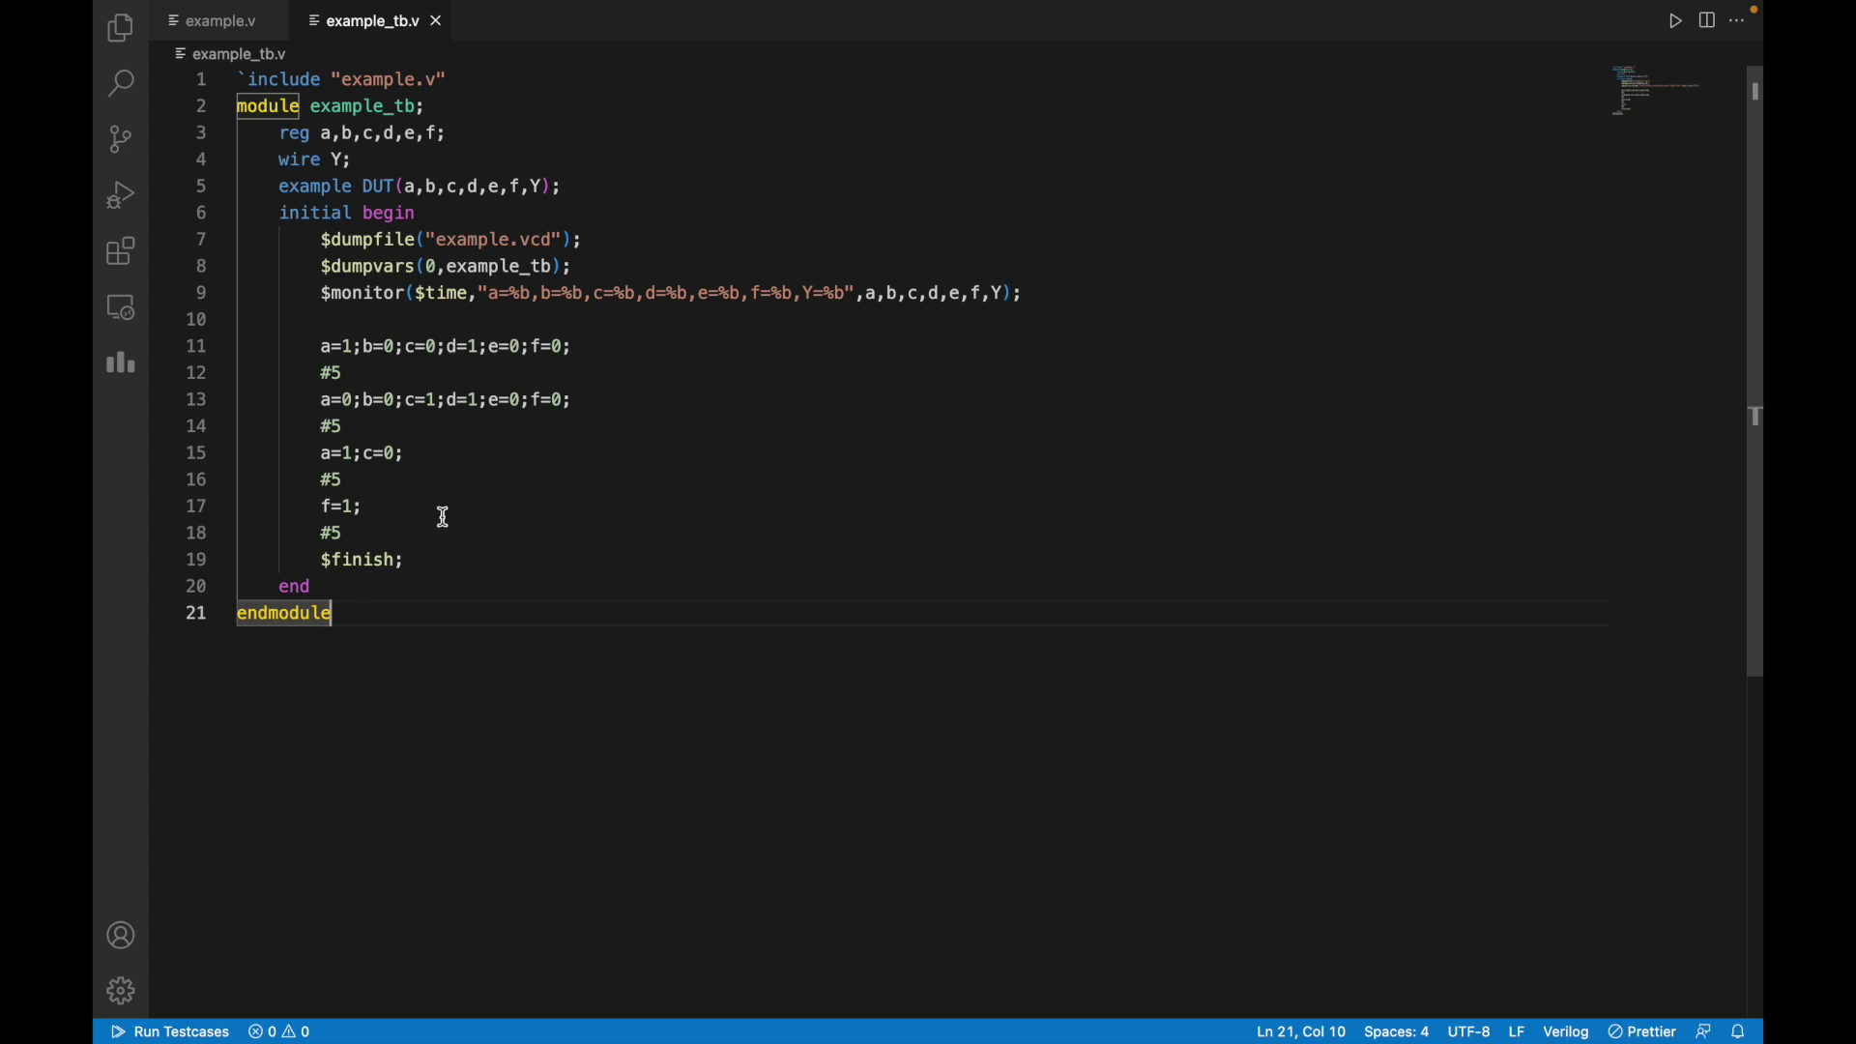
mouse_move(398, 213)
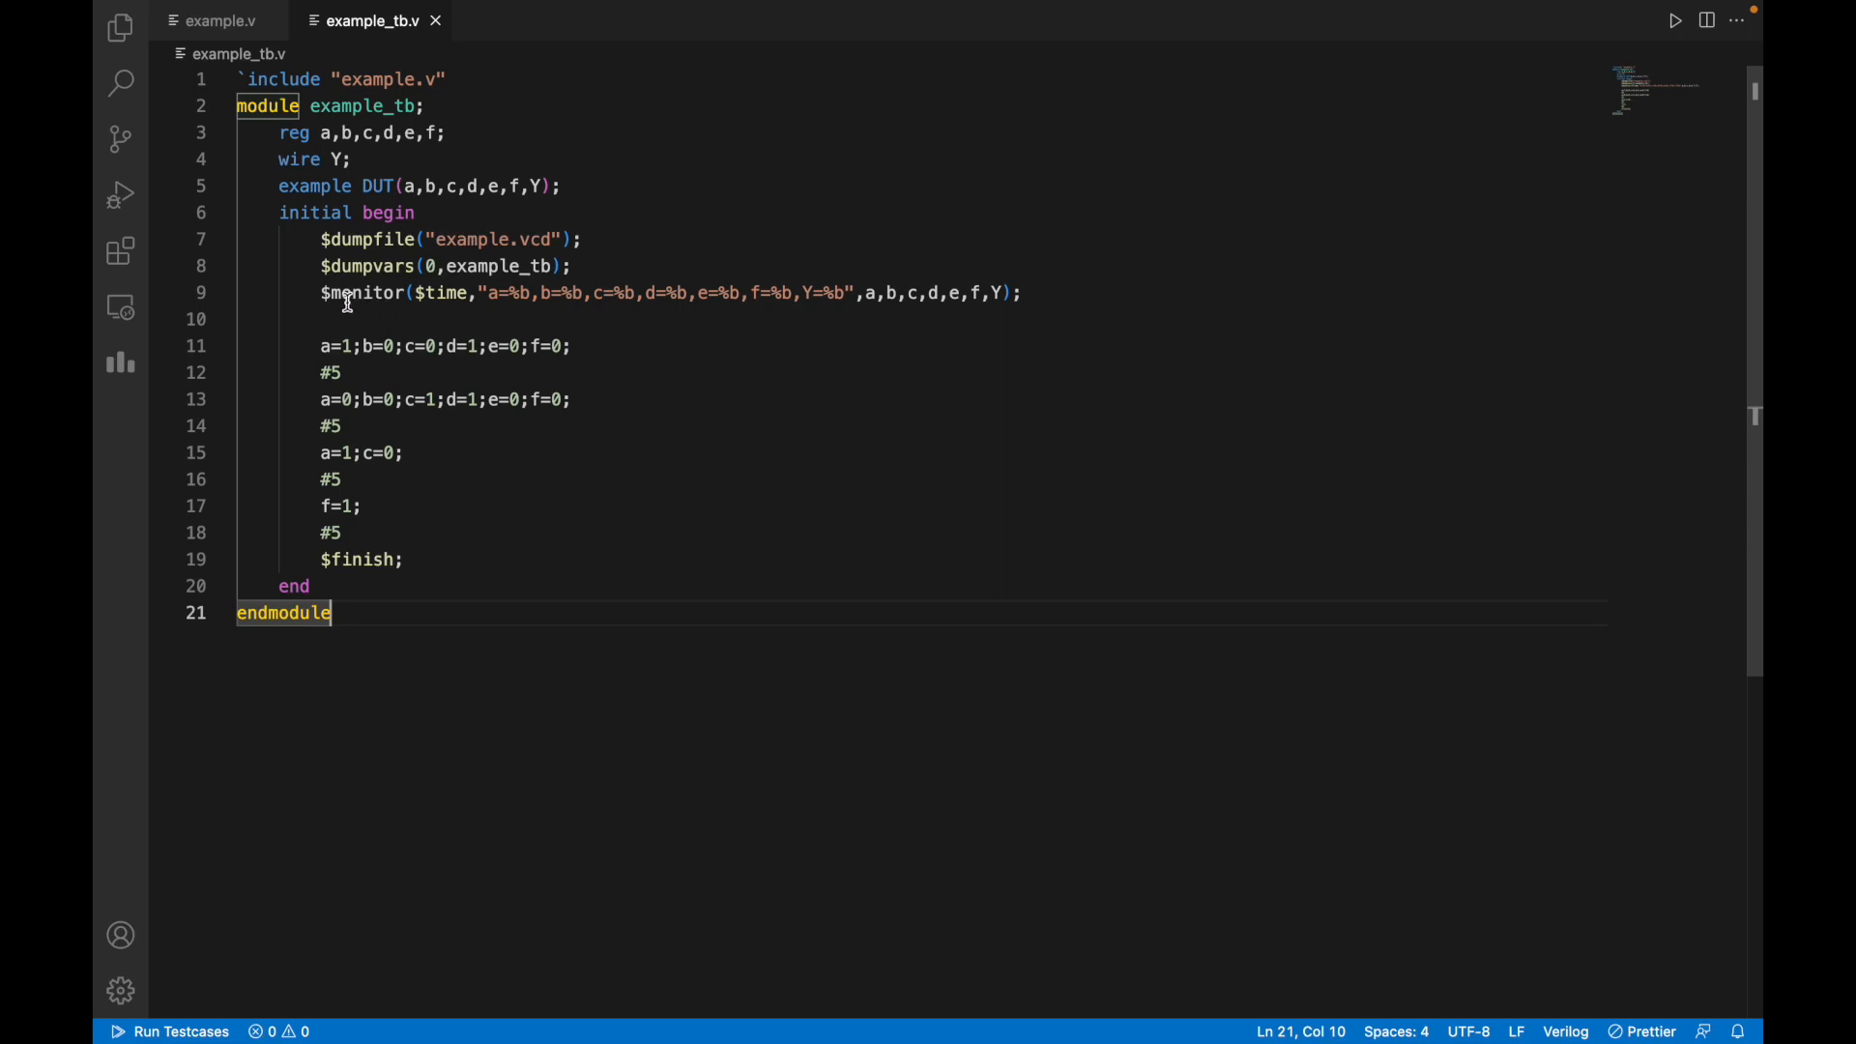
mouse_move(835, 290)
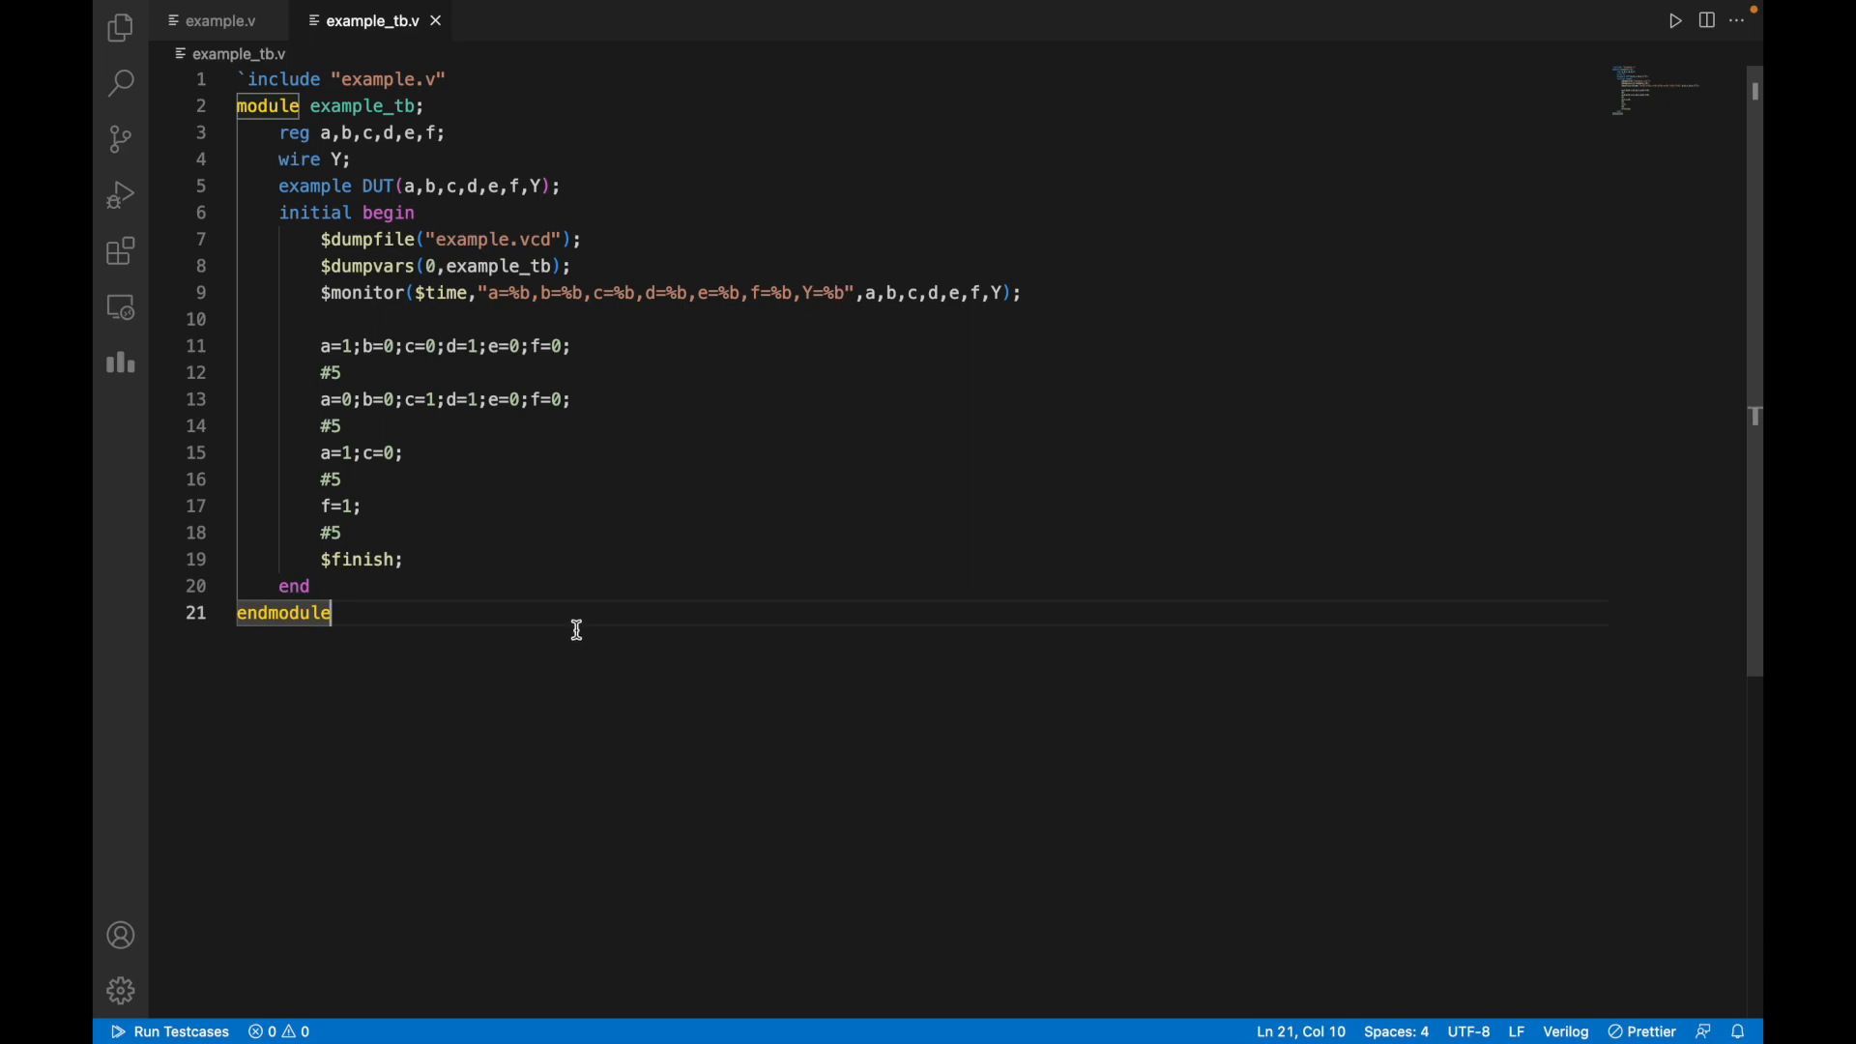
mouse_move(369, 518)
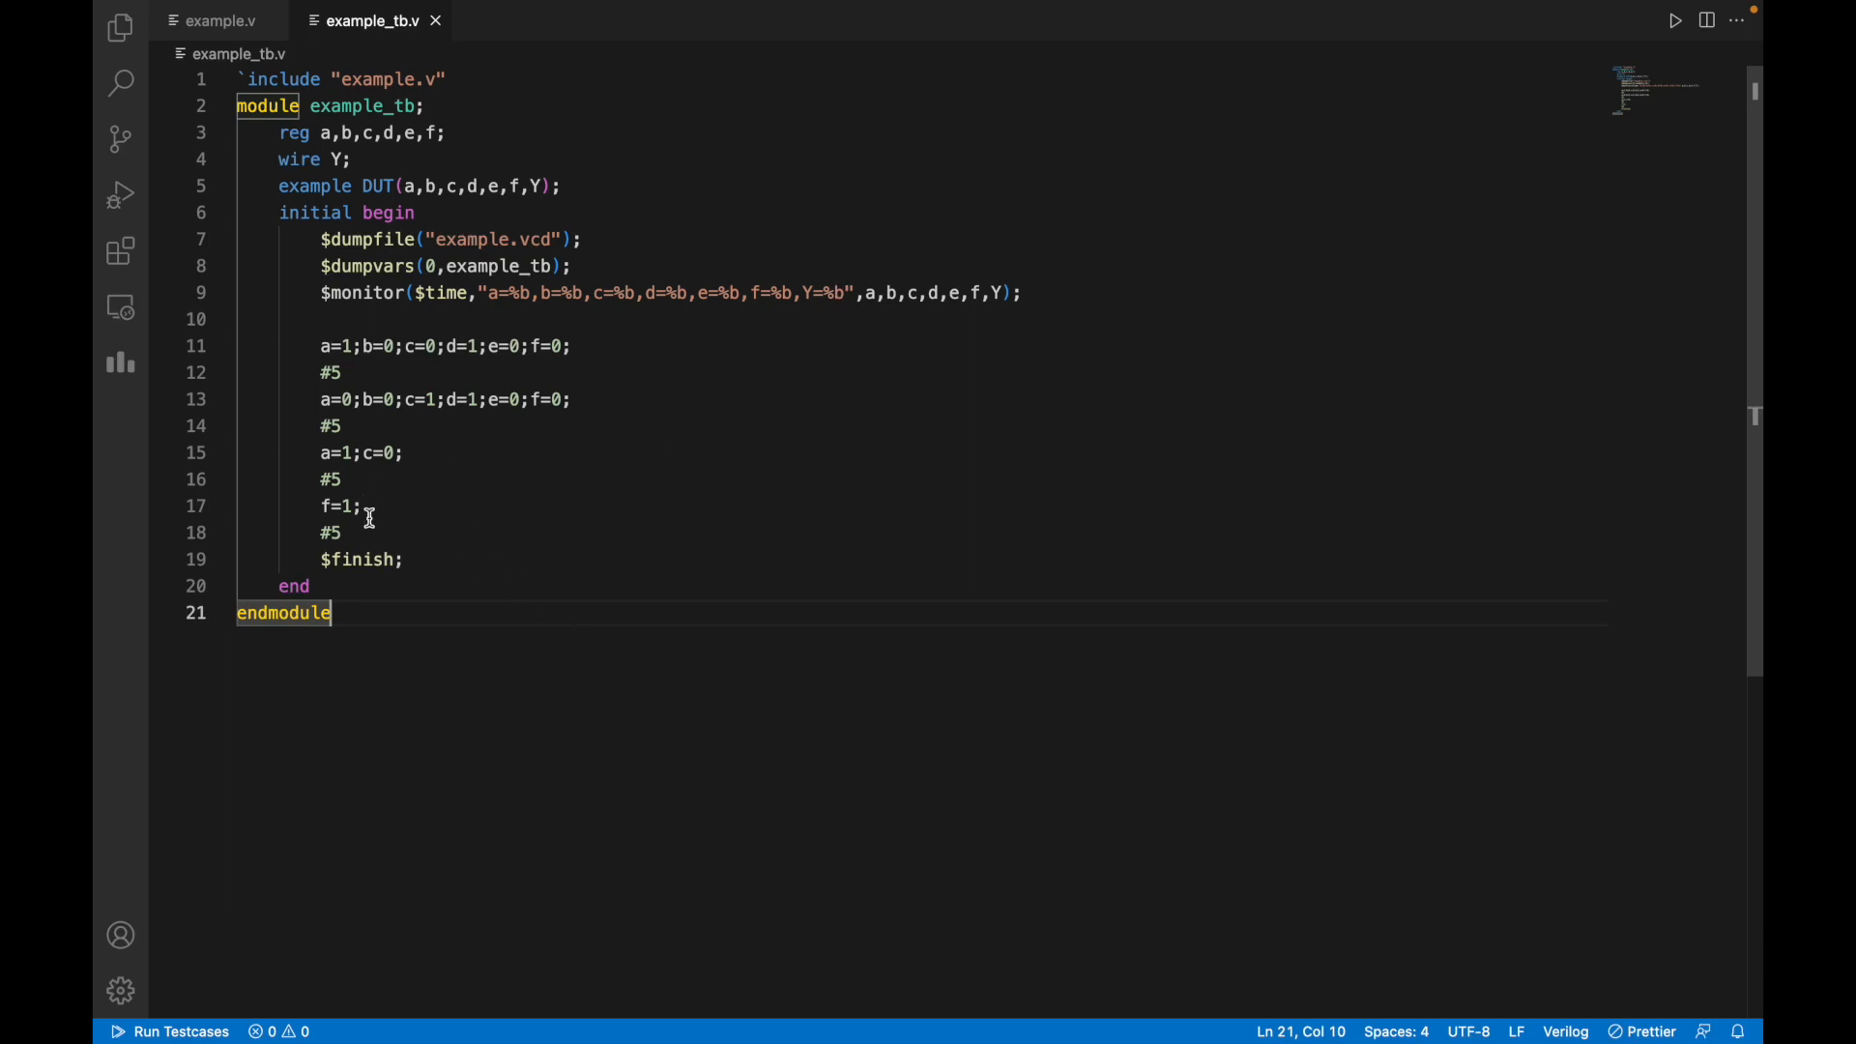
mouse_move(394, 561)
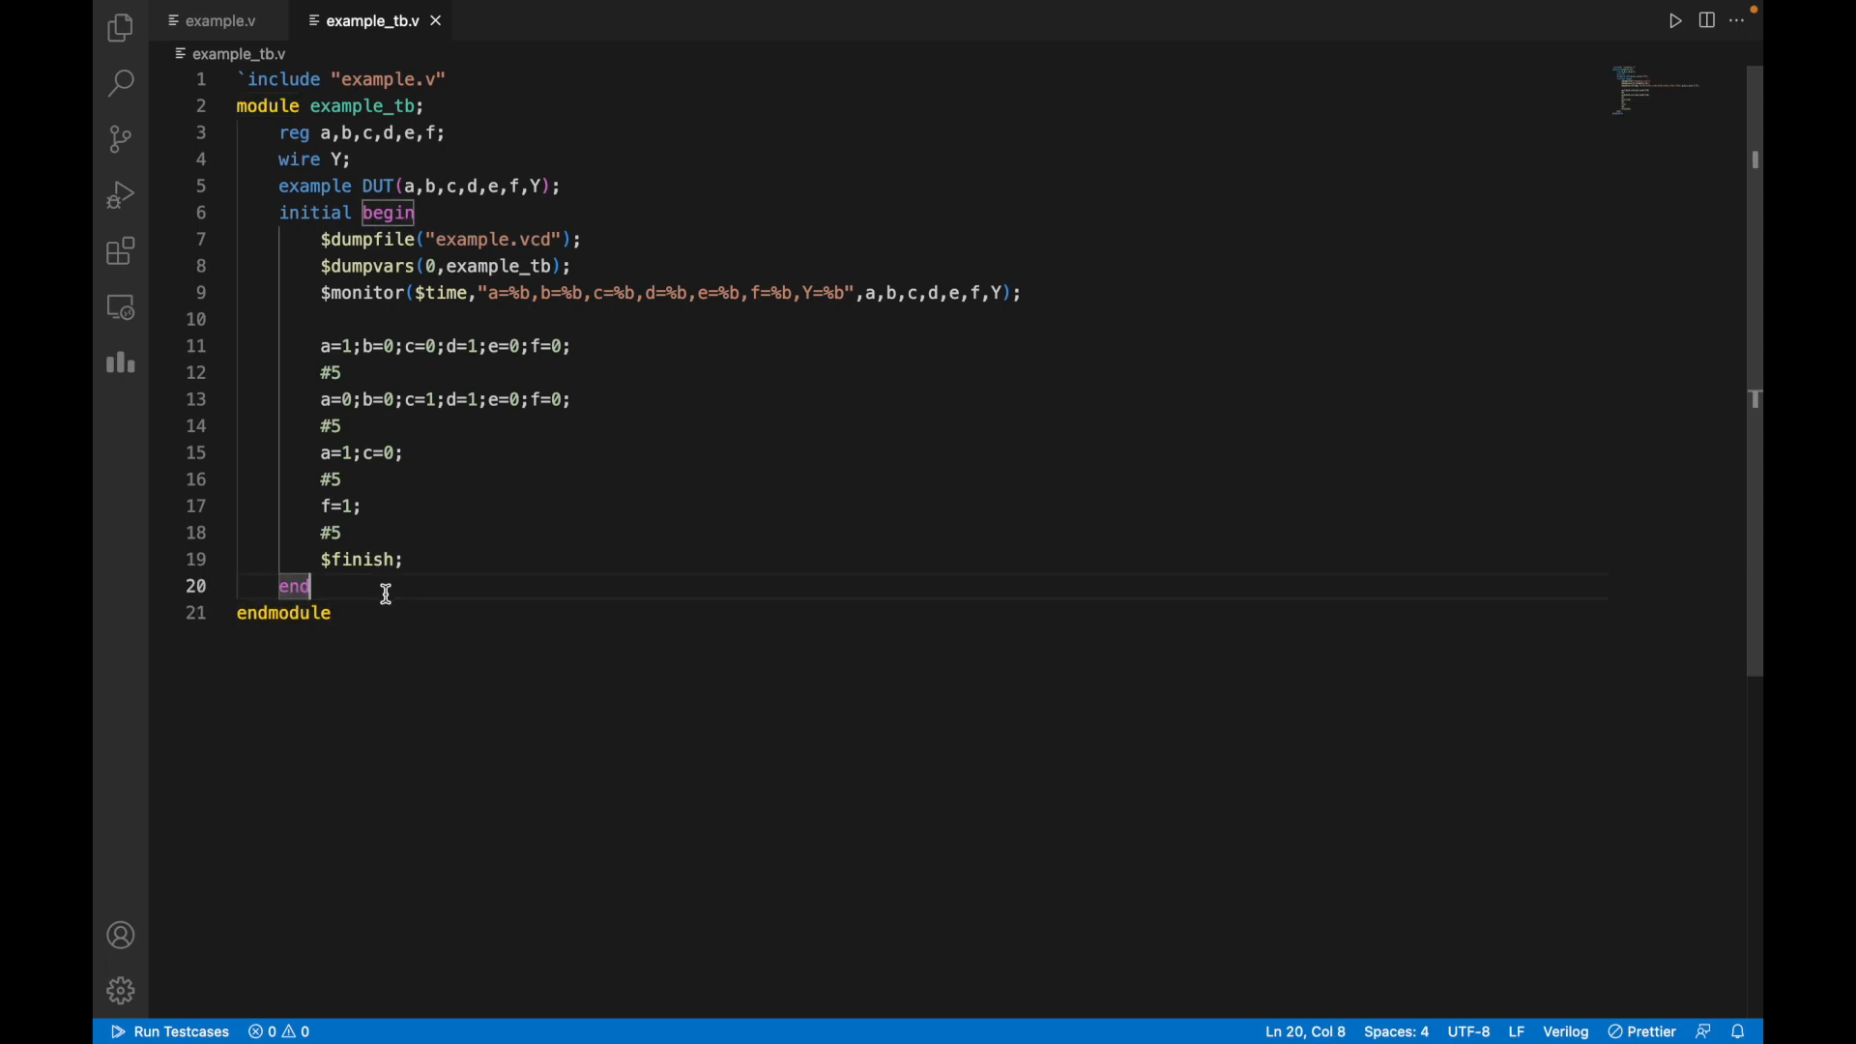
mouse_move(391, 633)
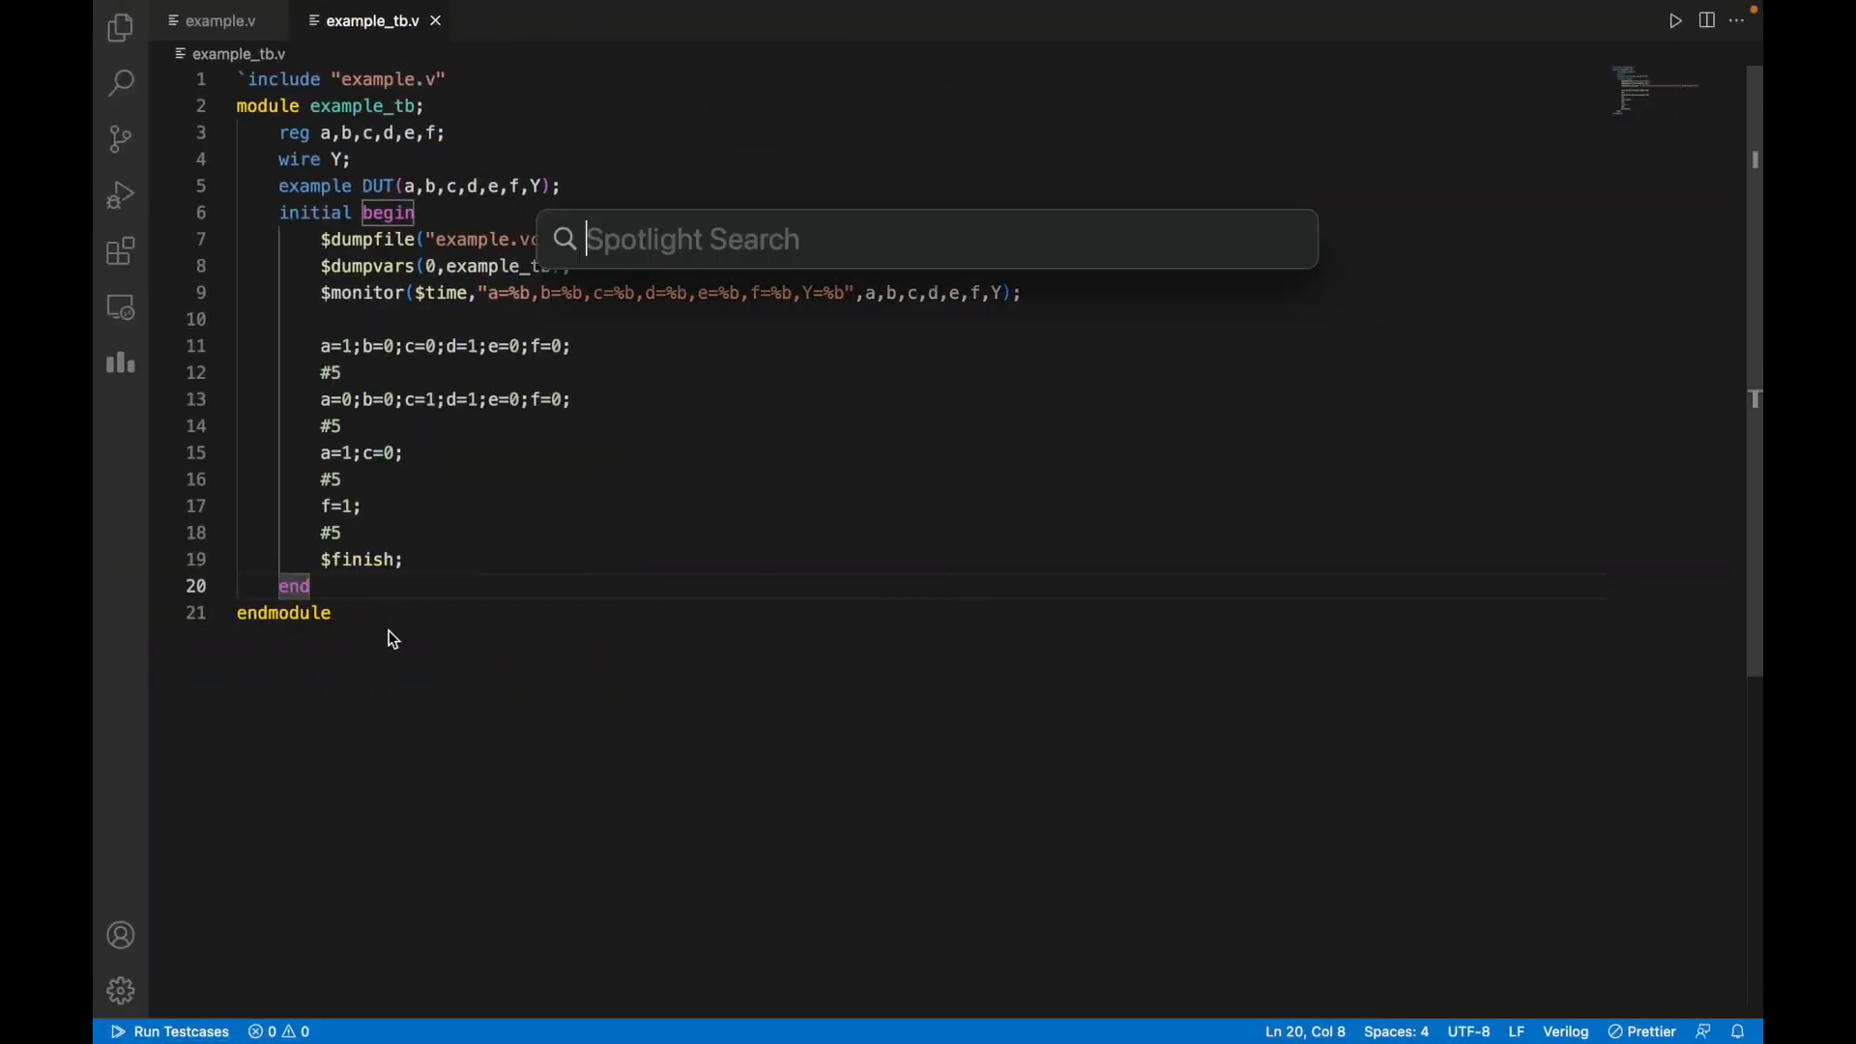
Launch Terminal via Spotlight to get a fresh zsh prompt in the home folder.
text(terminal)
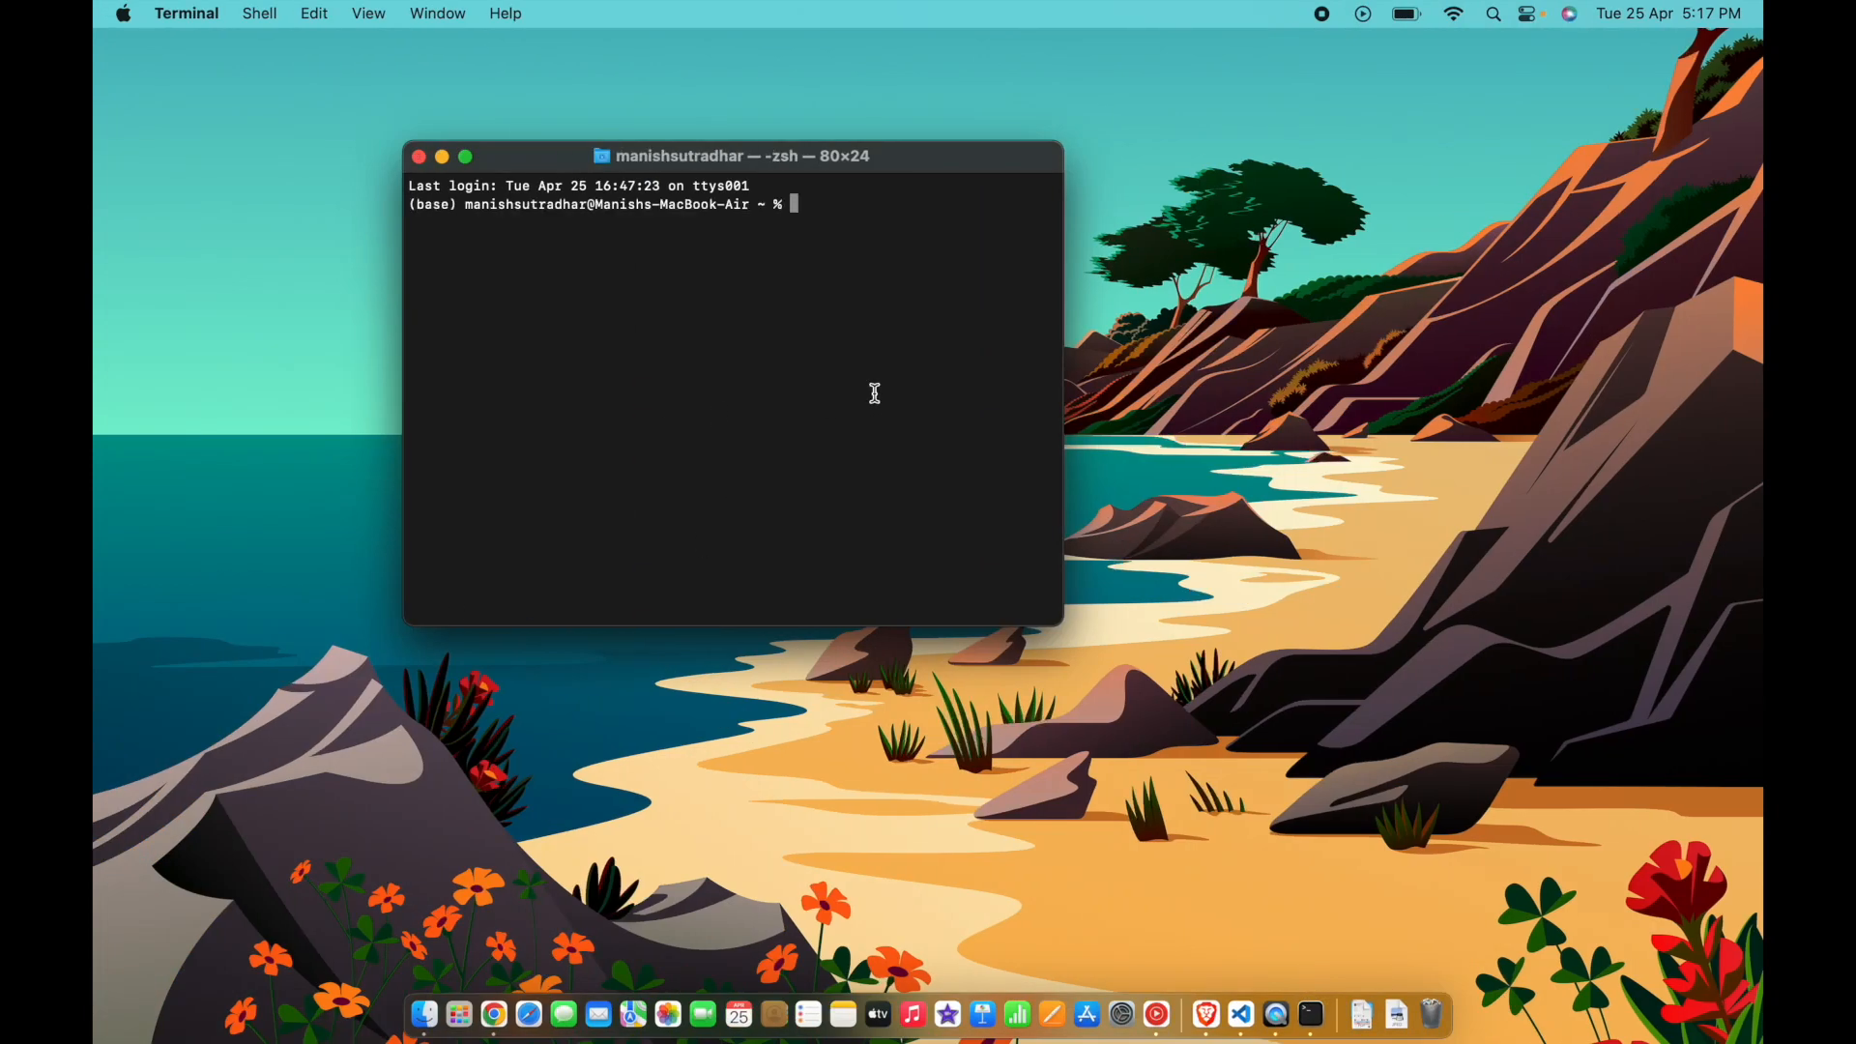
mouse_move(758, 250)
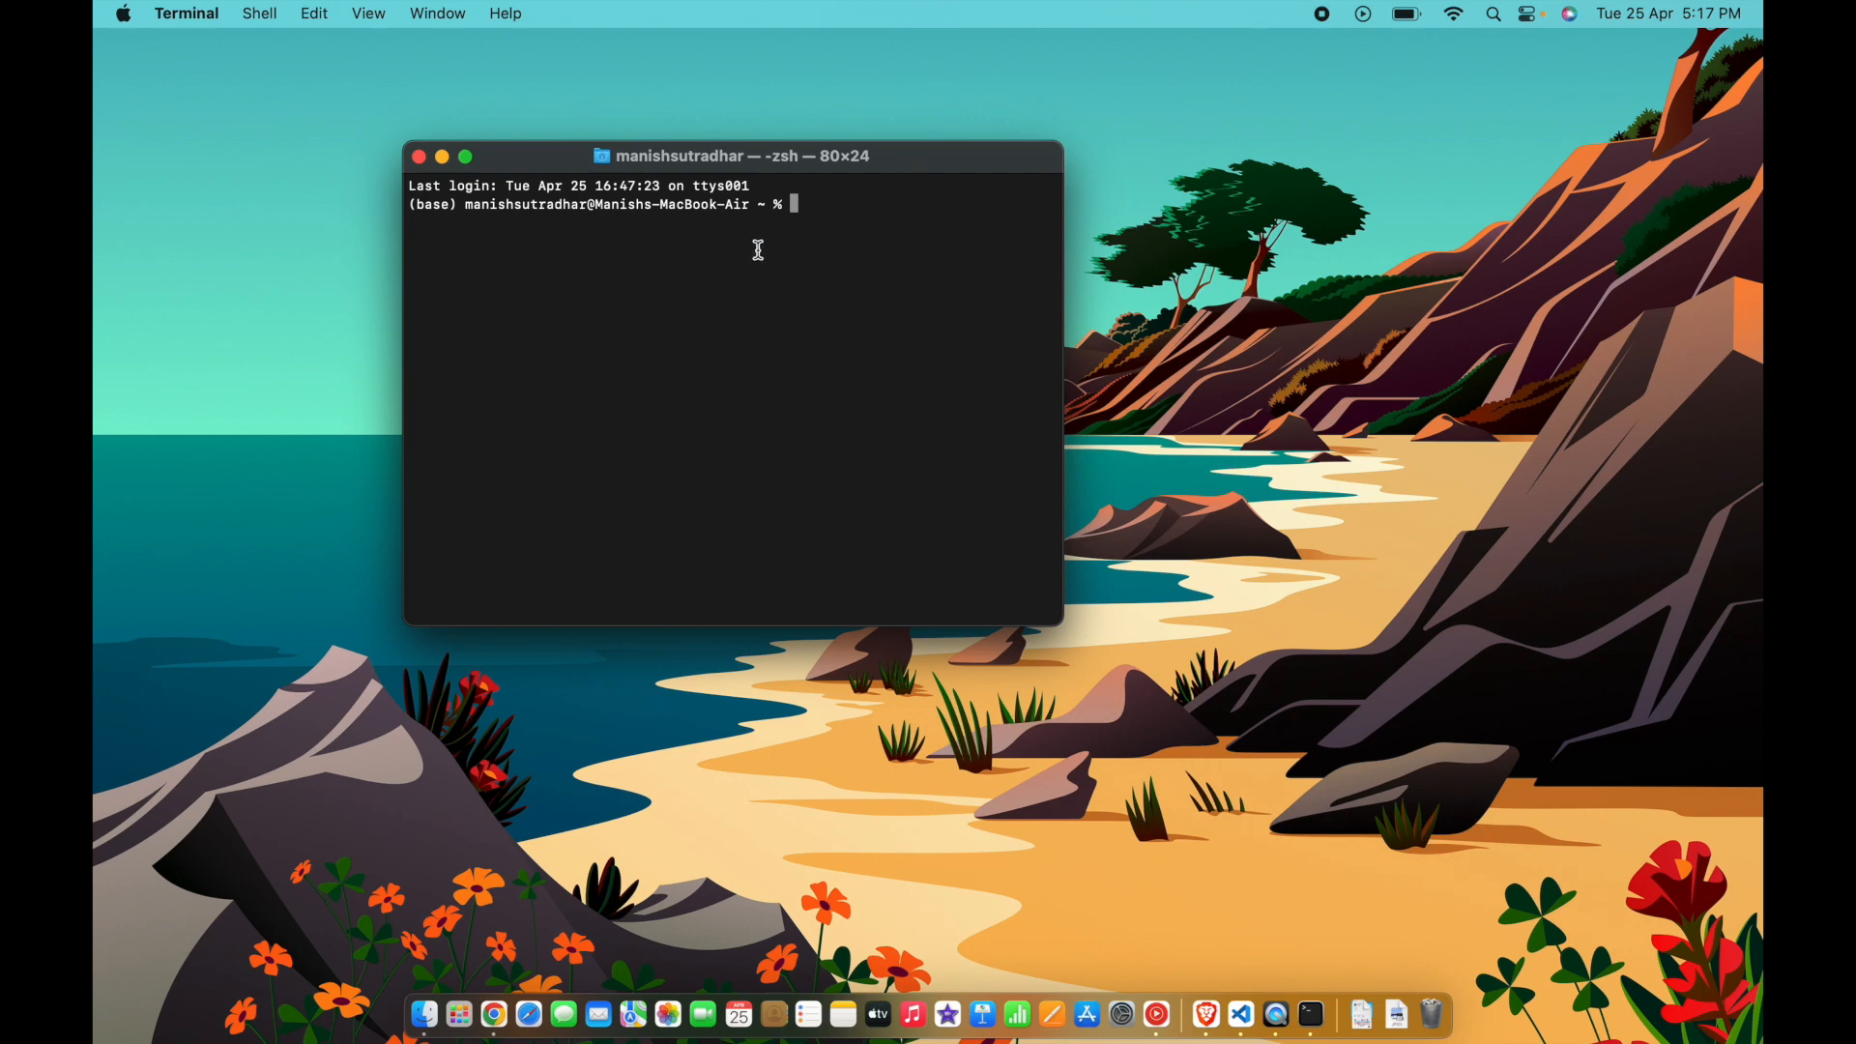
mouse_move(1185, 311)
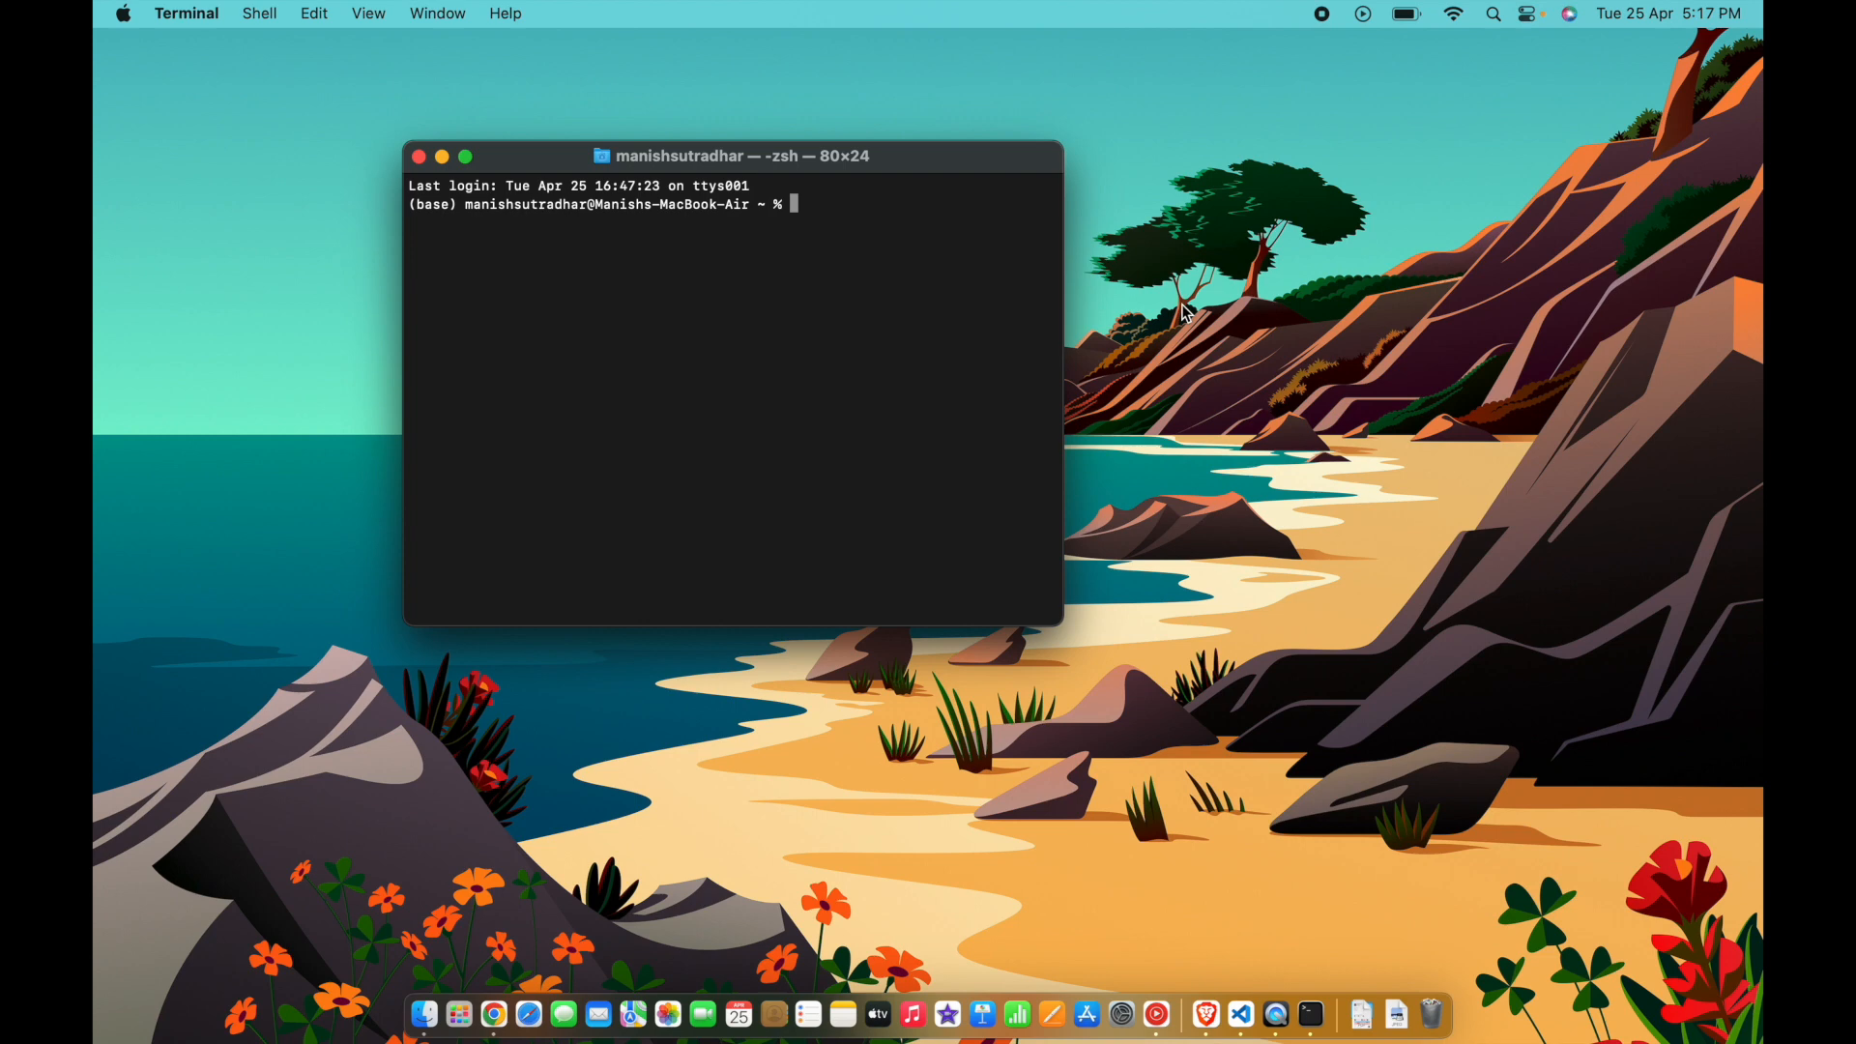
Run iverilog -o example_tb.vvp example_tb.v, which fails because example_tb.v is not found.
text(i)
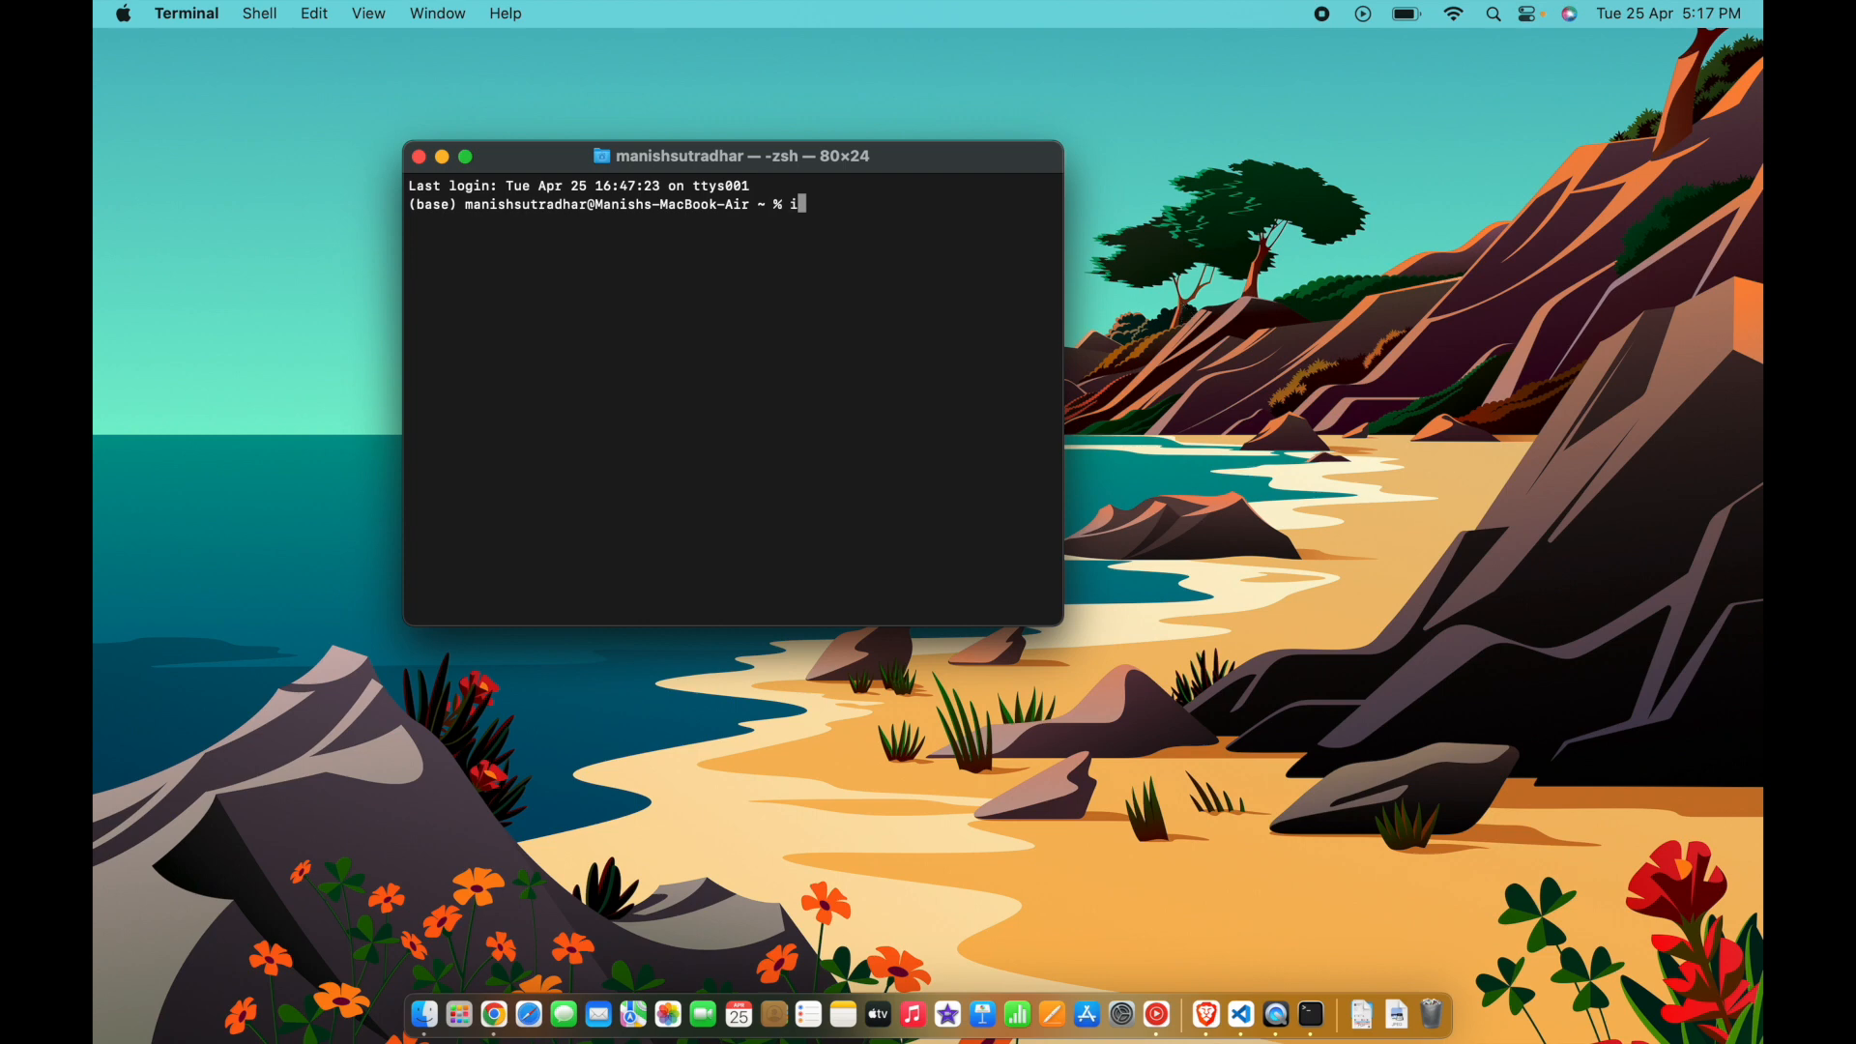
text(verilog -o exampl)
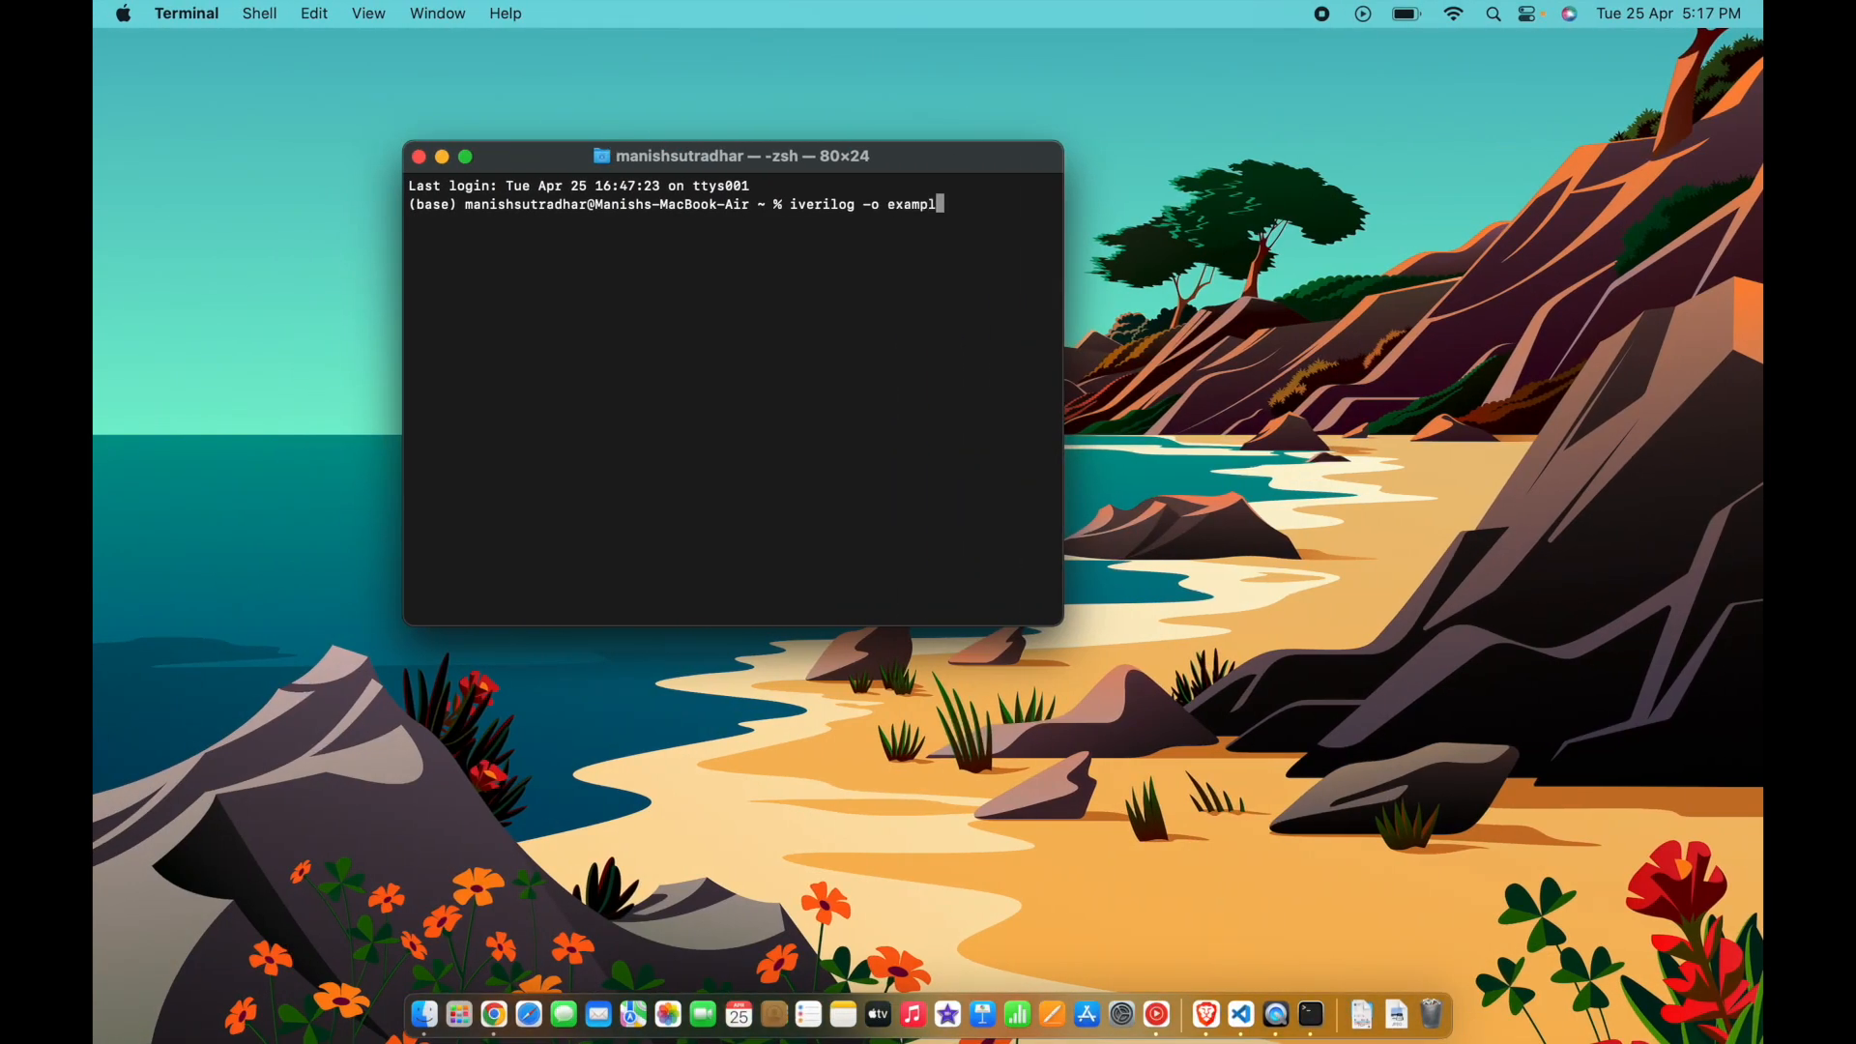
text(e_tb.)
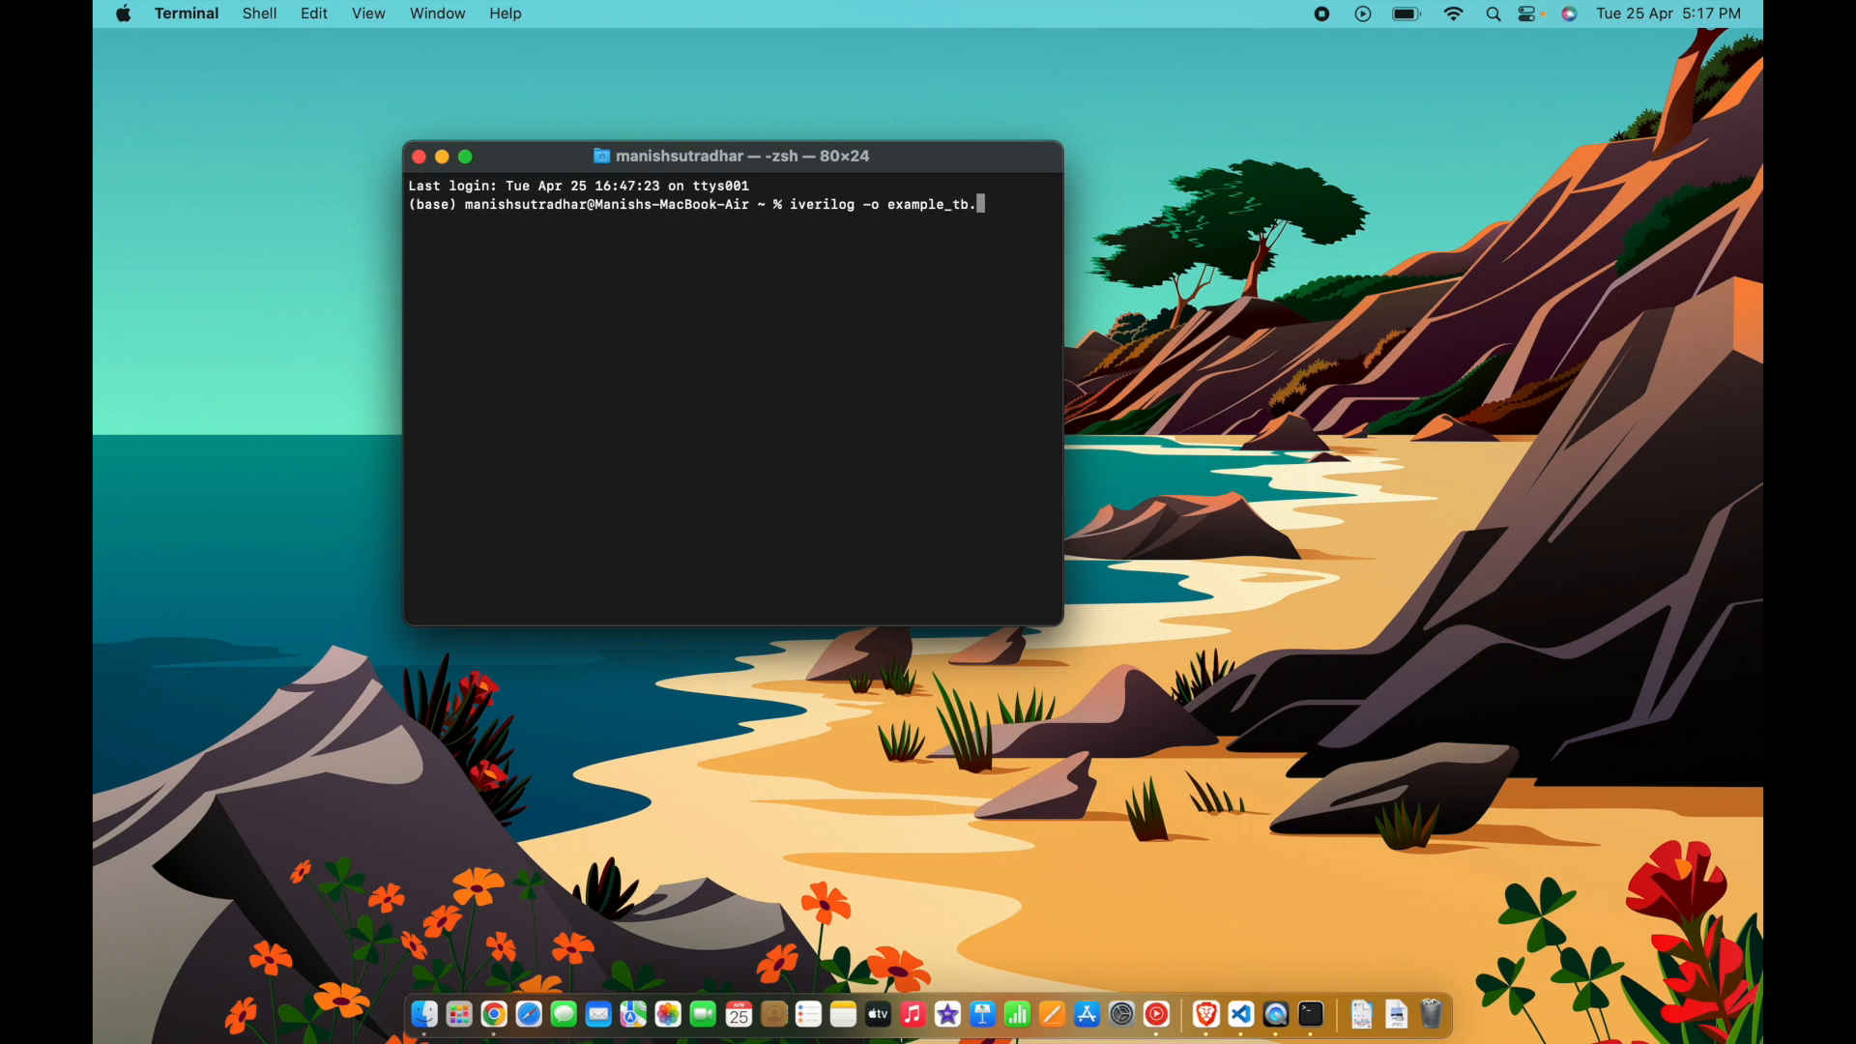
text(vvp exampl)
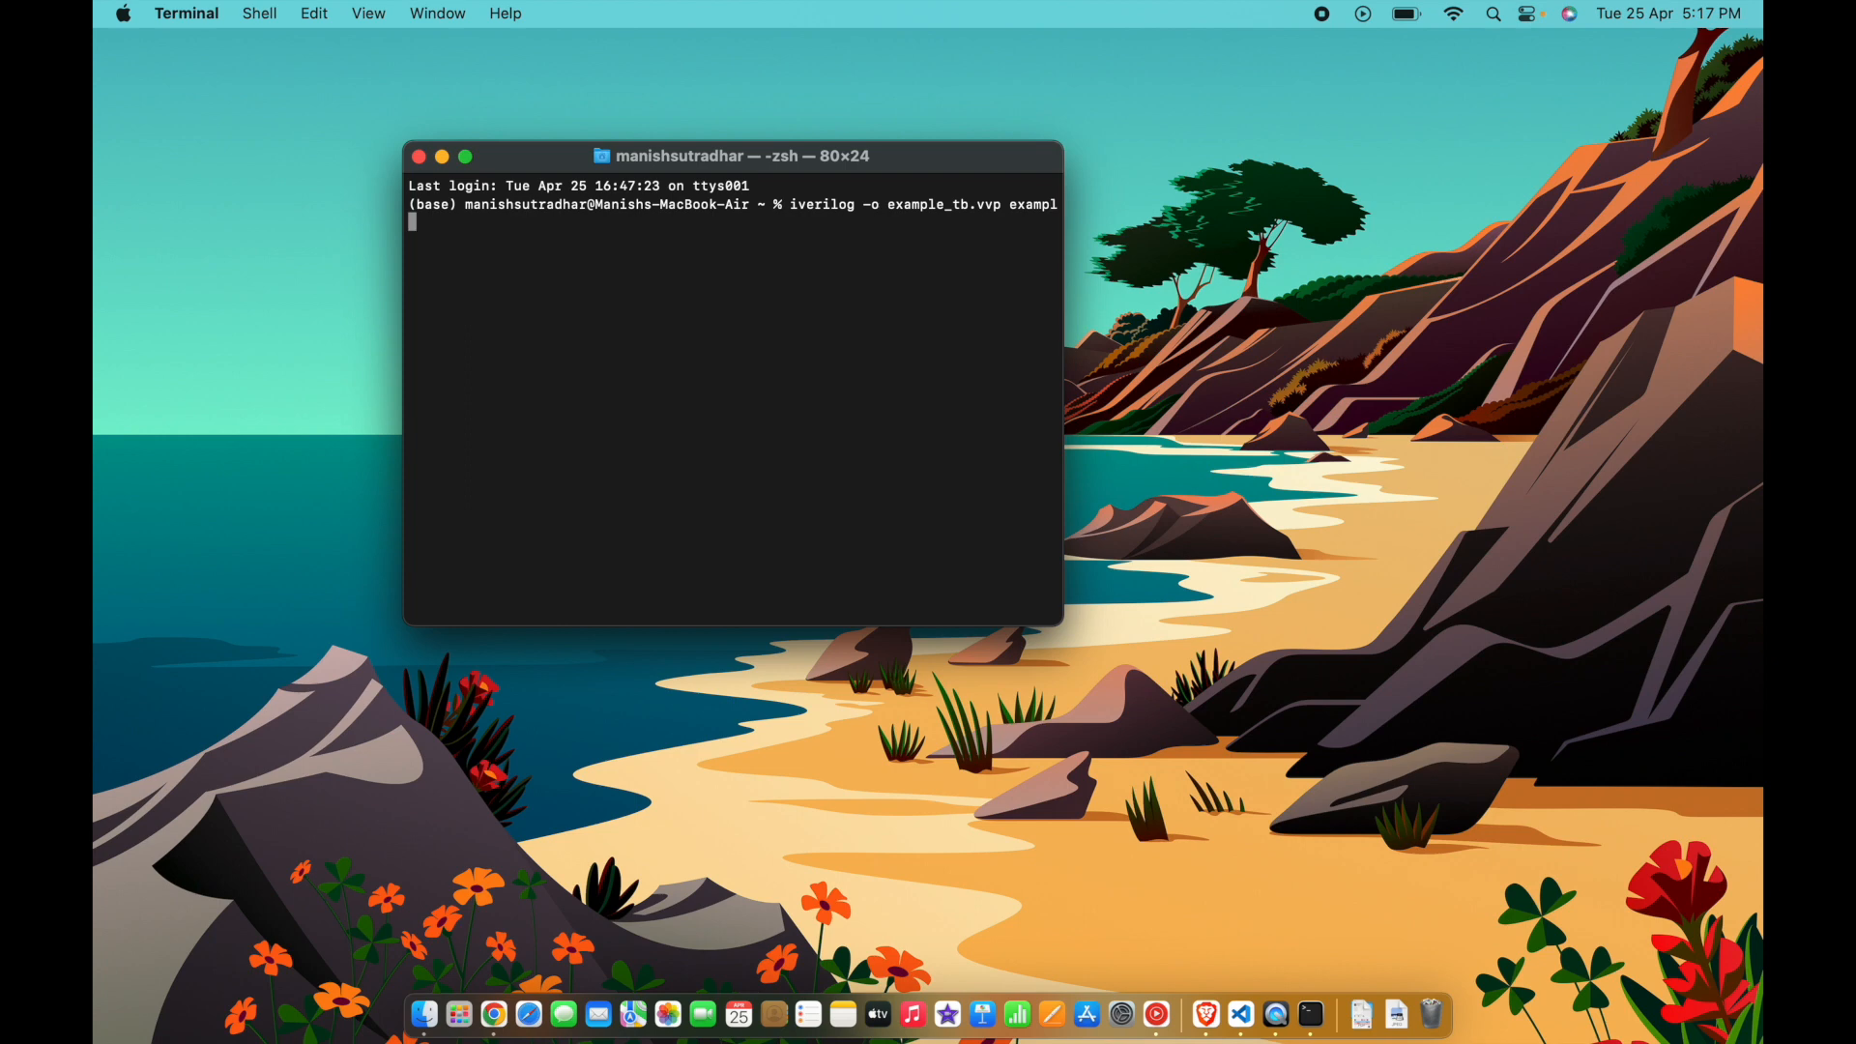
text(e.)
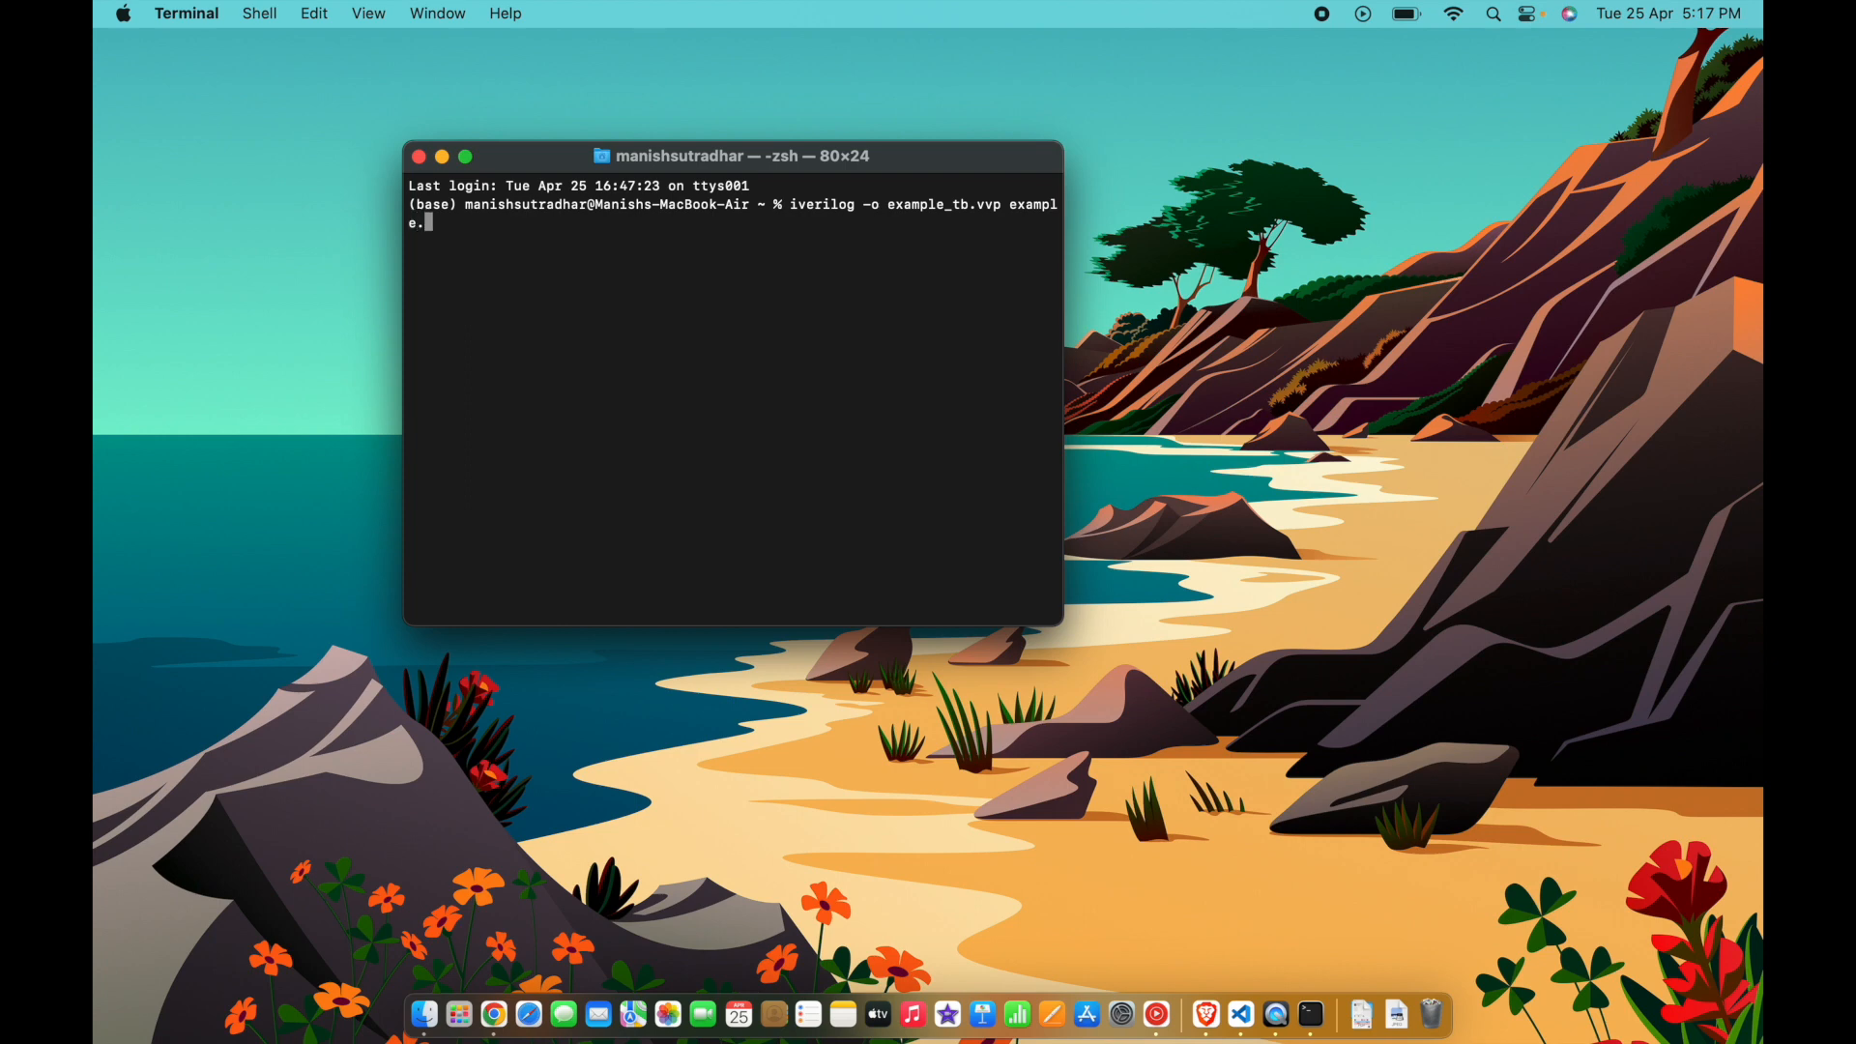
text(_t)
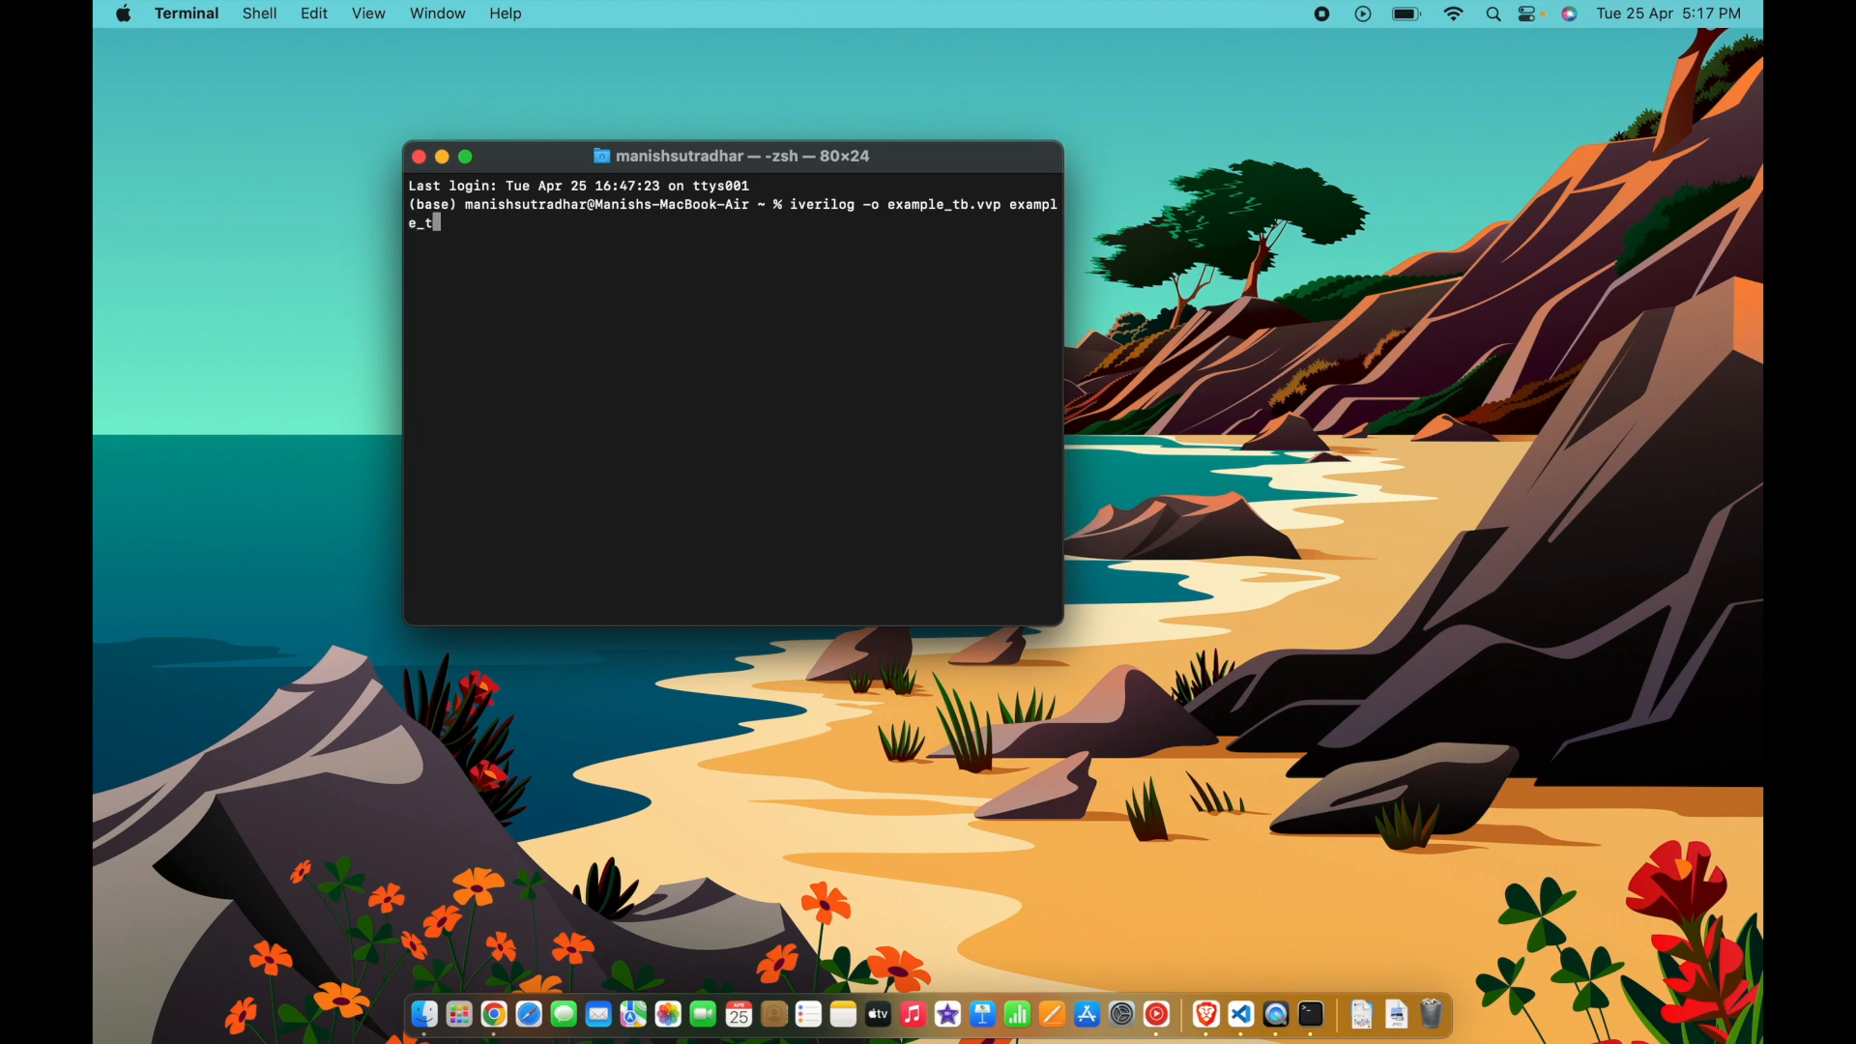
text(b.v)
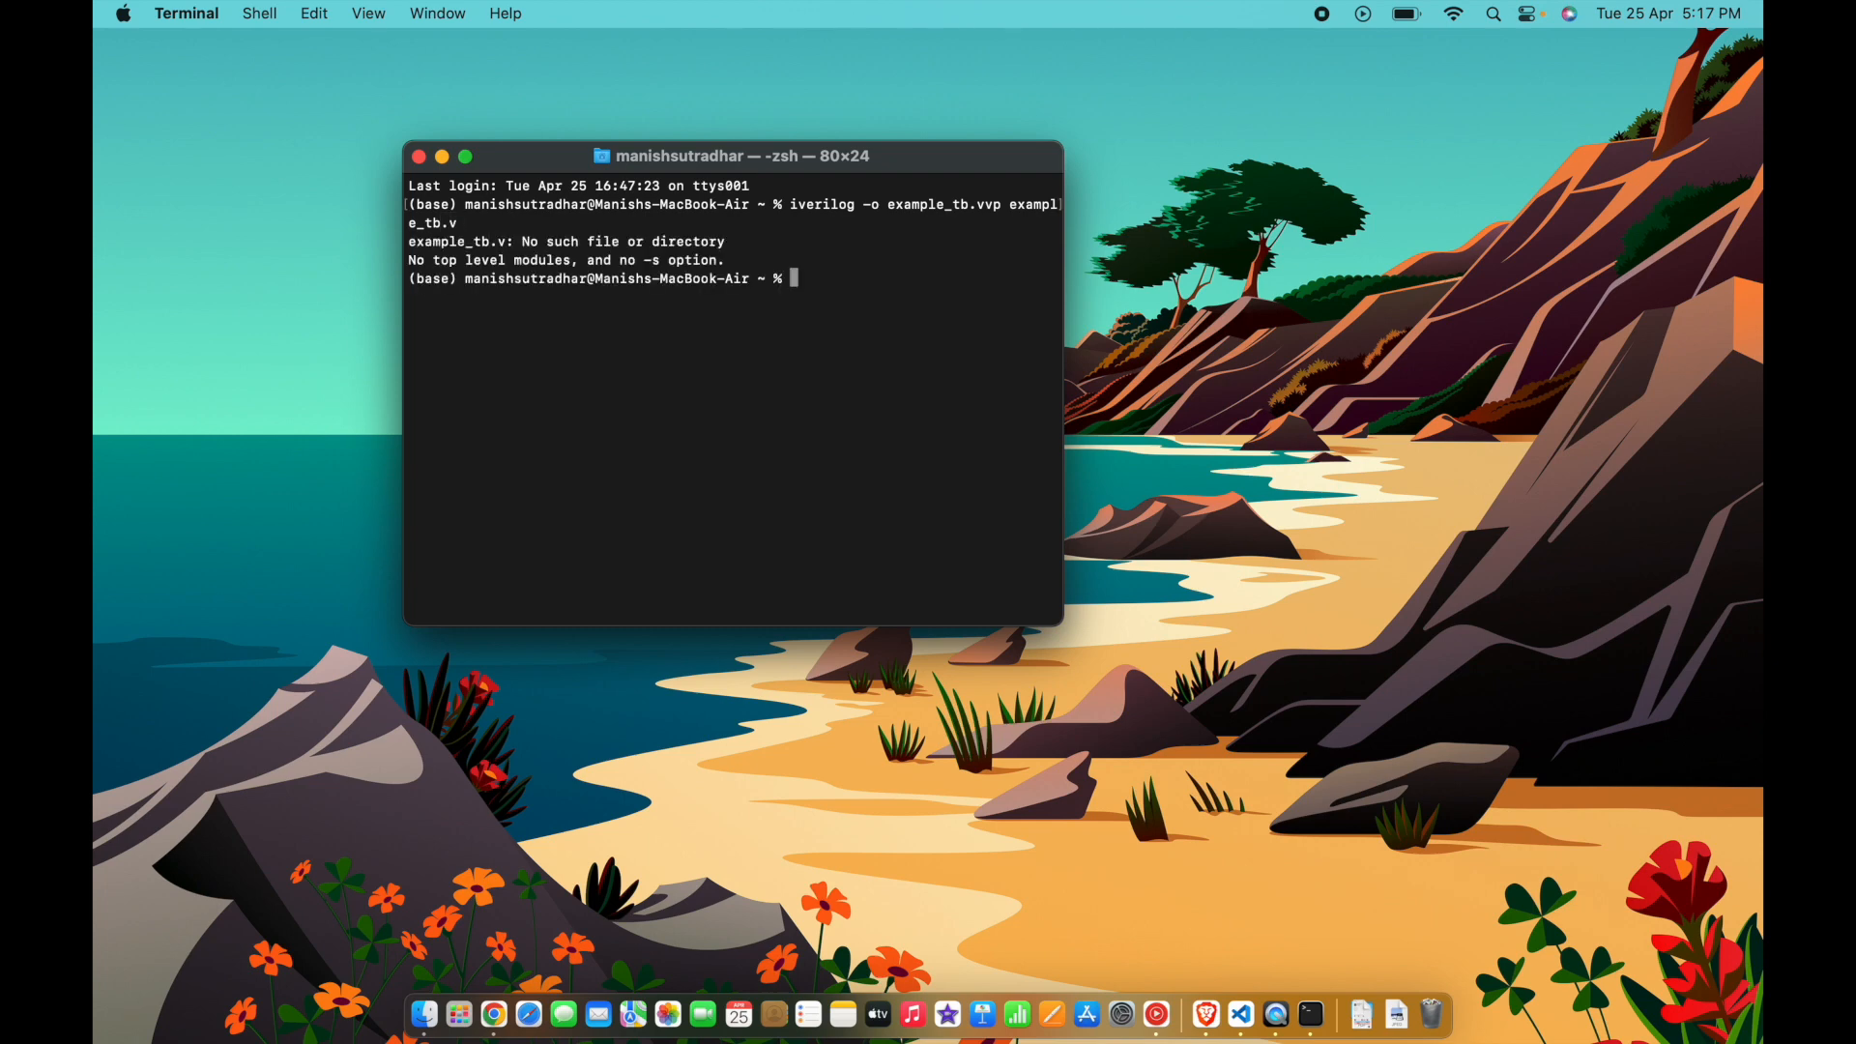
mouse_move(516, 251)
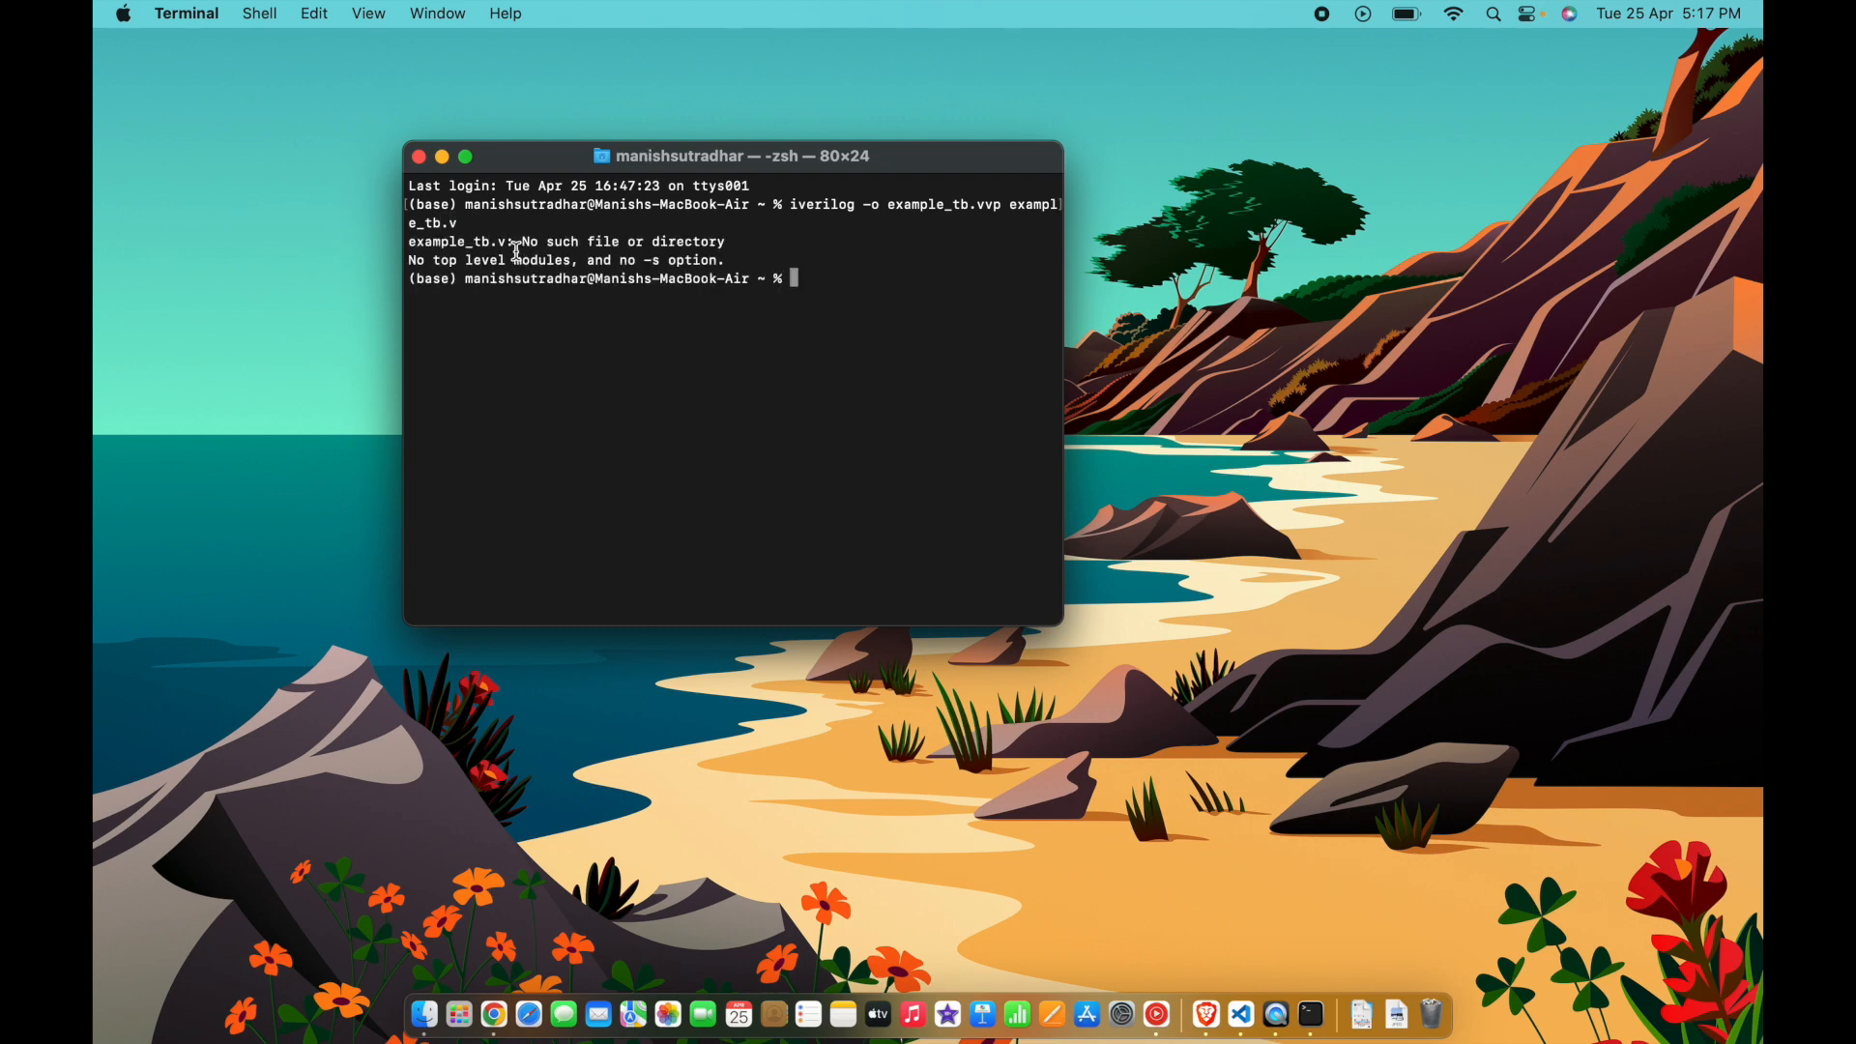
mouse_move(506, 298)
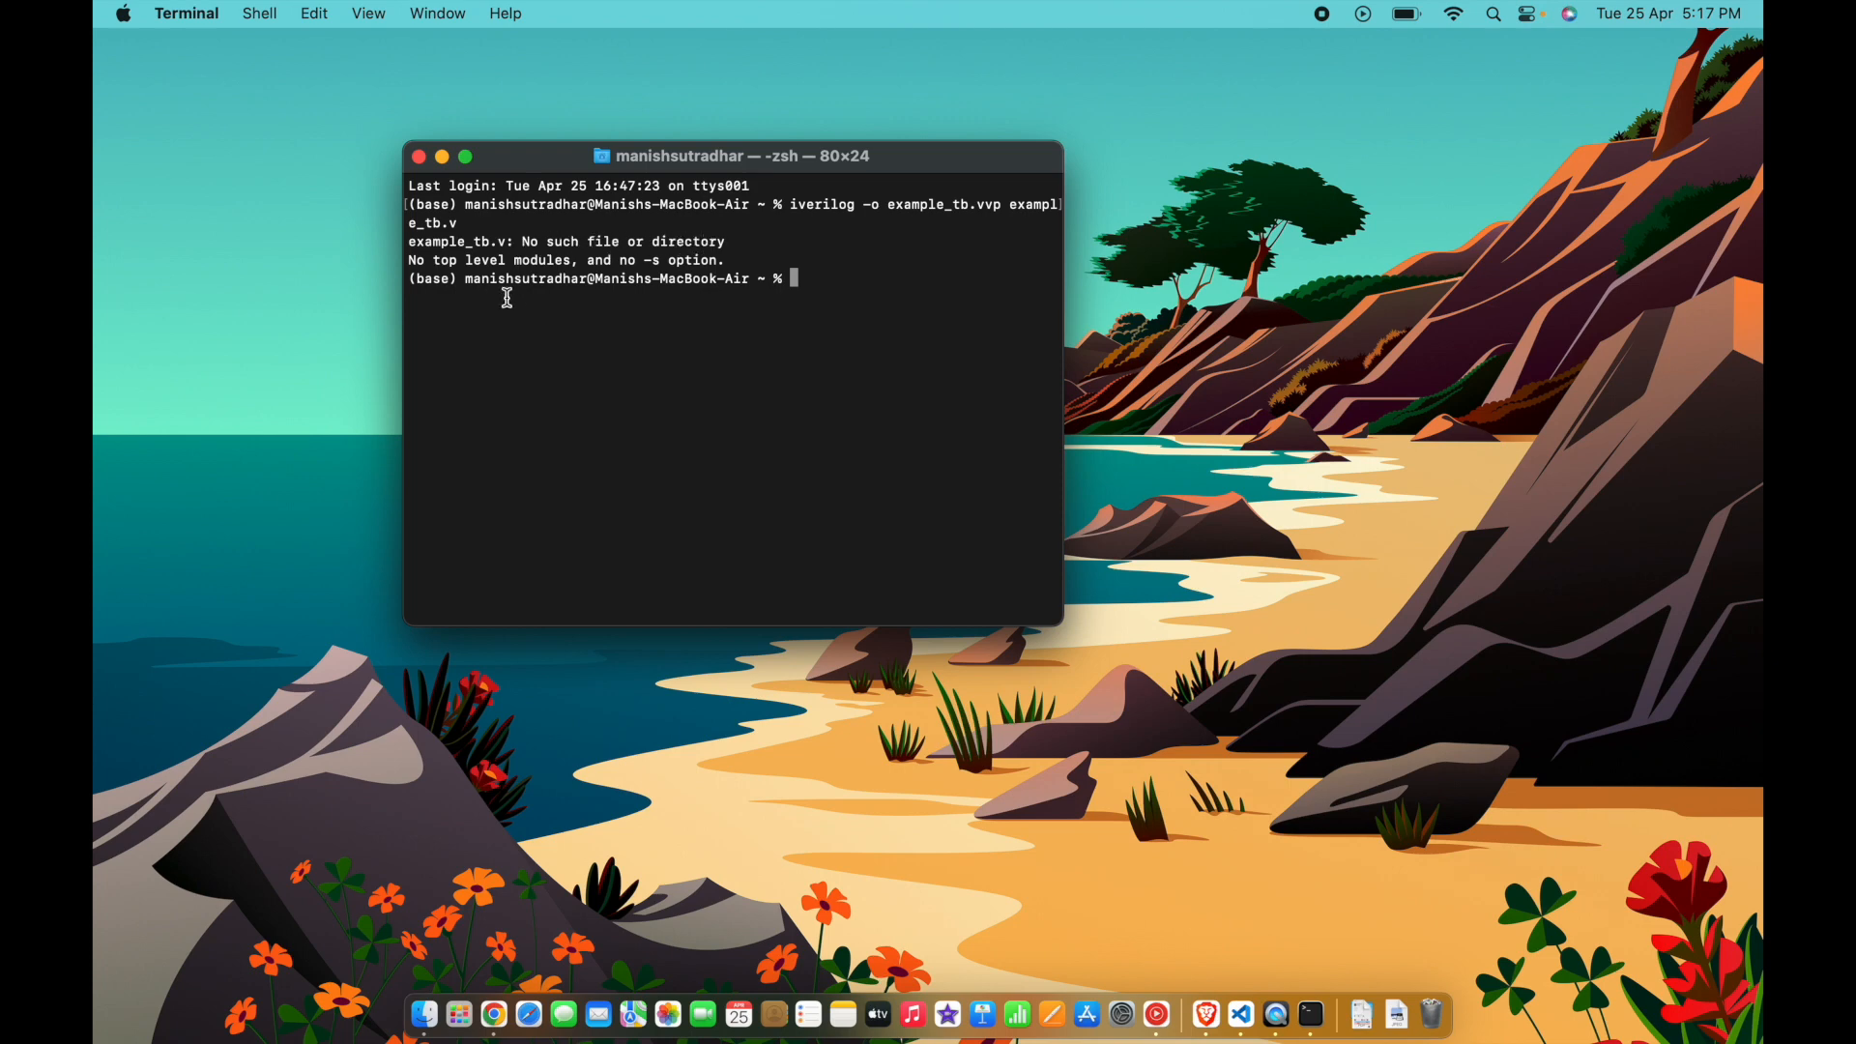
mouse_move(657, 307)
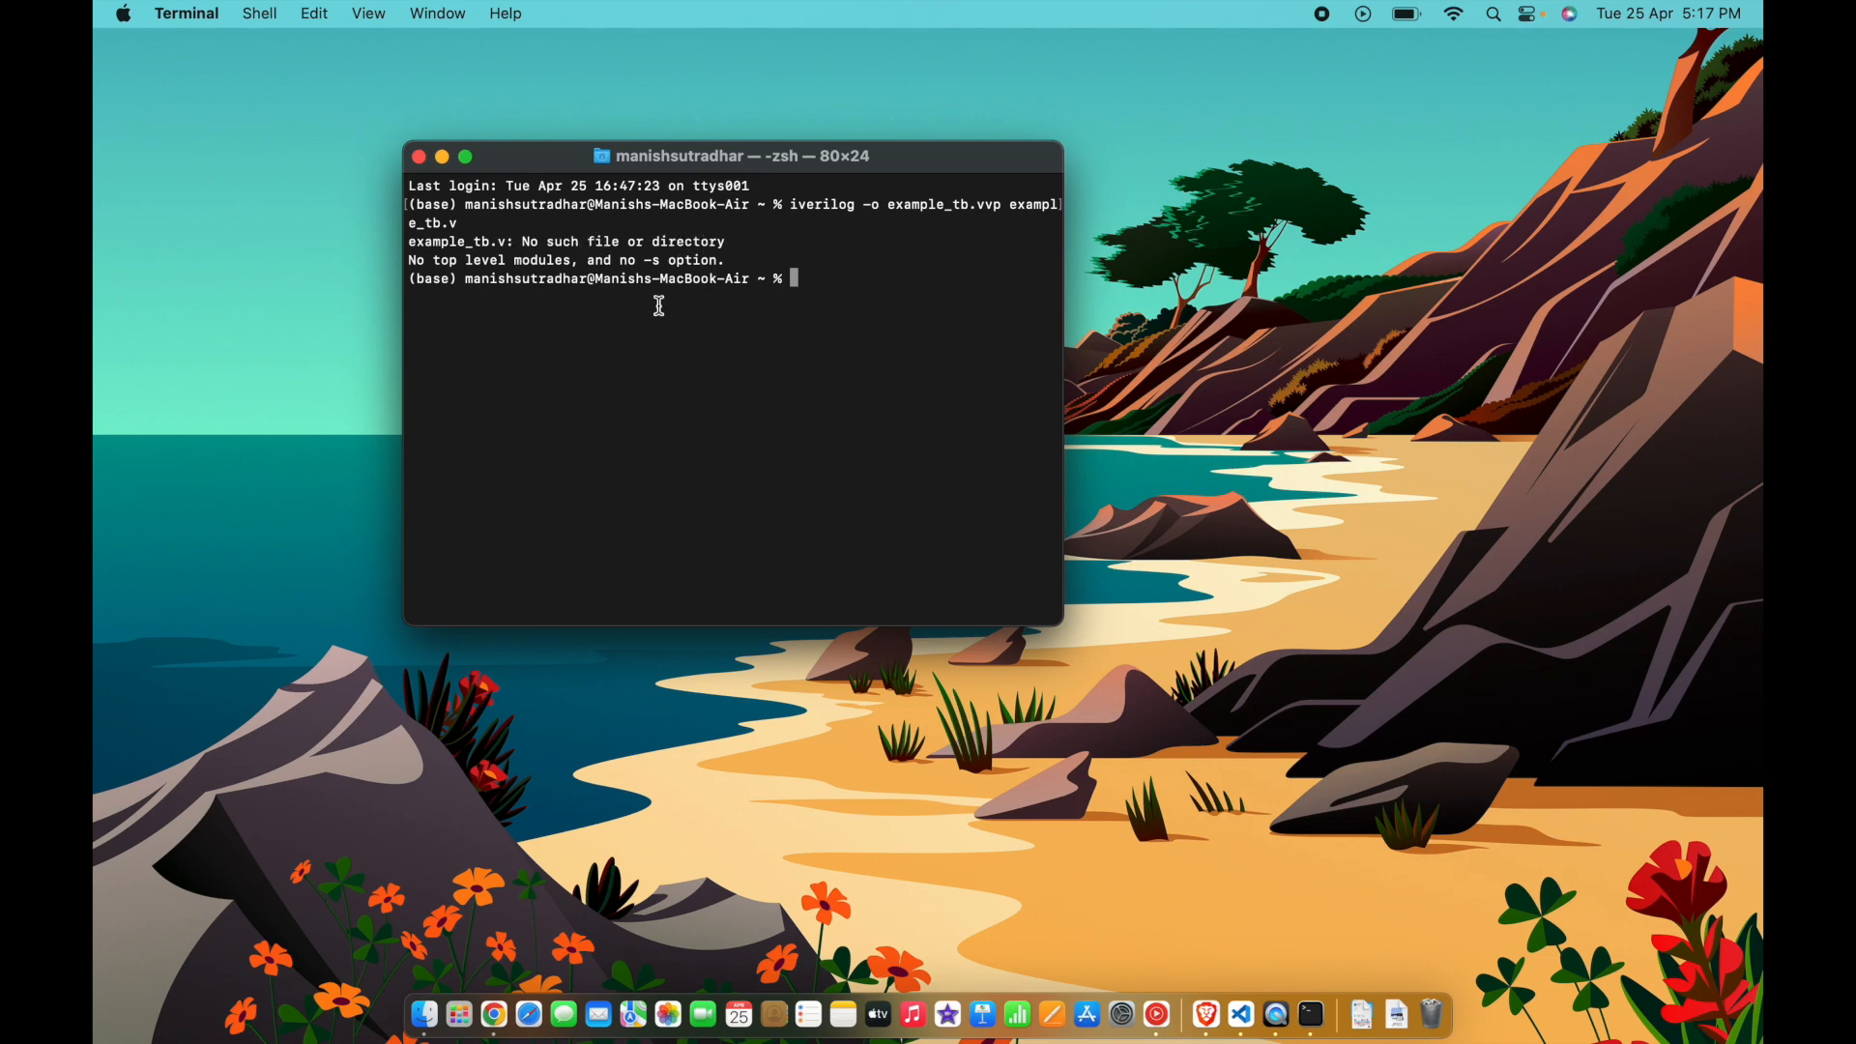
mouse_move(727, 341)
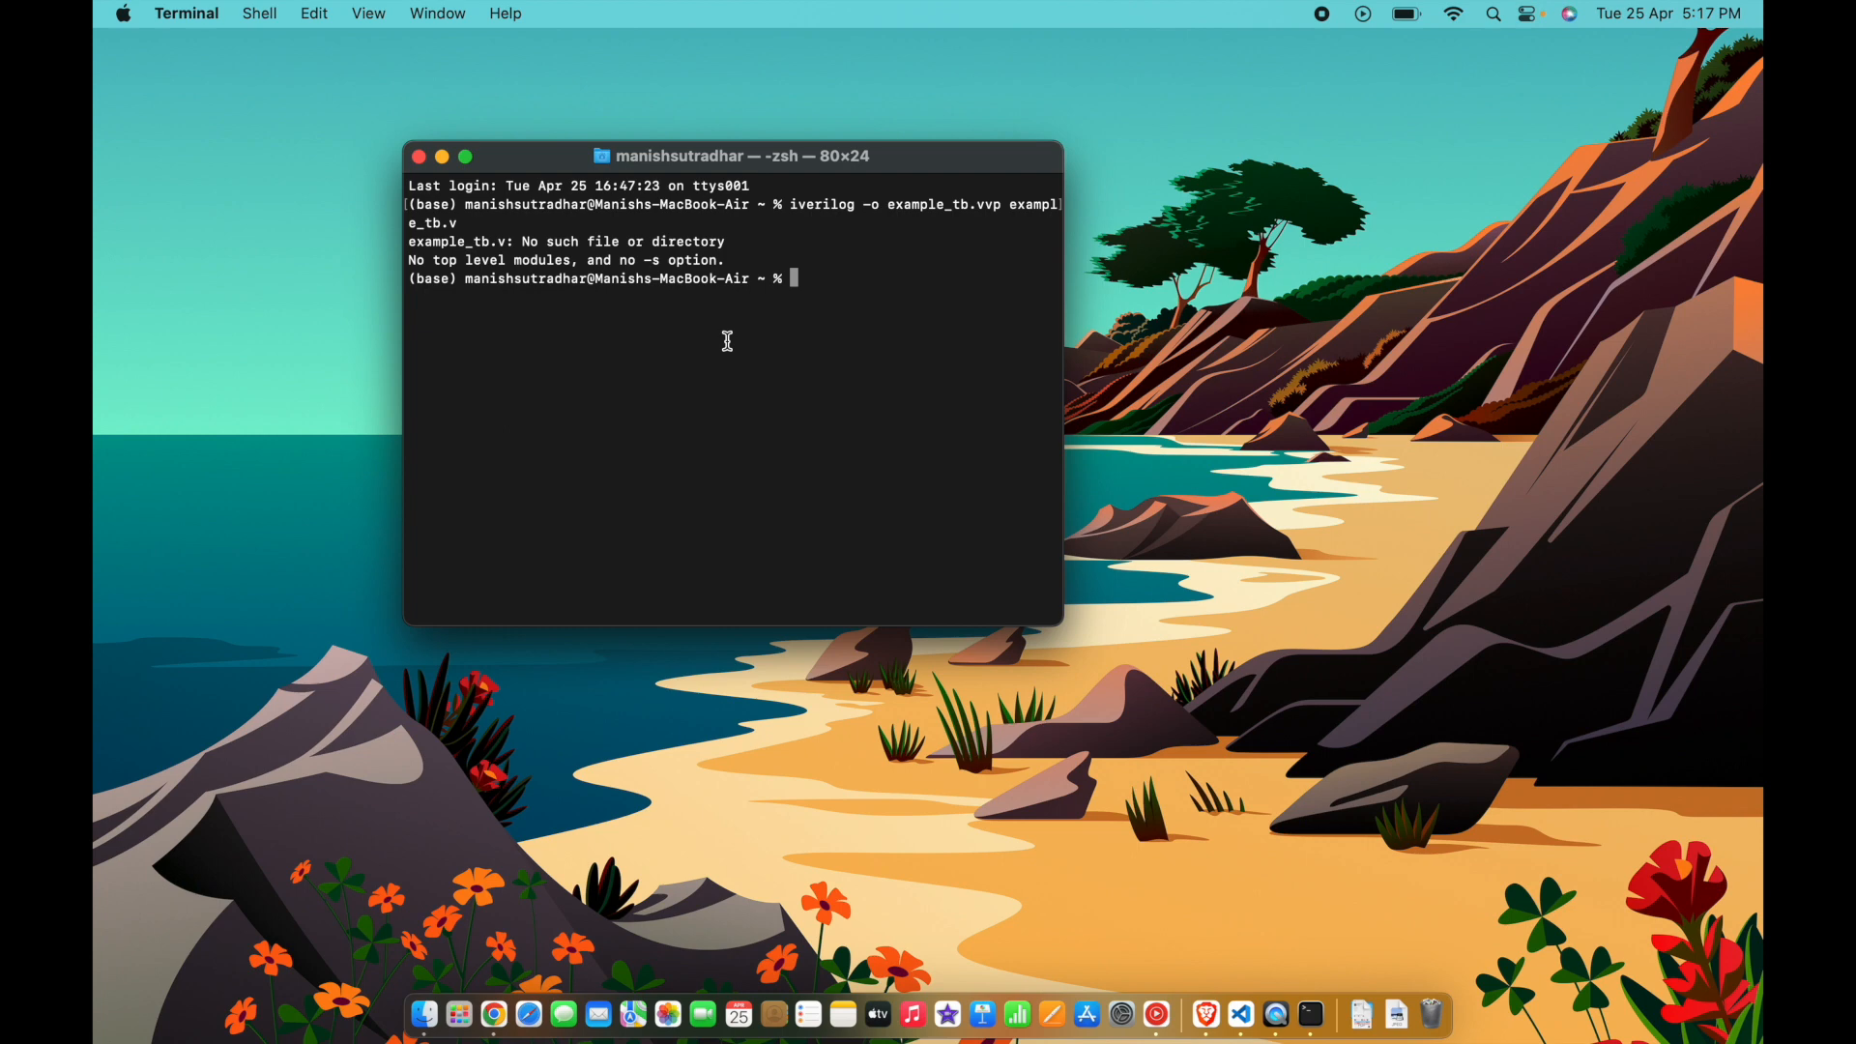
mouse_move(607, 866)
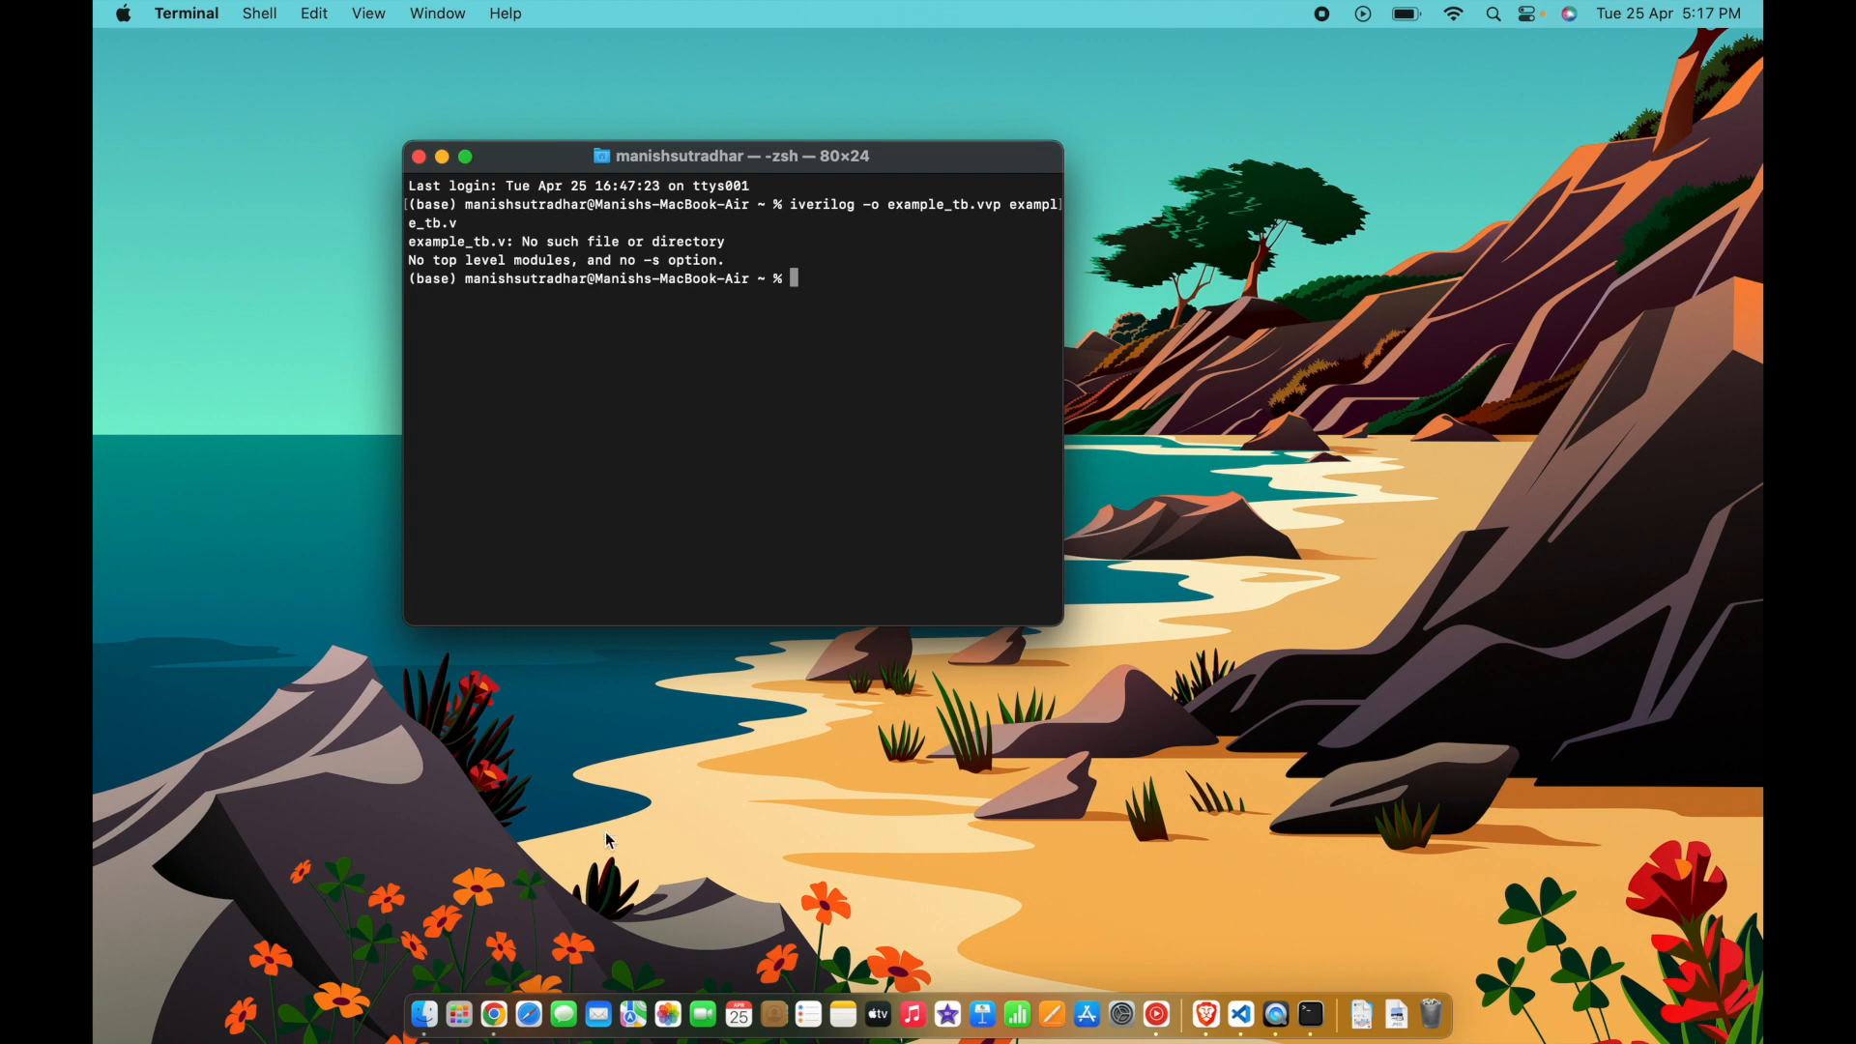
Open a Finder window on Documents to locate the missing testbench file.
click(425, 1036)
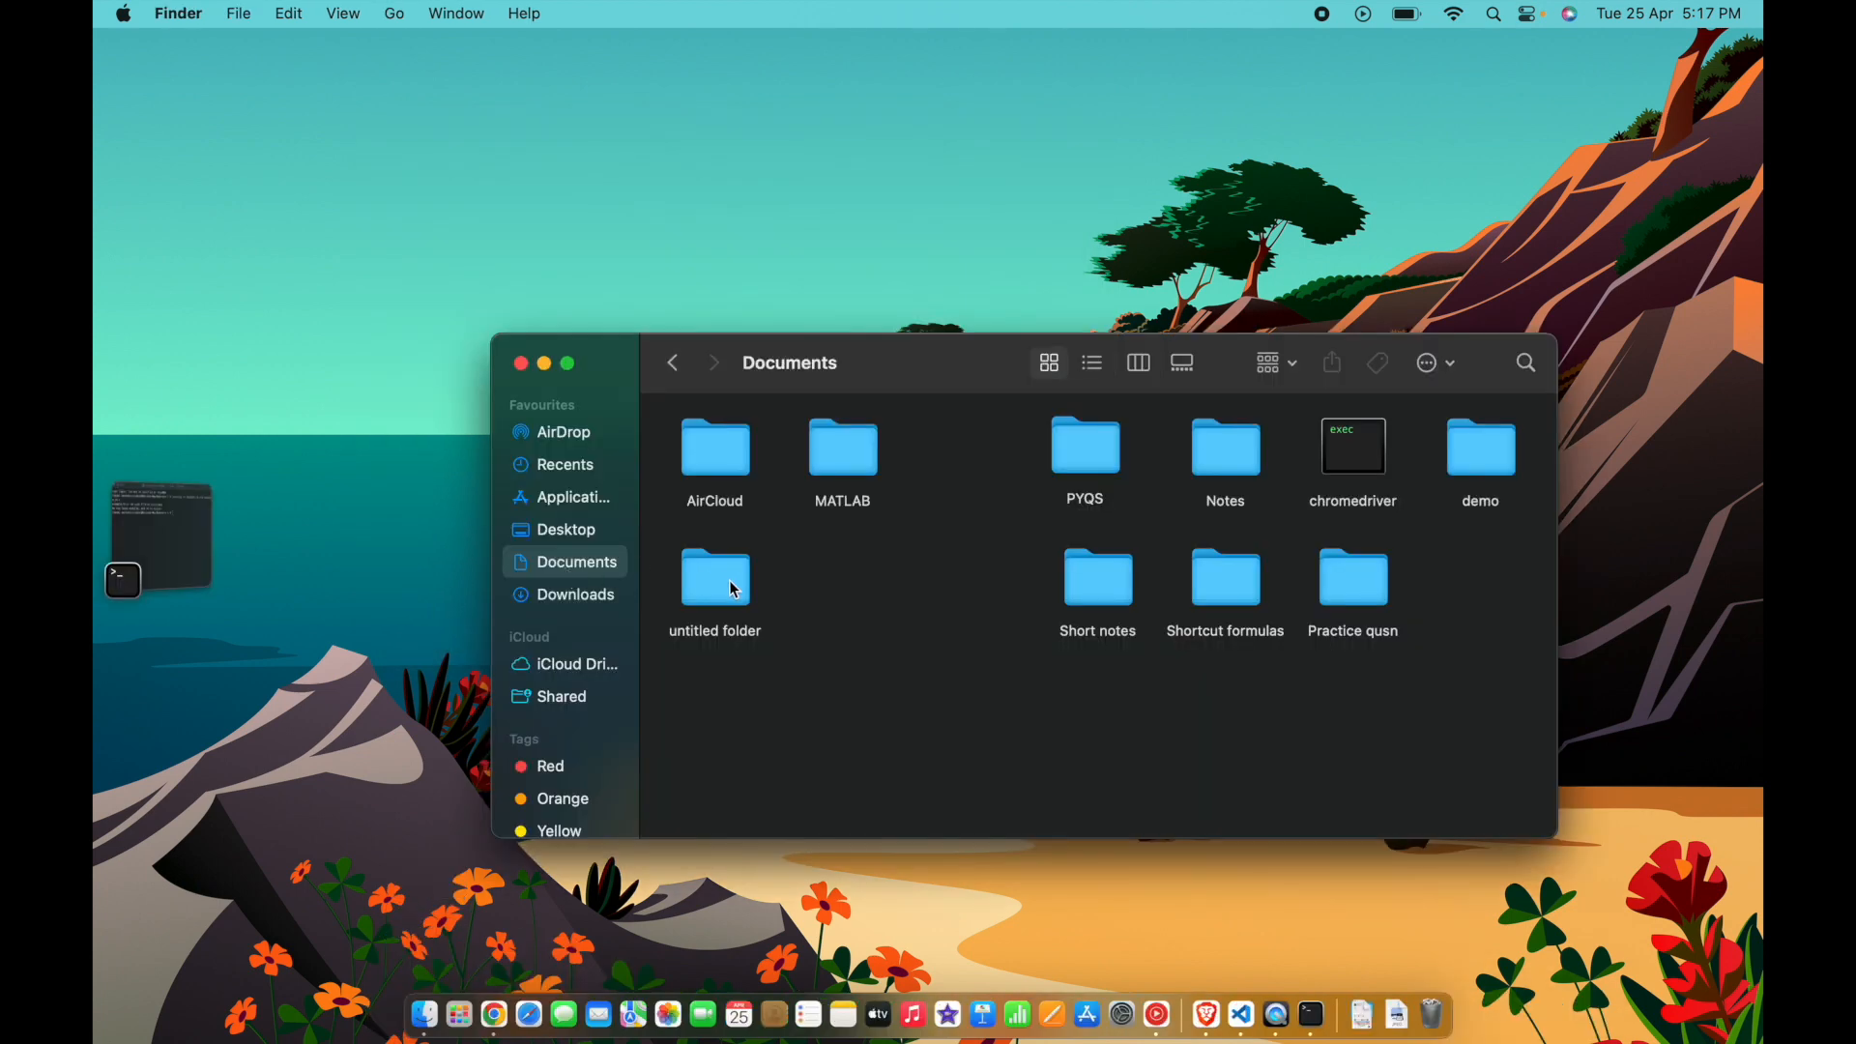
mouse_move(1423, 466)
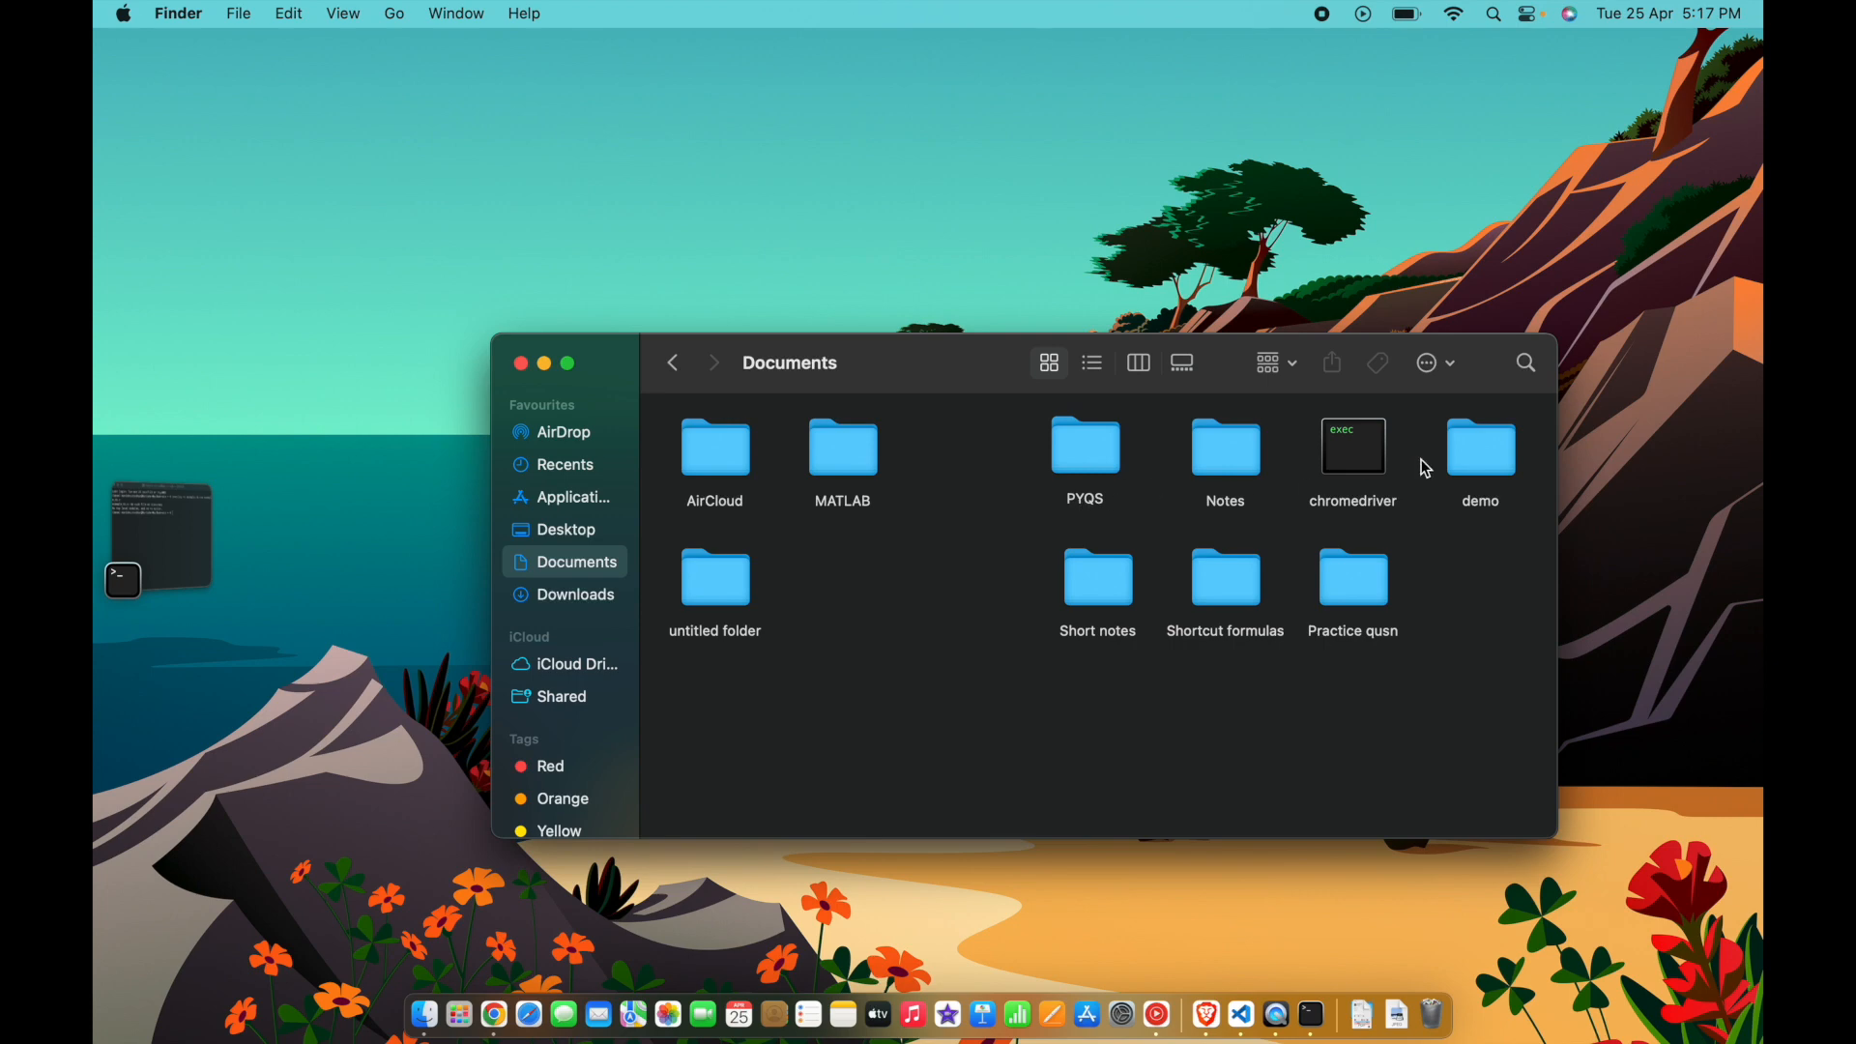
Open the demo folder and show Get Info for example_tb.v to find its location.
click(1481, 449)
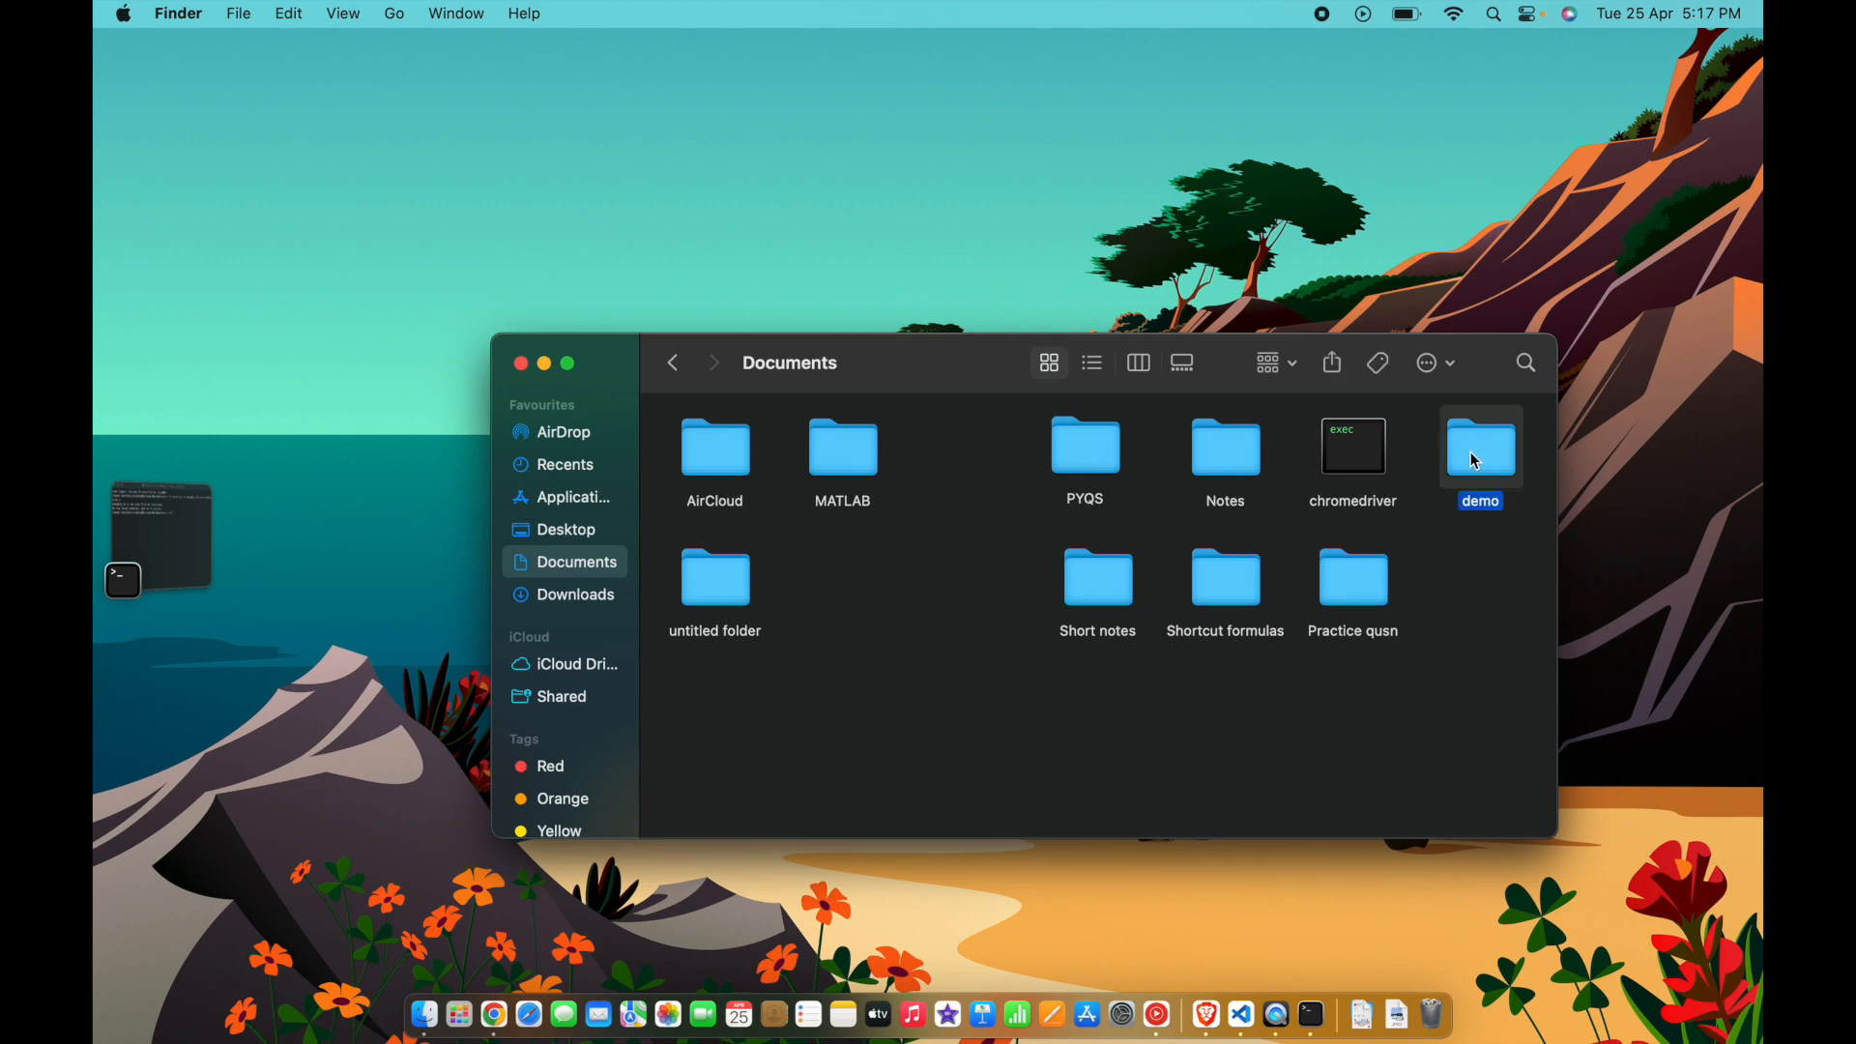
mouse_move(1481, 456)
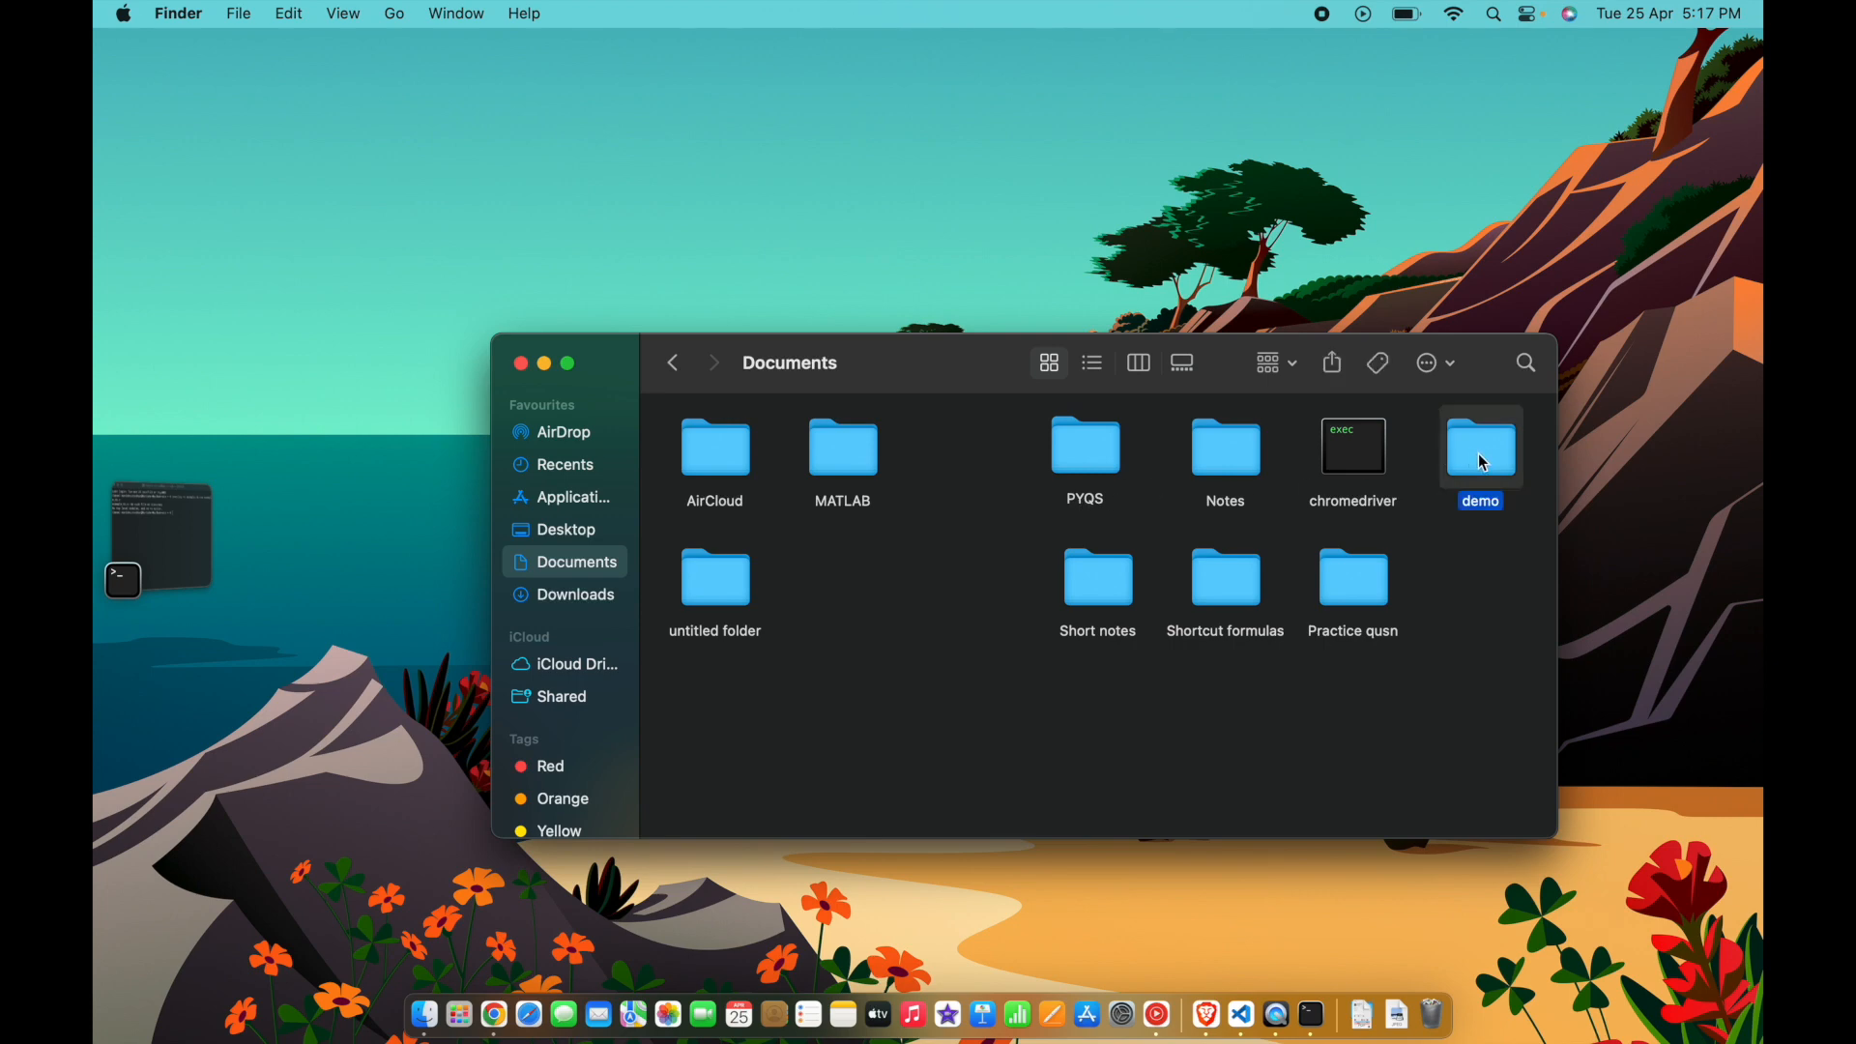
double_click(1481, 448)
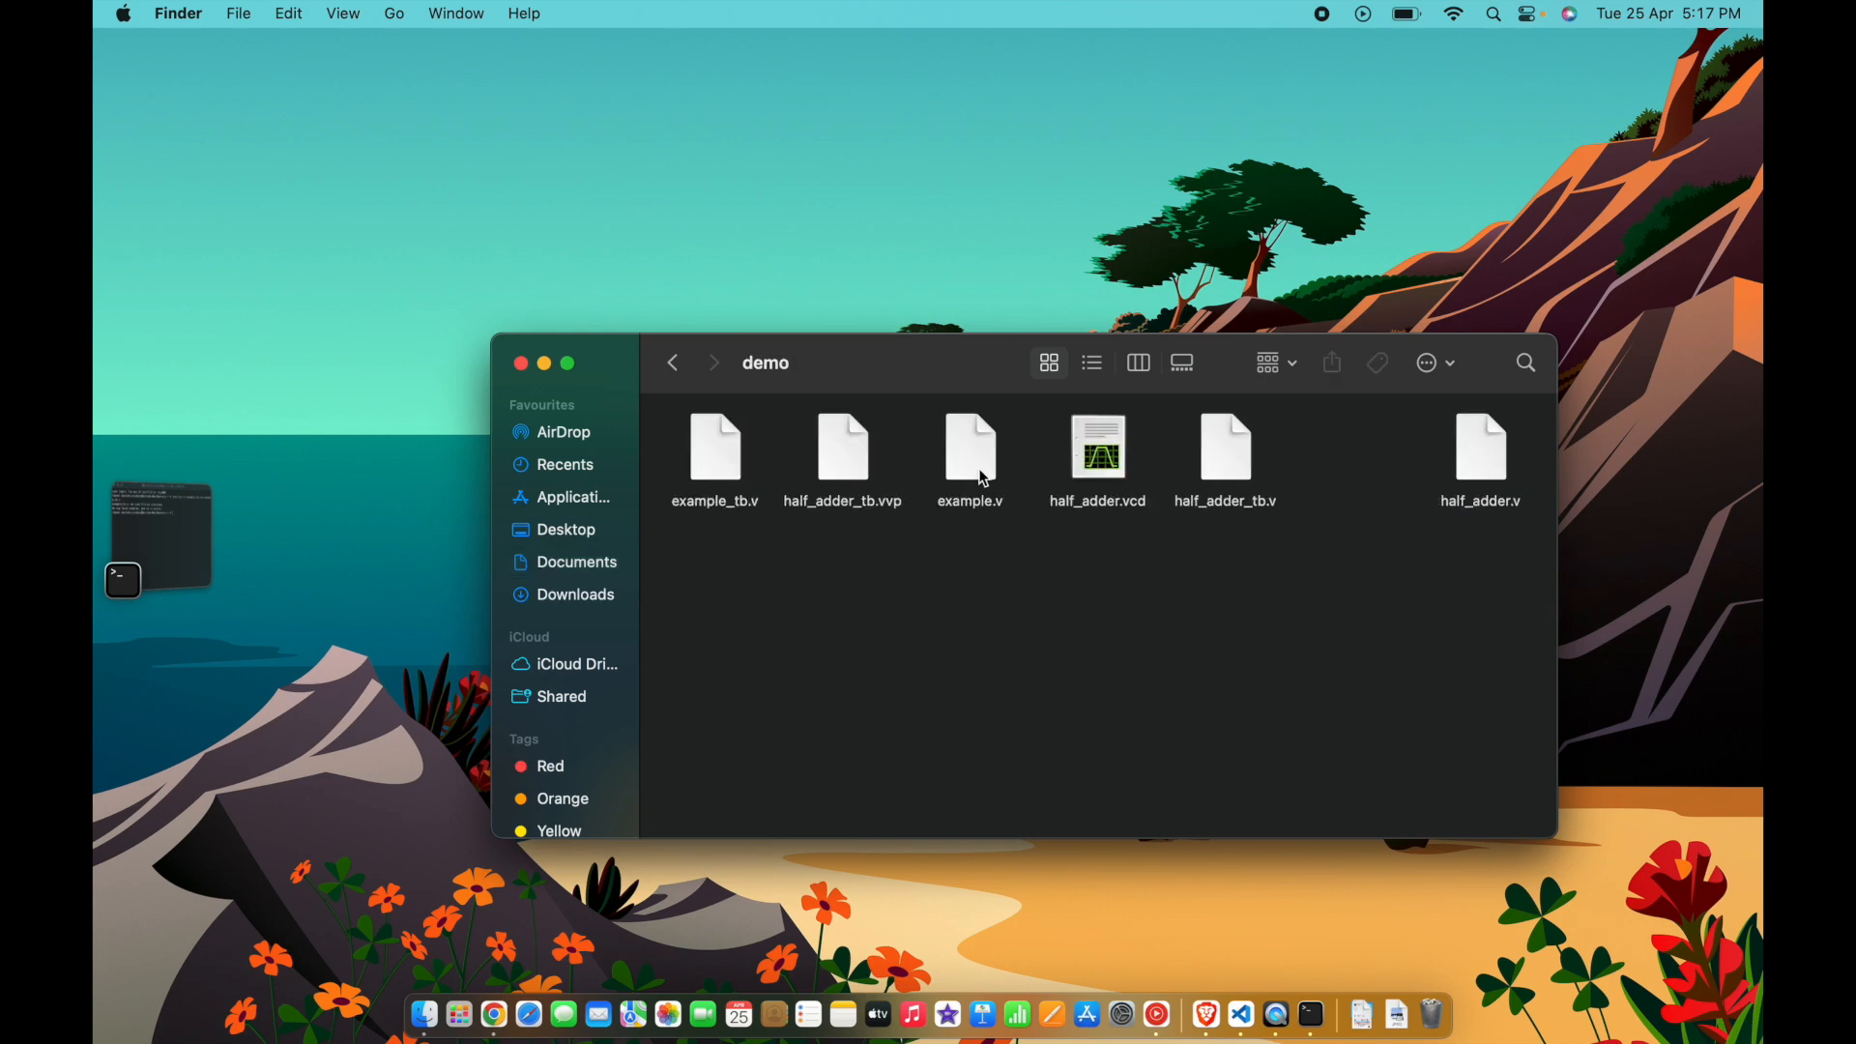
mouse_move(700, 468)
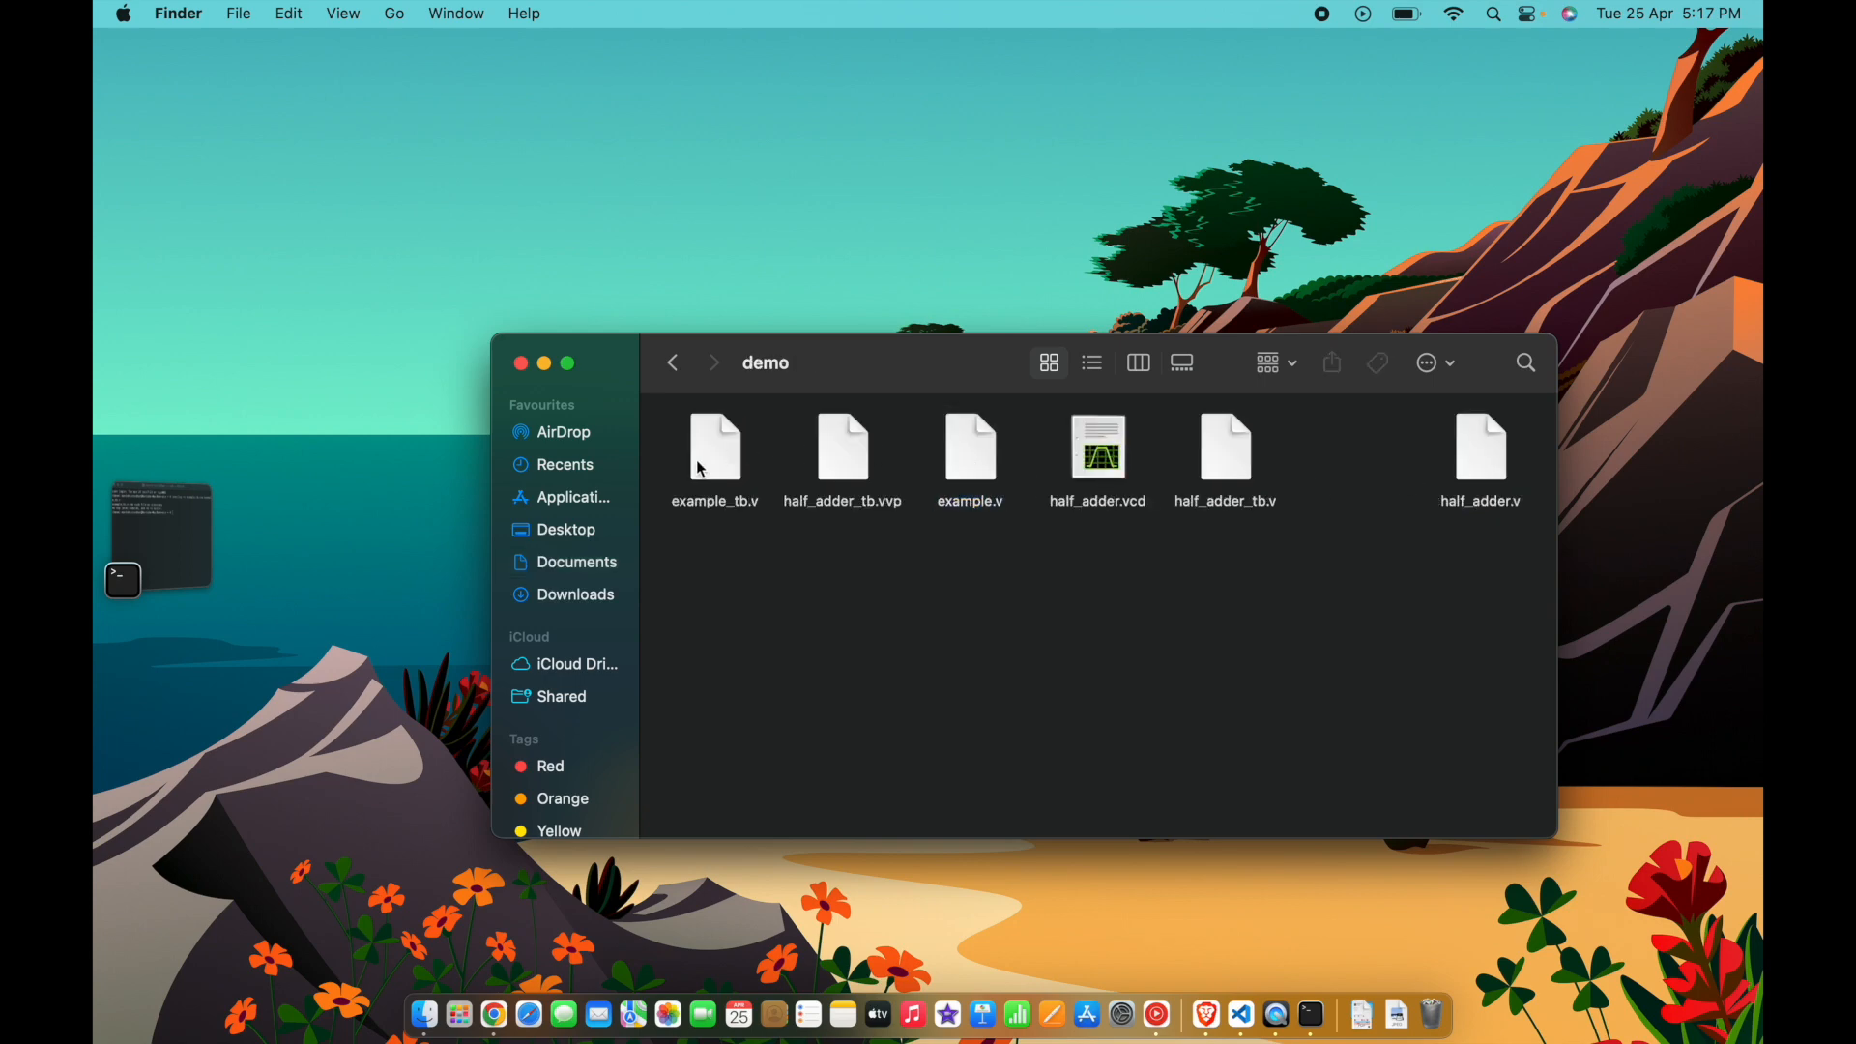
right_click(716, 449)
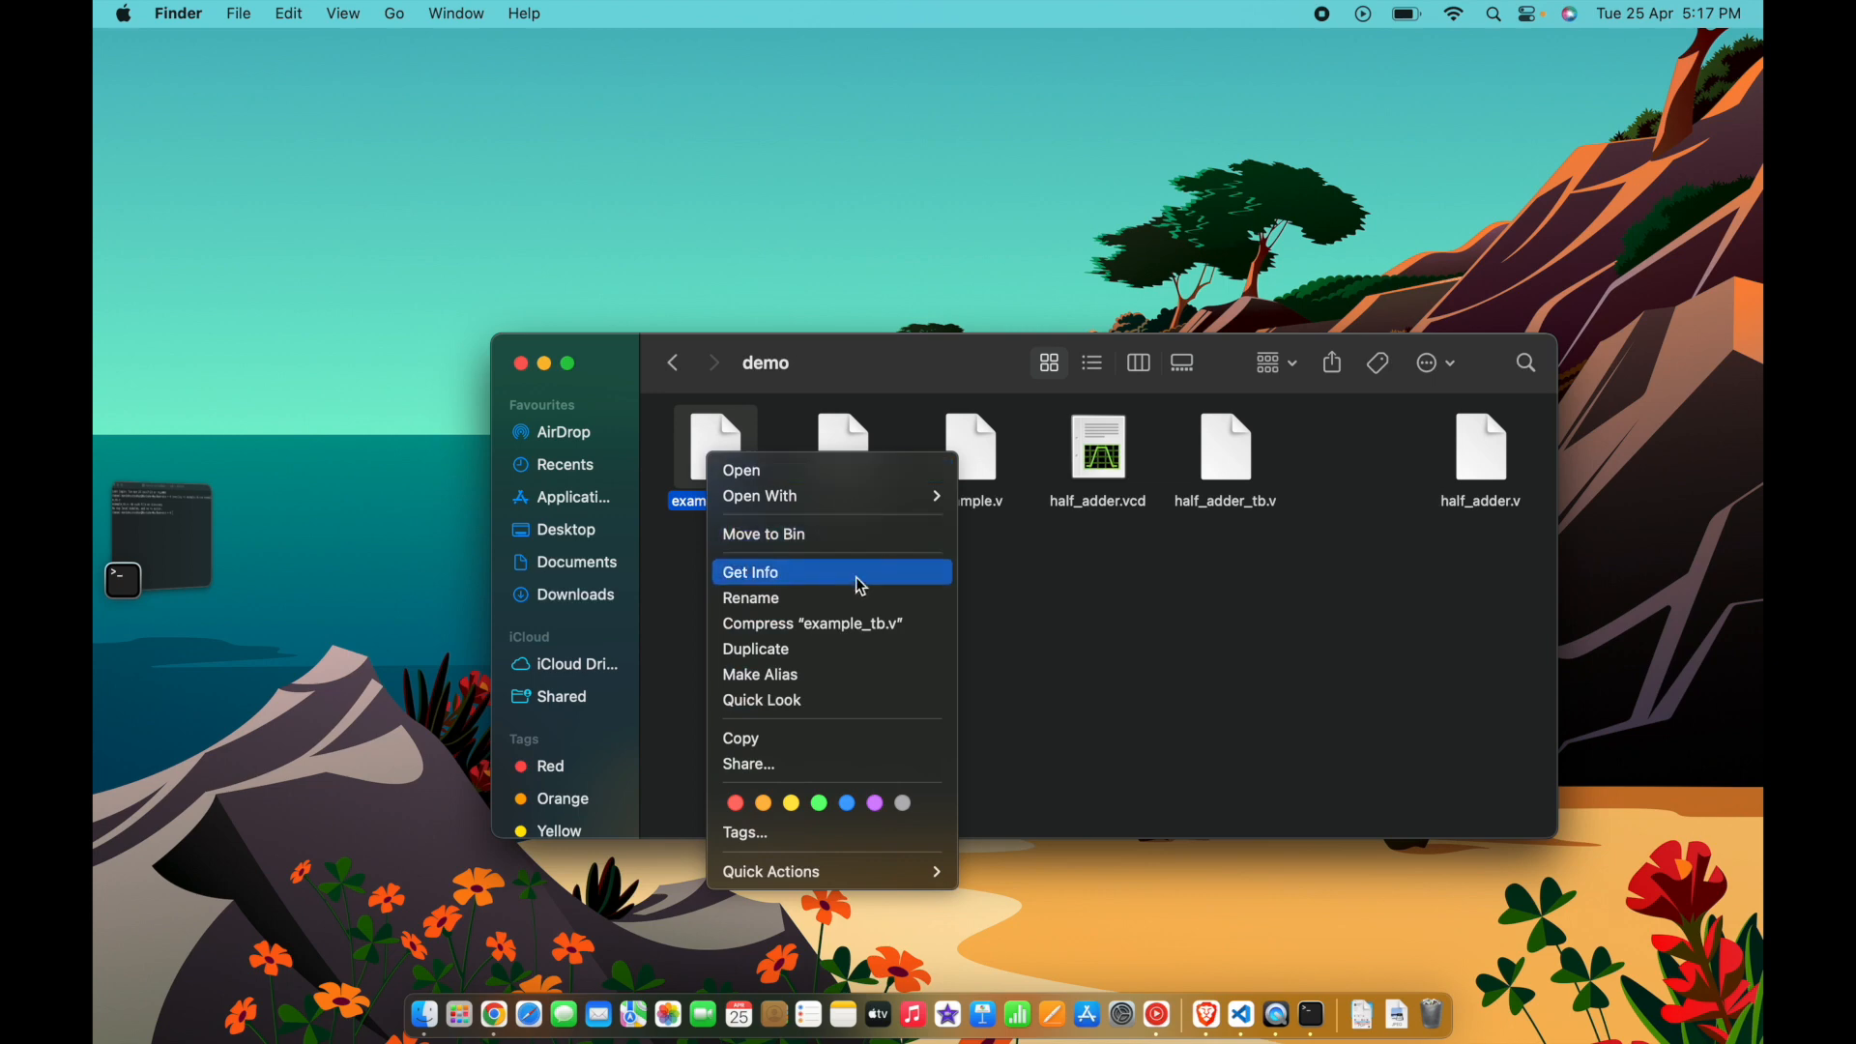
click(750, 572)
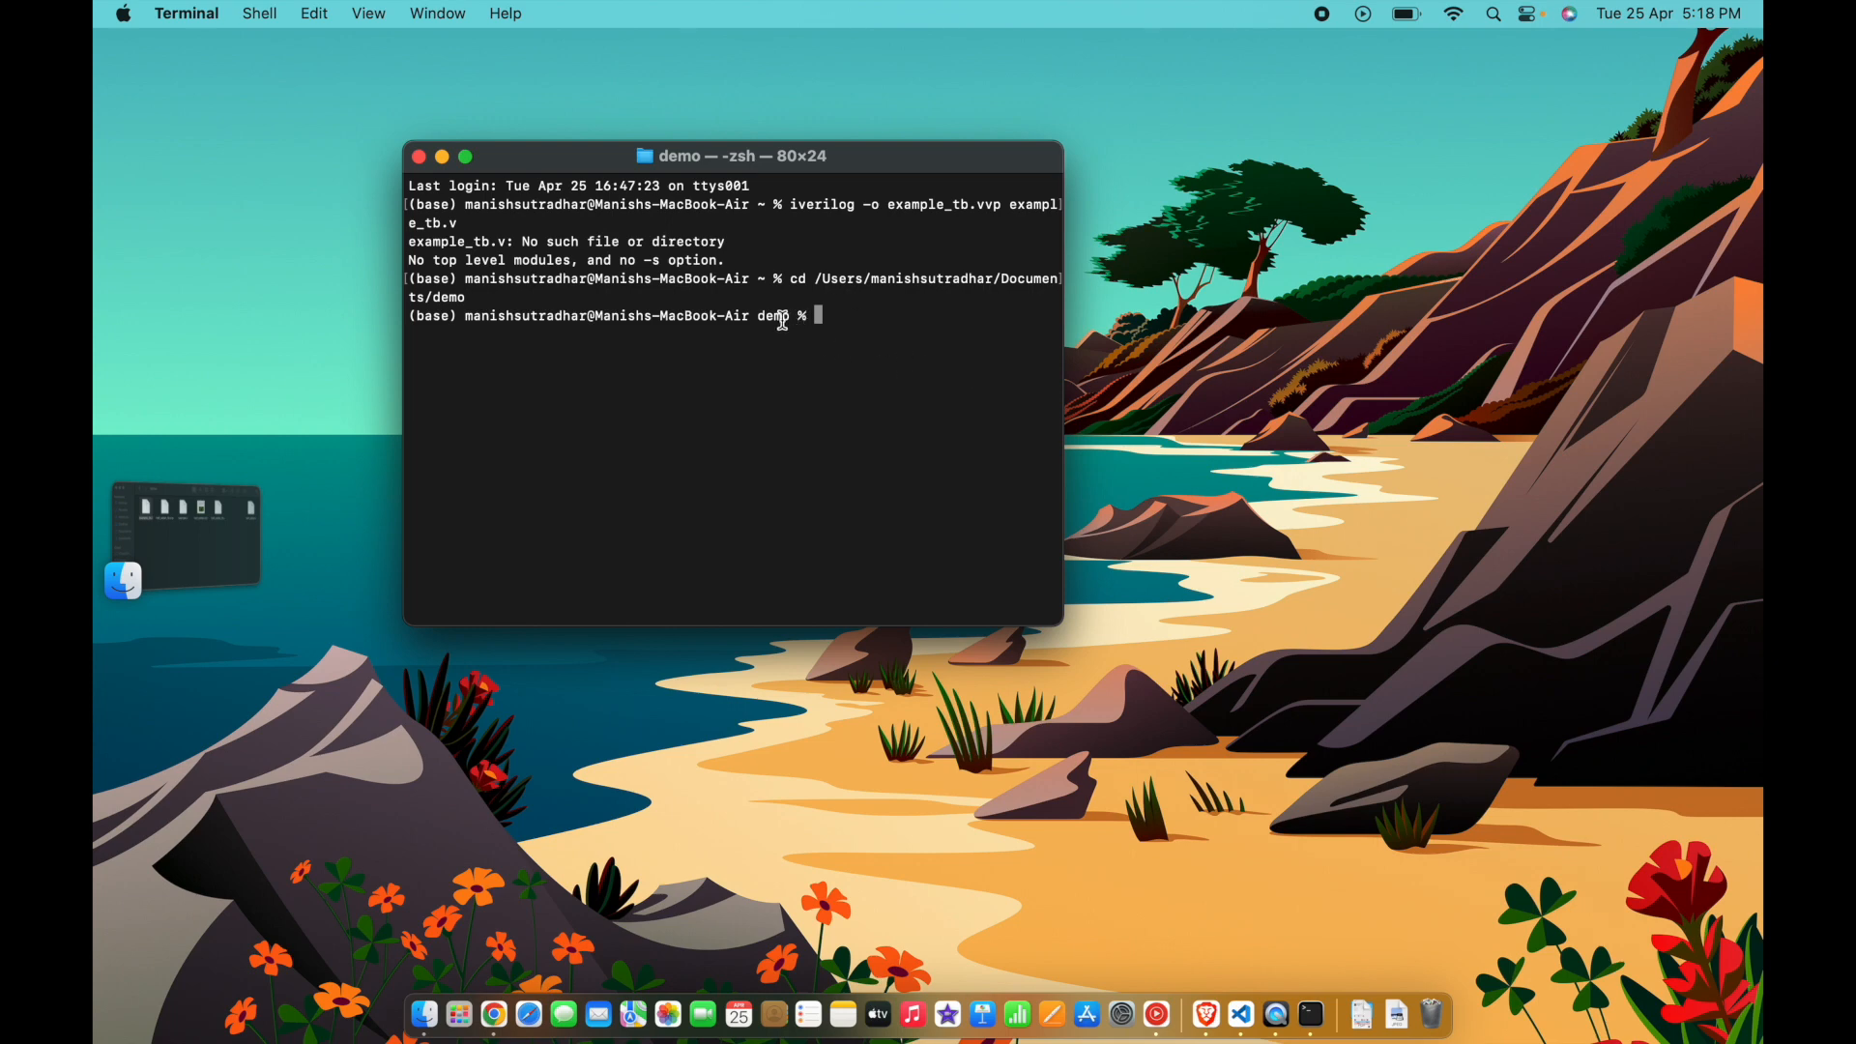
mouse_move(770, 321)
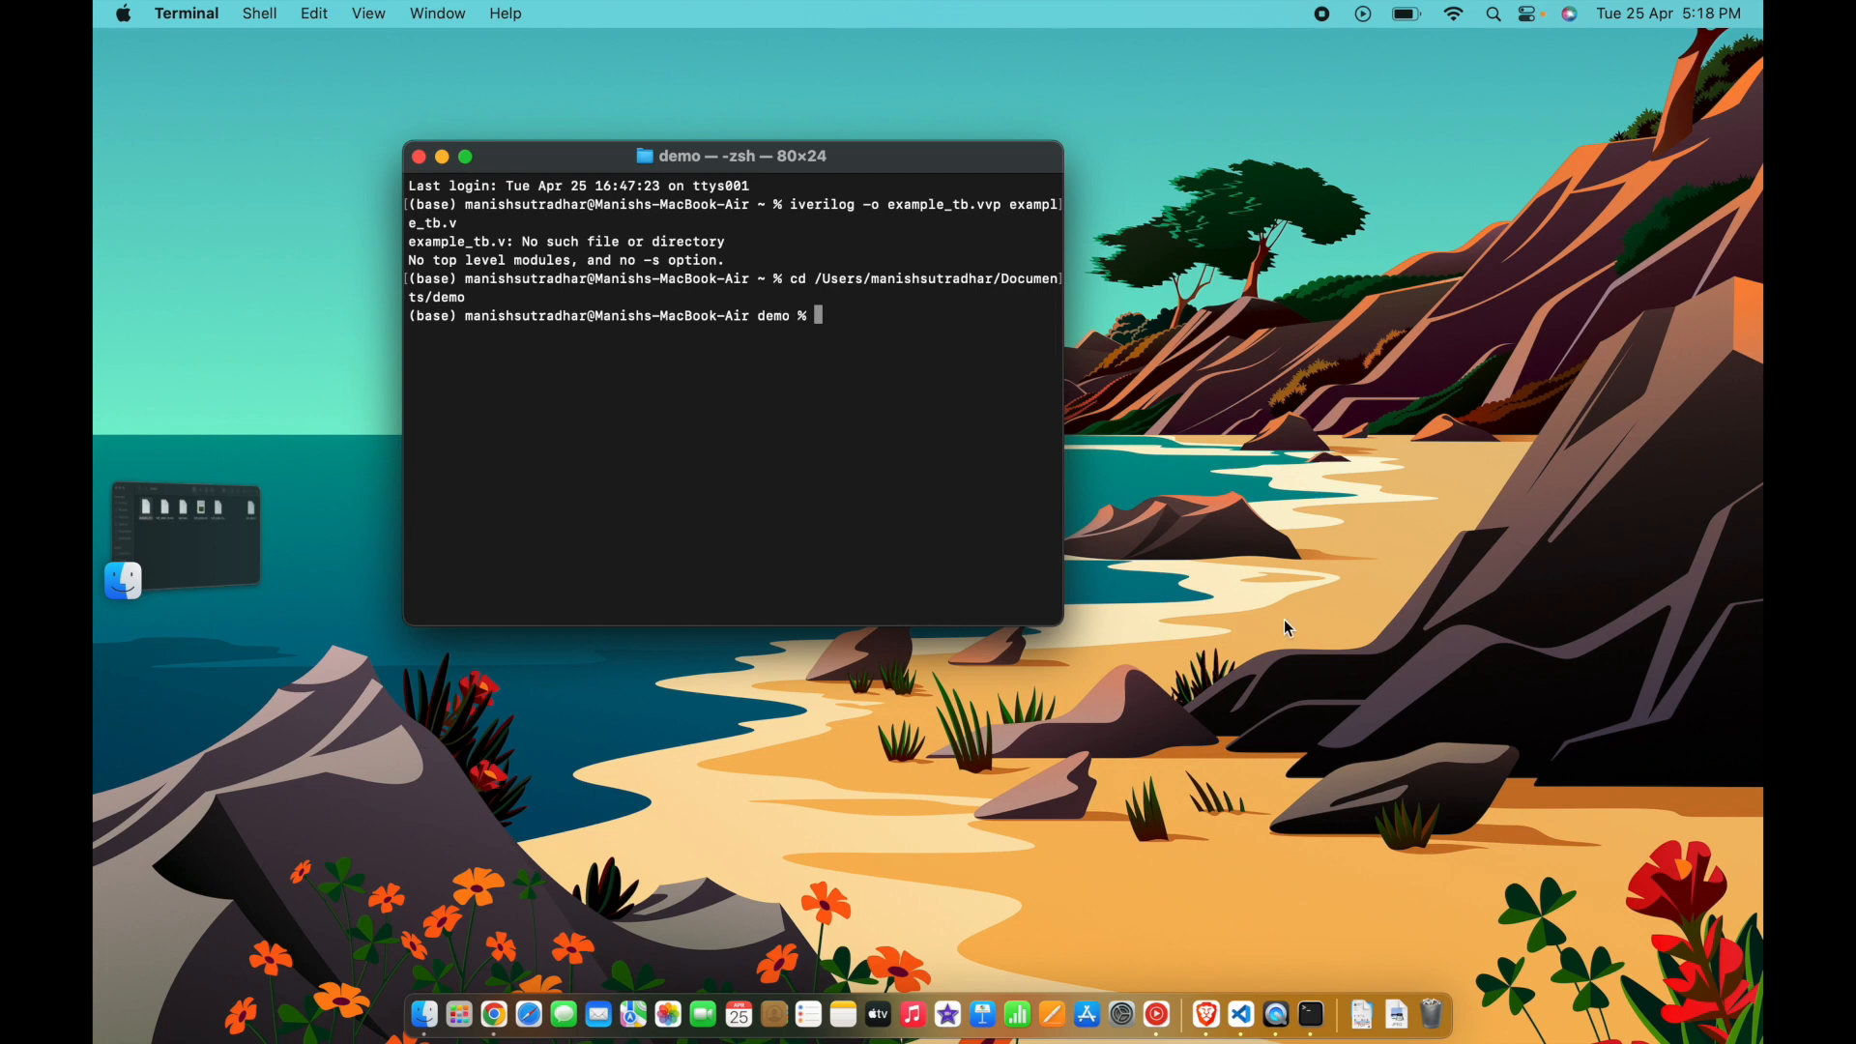
Compile example_tb.v into example_tb.vvp with iverilog from the demo folder.
text(iverilog)
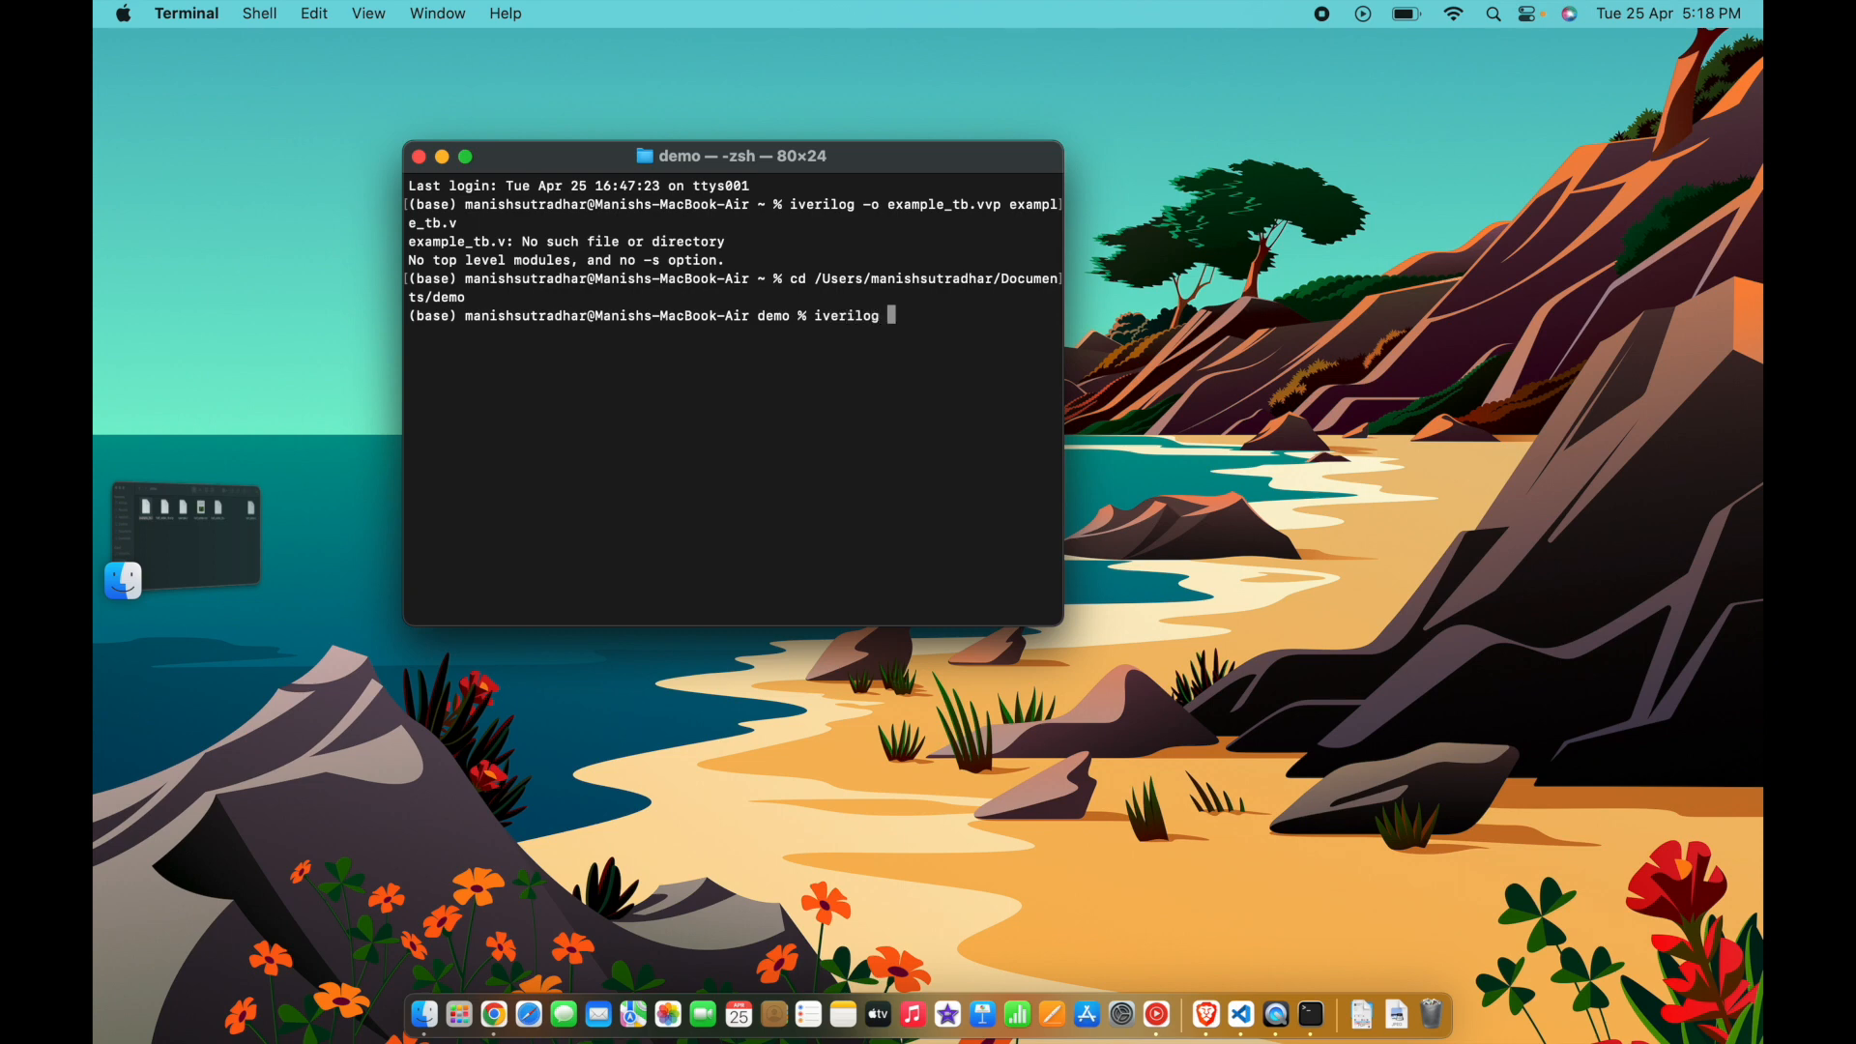
text(-o ex)
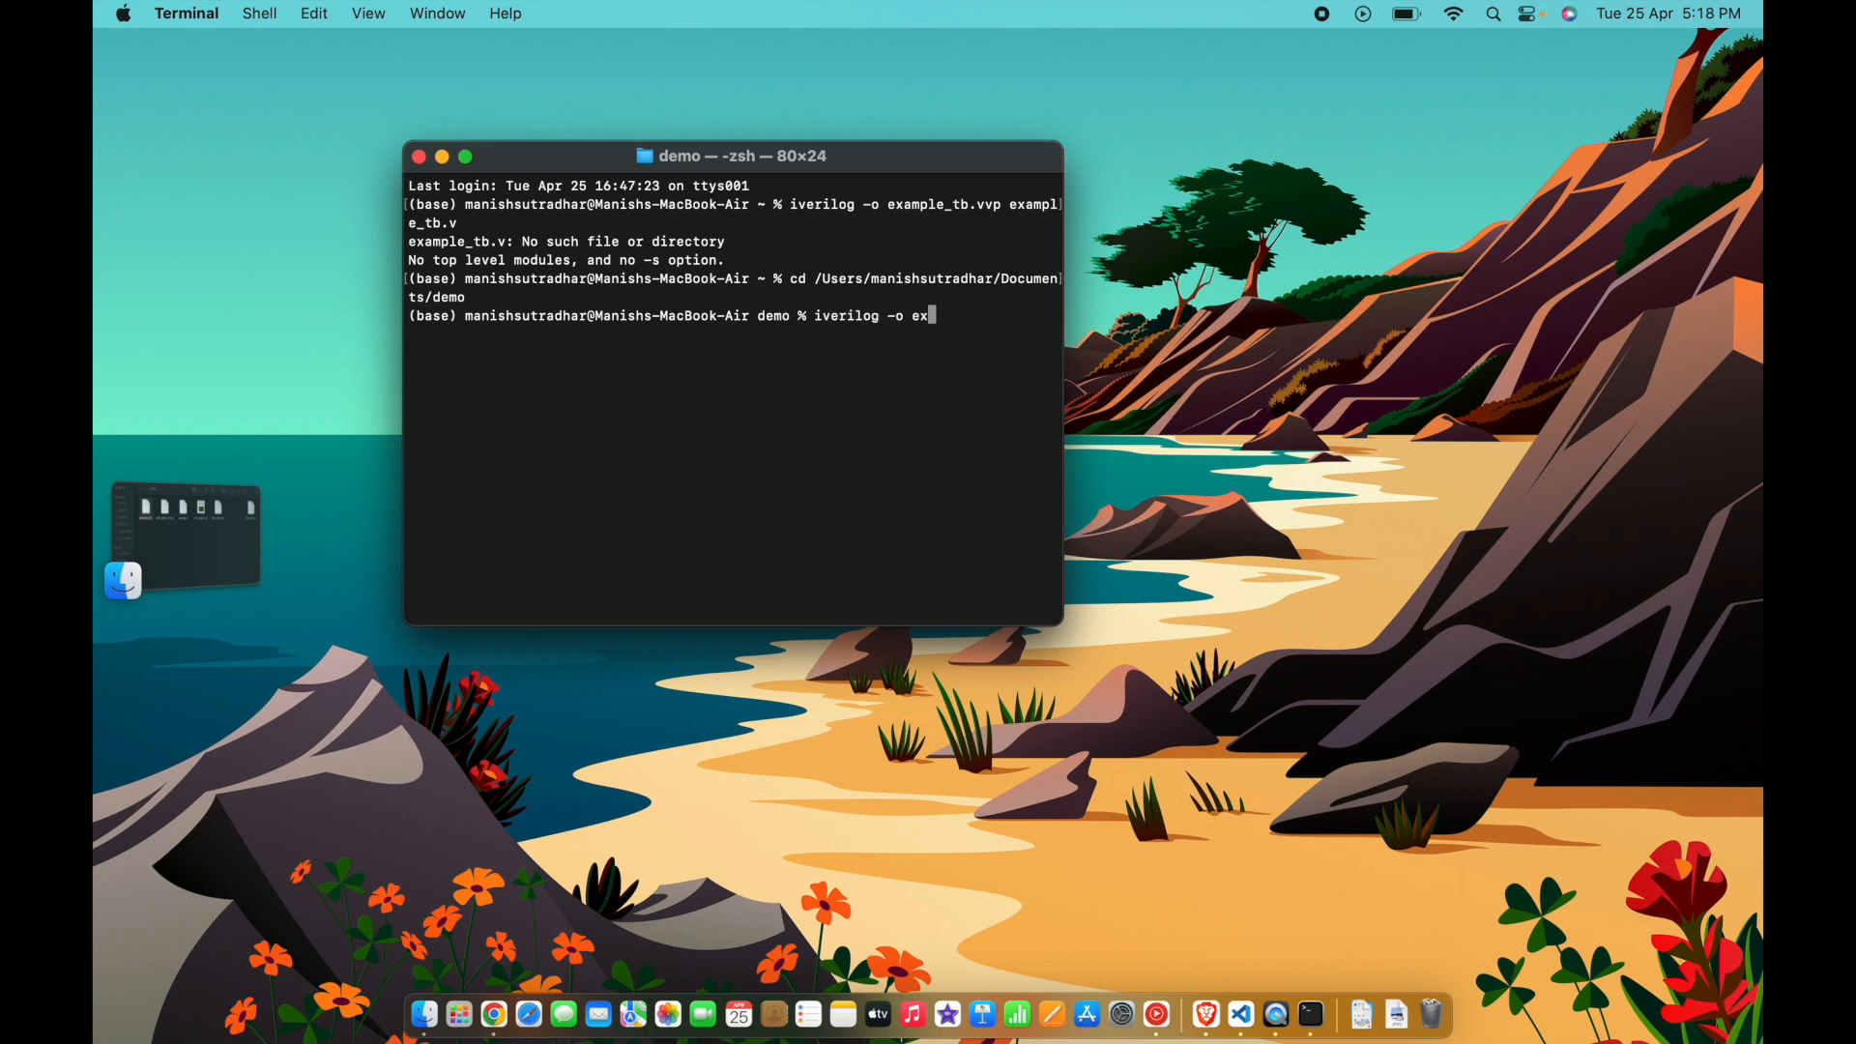
text(ample_tb.v)
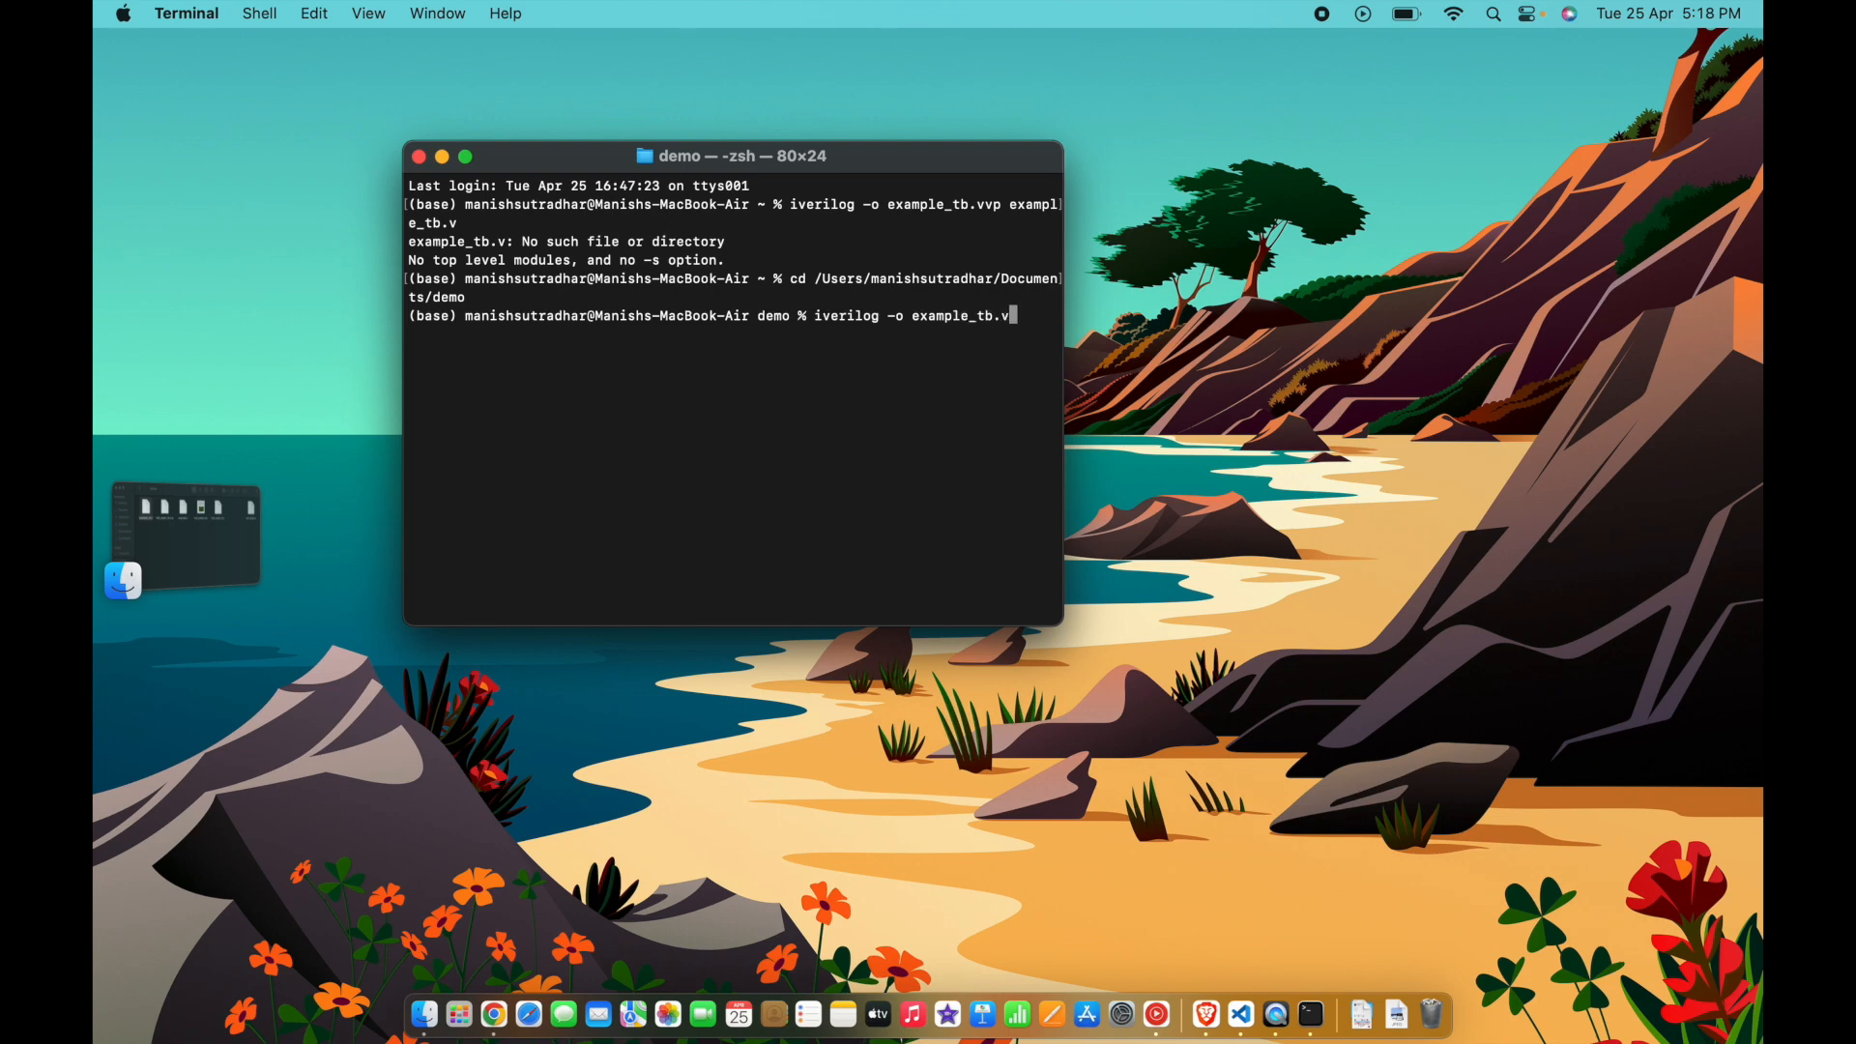
text(vp)
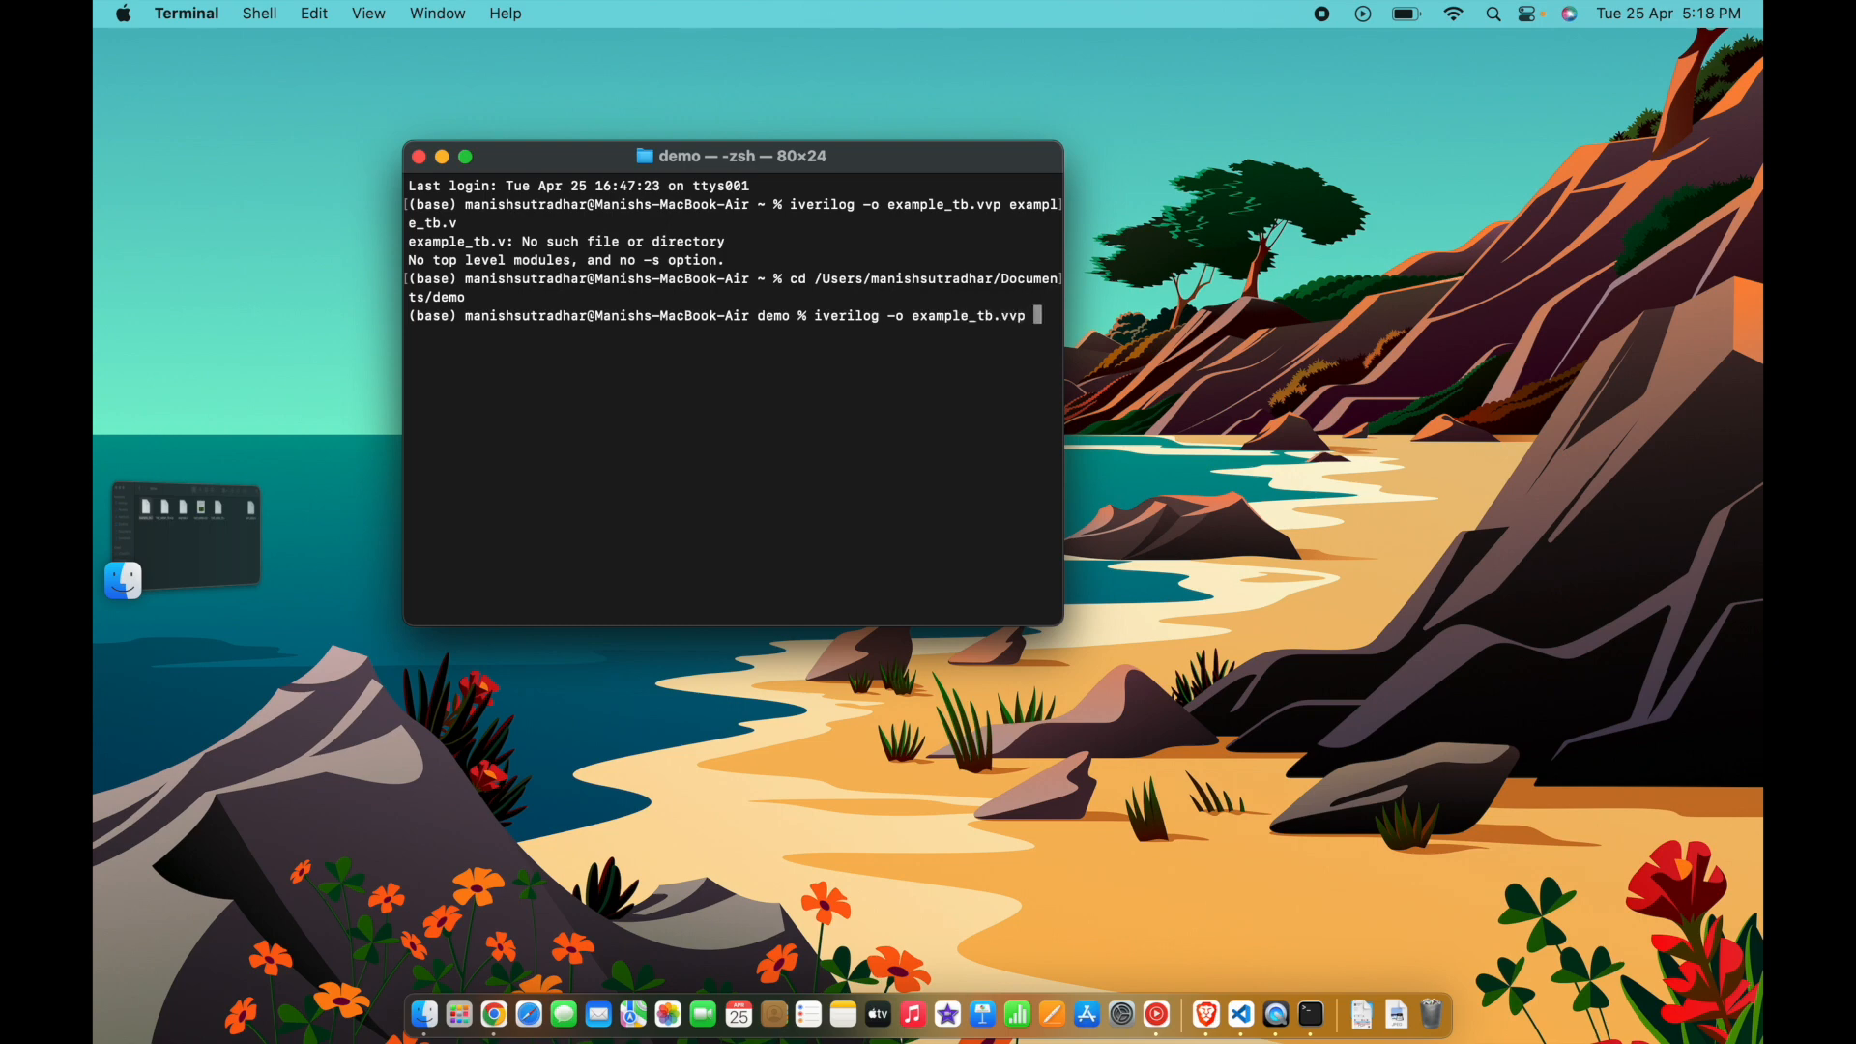
text(example_tb.v)
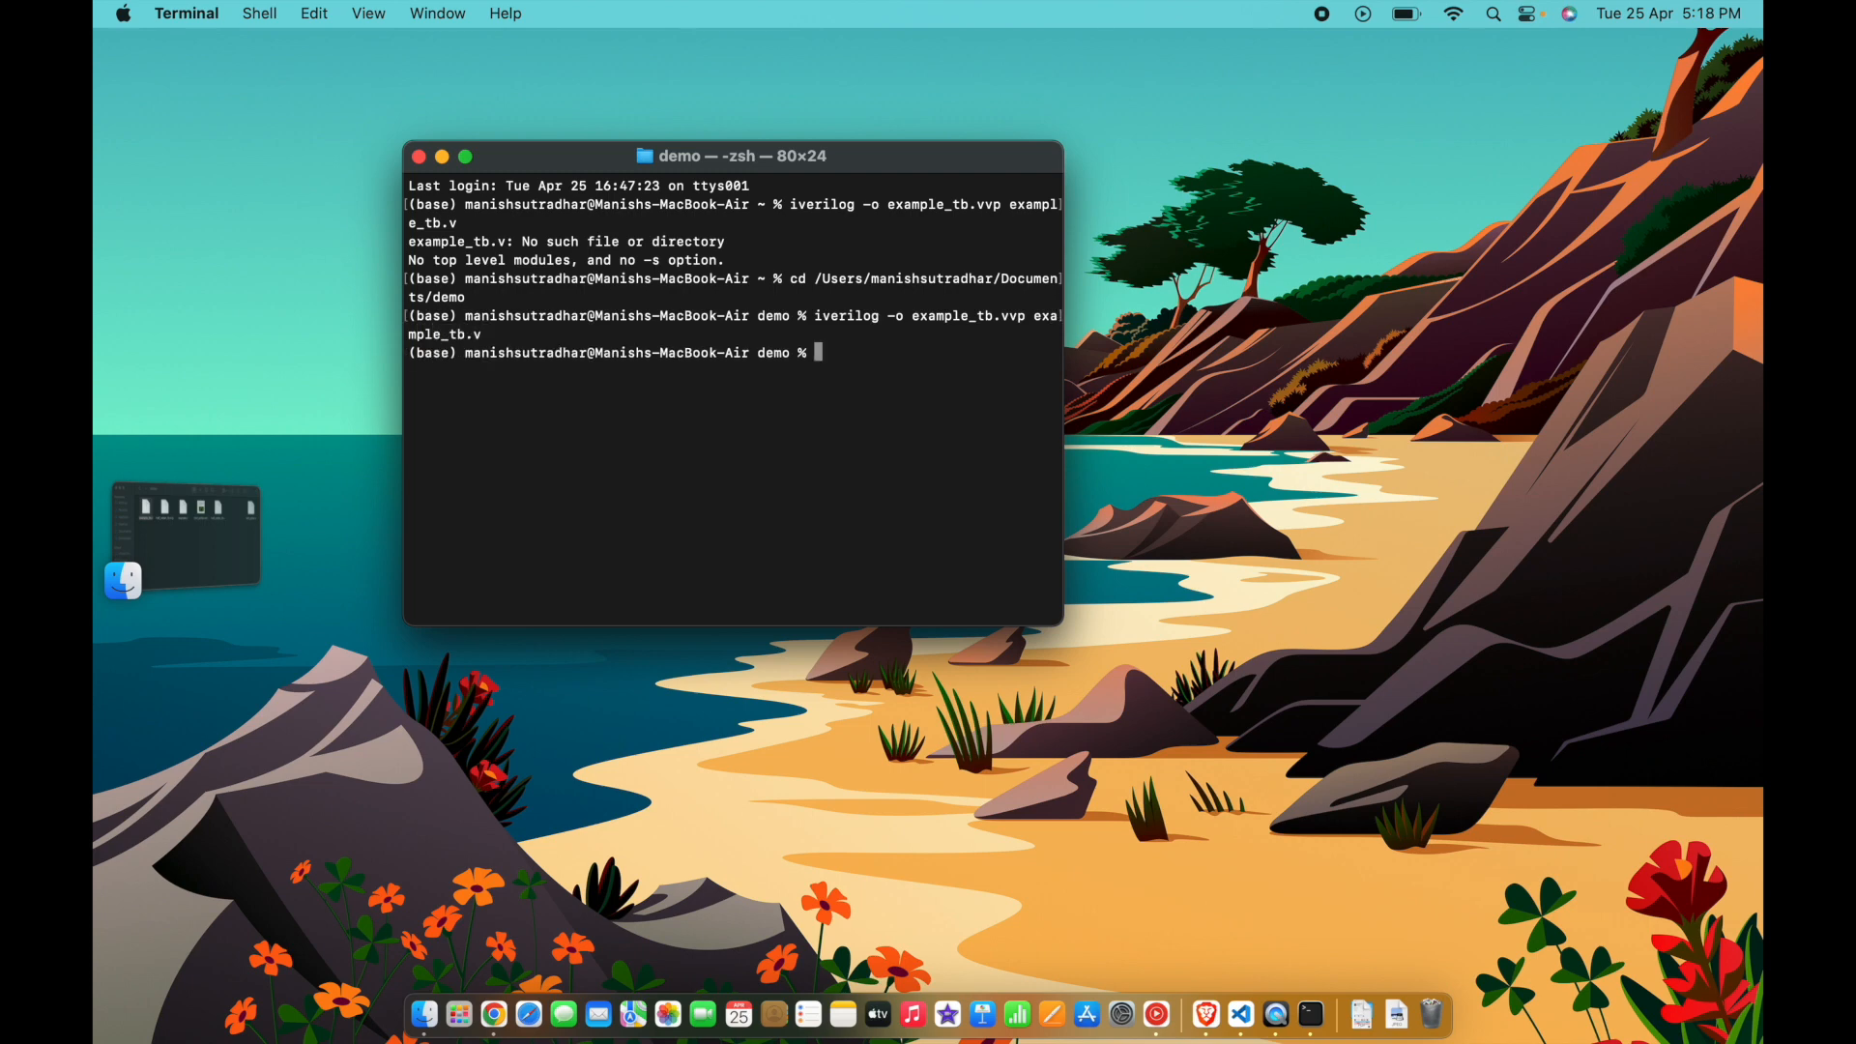
mouse_move(798, 455)
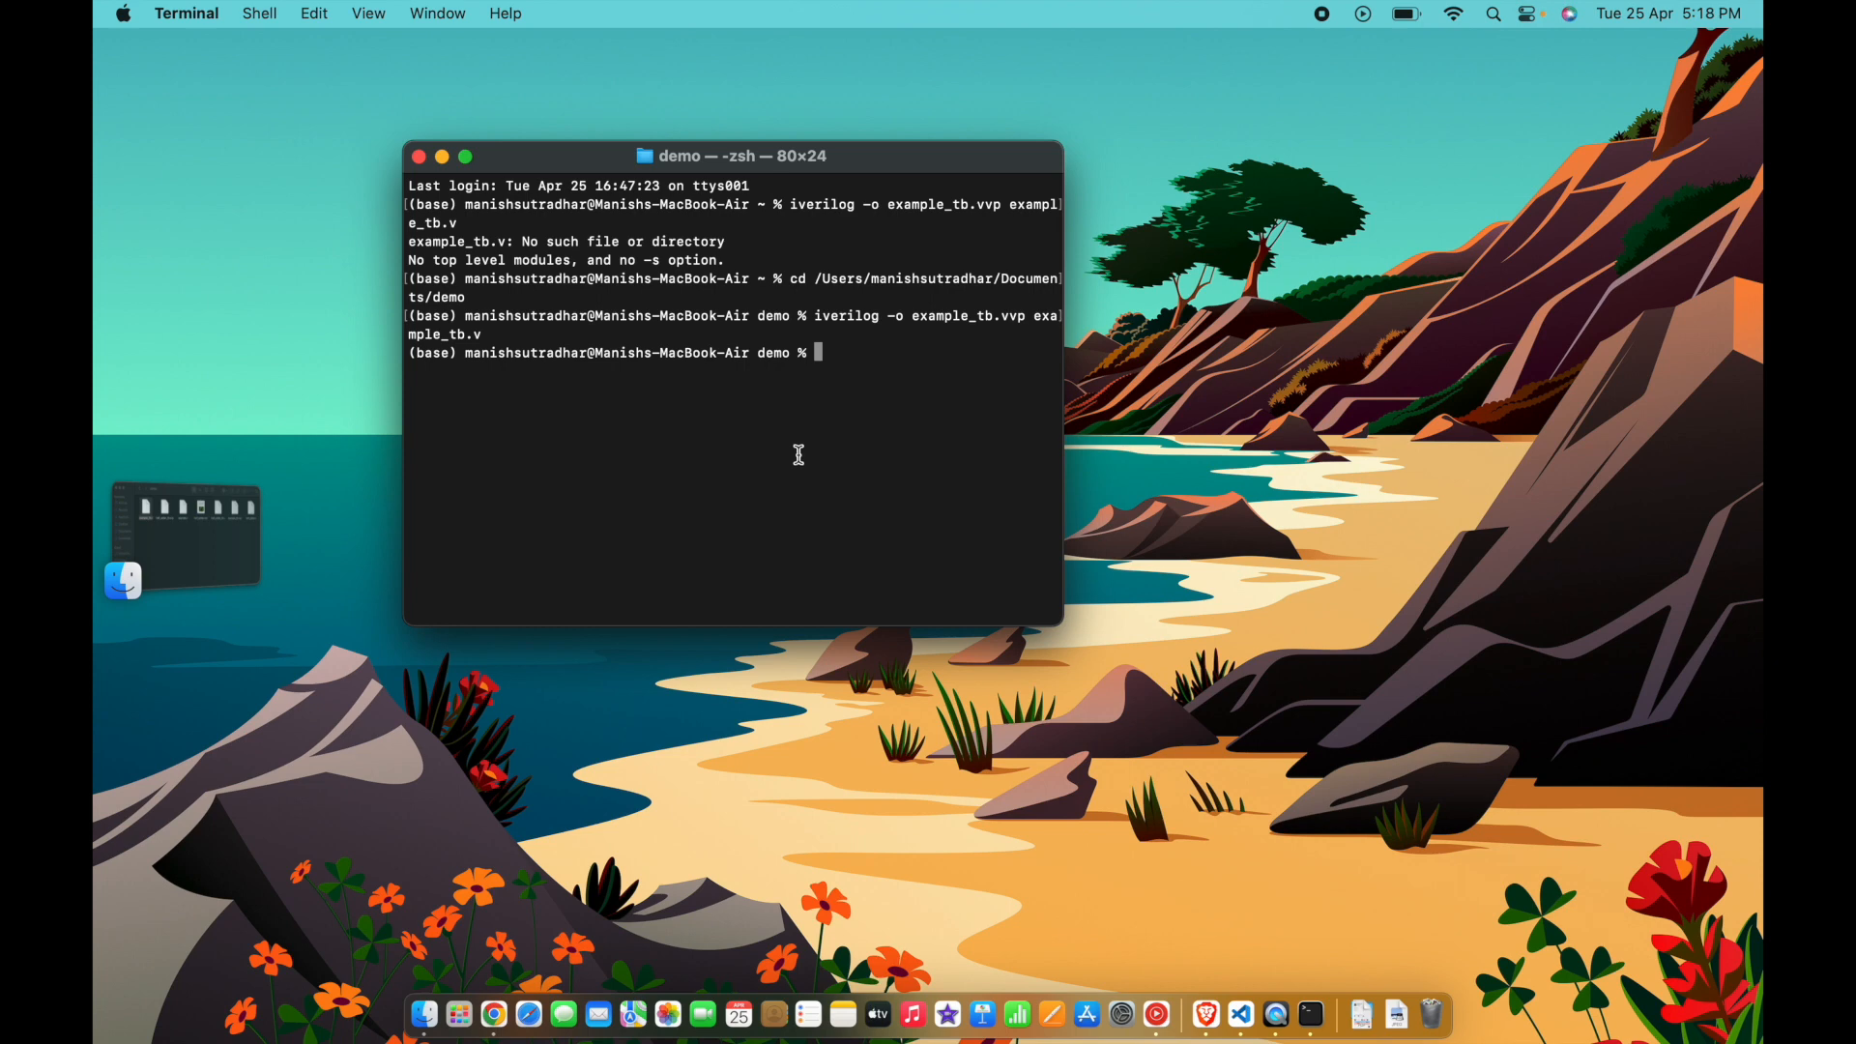
mouse_move(1180, 591)
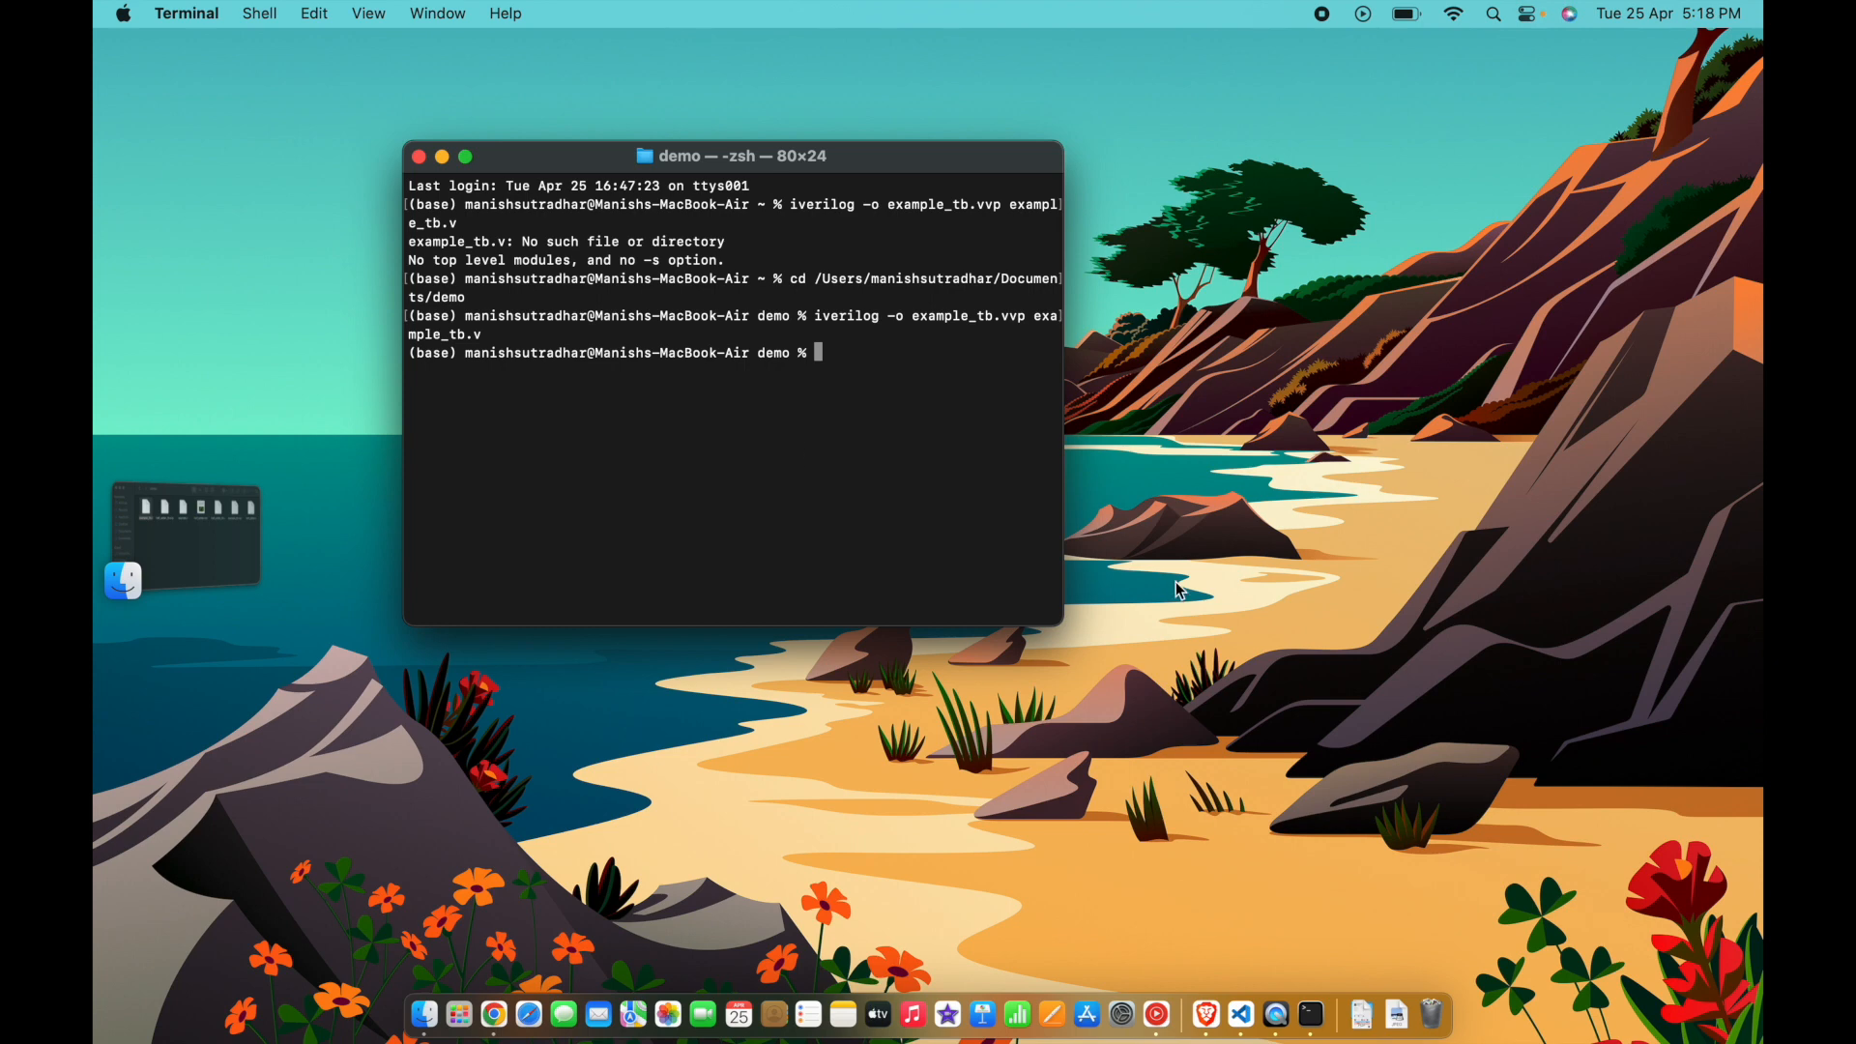
Run vvp example_tb.vvp to simulate, printing a–f and Y and writing example.vcd.
text(vvp)
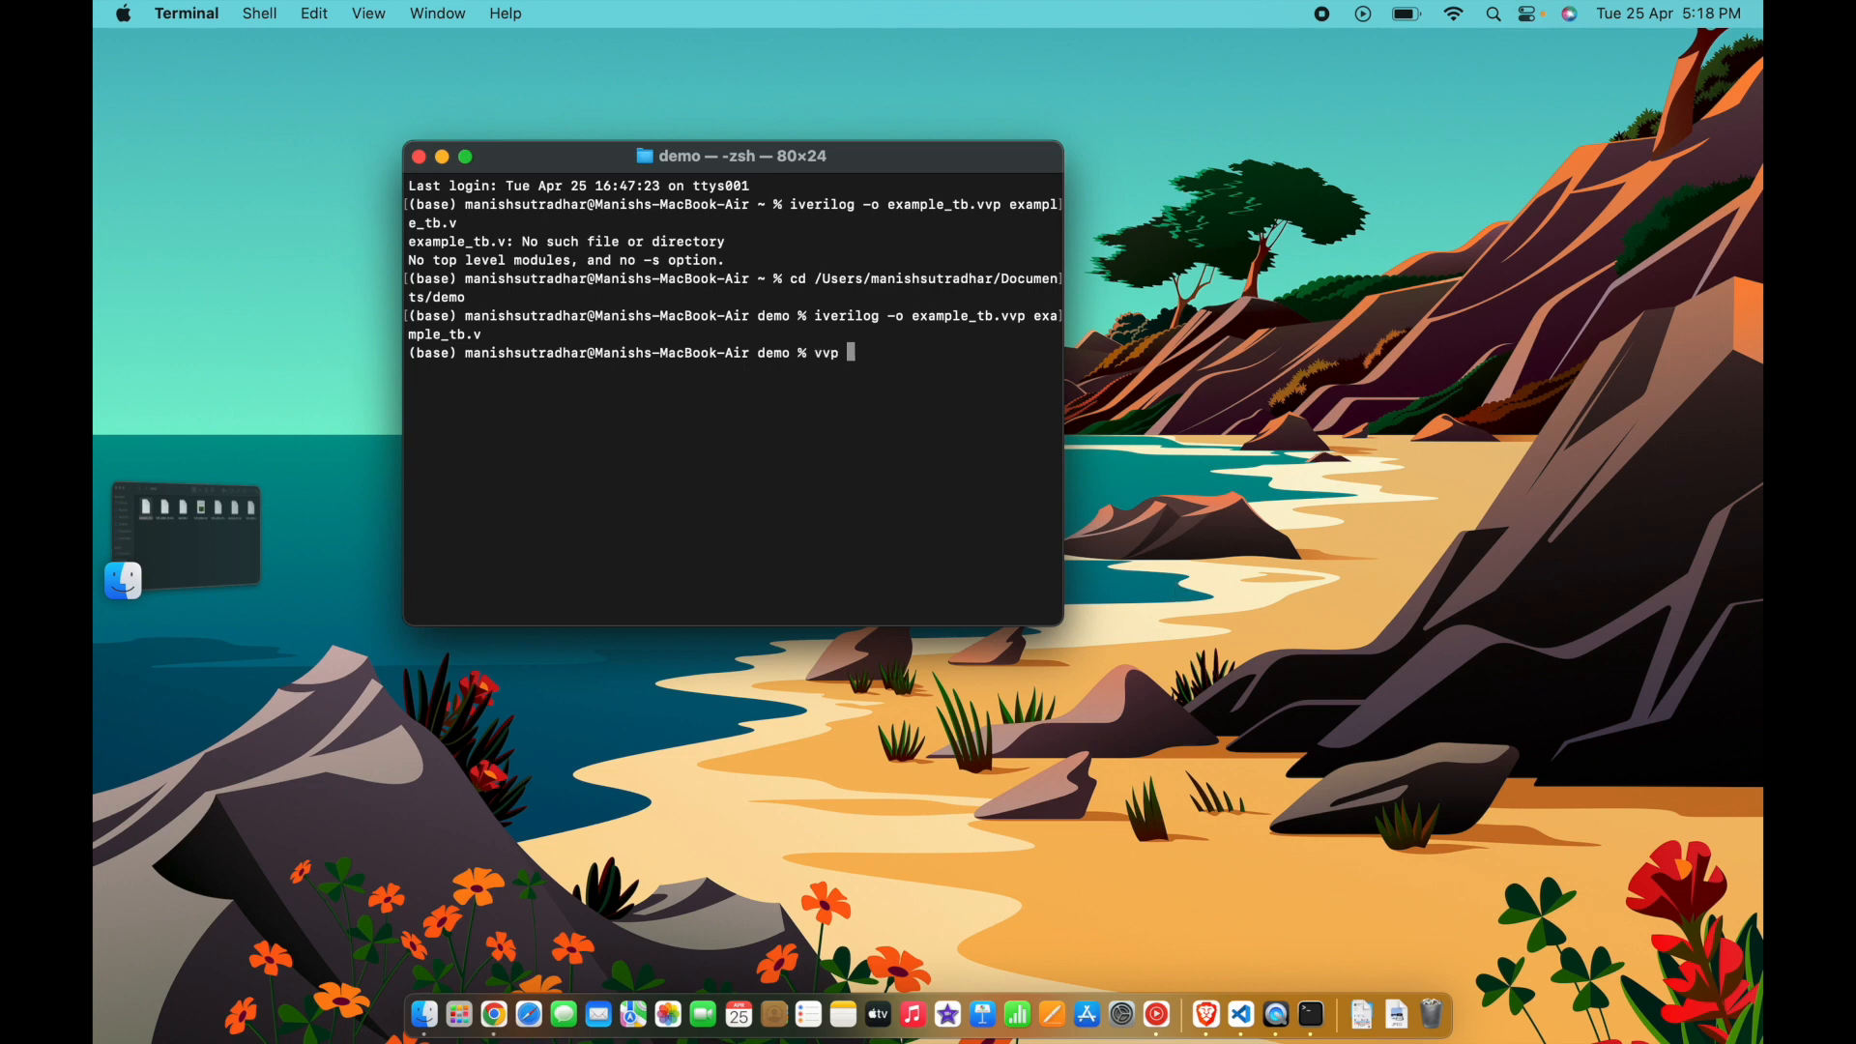
text(exam)
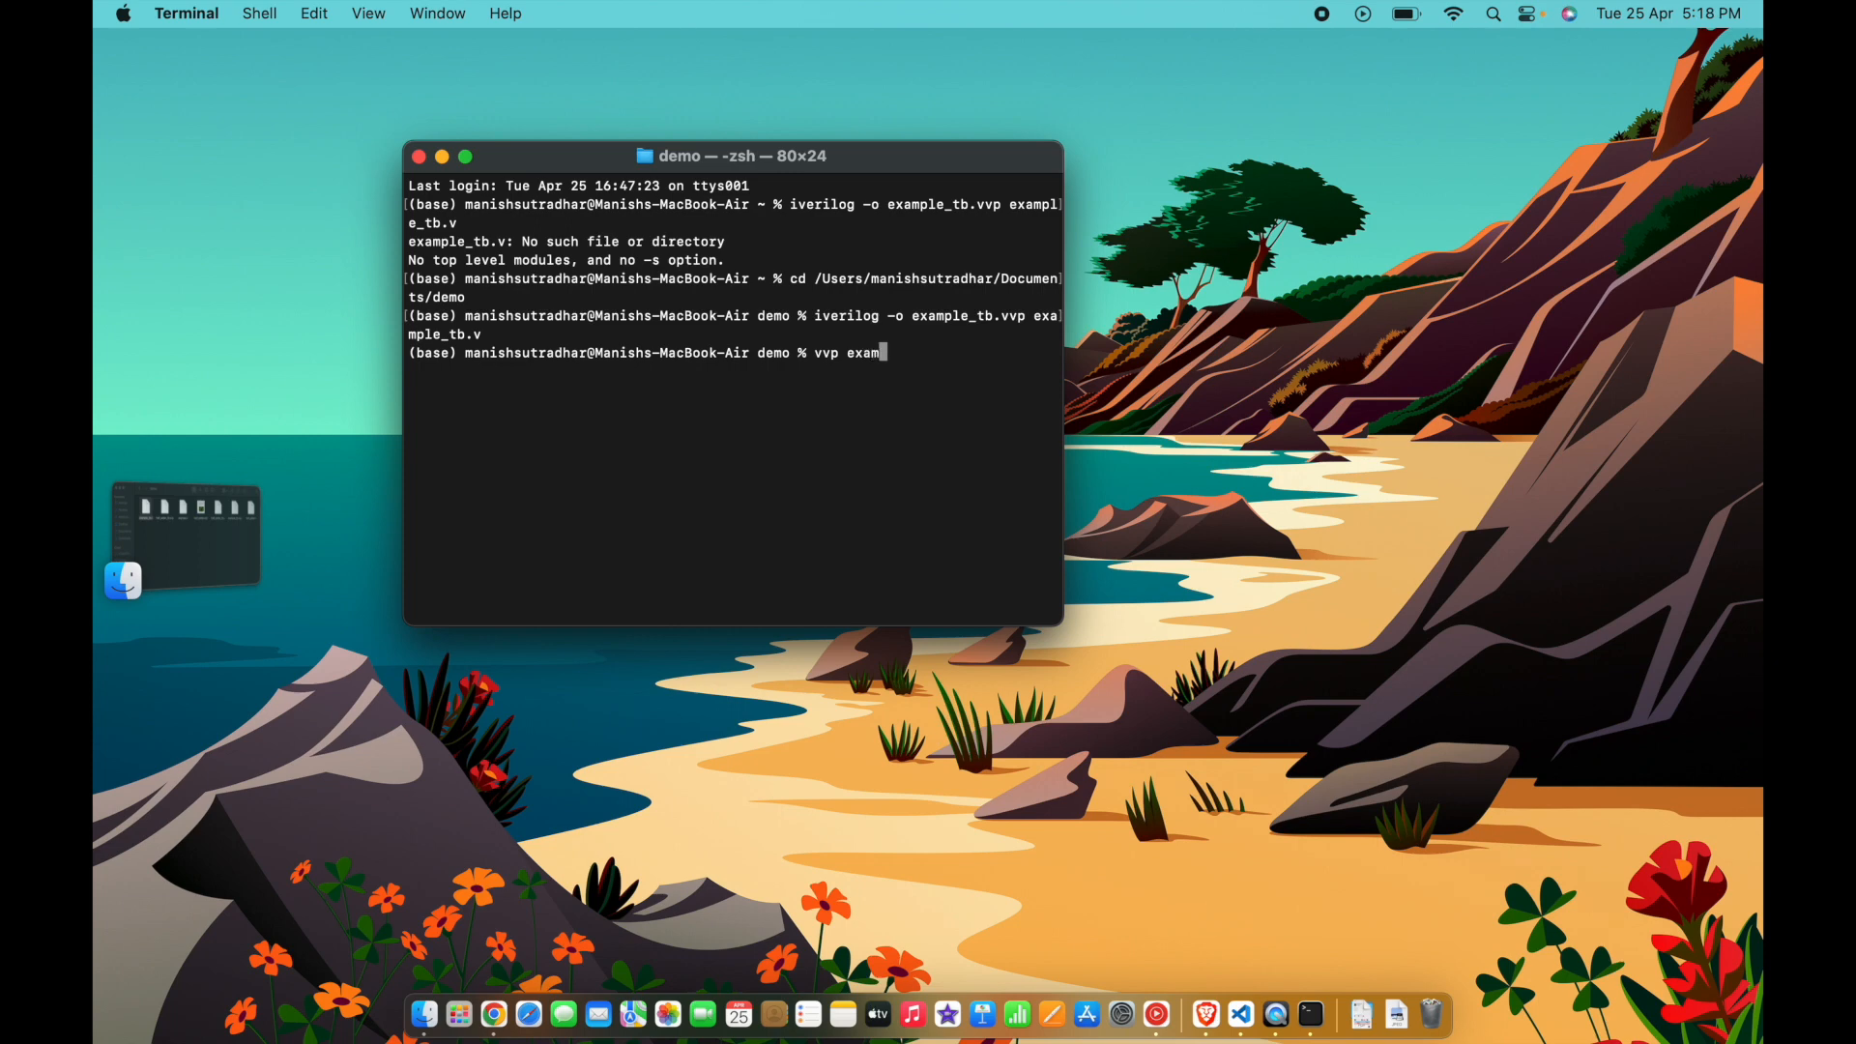
text(ple_tb.vvp)
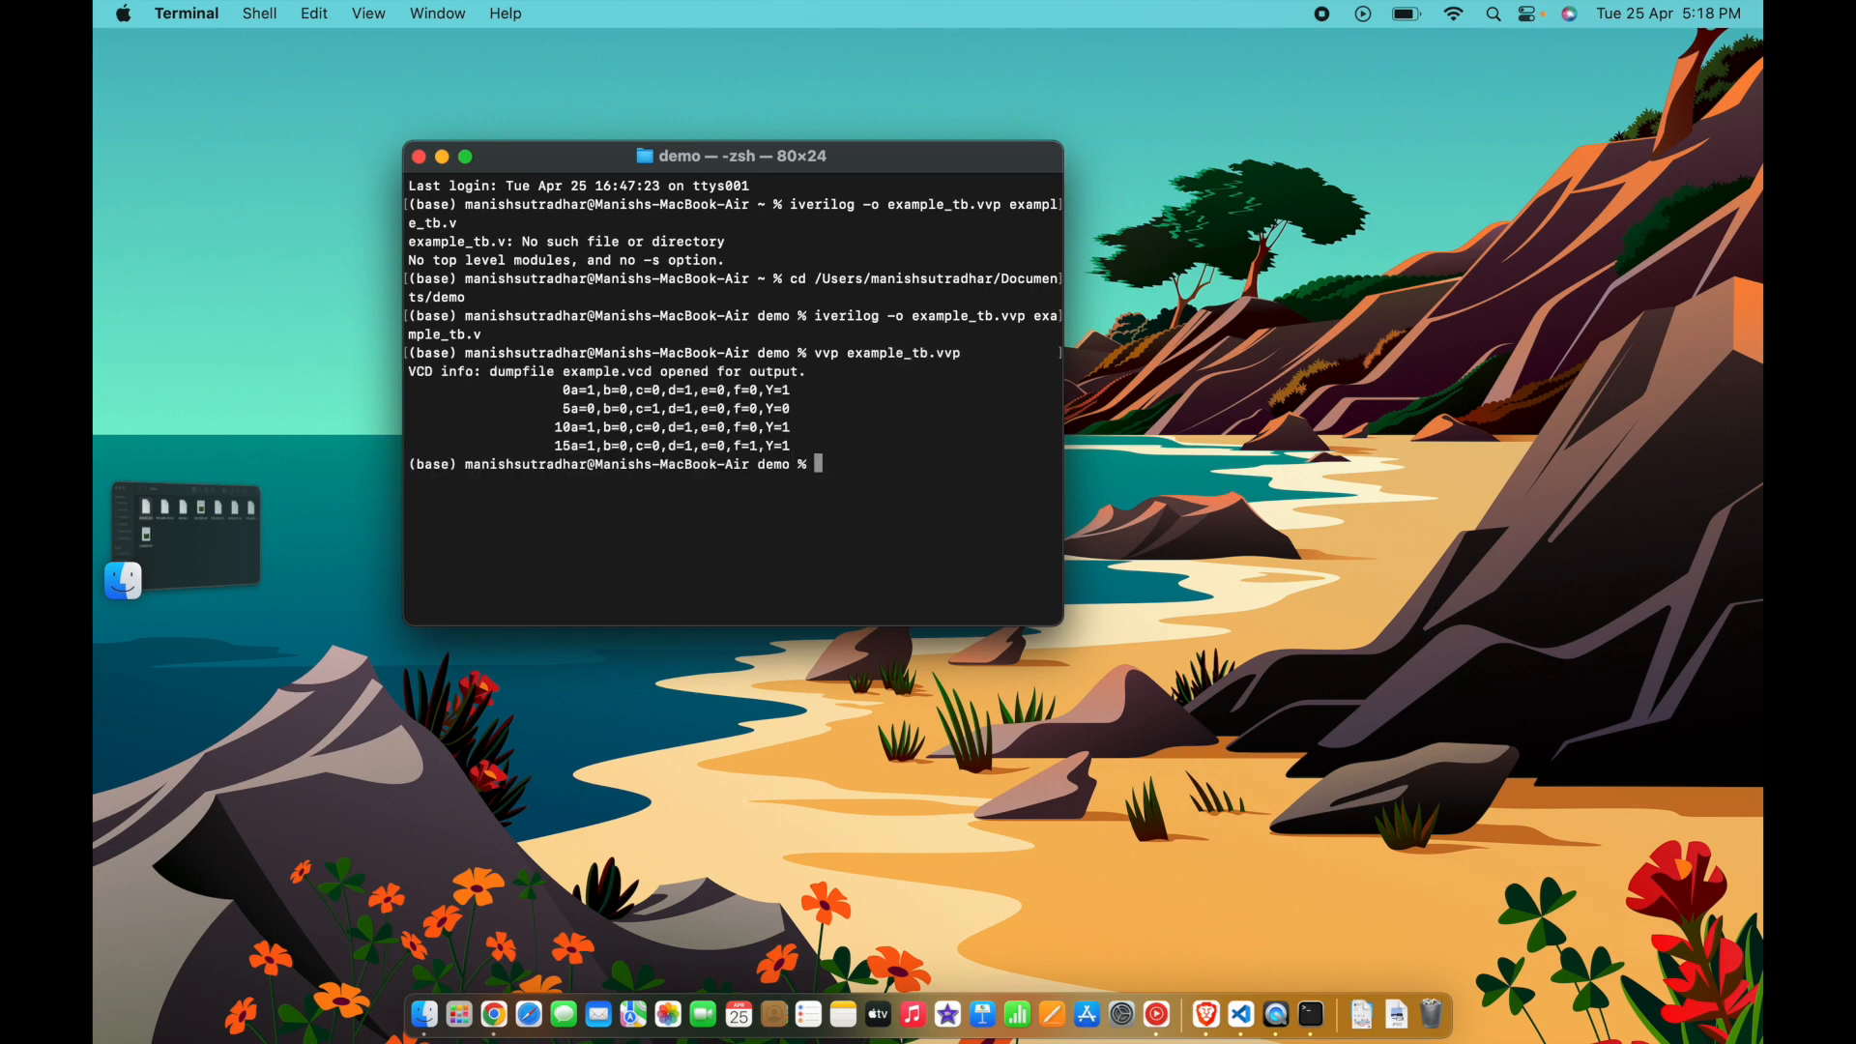
mouse_move(1064, 611)
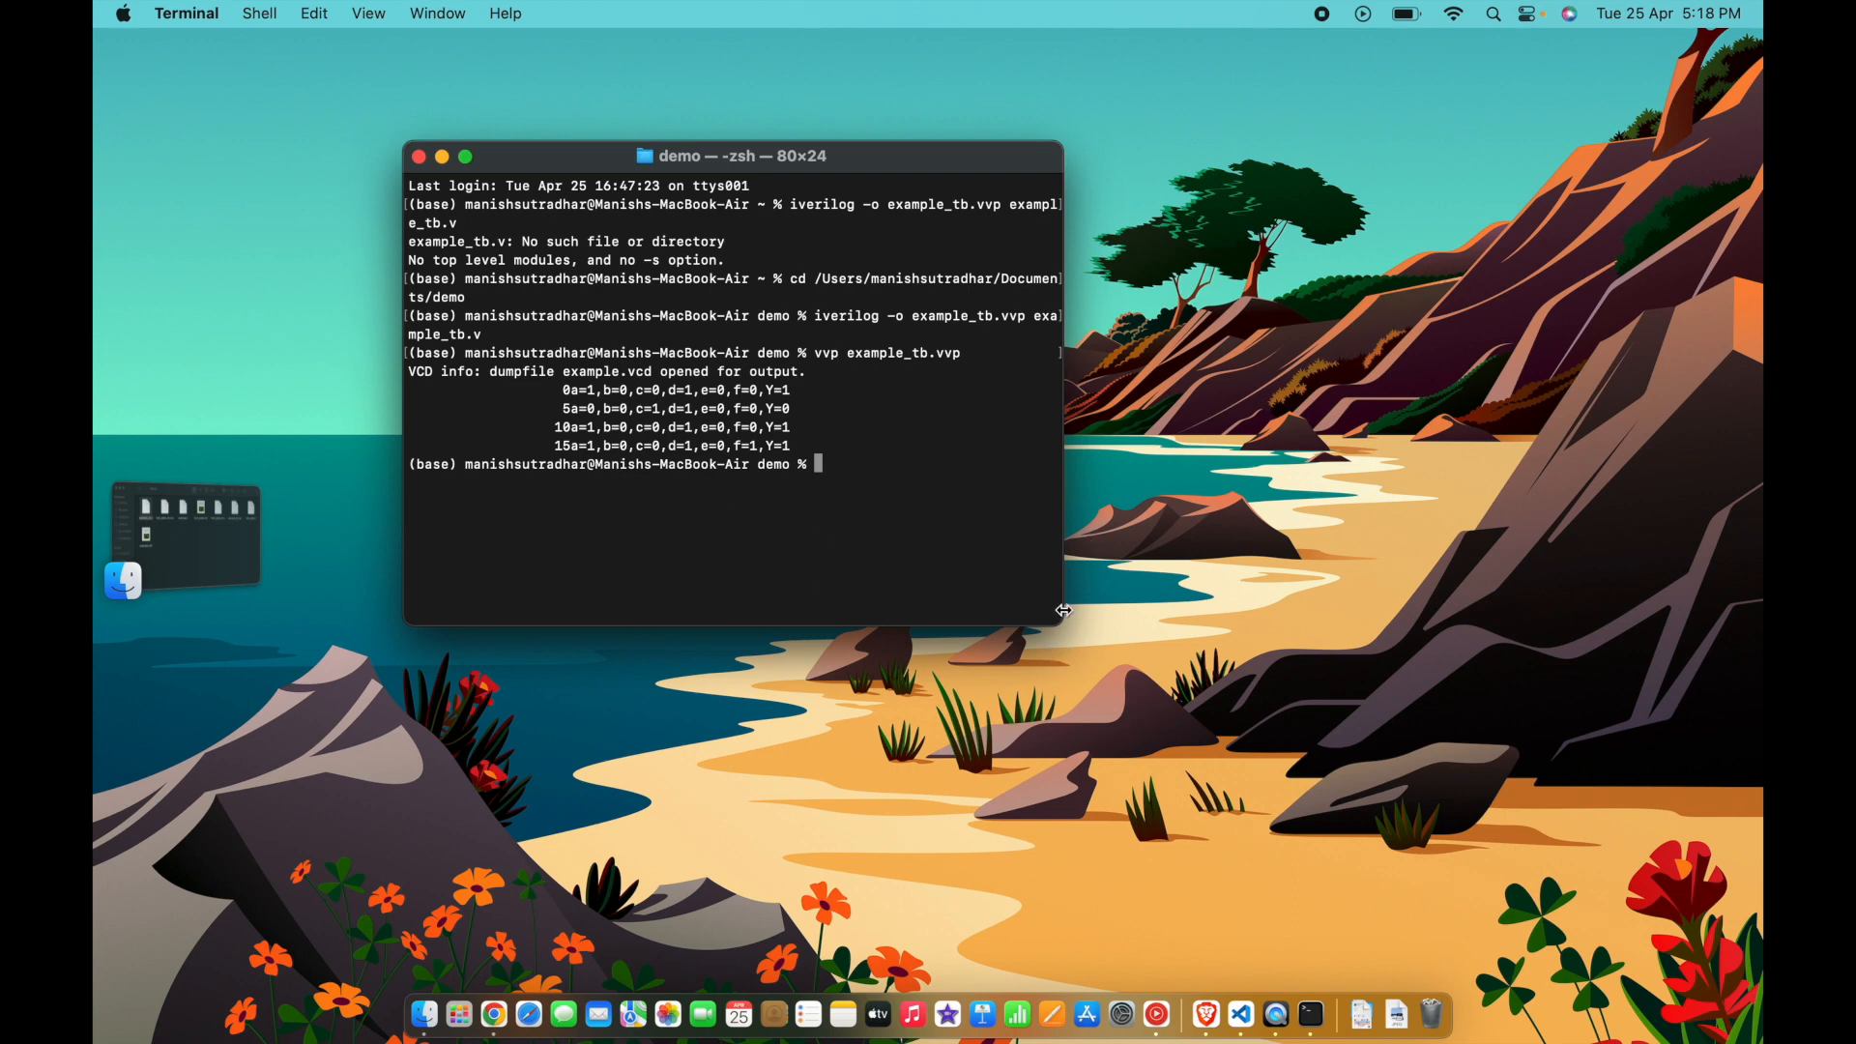
Enlarge the Terminal window and try launching gtkwave, which reports command not found.
drag(1062, 613, 1462, 806)
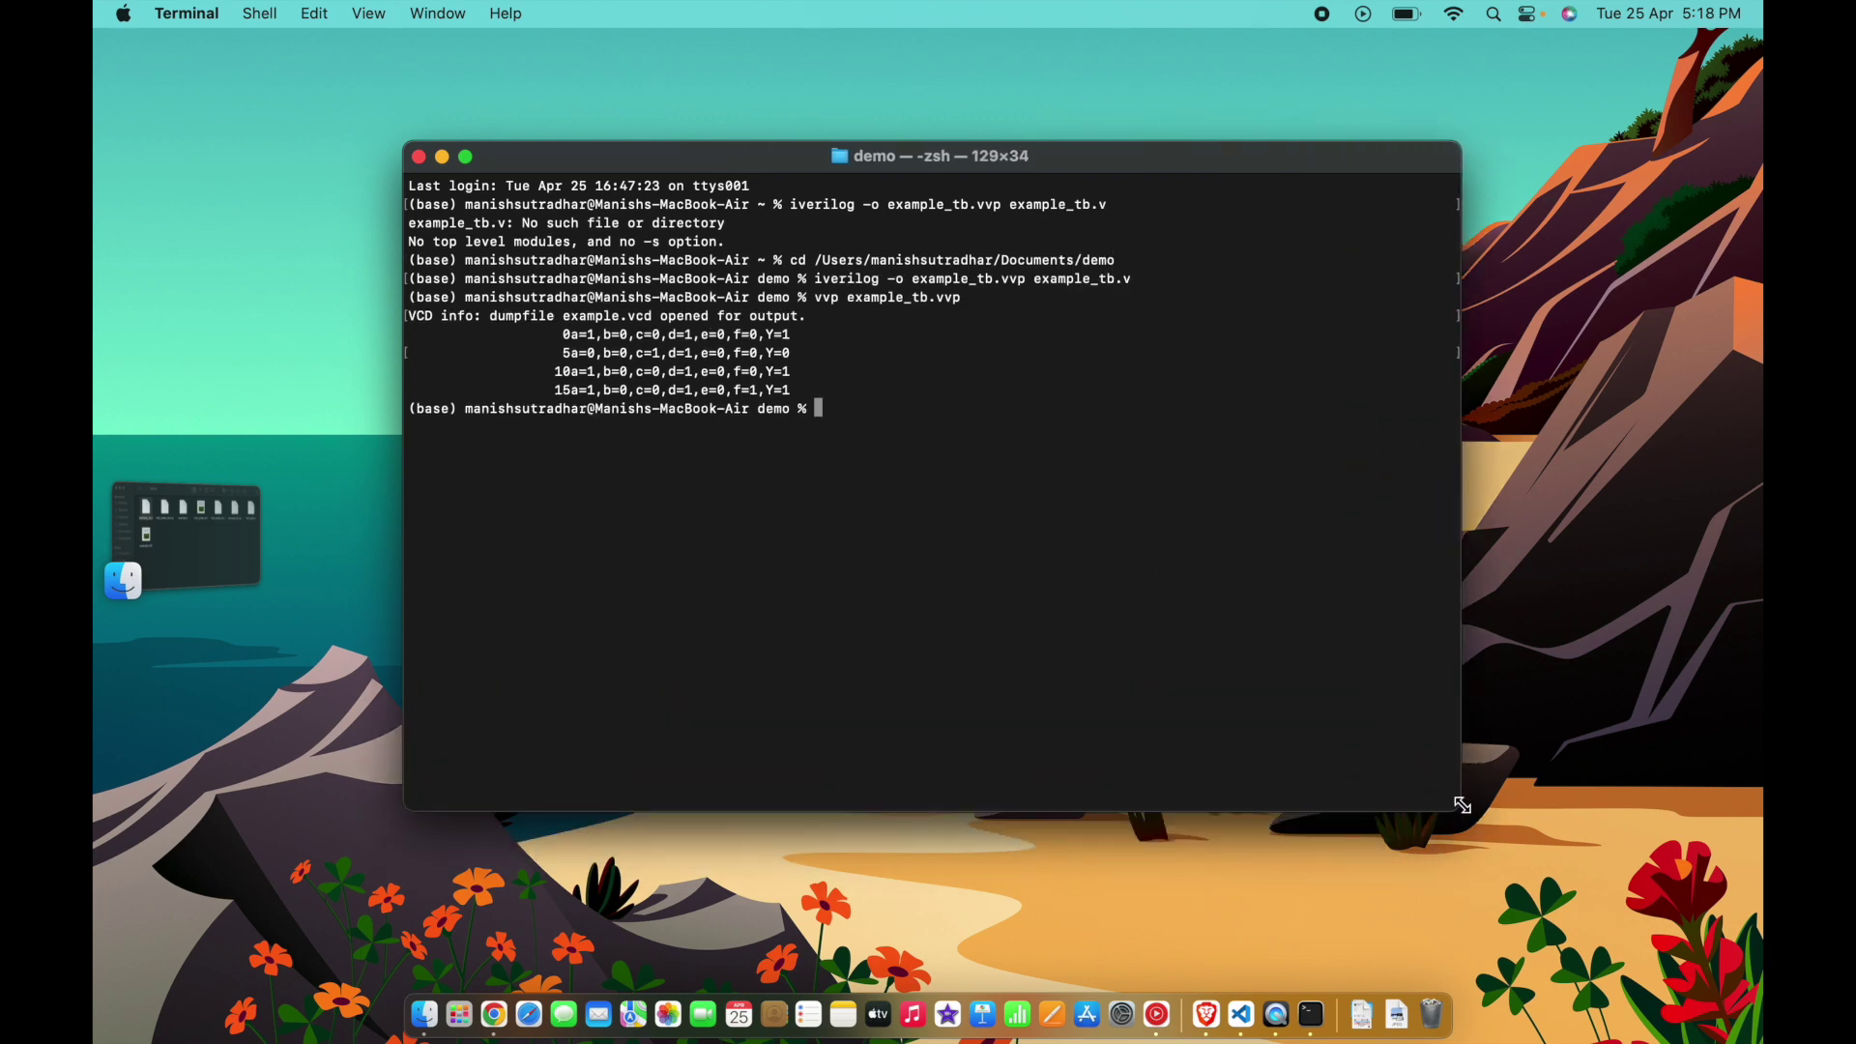
mouse_move(1028, 596)
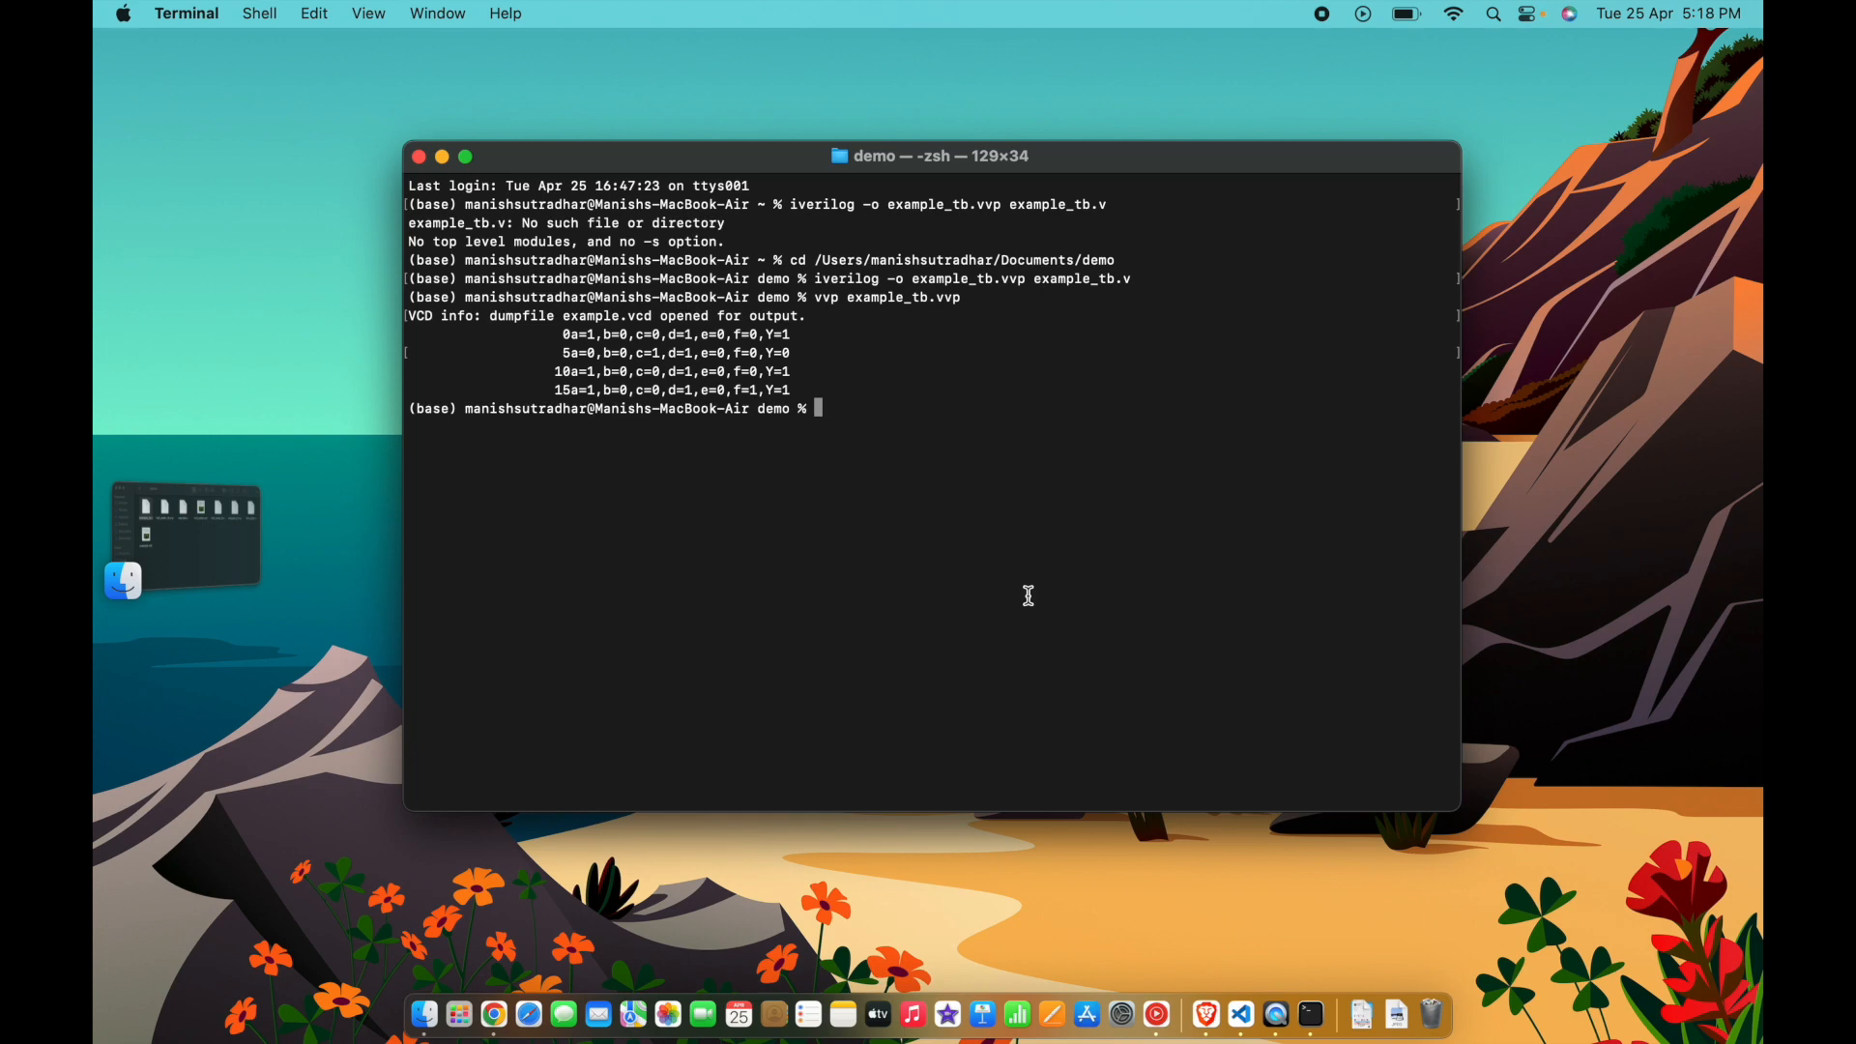
mouse_move(1466, 599)
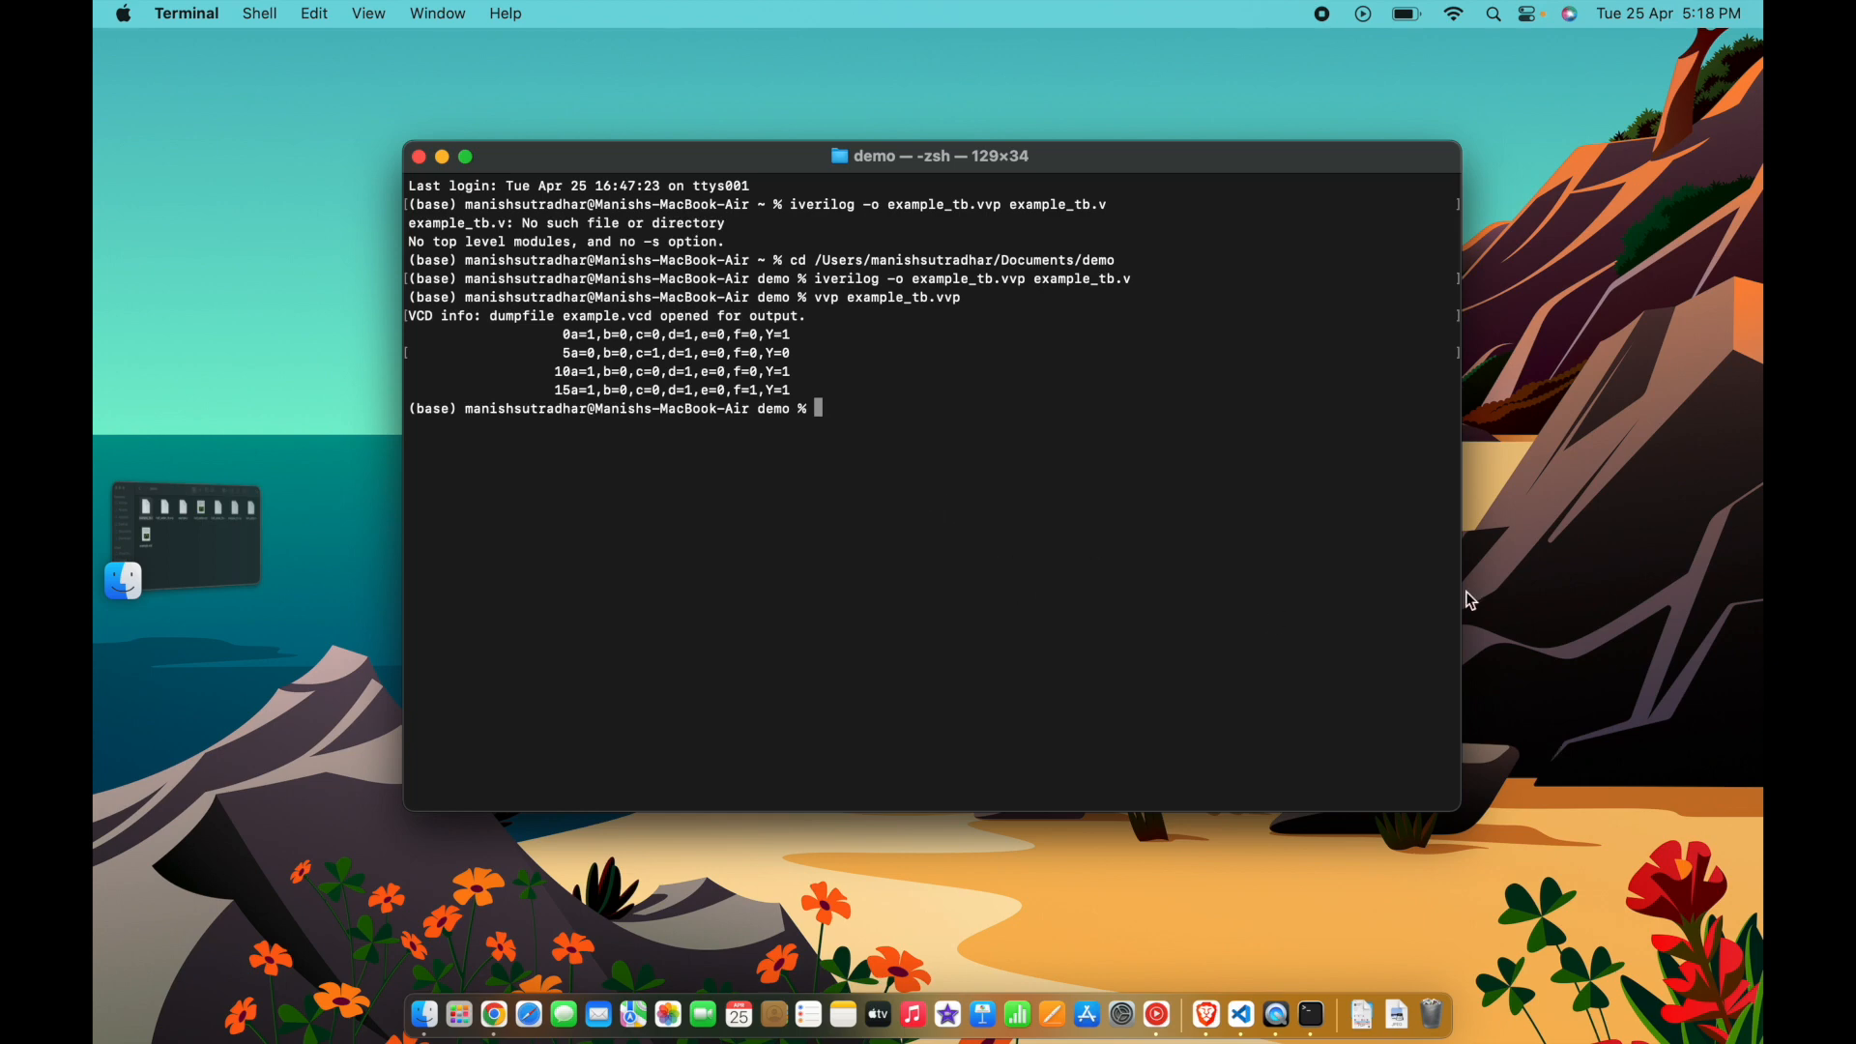
text(gtk)
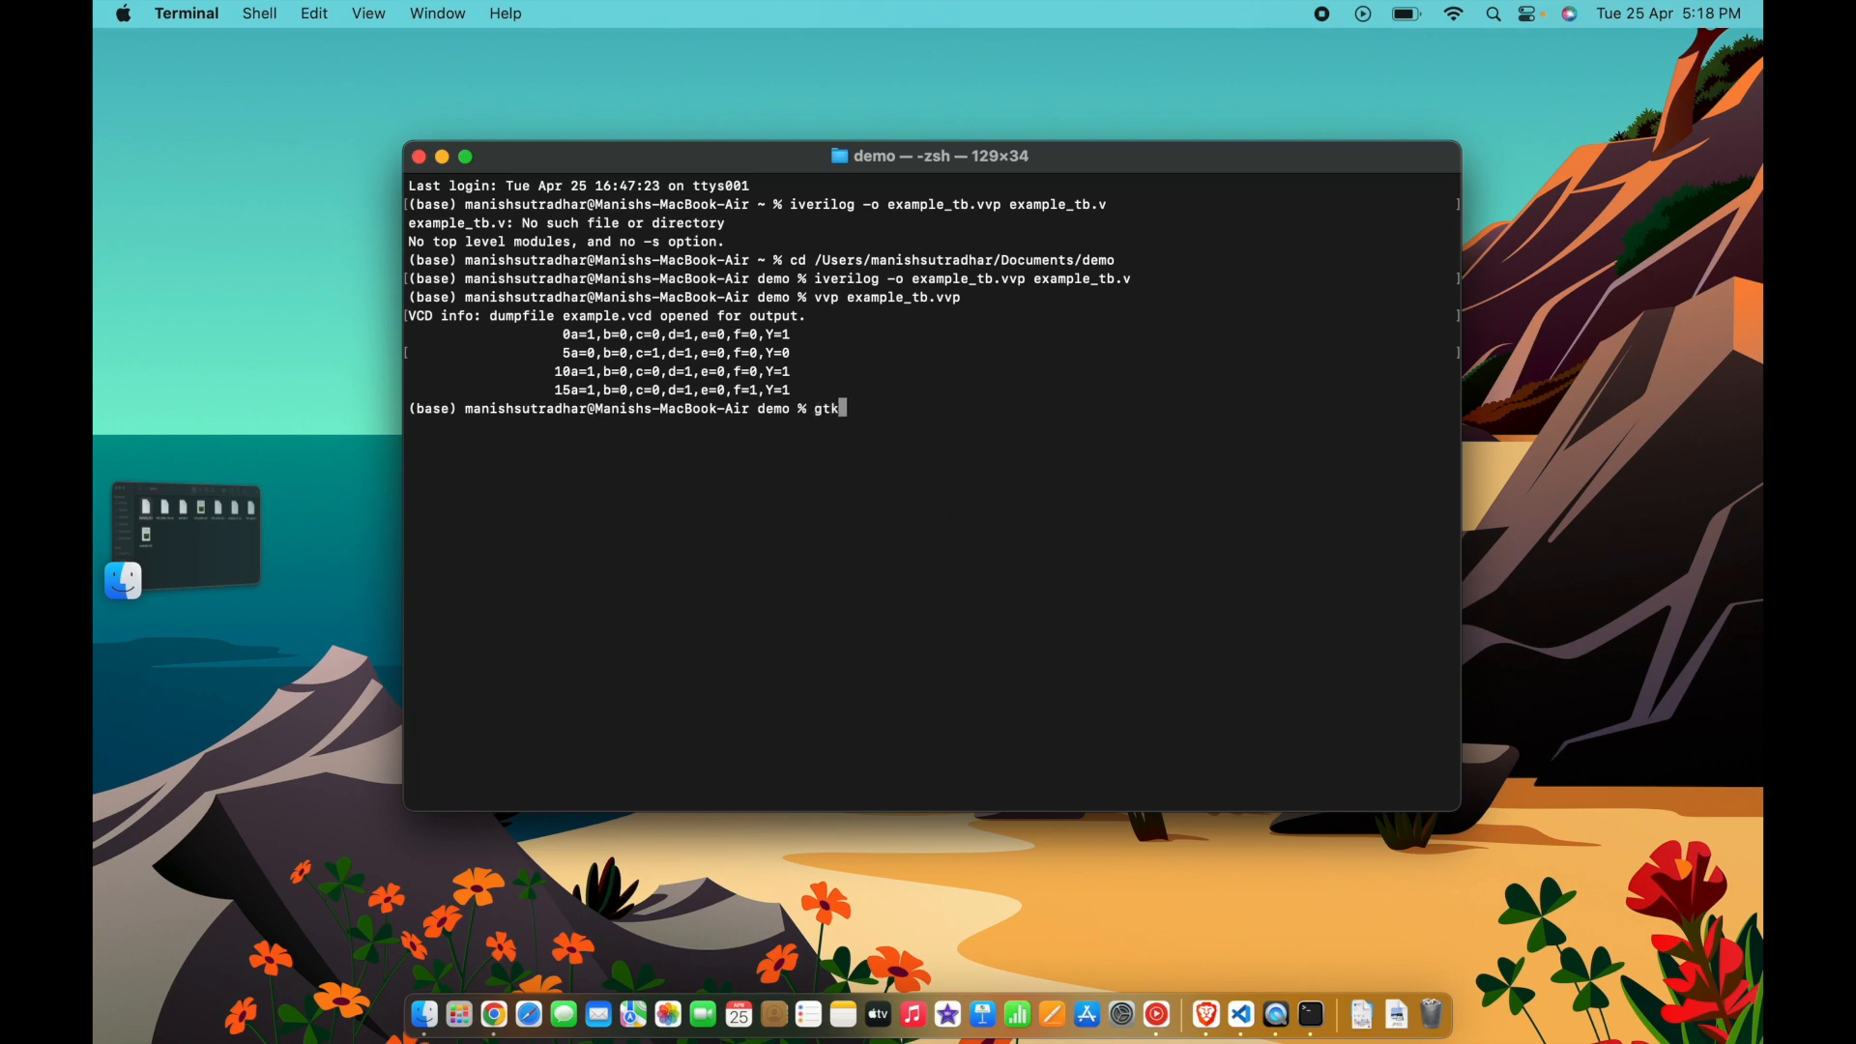
key(Enter)
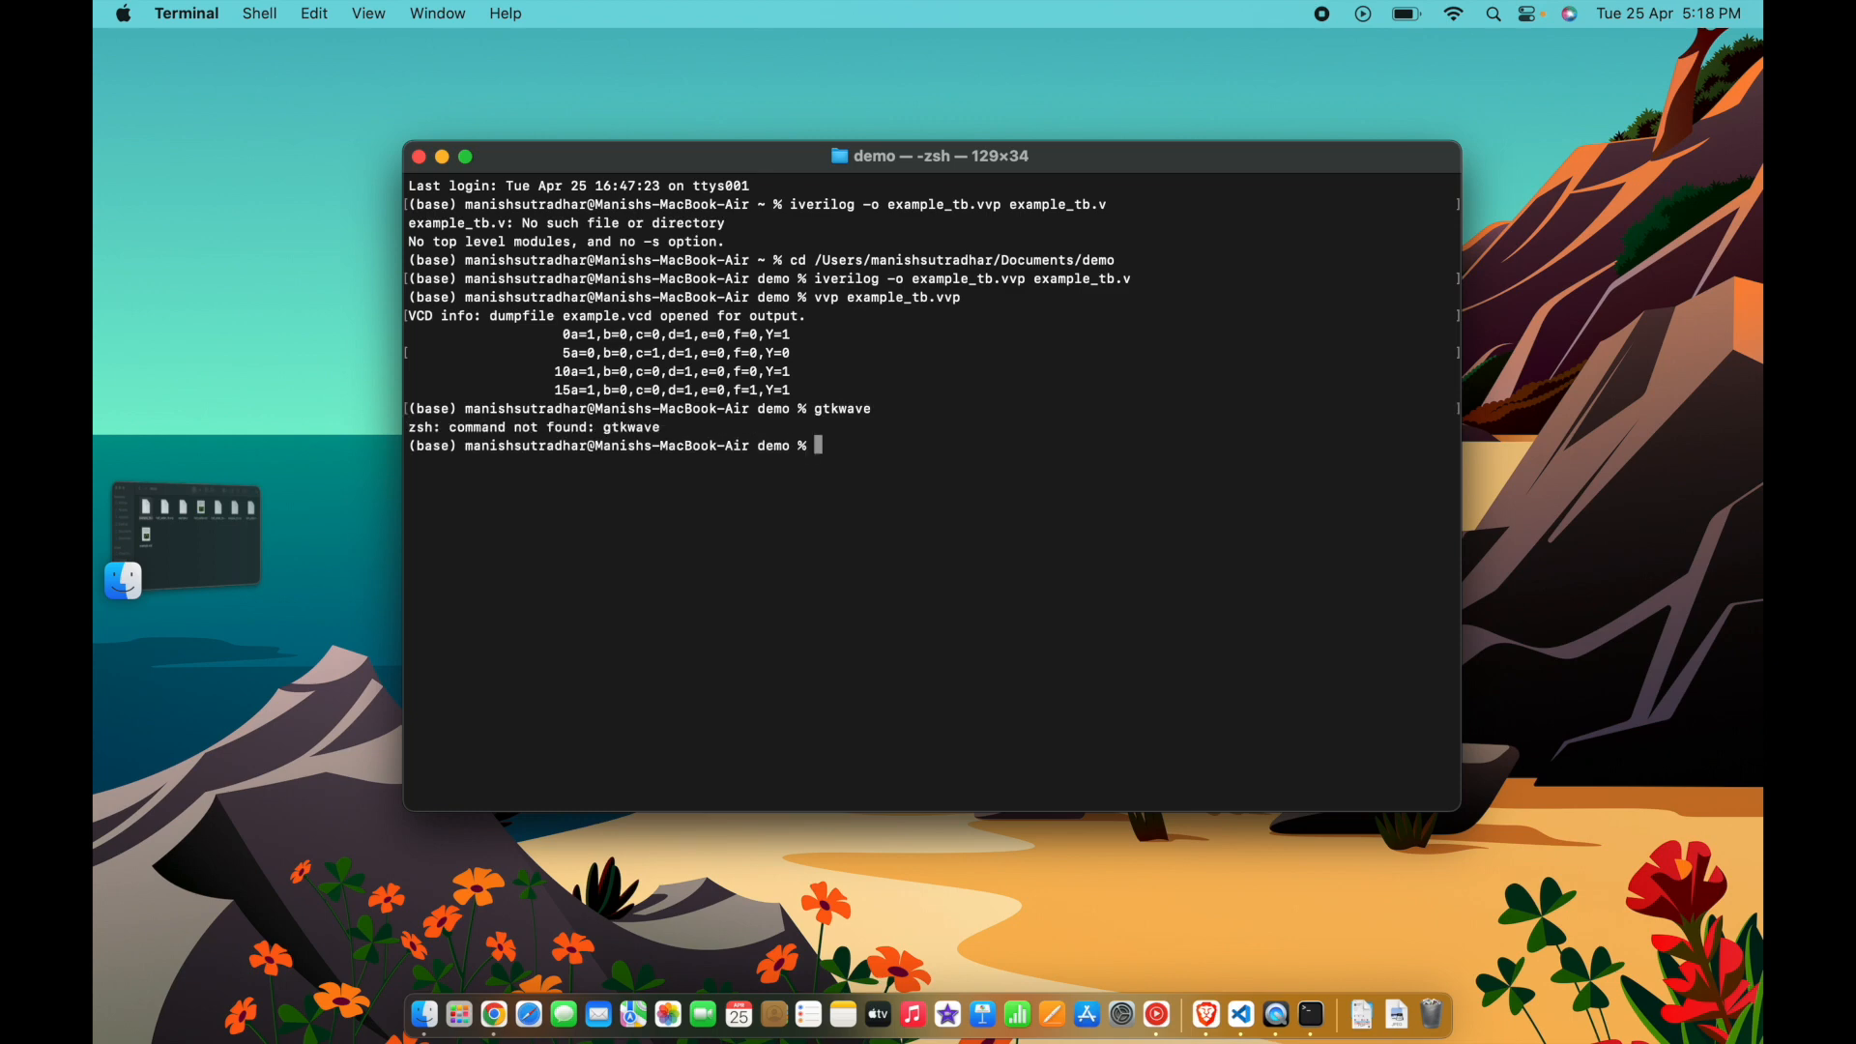
mouse_move(698, 484)
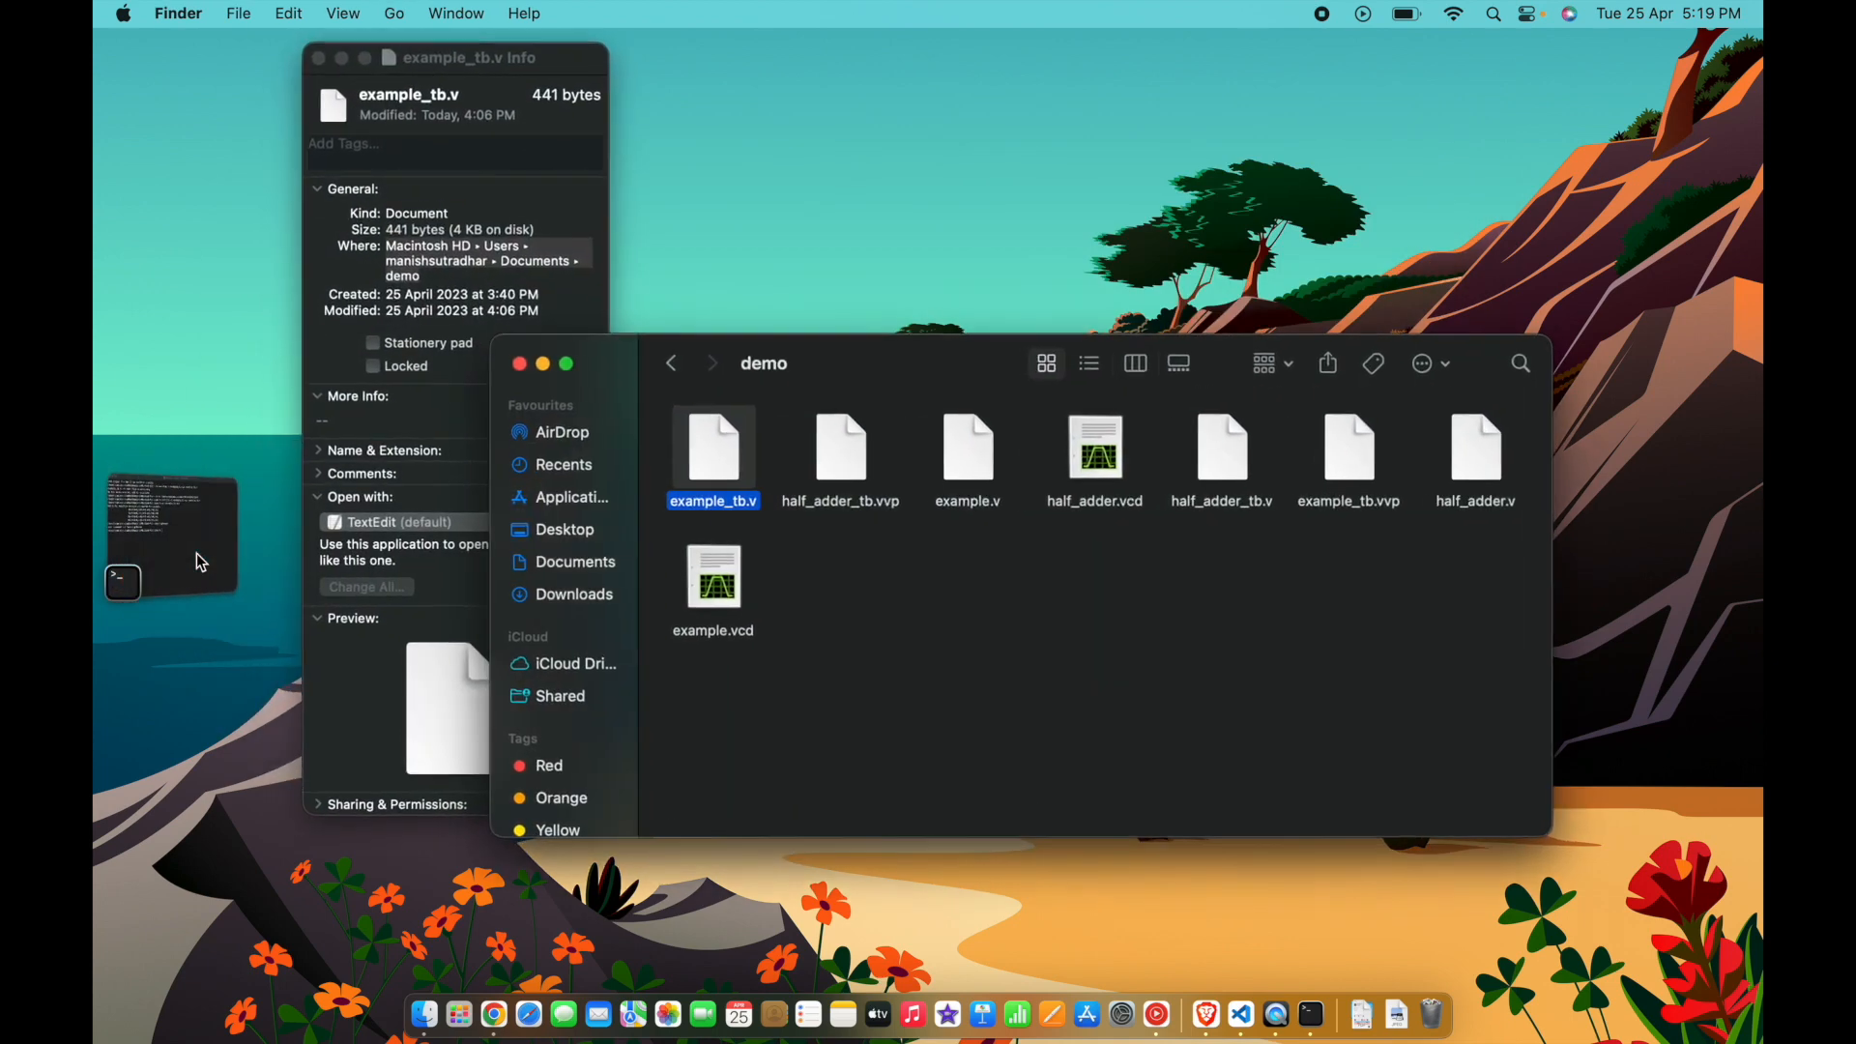
Close the info panel and open example.vcd from the demo folder in GTKWave.
click(321, 56)
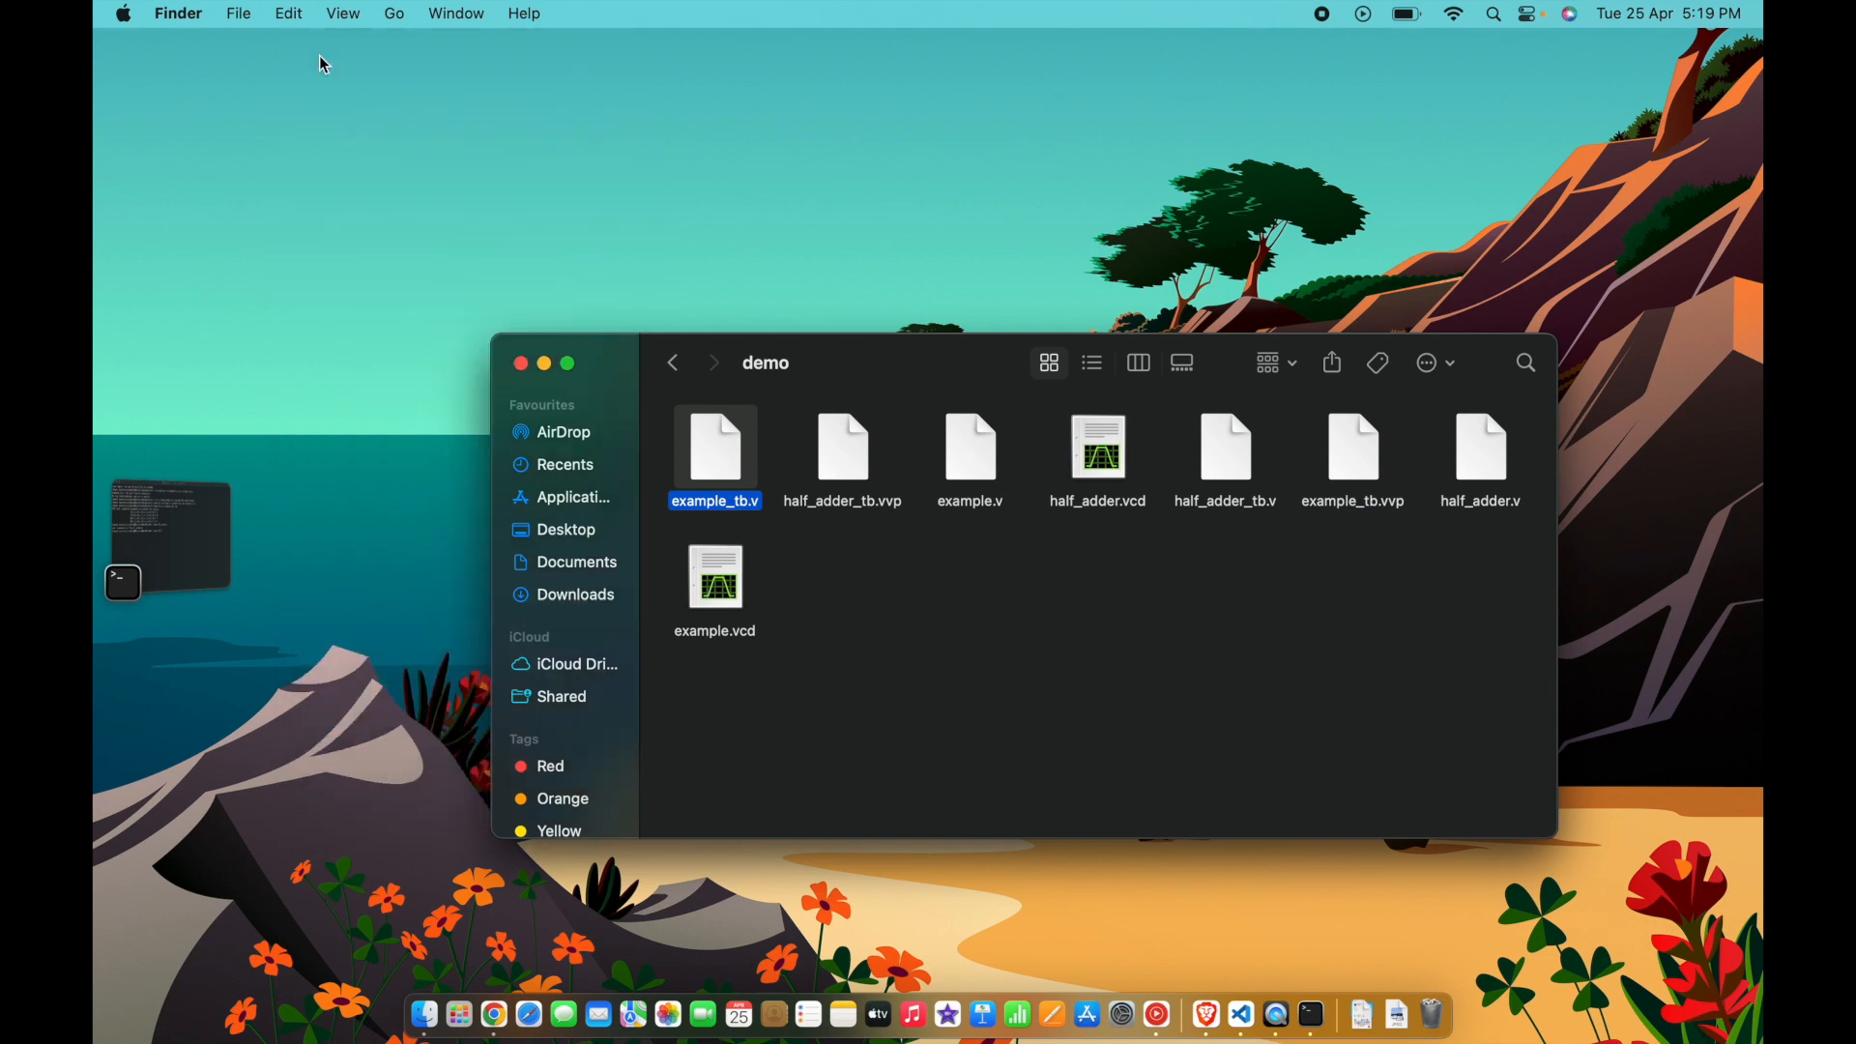
mouse_move(860, 660)
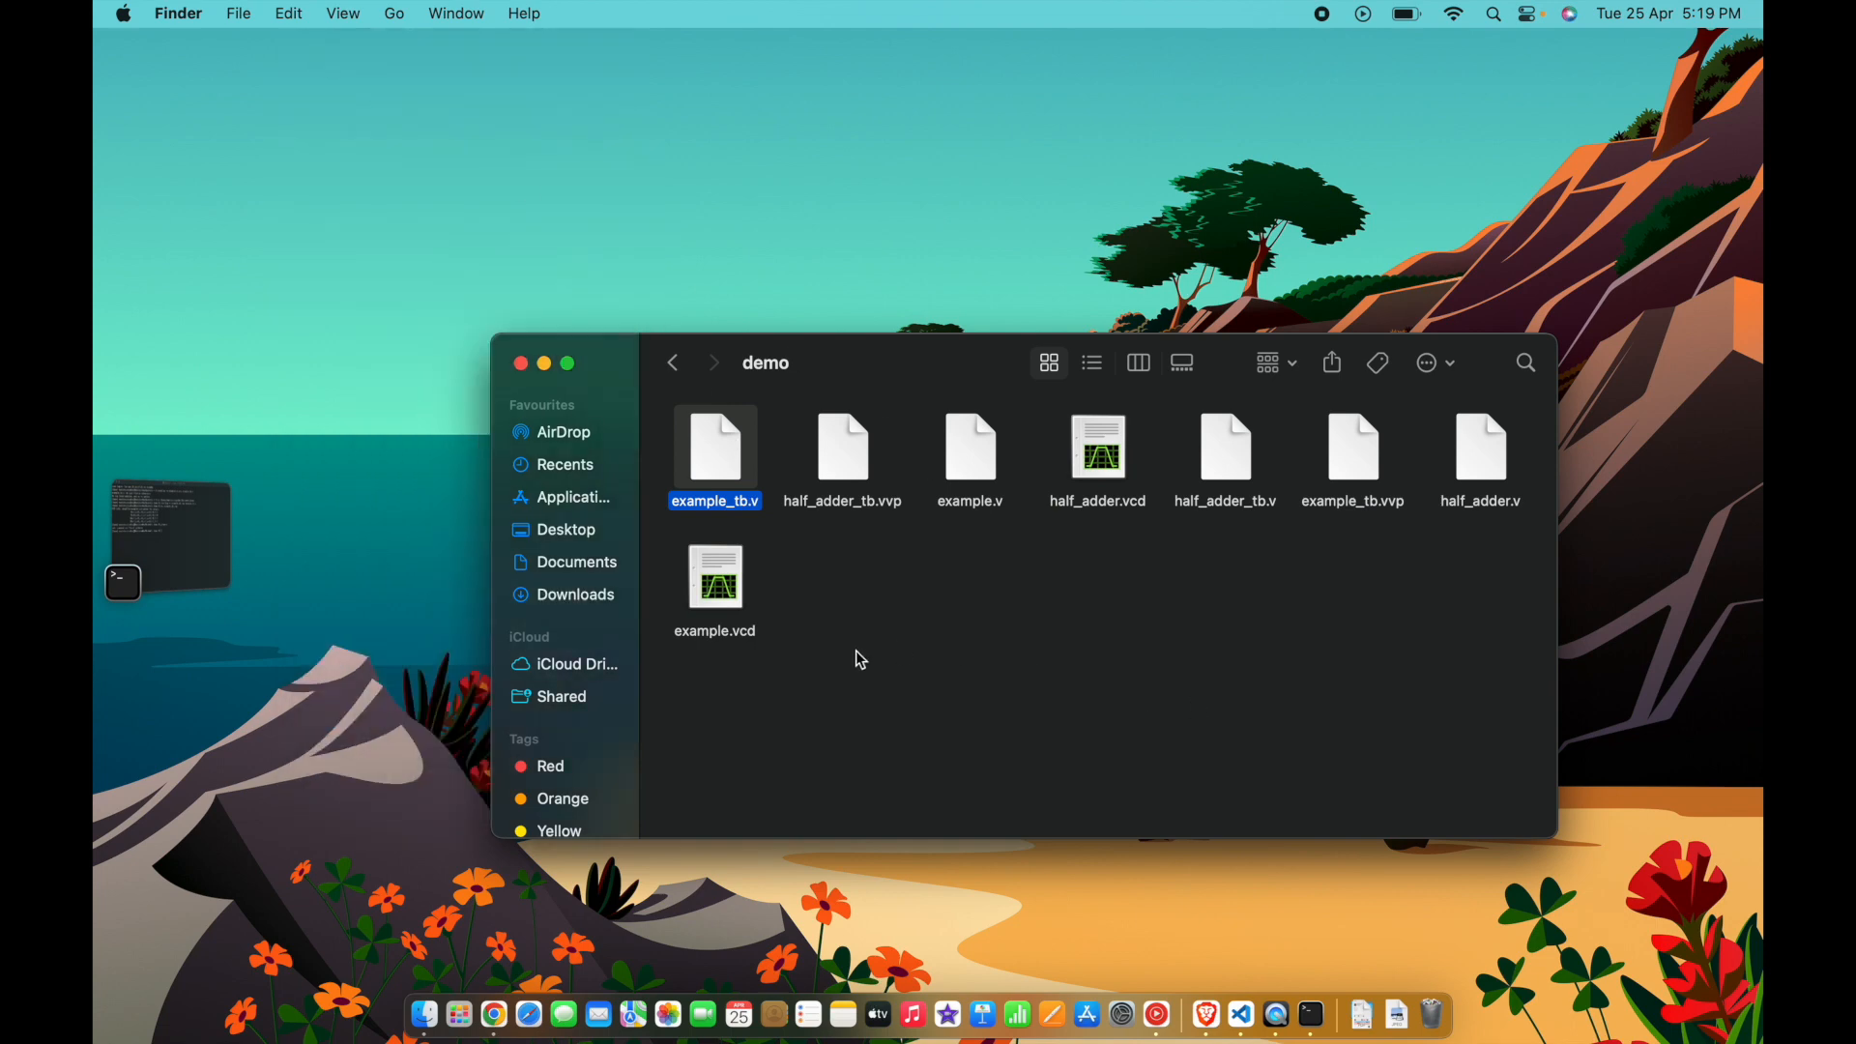
mouse_move(750, 638)
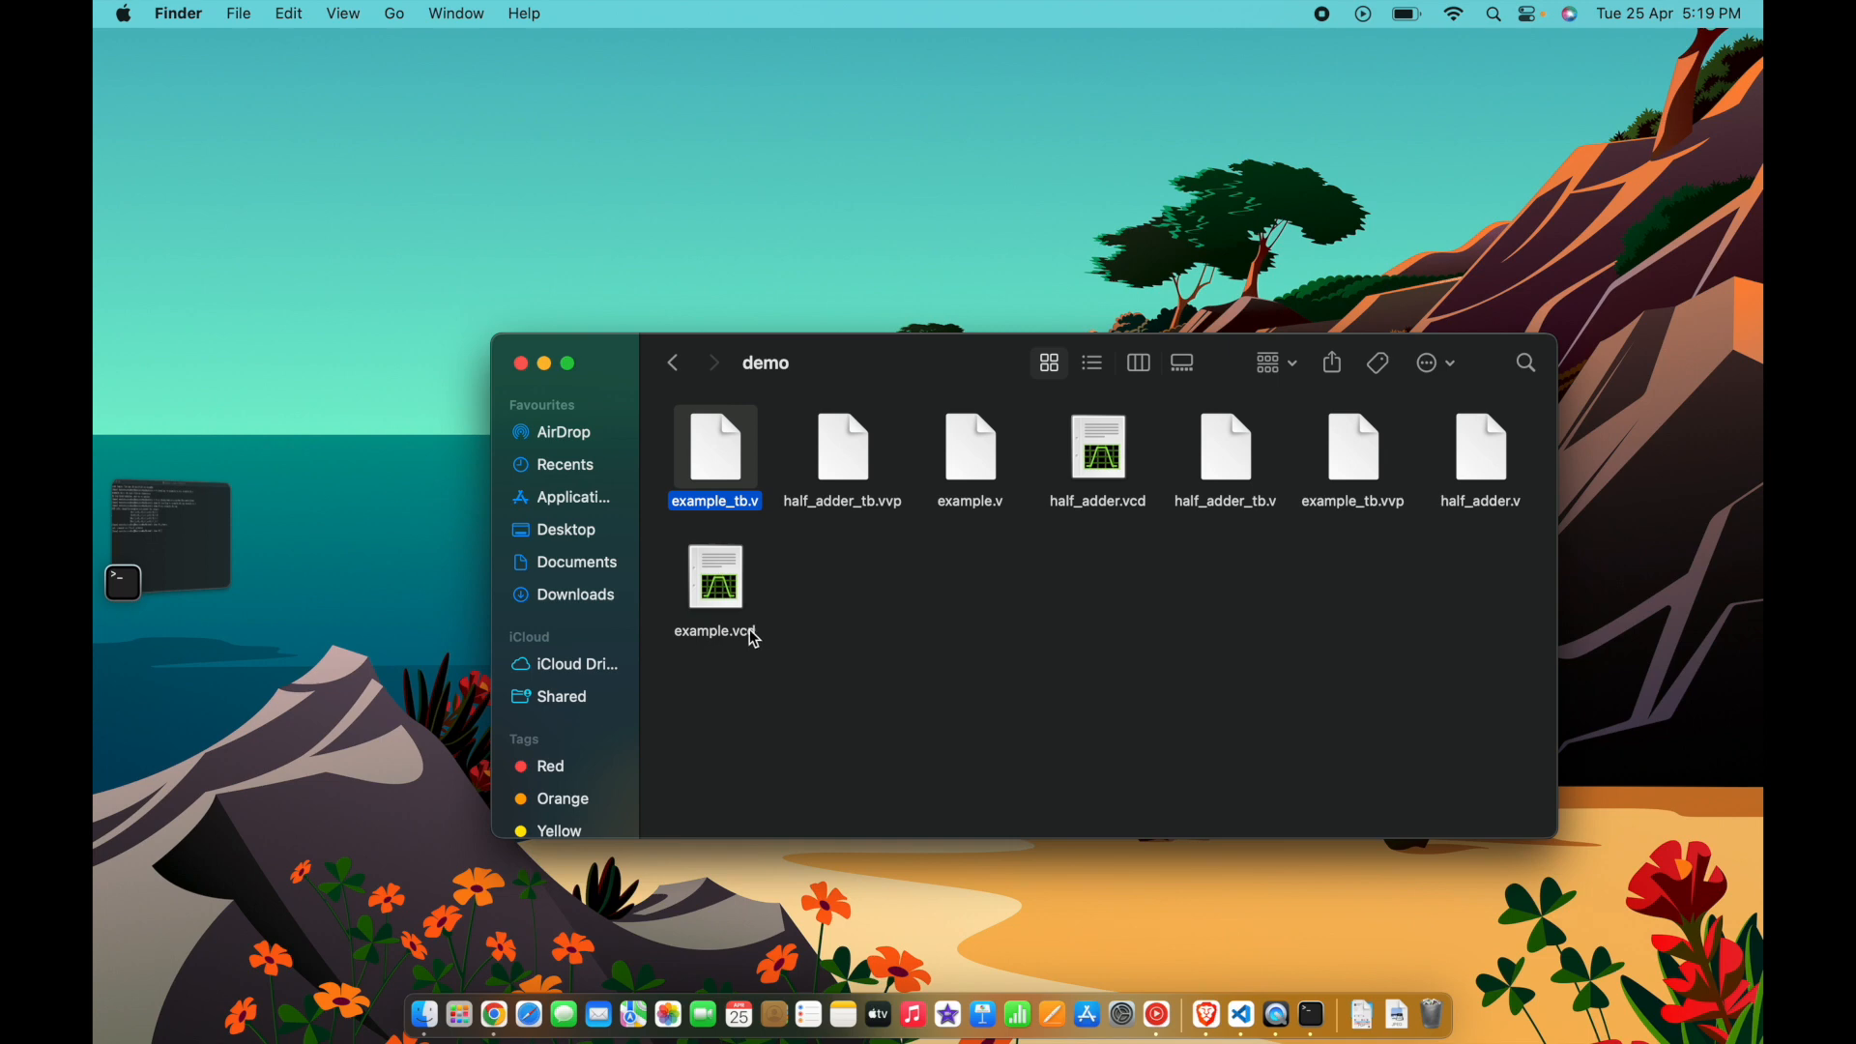
click(716, 578)
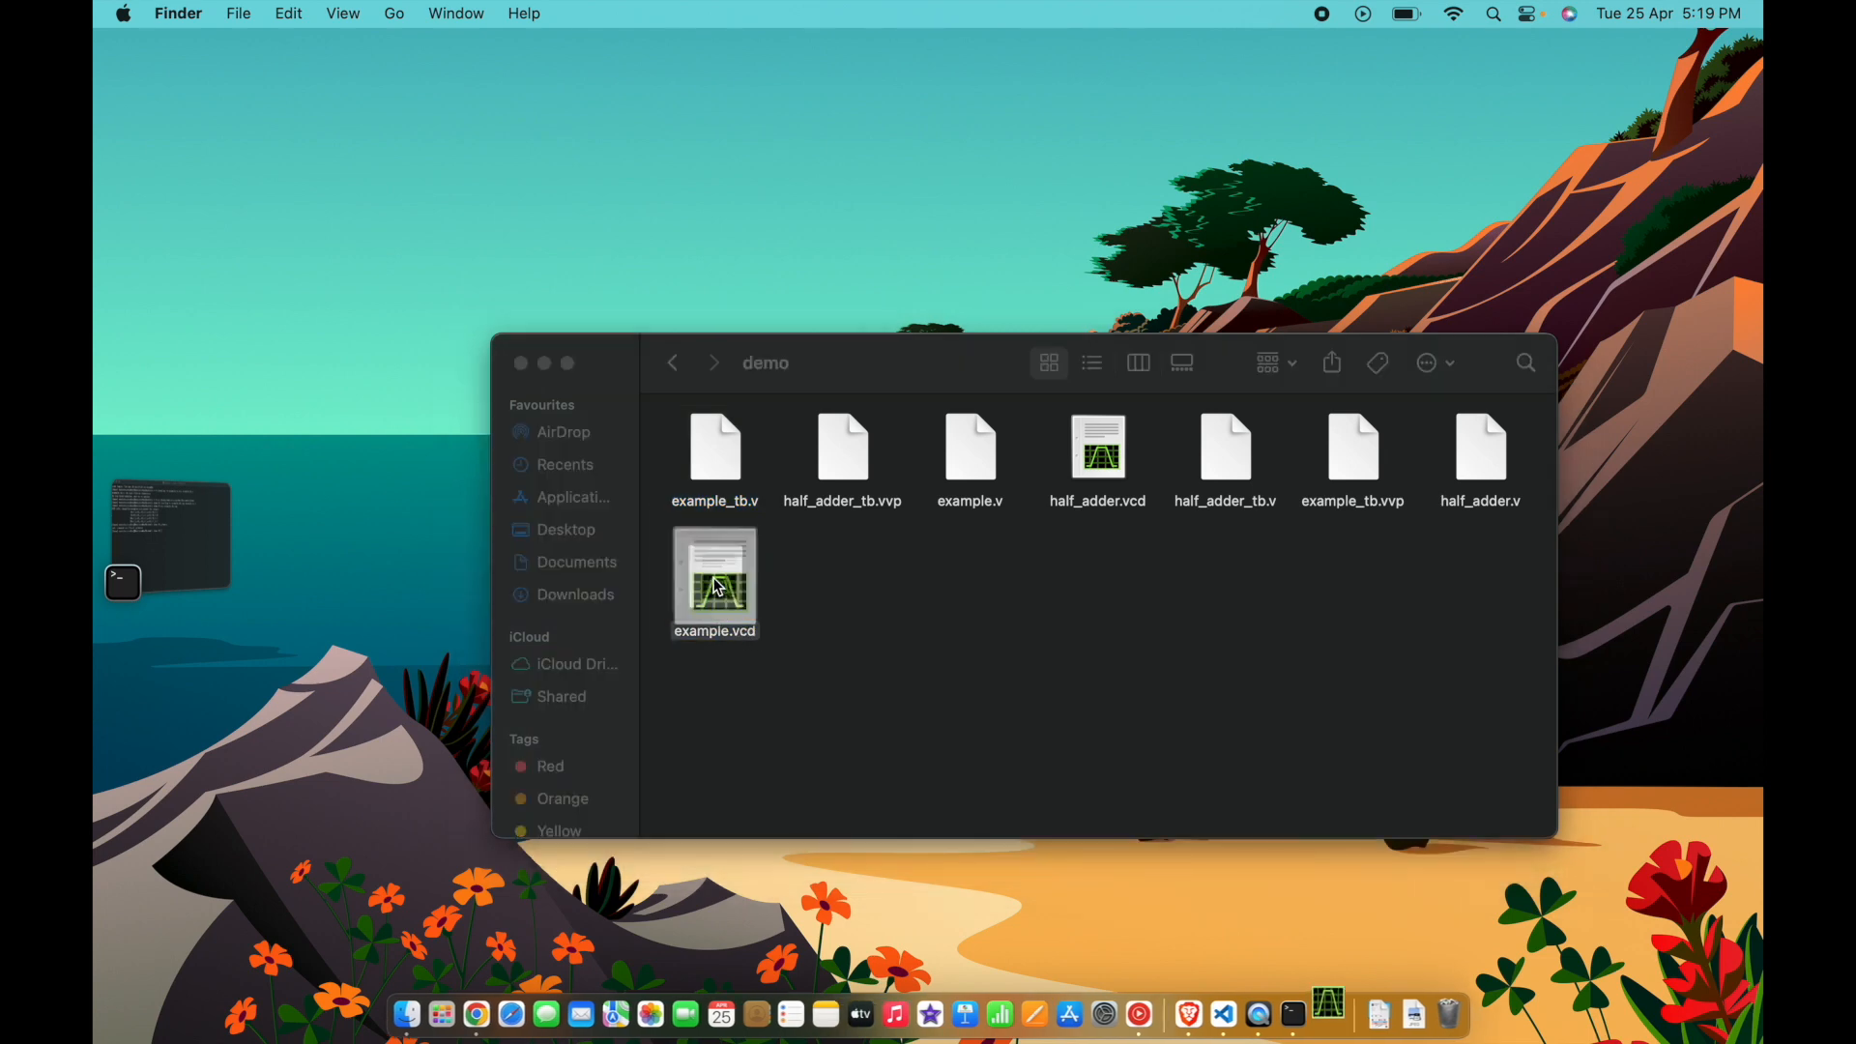
double_click(715, 580)
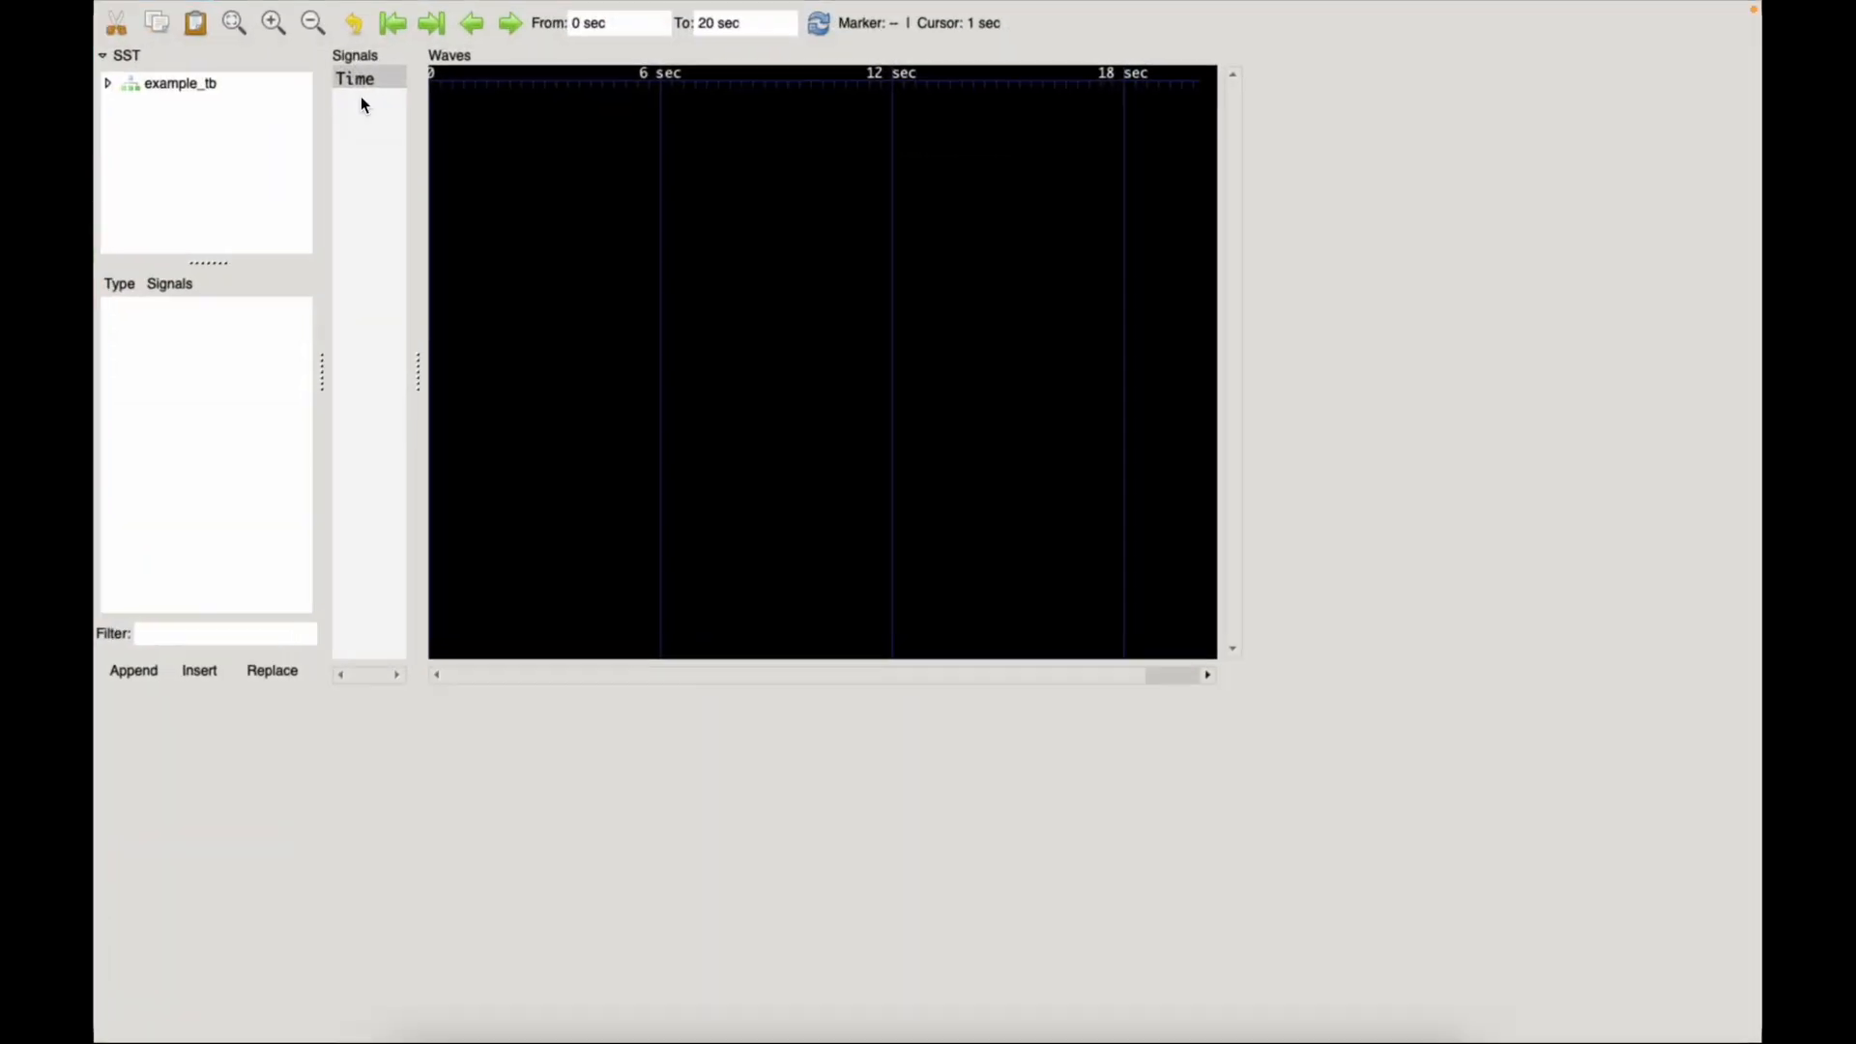
Display waveforms of example_tb signals a–f and Y over the 20-second simulation.
click(108, 83)
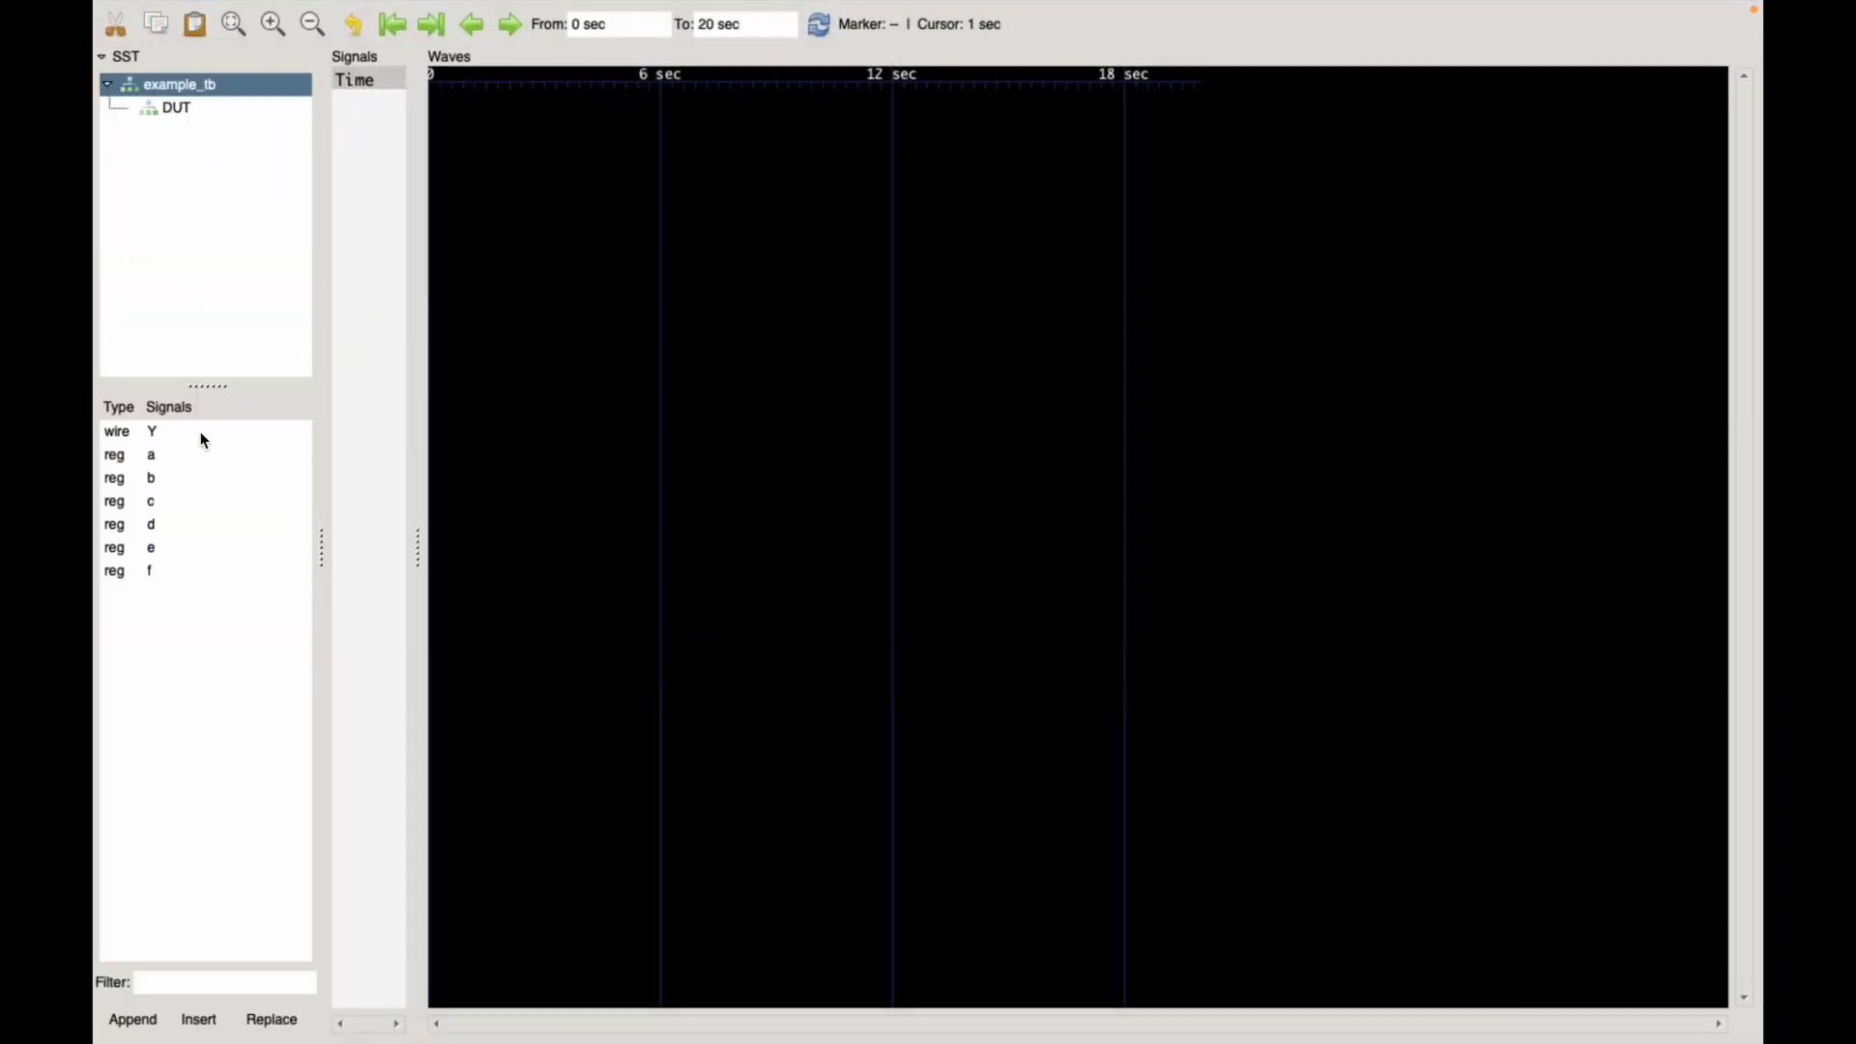
click(151, 454)
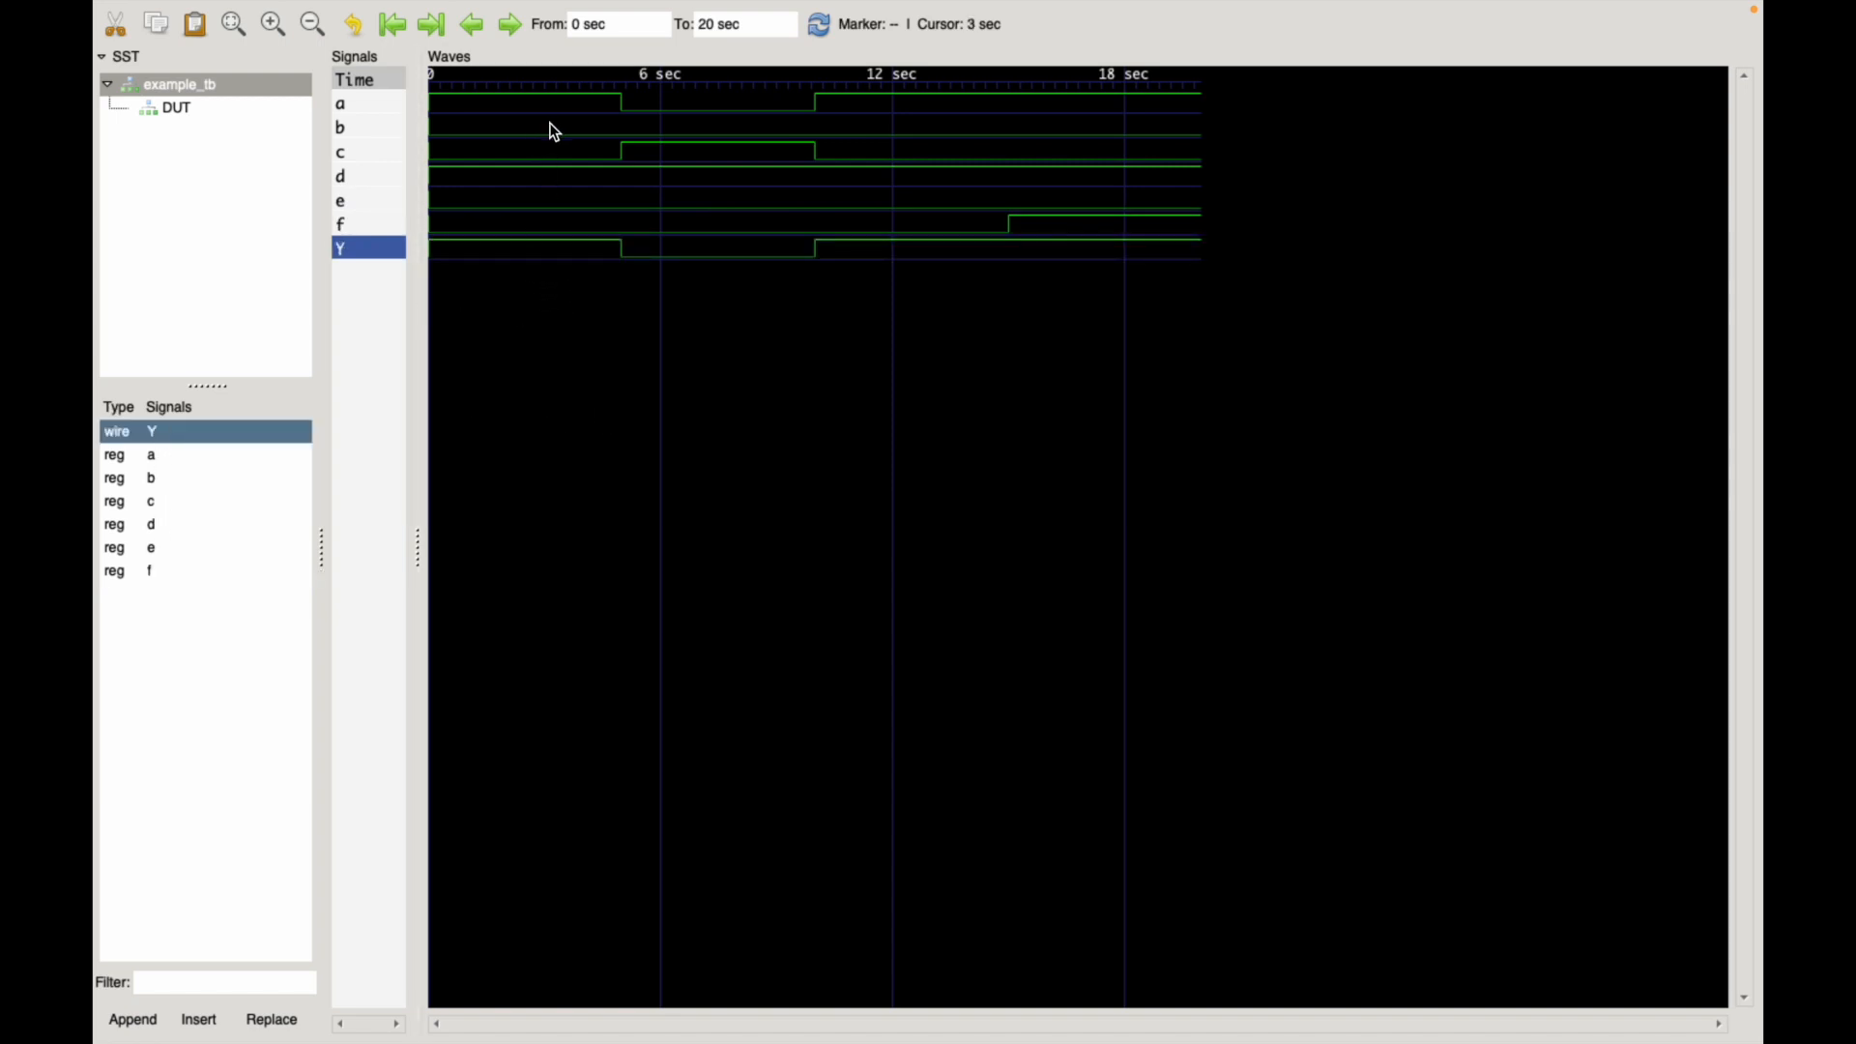
Place the marker at 3 sec, reading a=1, d=1, Y=1 with b, c, e, f at 0.
click(607, 106)
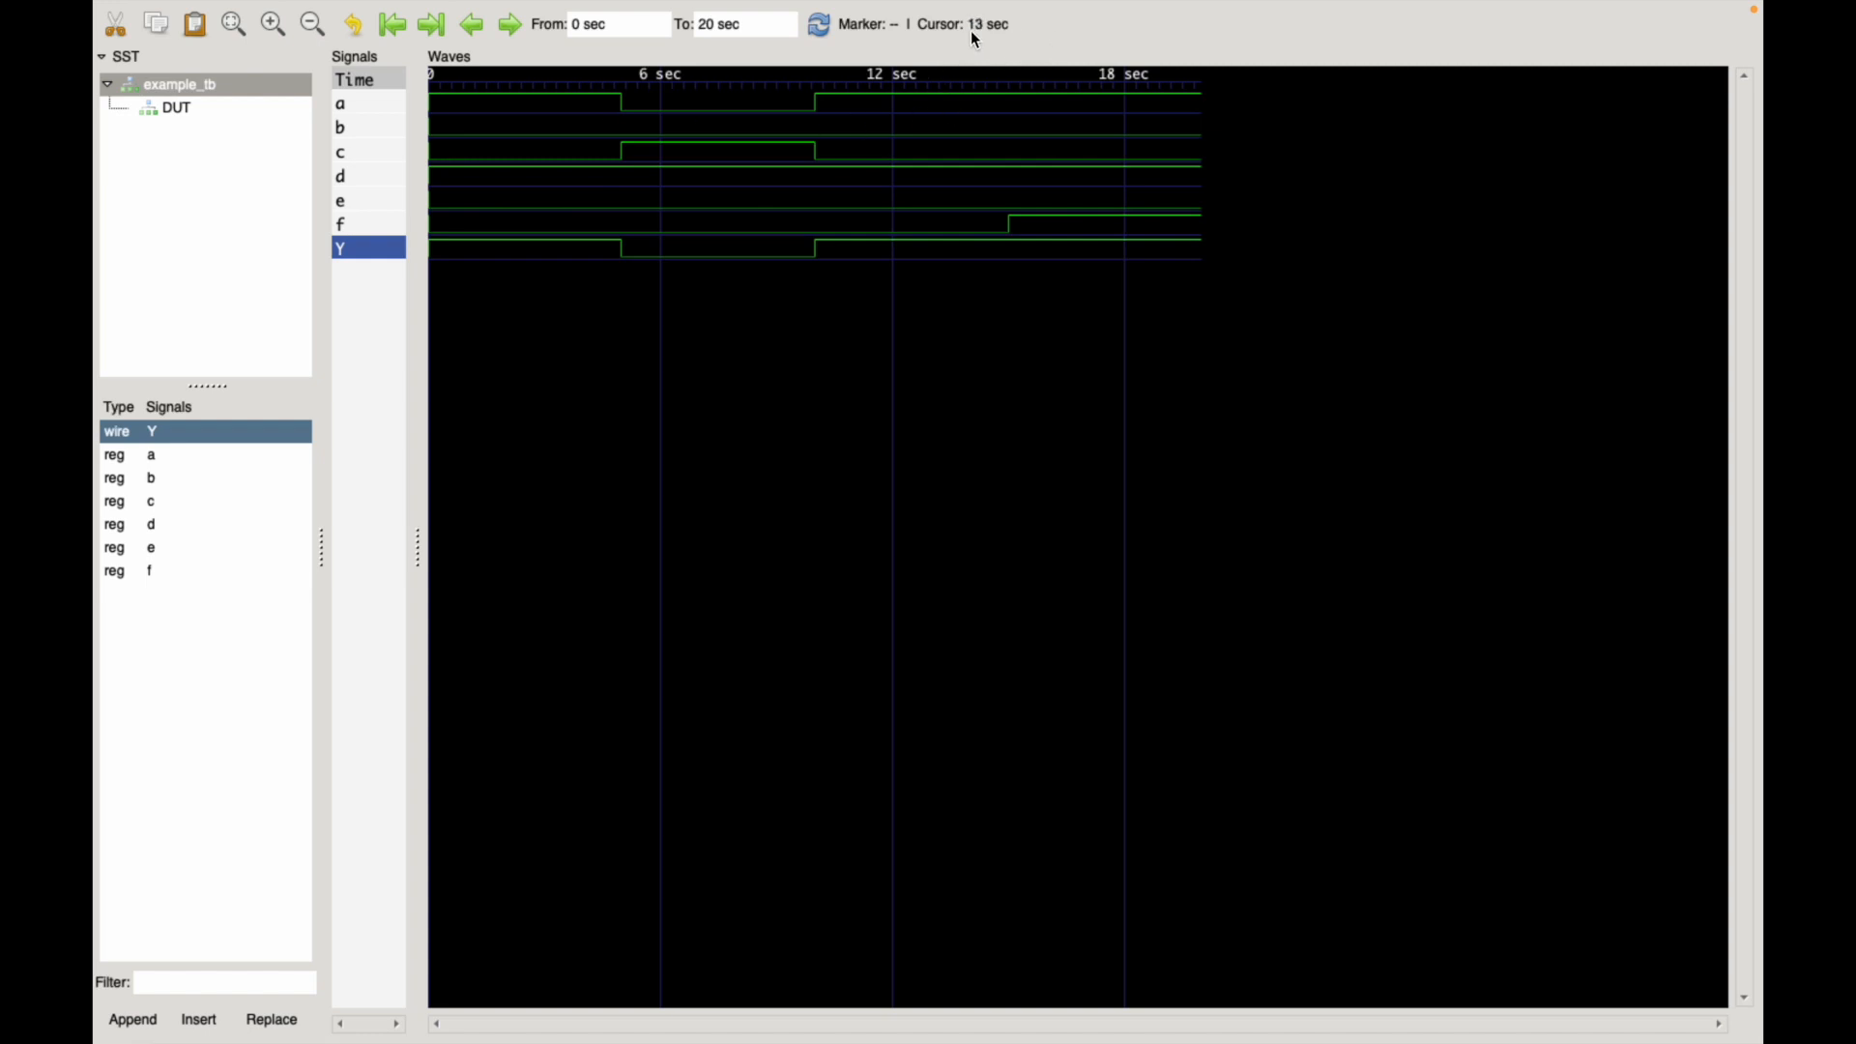
click(559, 102)
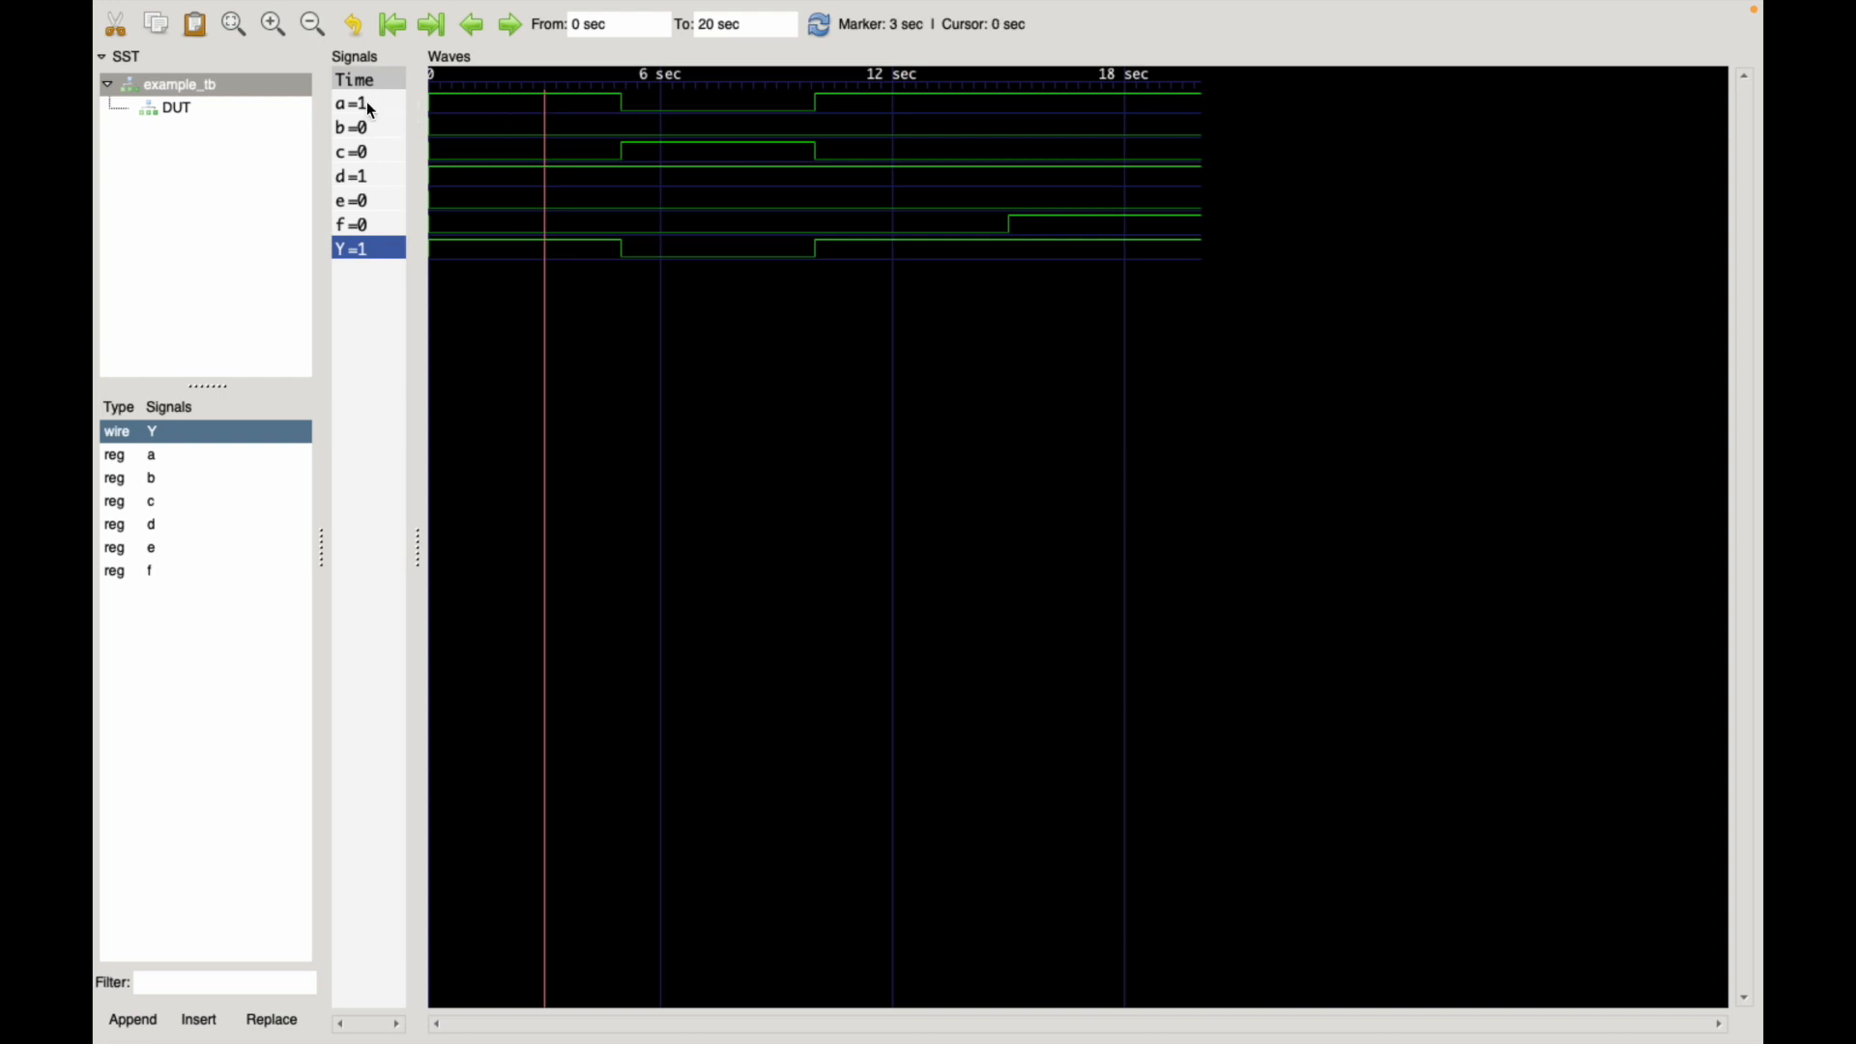
mouse_move(371, 154)
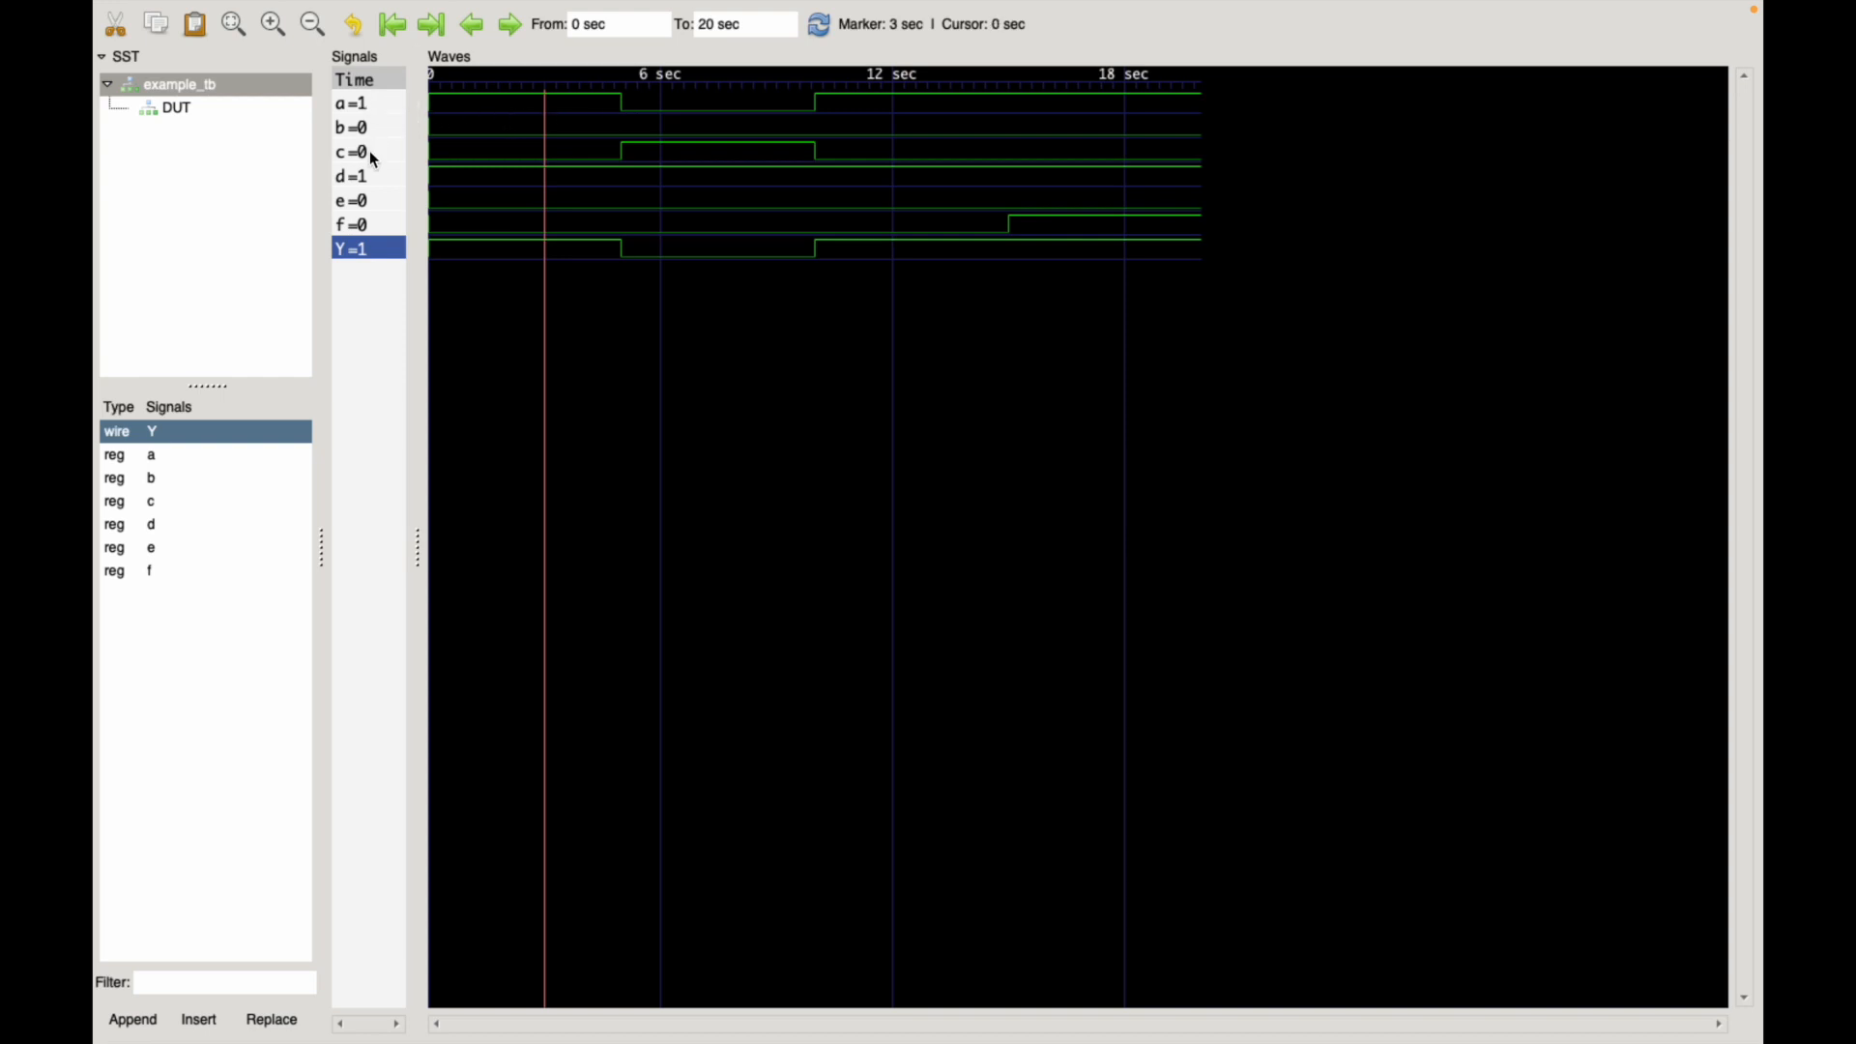
mouse_move(372, 108)
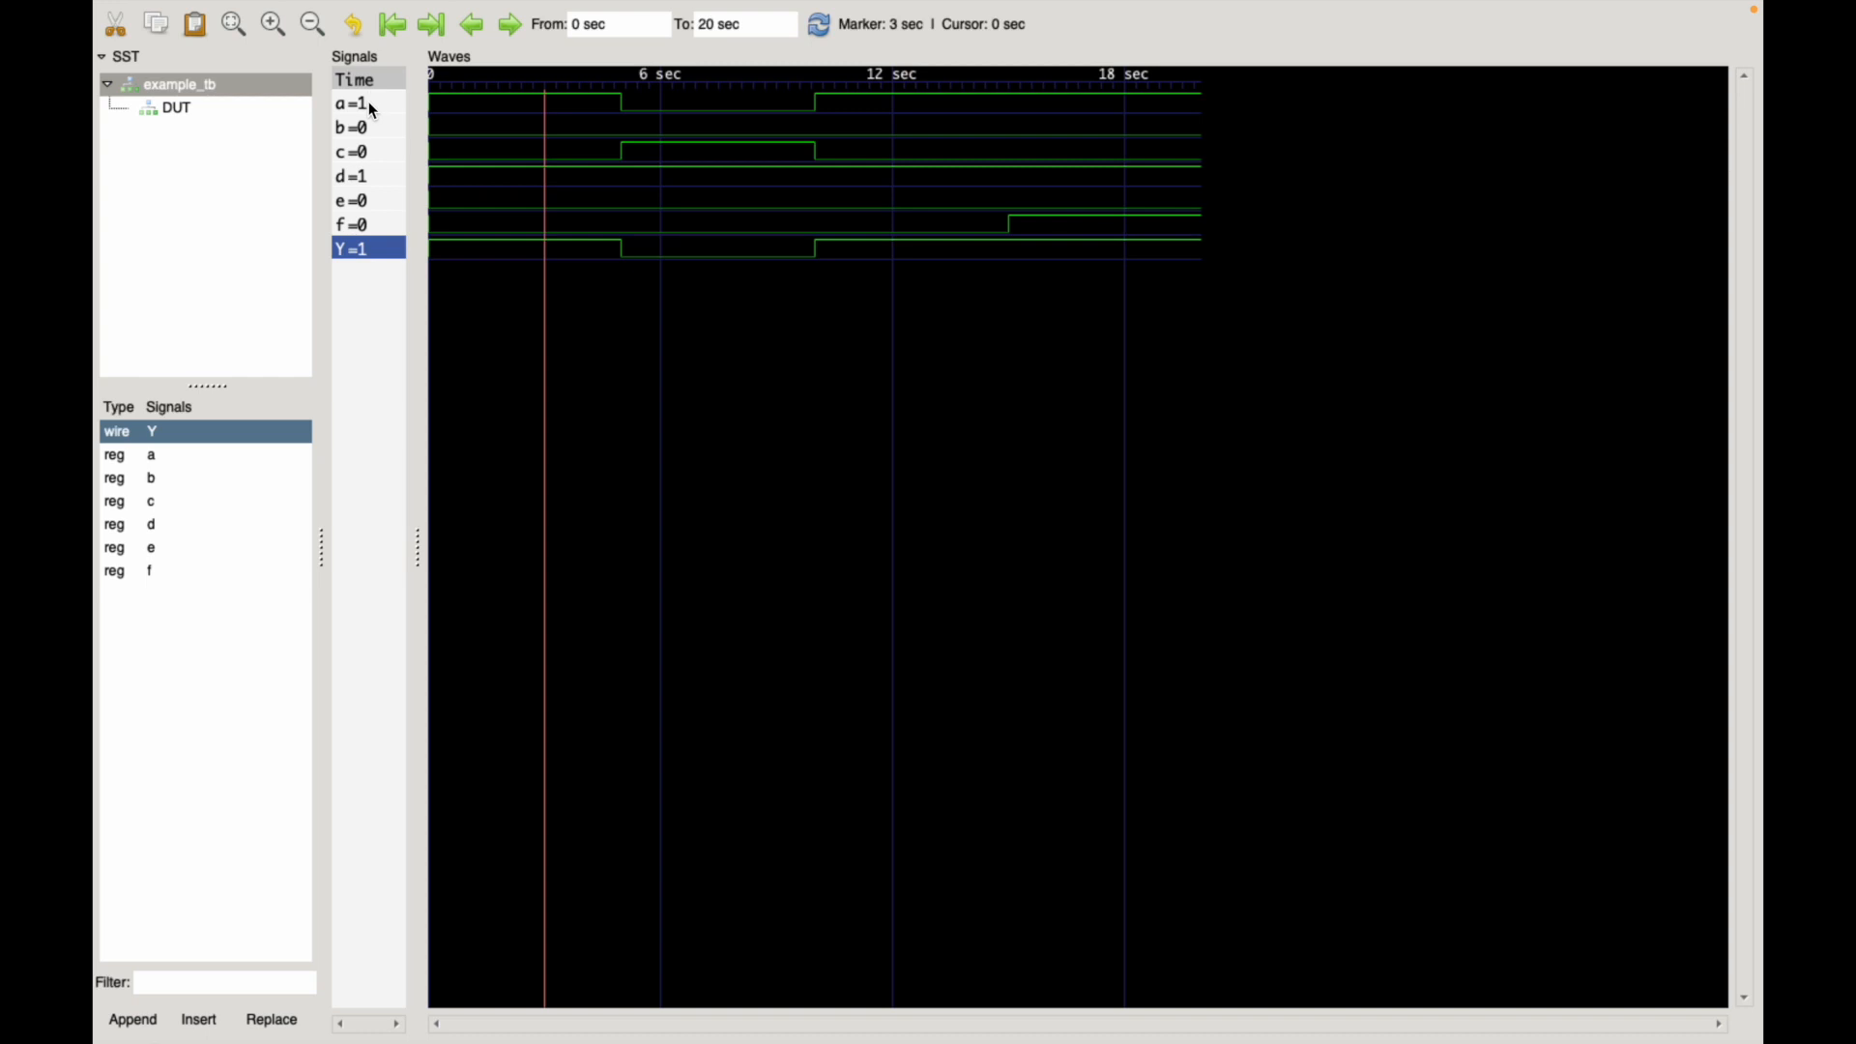
click(541, 248)
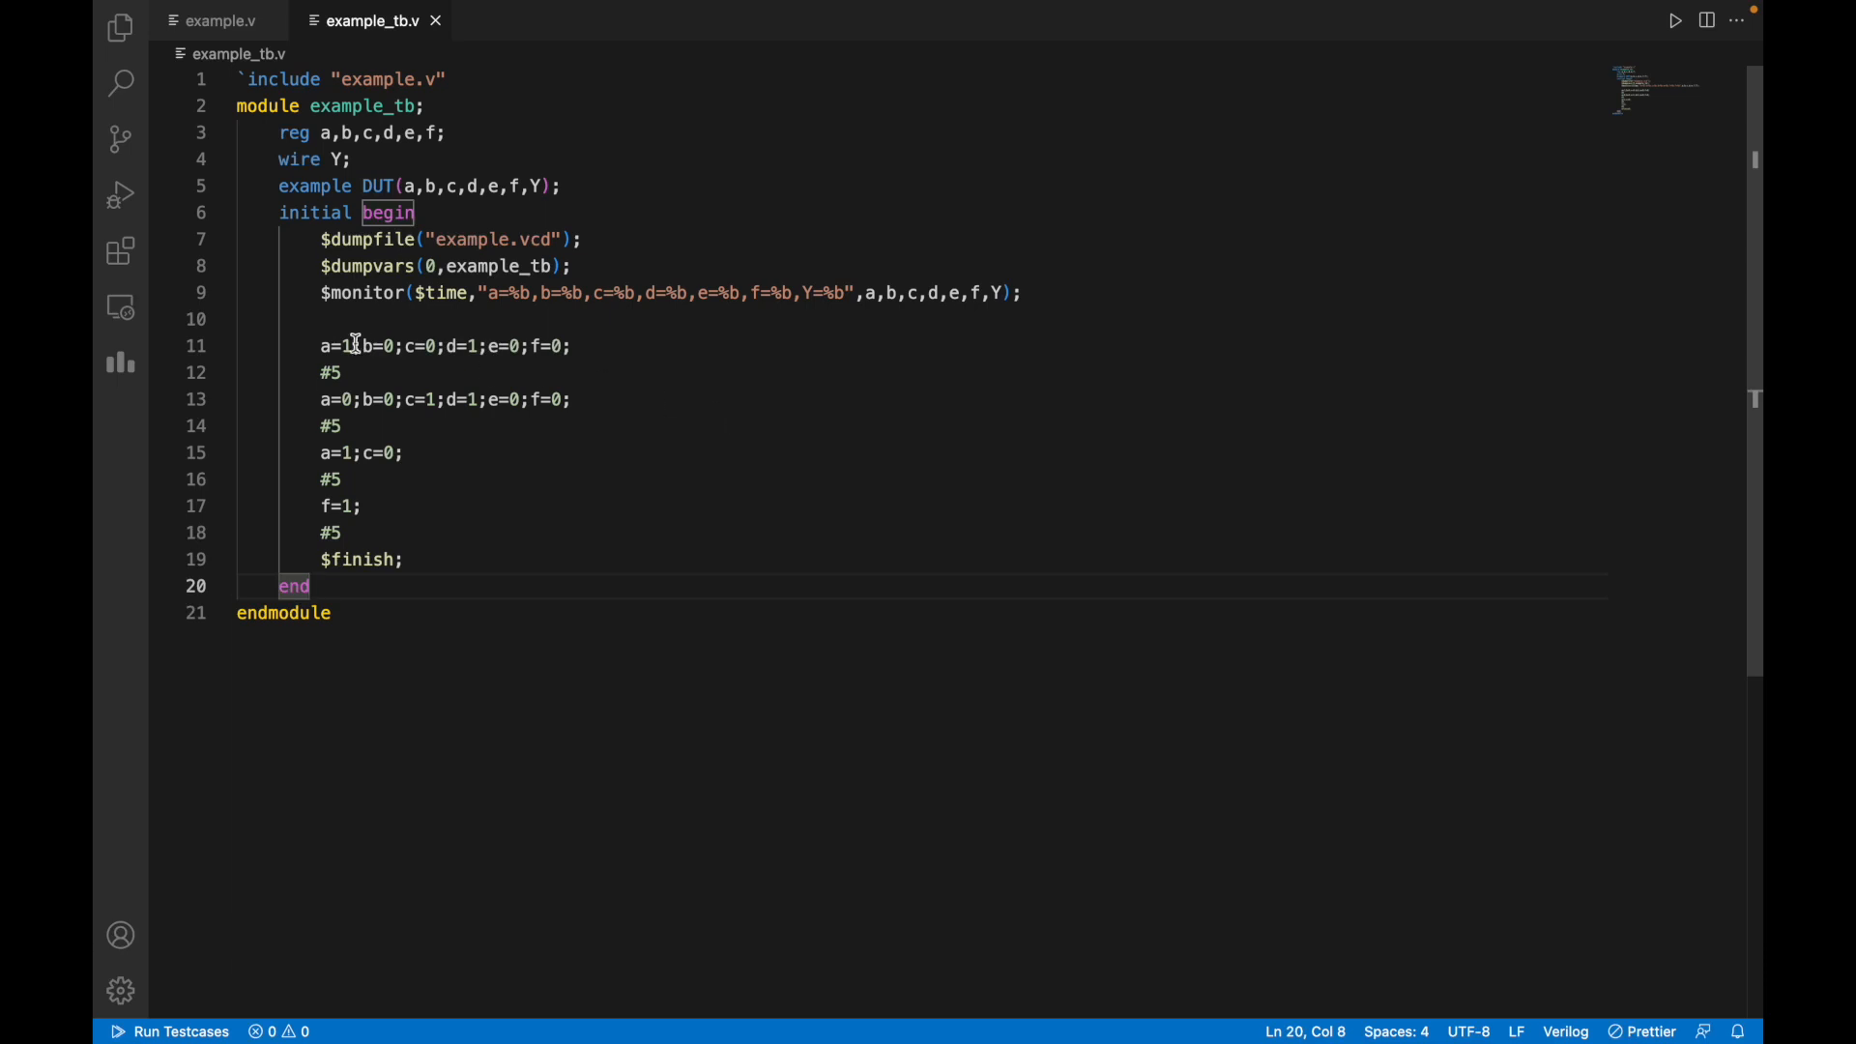
mouse_move(383, 373)
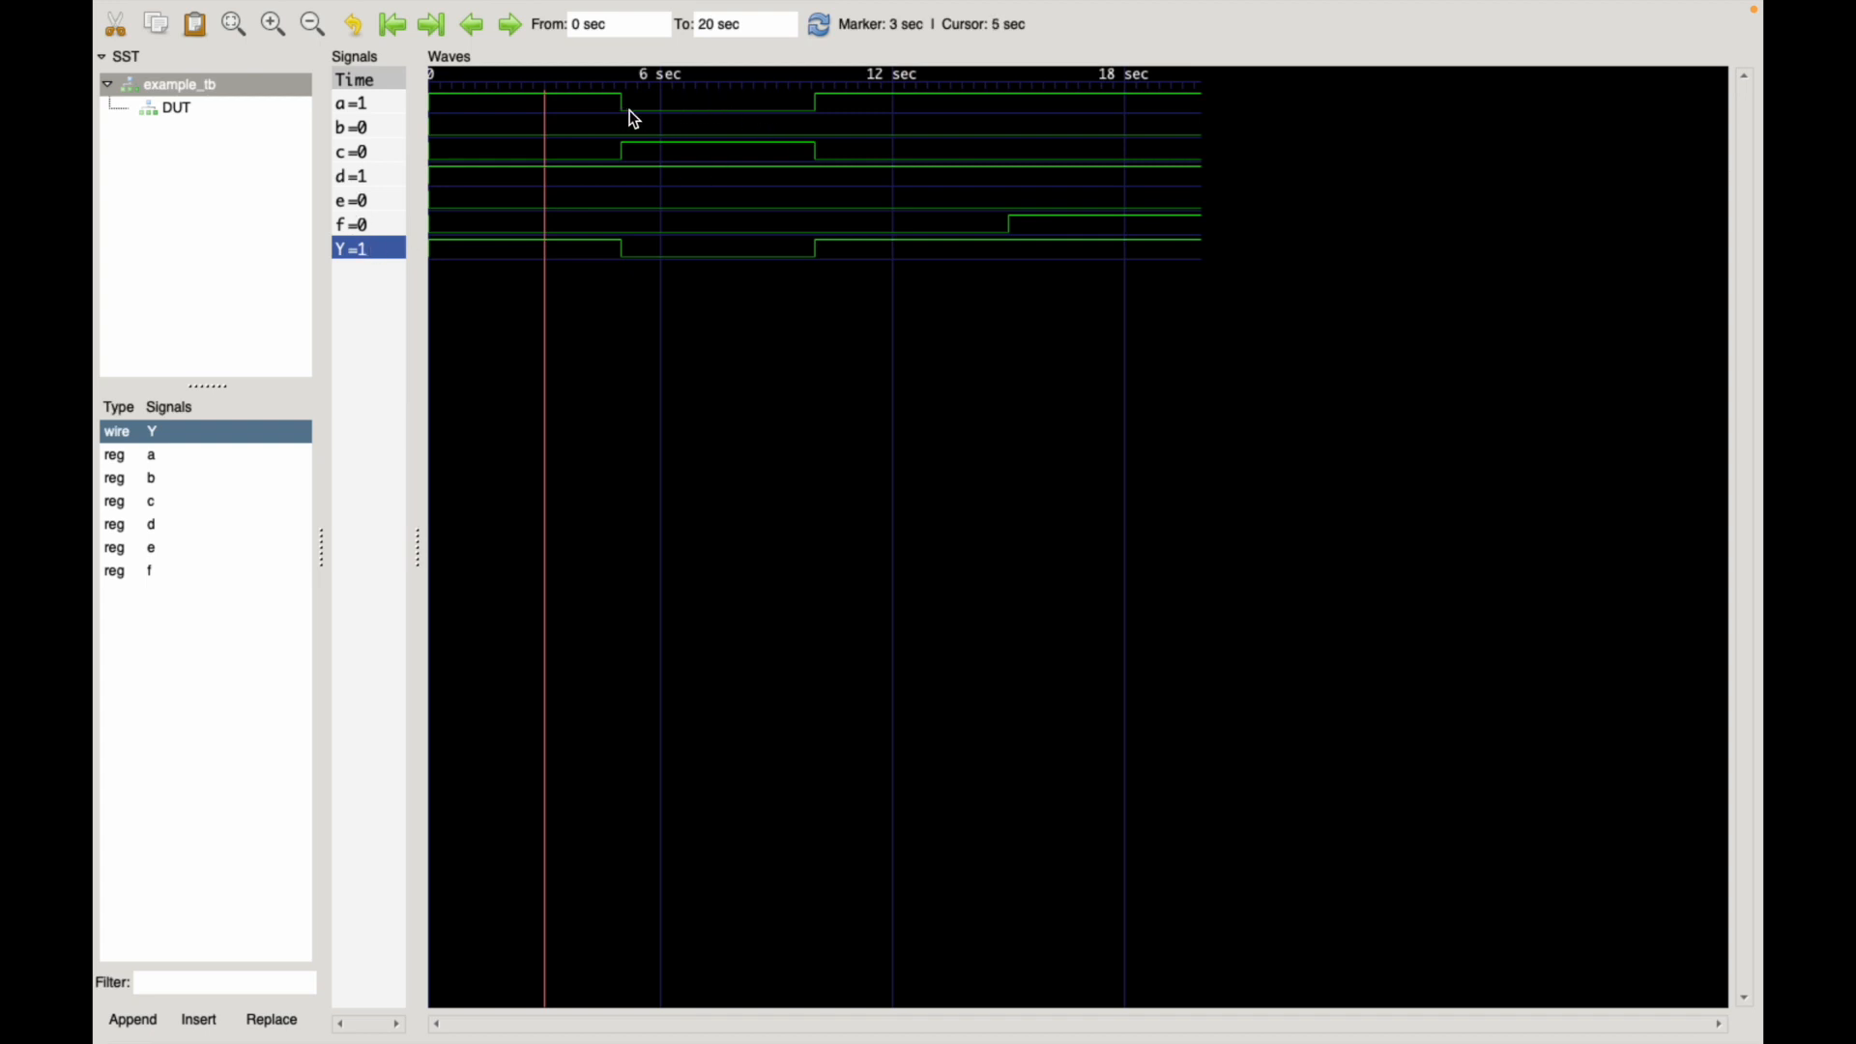
Move the marker to 6 sec (Y=0), then to 16 sec reading a=1, d=1, f=1, Y=1.
click(658, 120)
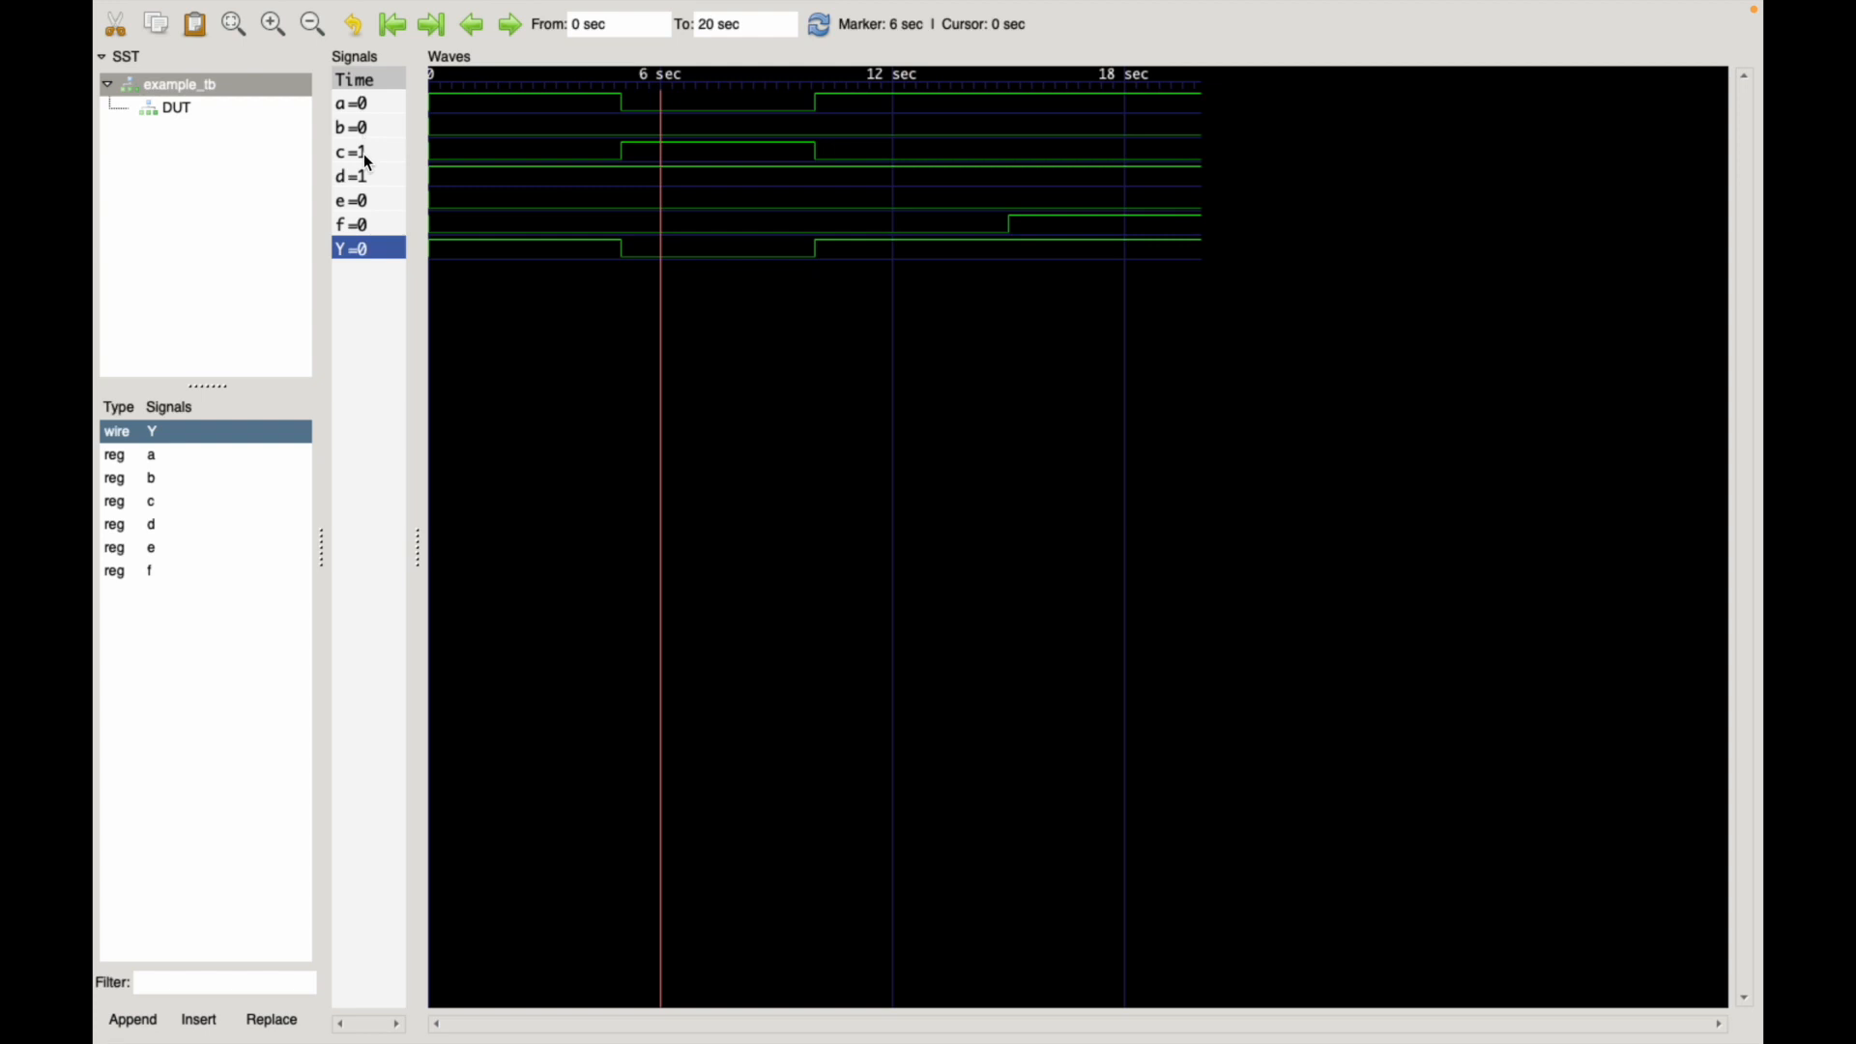
mouse_move(371, 236)
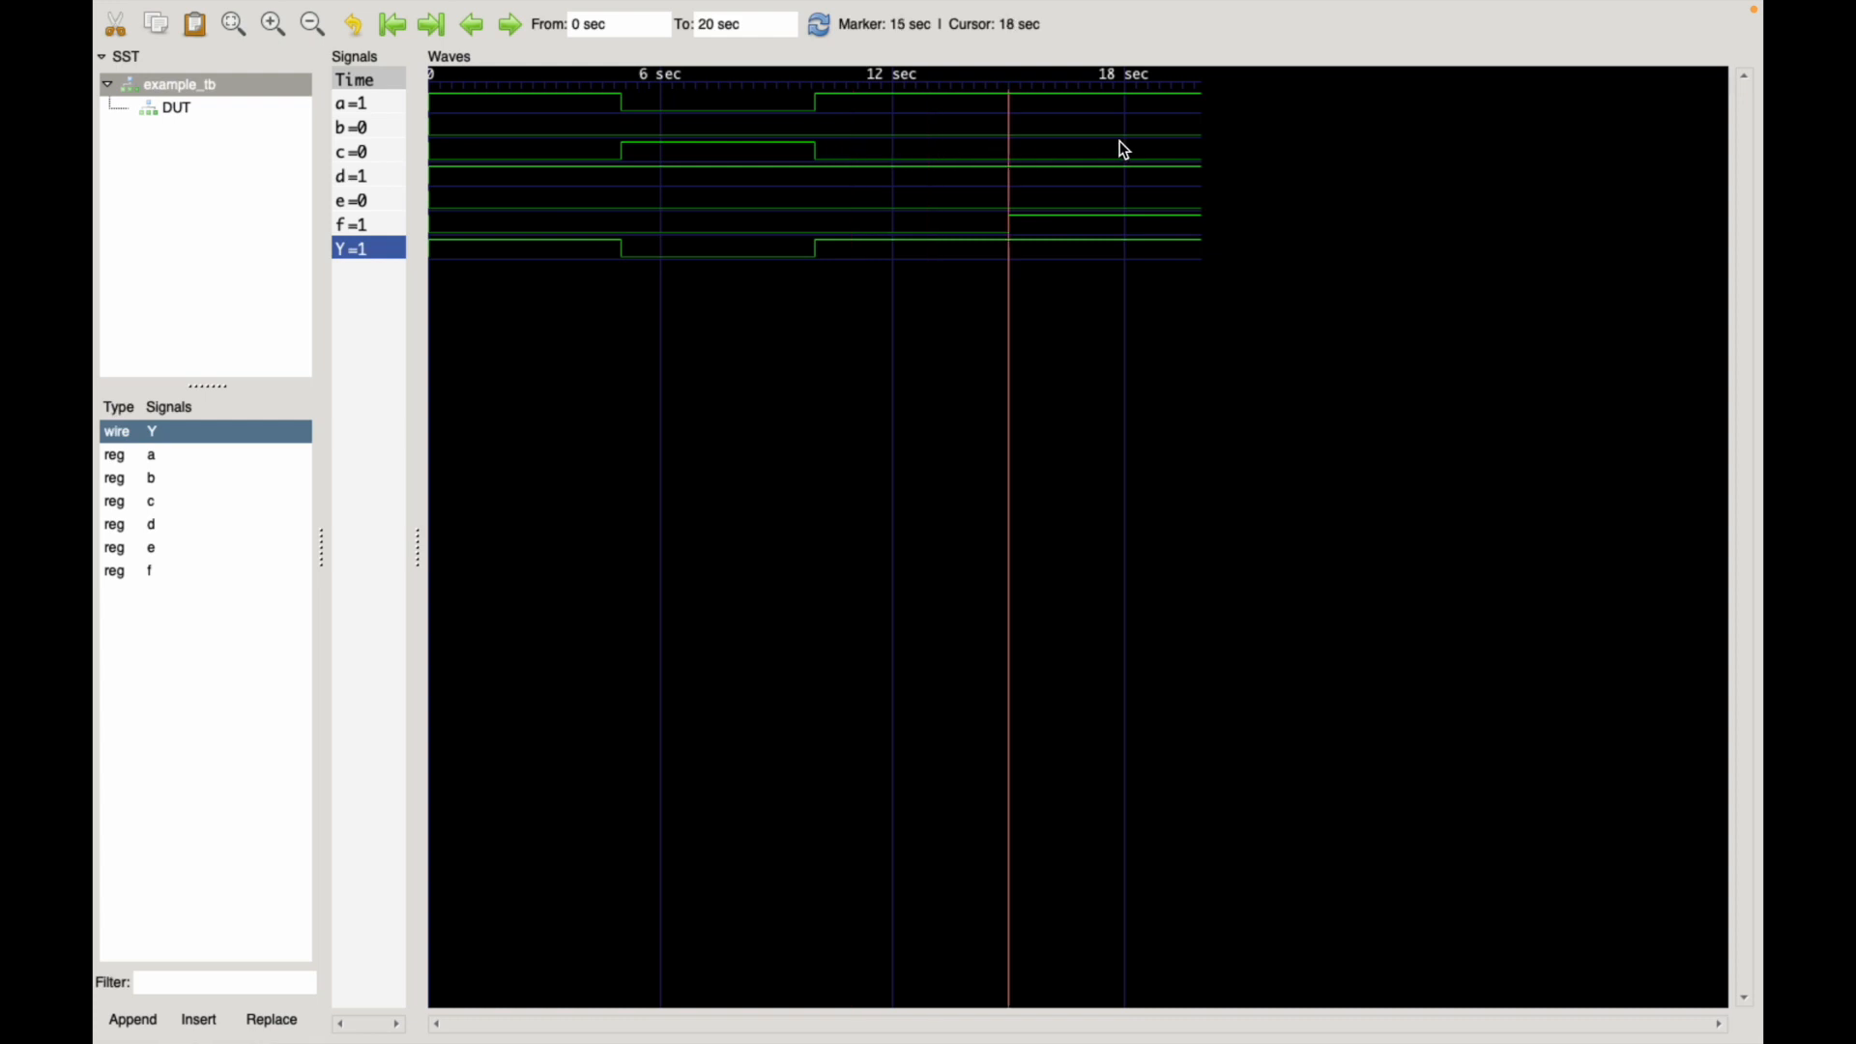
click(1020, 151)
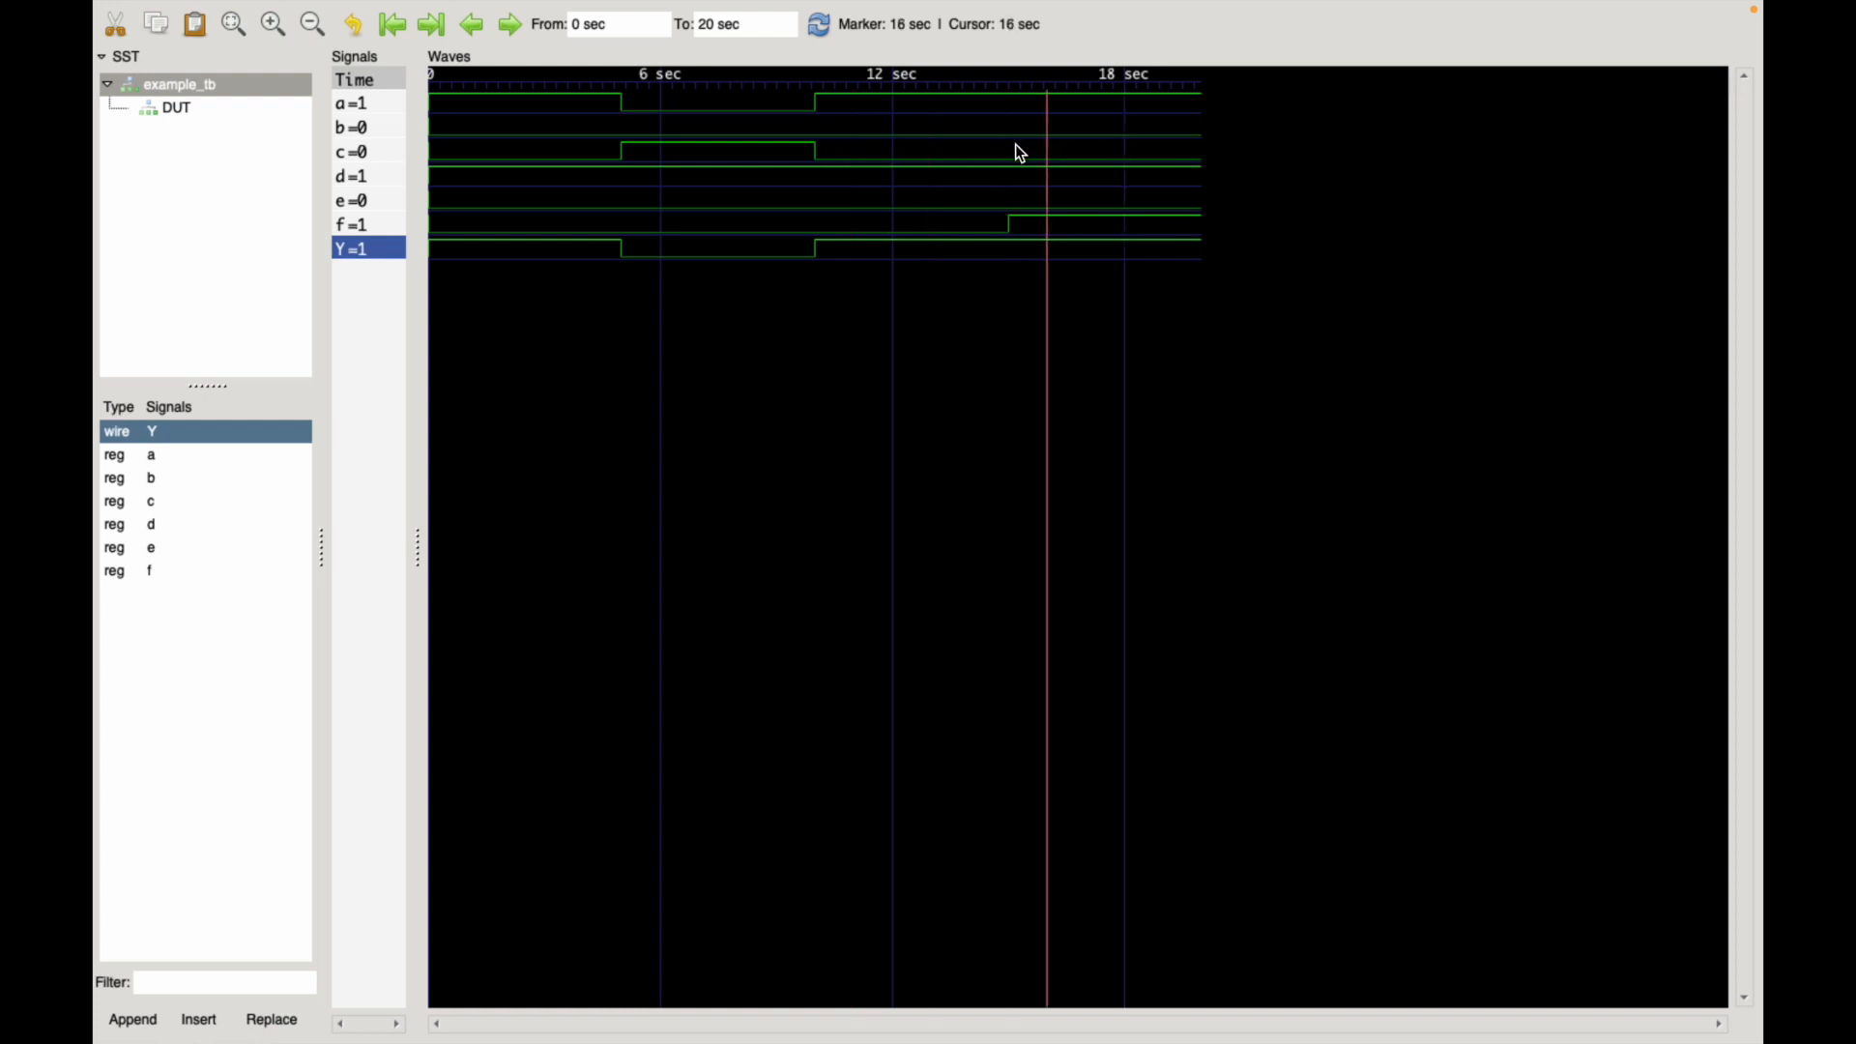